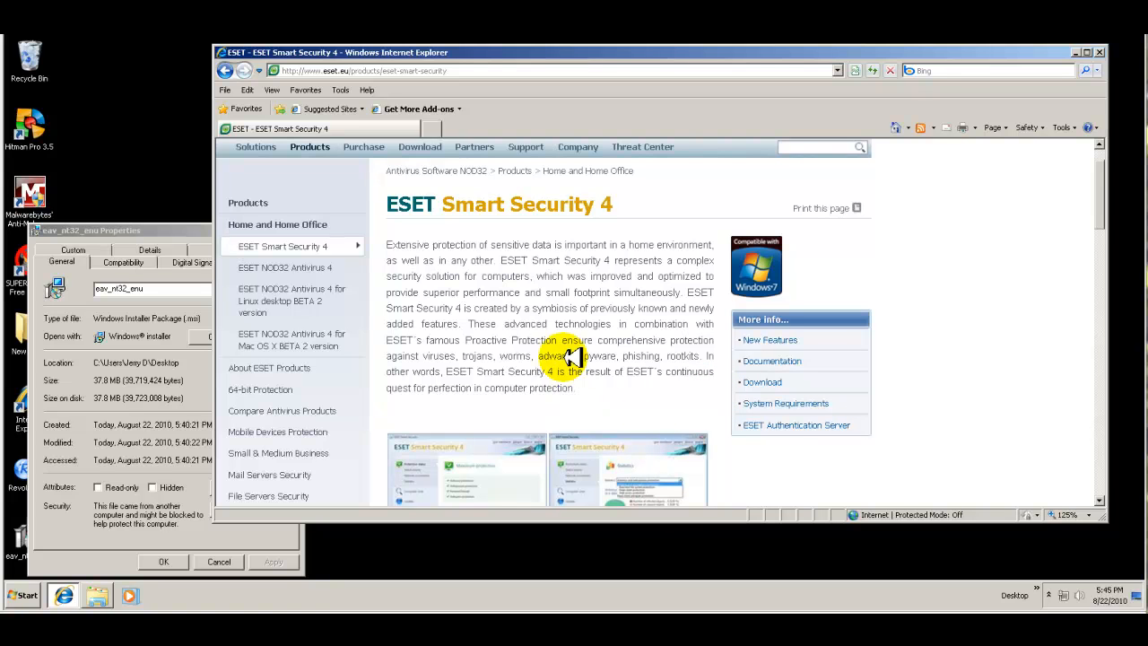
mouse_move(492, 266)
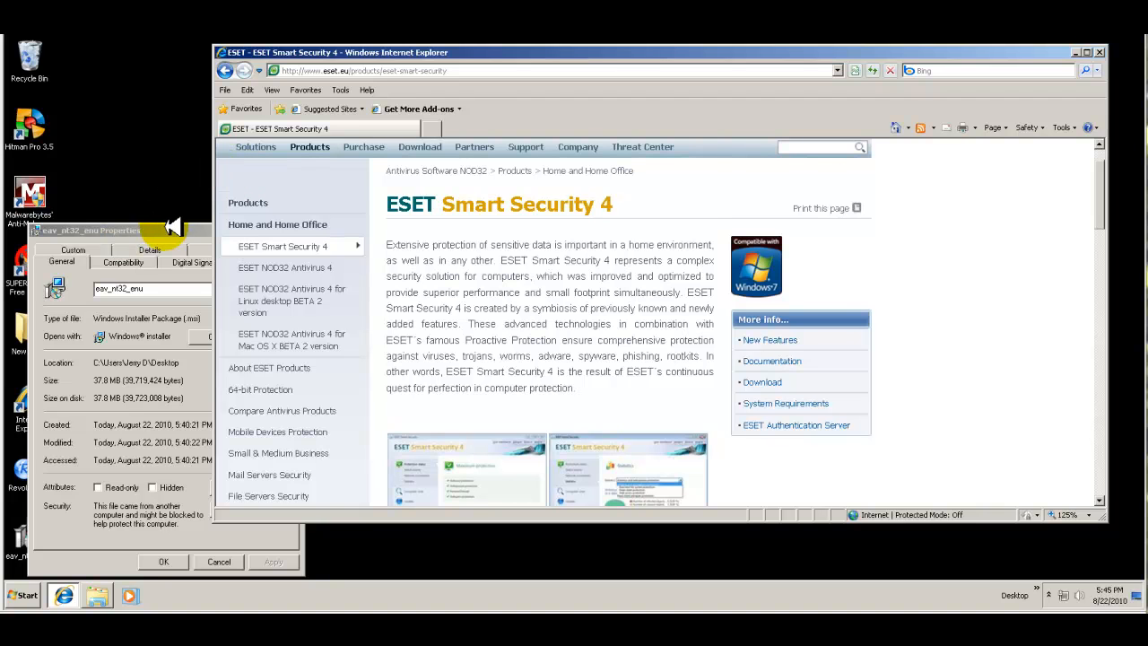
mouse_move(547, 269)
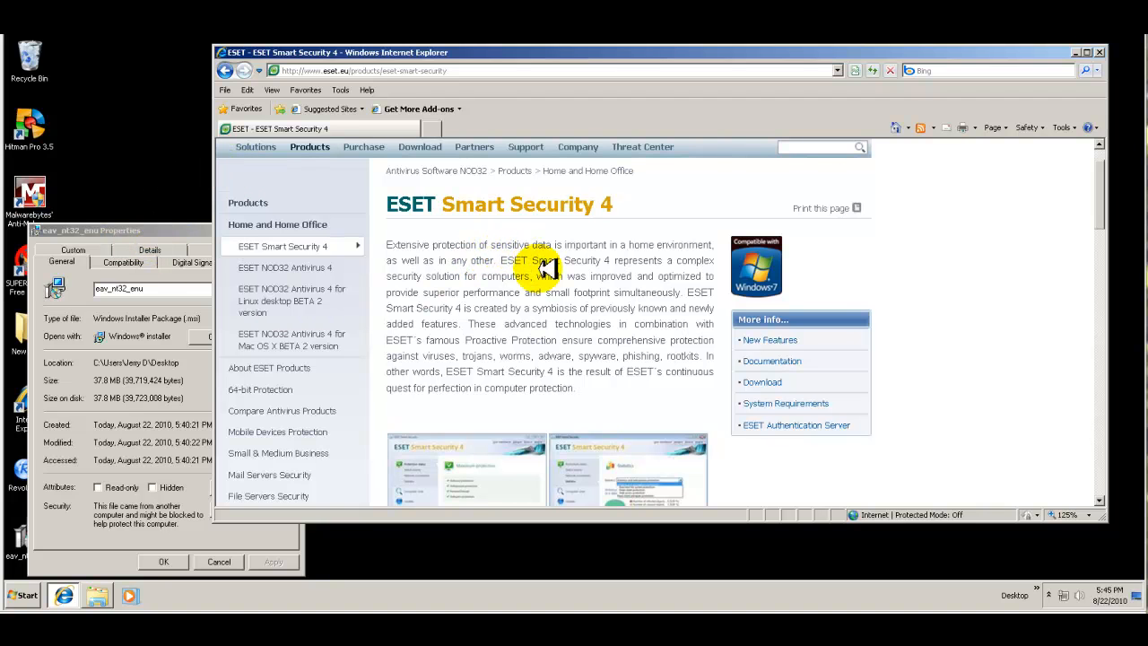
mouse_move(481, 215)
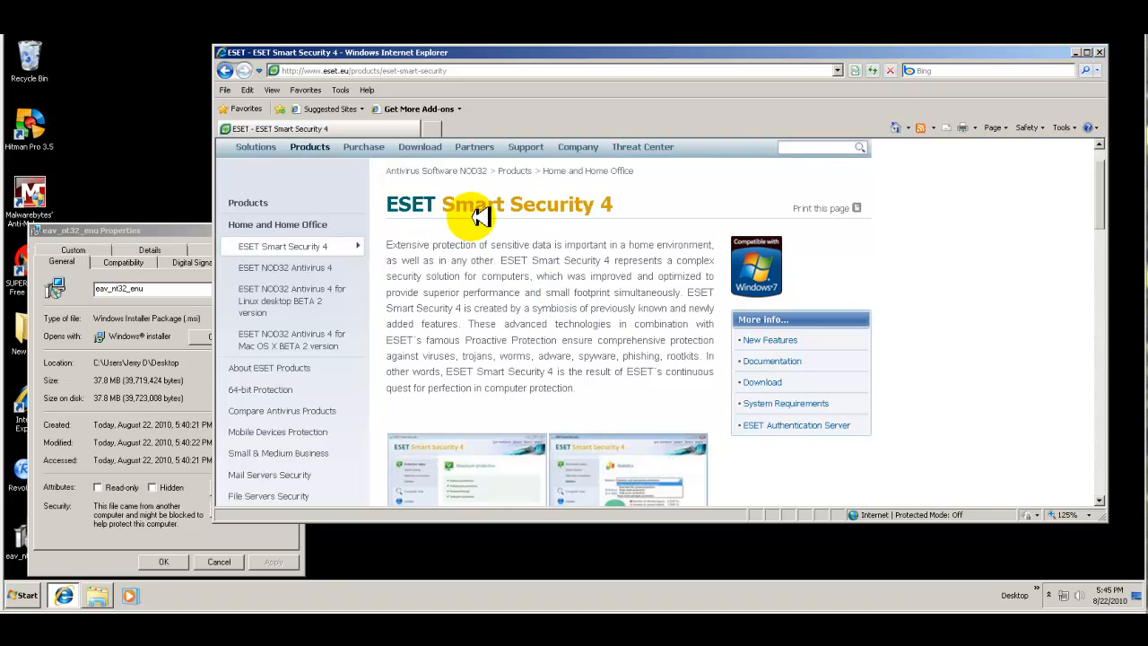
mouse_move(631, 219)
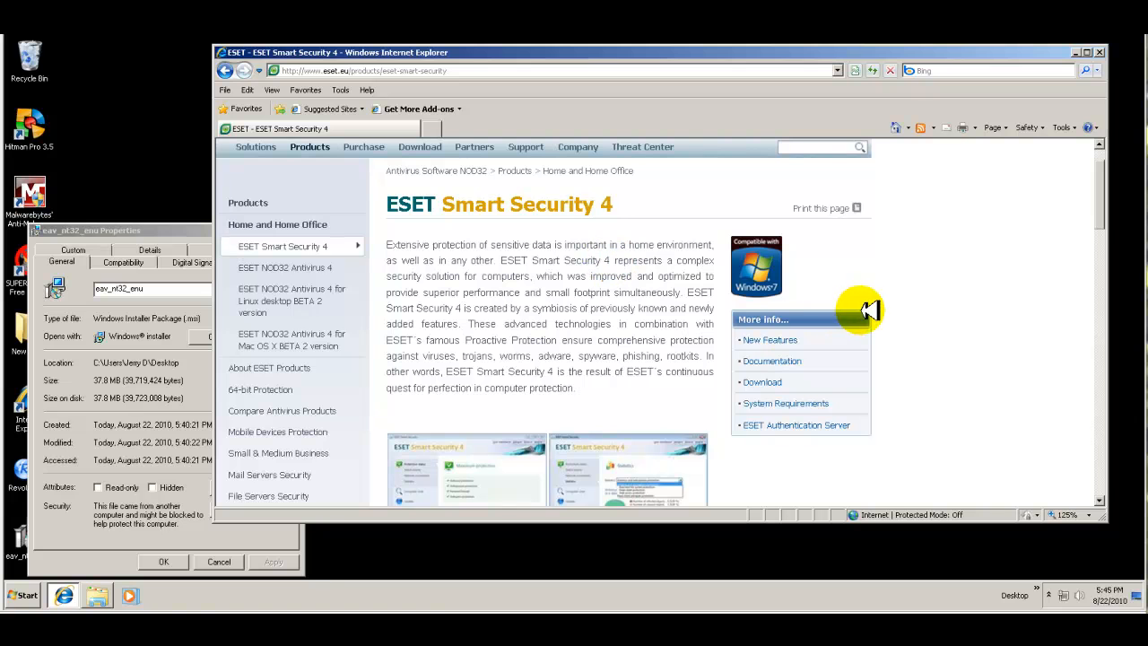
Scroll through the ESET download page, then close Internet Explorer
scroll("down", 3)
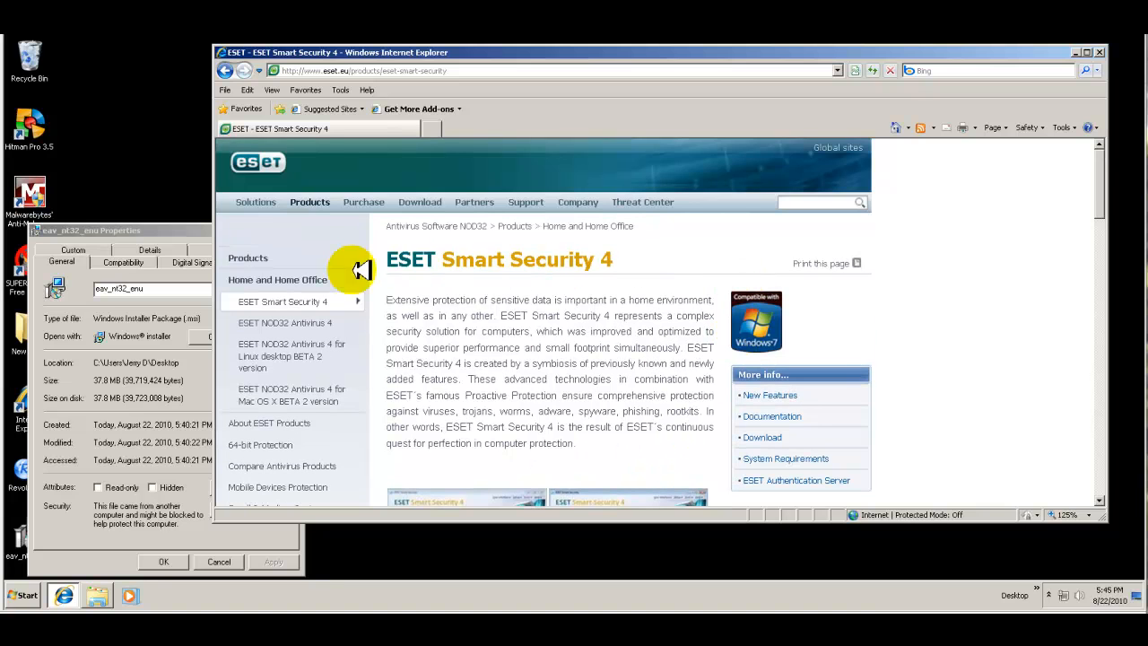
scroll("down", 3)
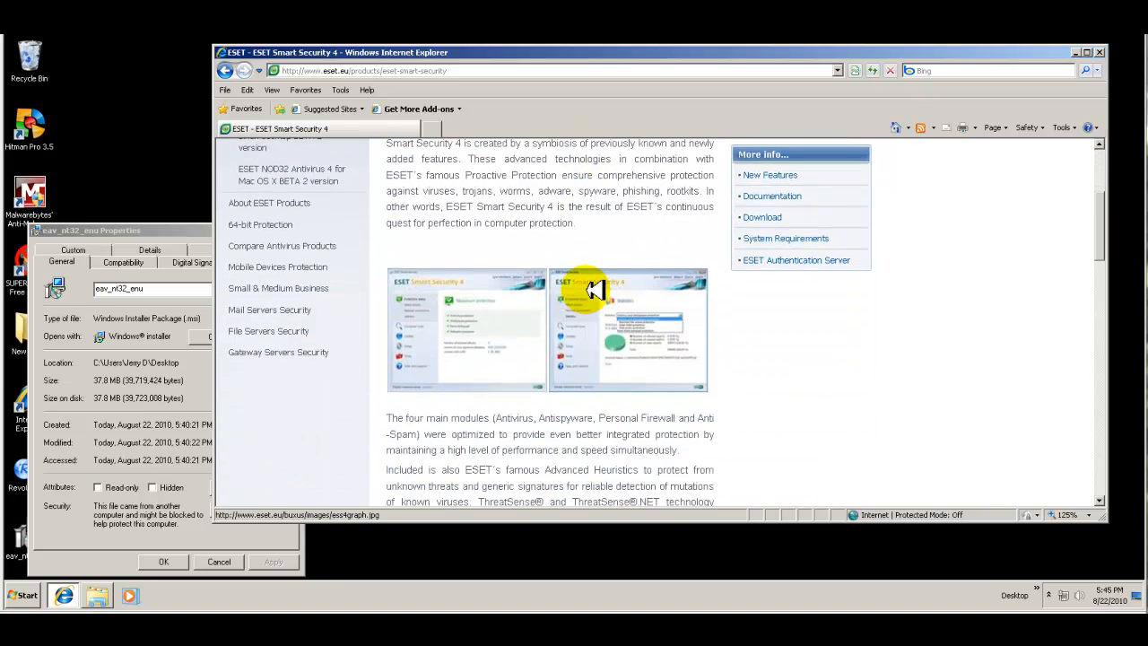
scroll("down", 3)
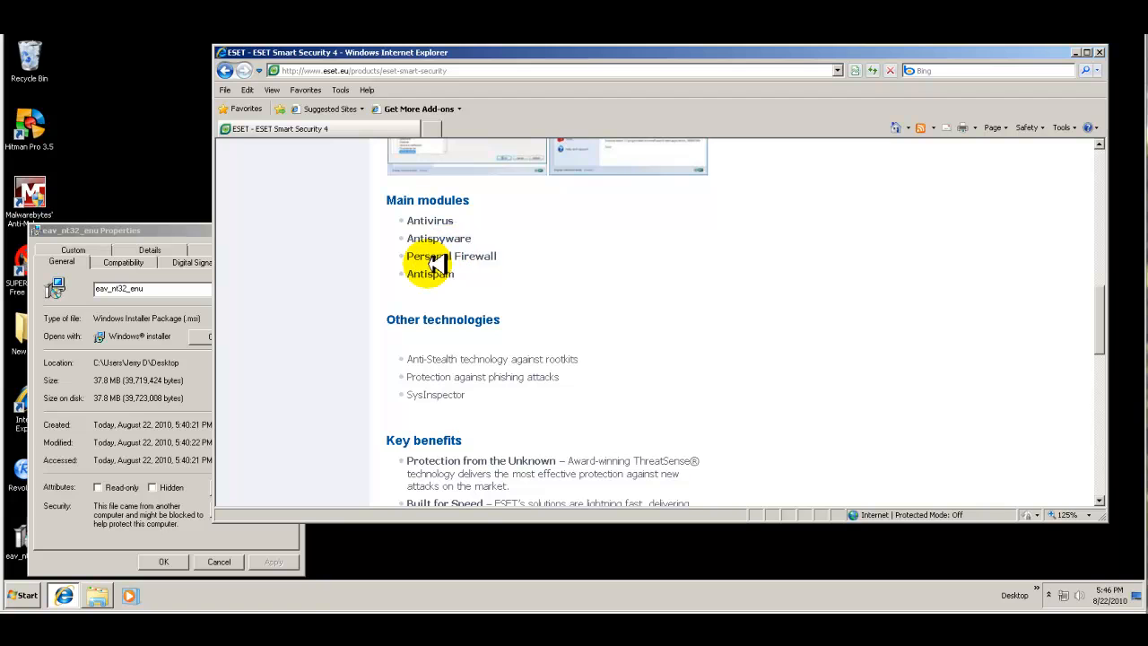
mouse_move(452, 284)
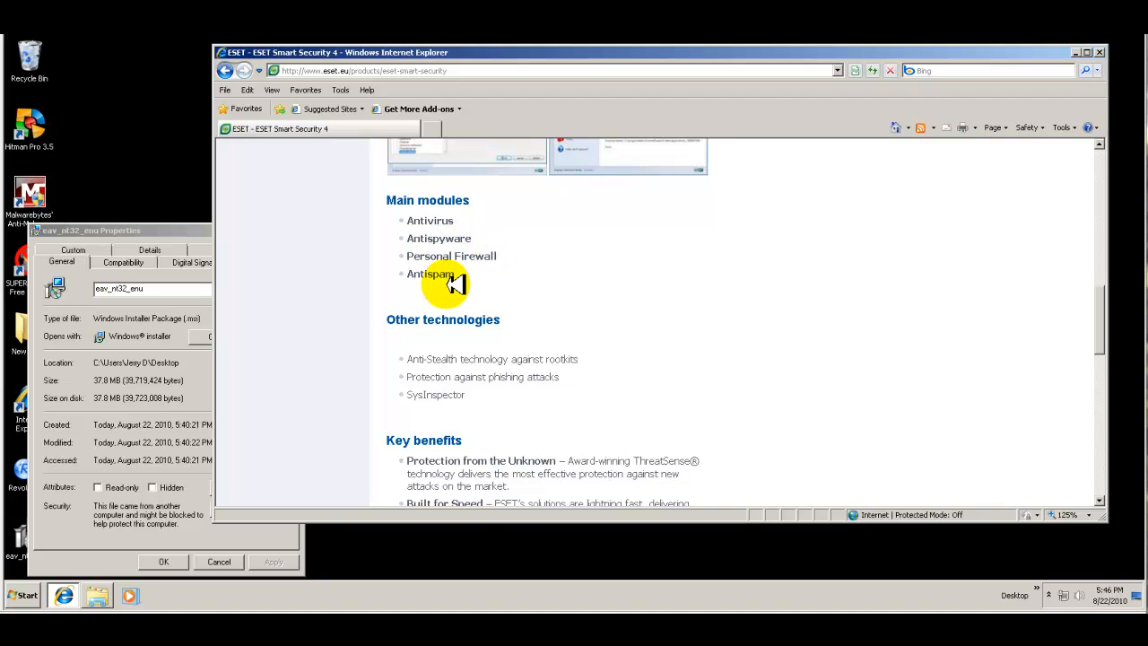
scroll("down", 3)
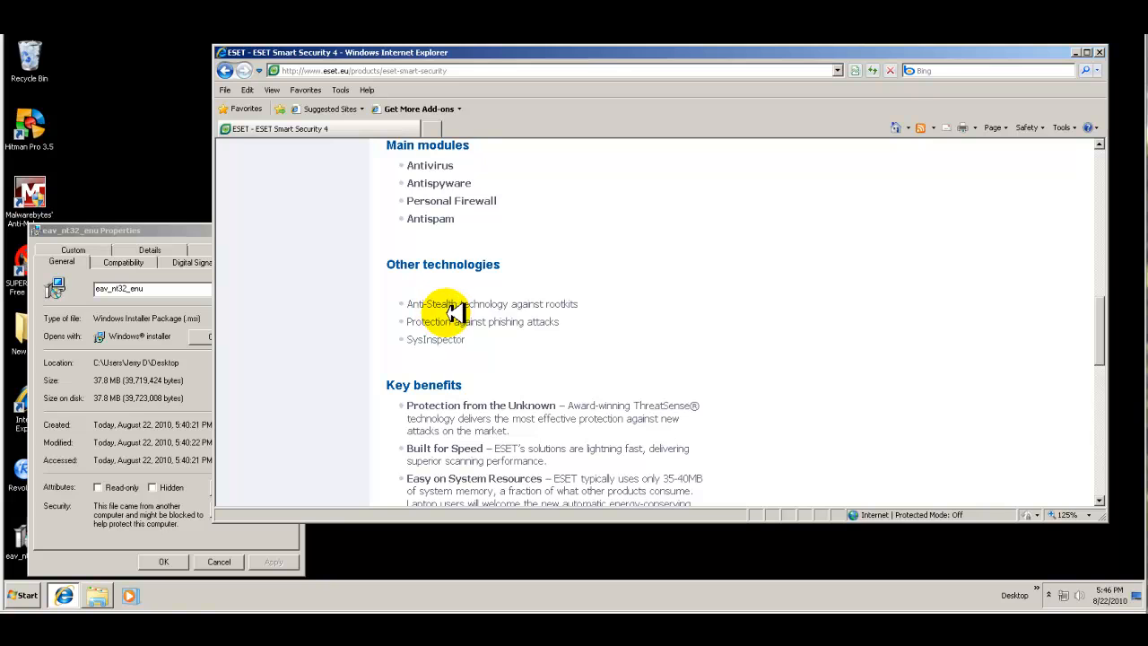
mouse_move(570, 308)
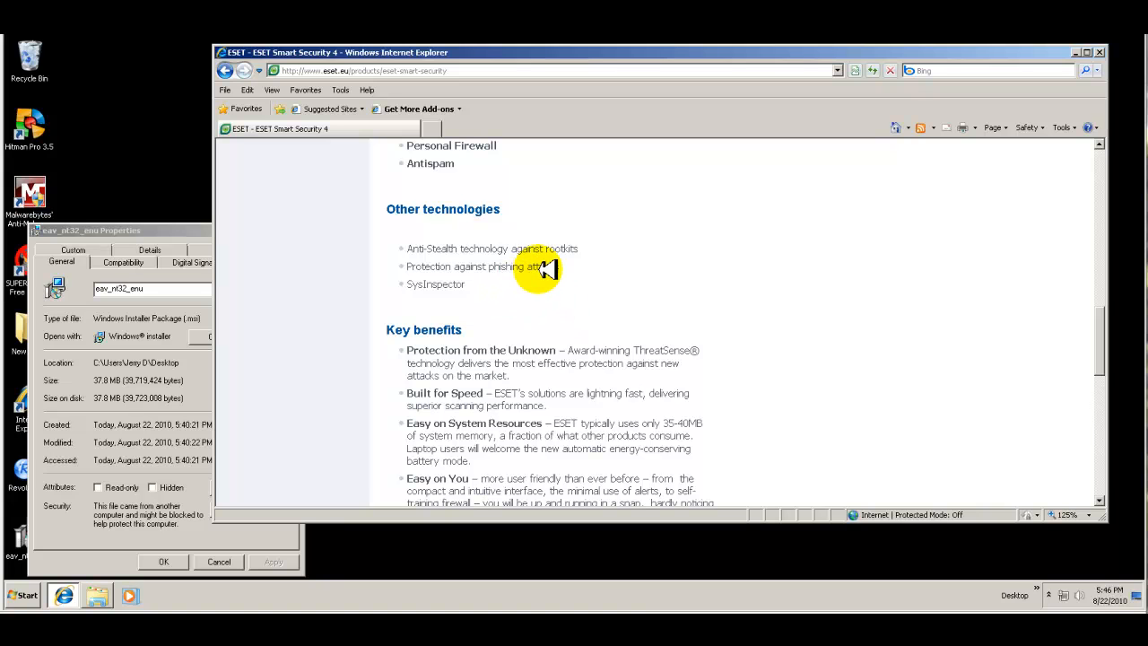
mouse_move(449, 296)
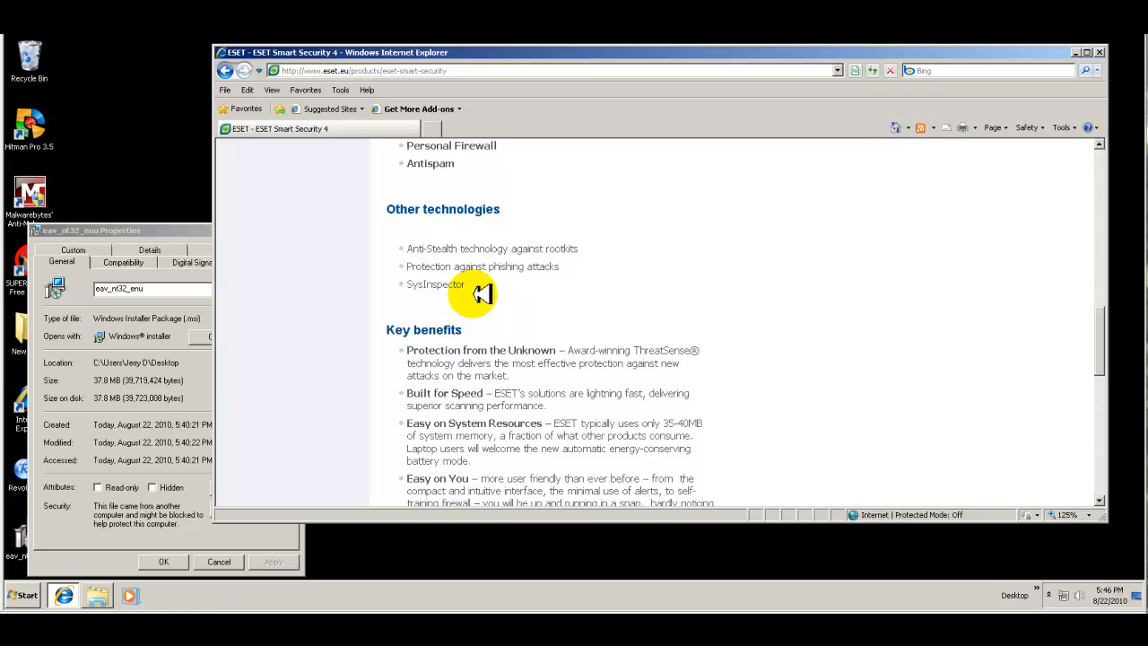
scroll("down", 3)
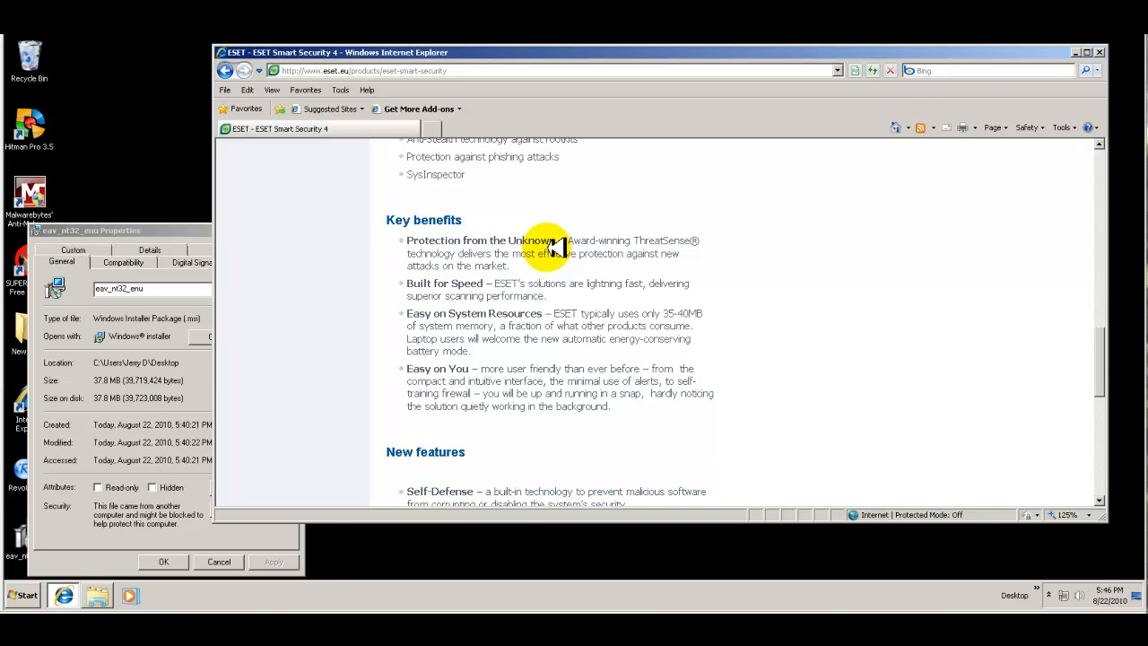
mouse_move(647, 255)
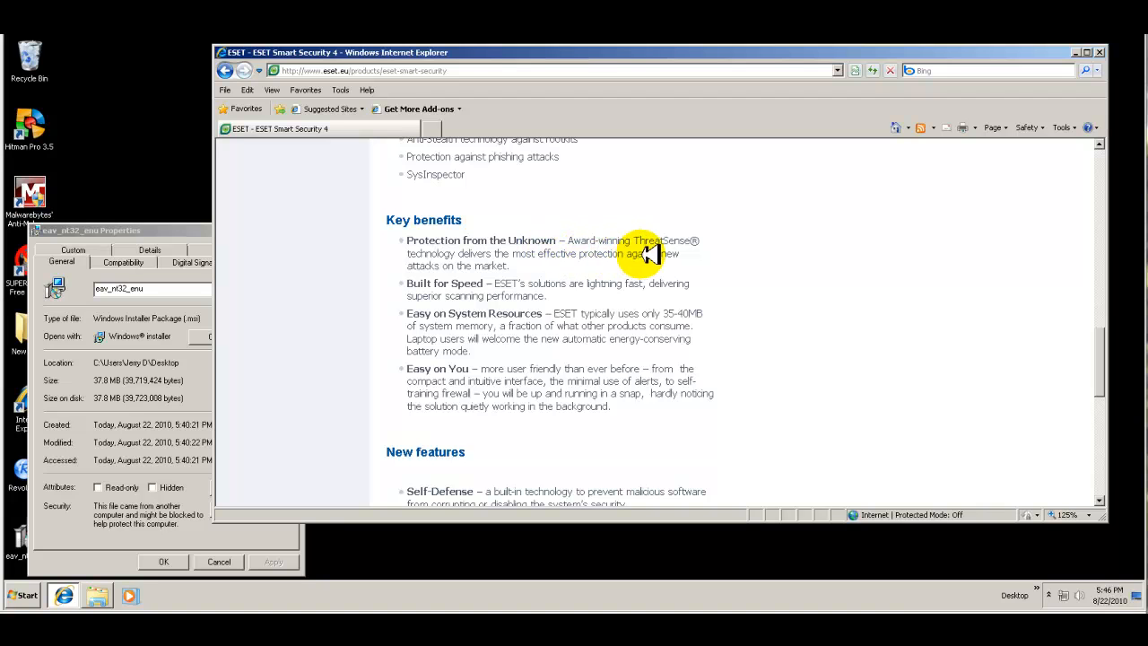
mouse_move(557, 265)
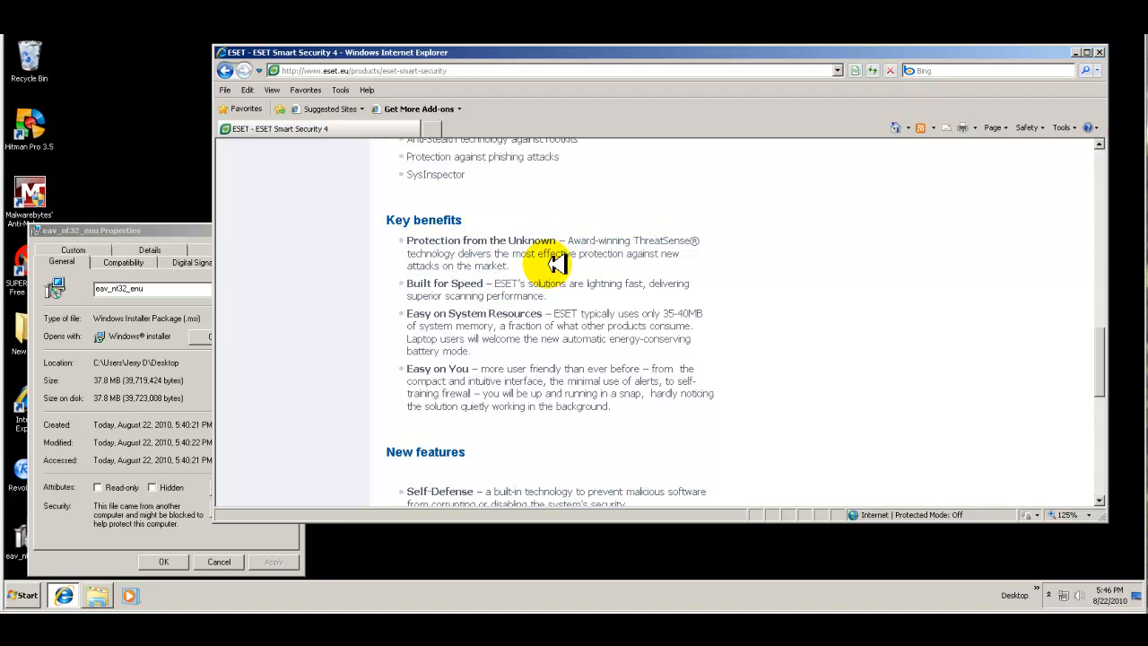
mouse_move(632, 269)
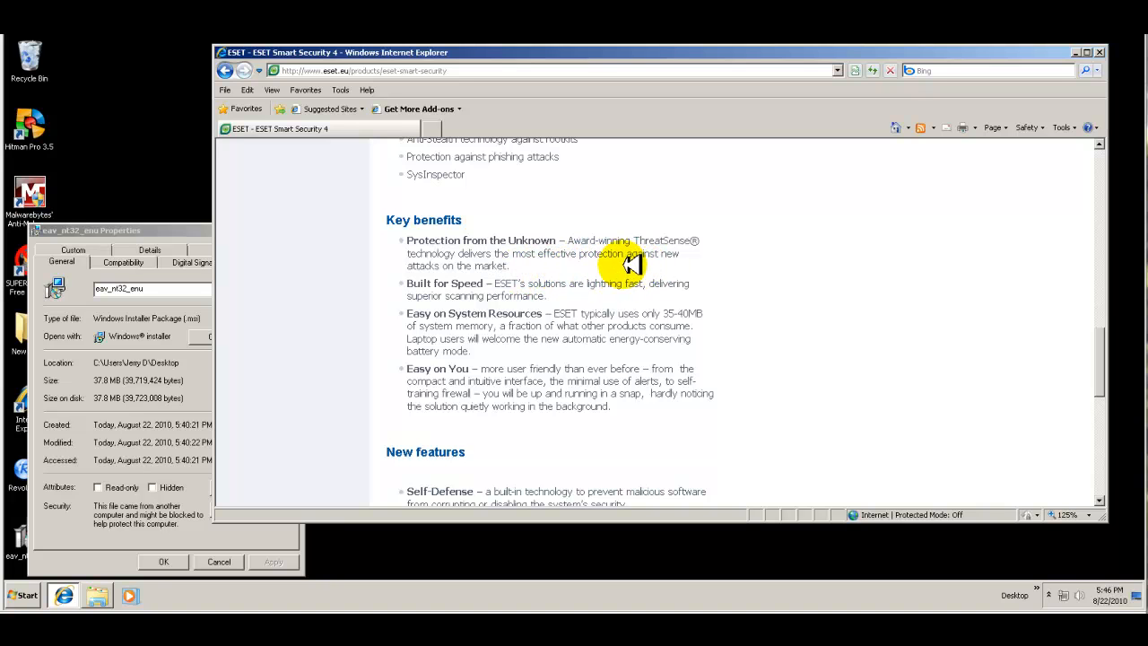
mouse_move(664, 278)
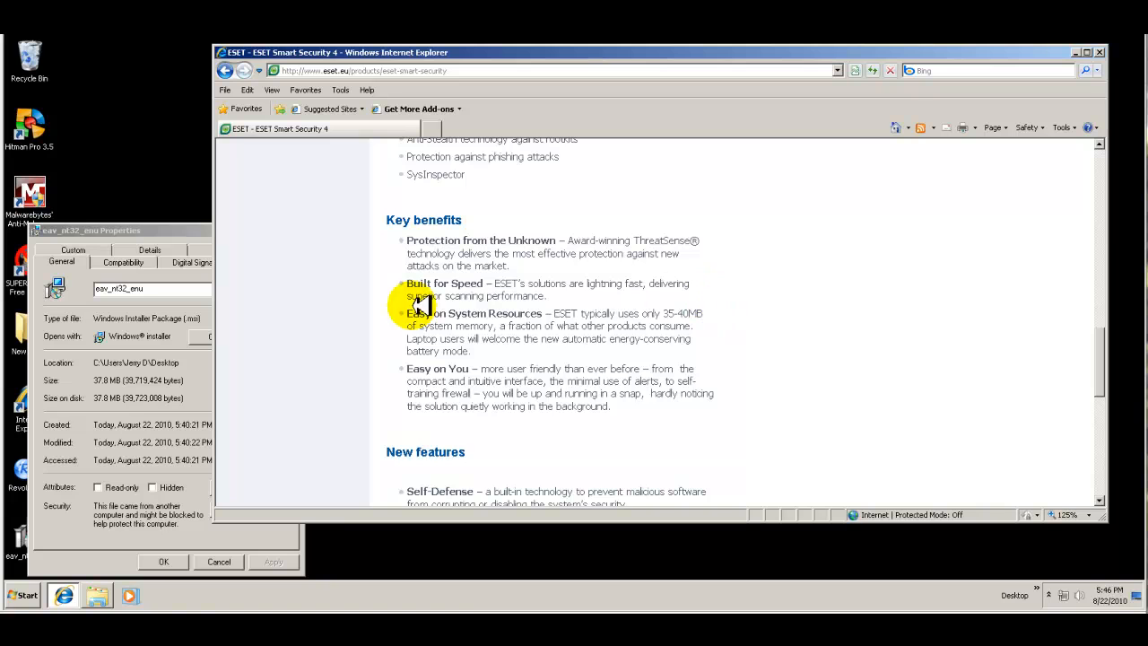
scroll("down", 3)
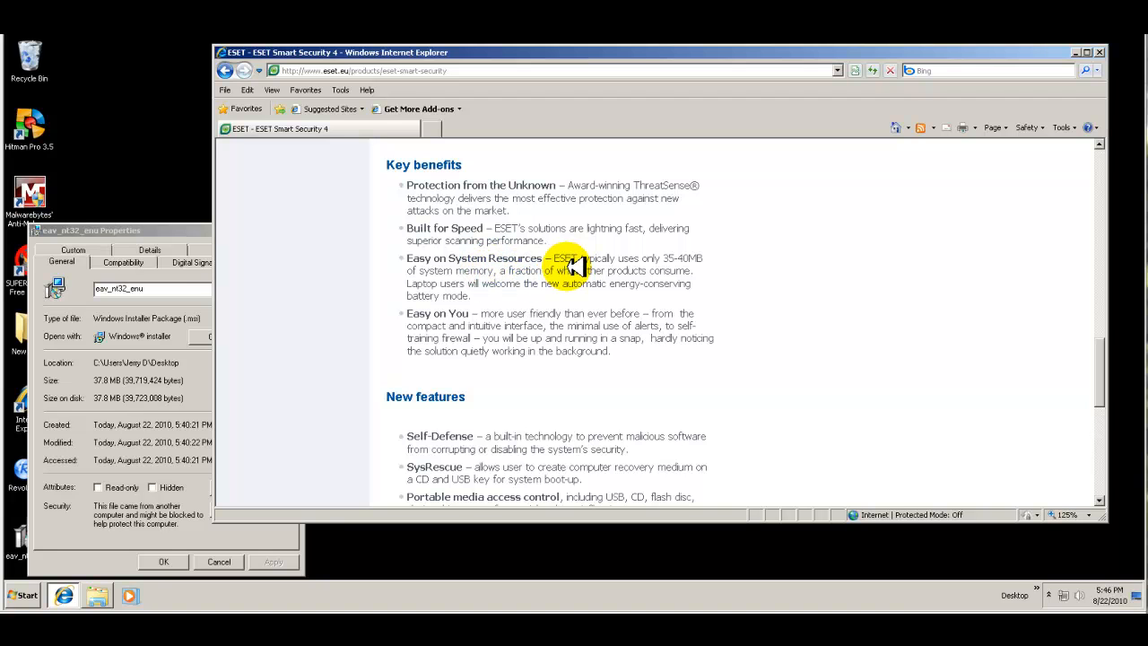
scroll("down", 3)
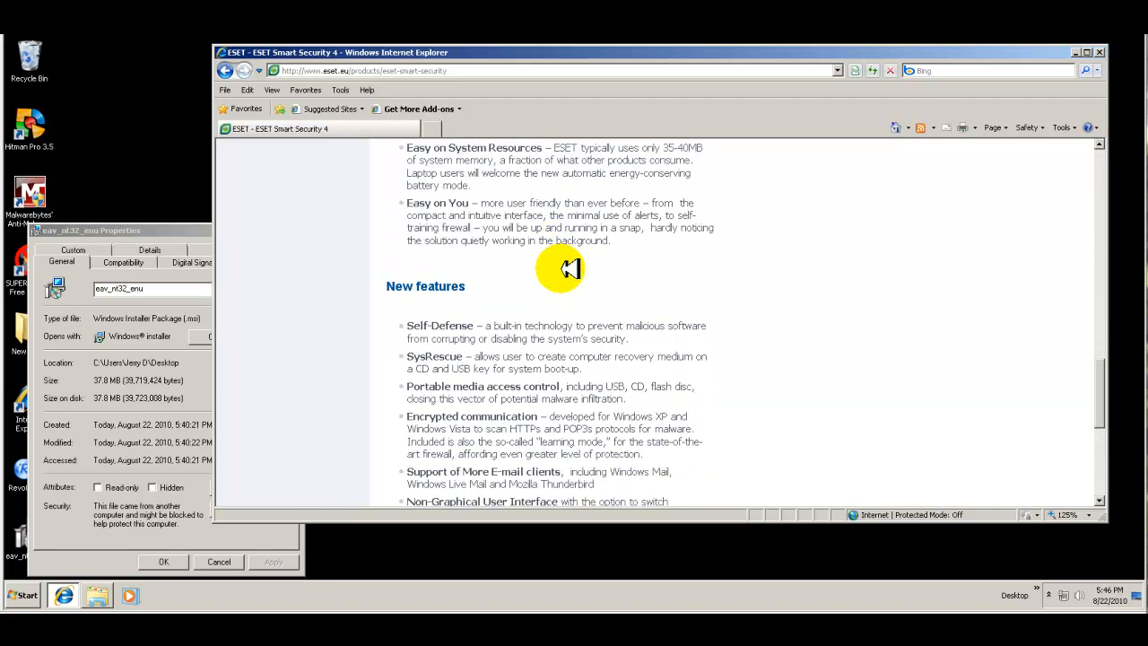
mouse_move(552, 276)
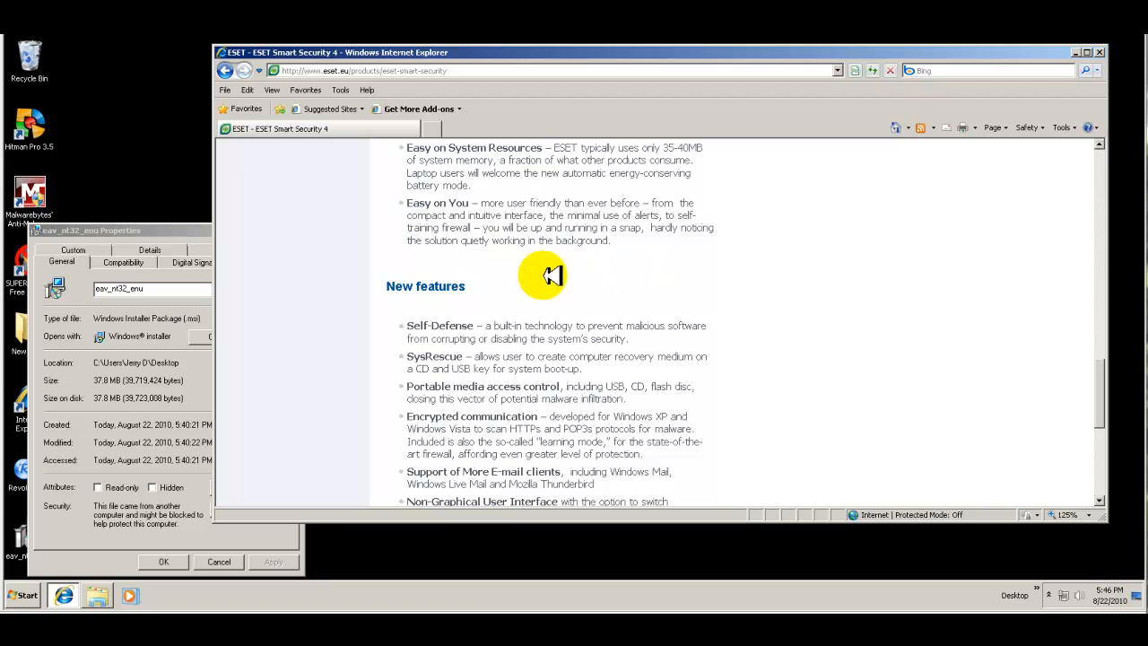
mouse_move(637, 251)
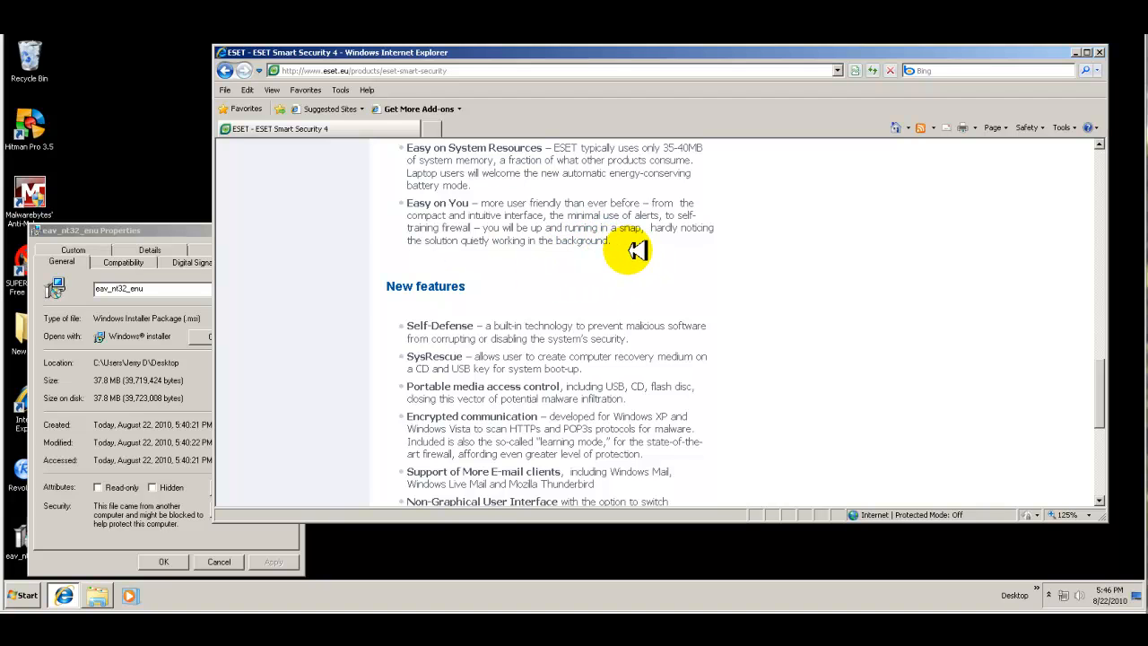
scroll("down", 3)
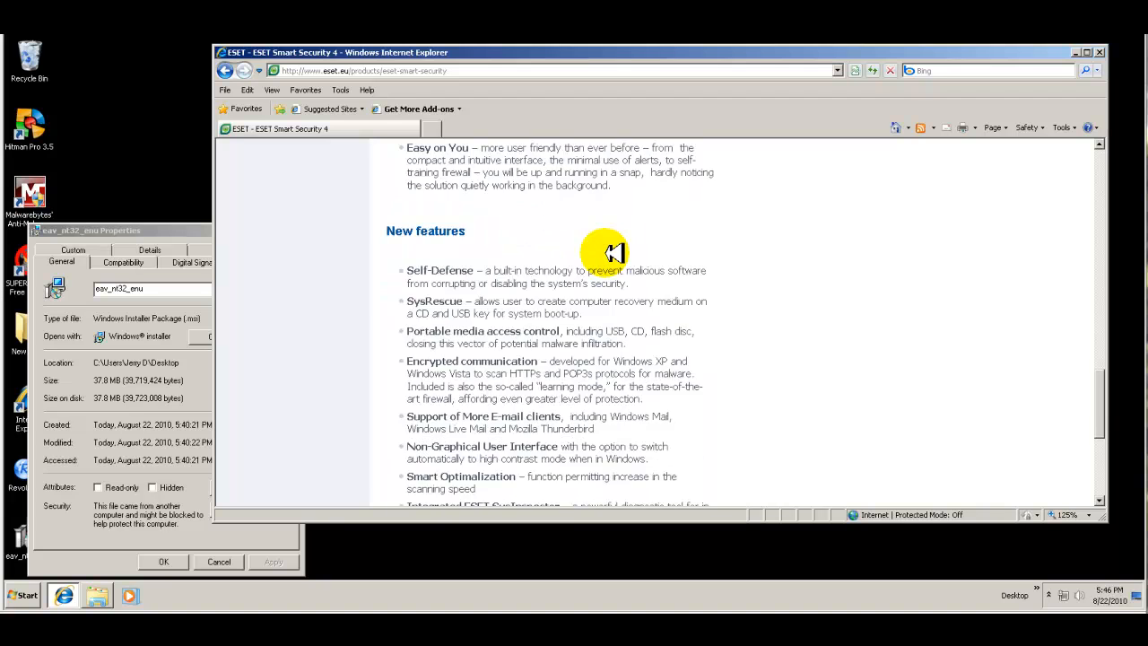
scroll("down", 3)
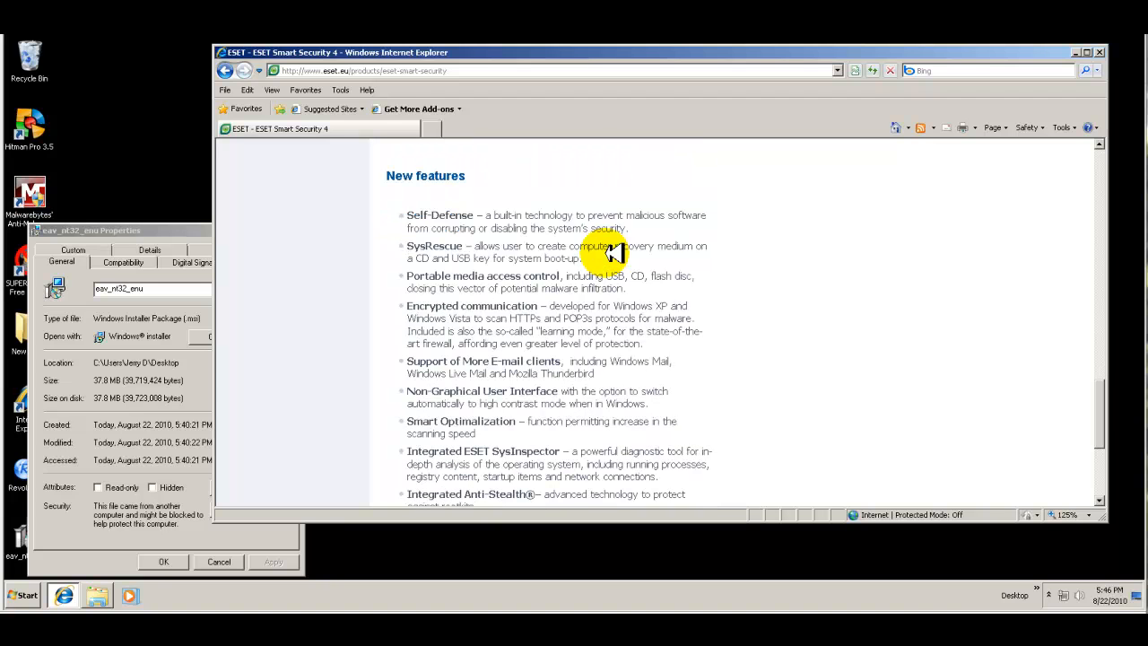
mouse_move(502, 223)
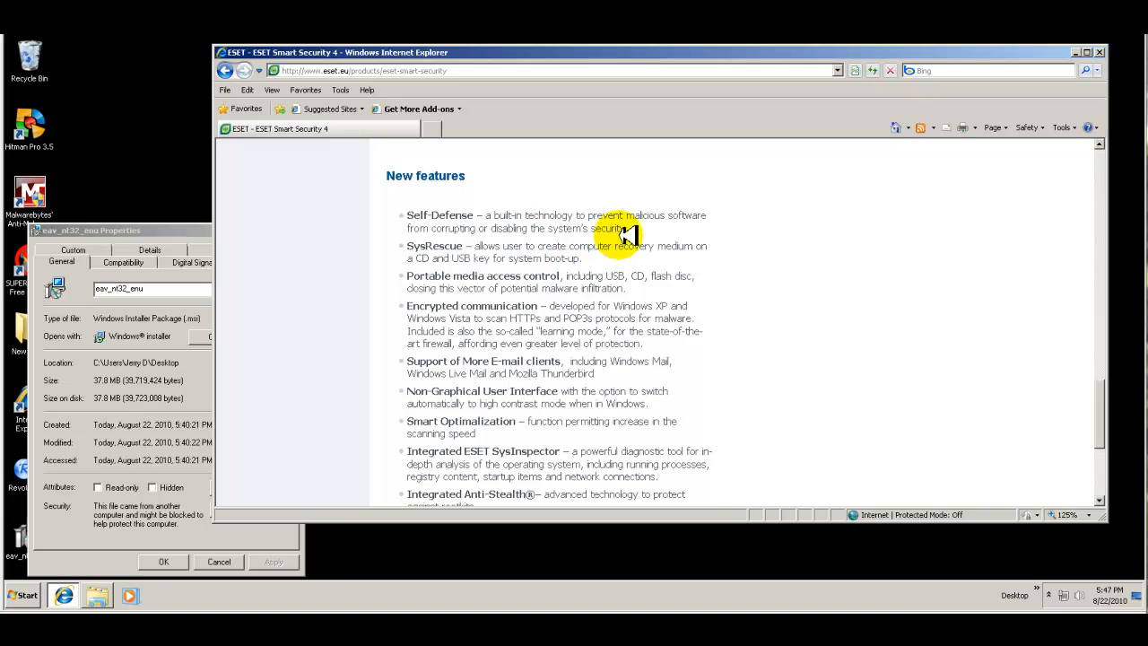
scroll("down", 3)
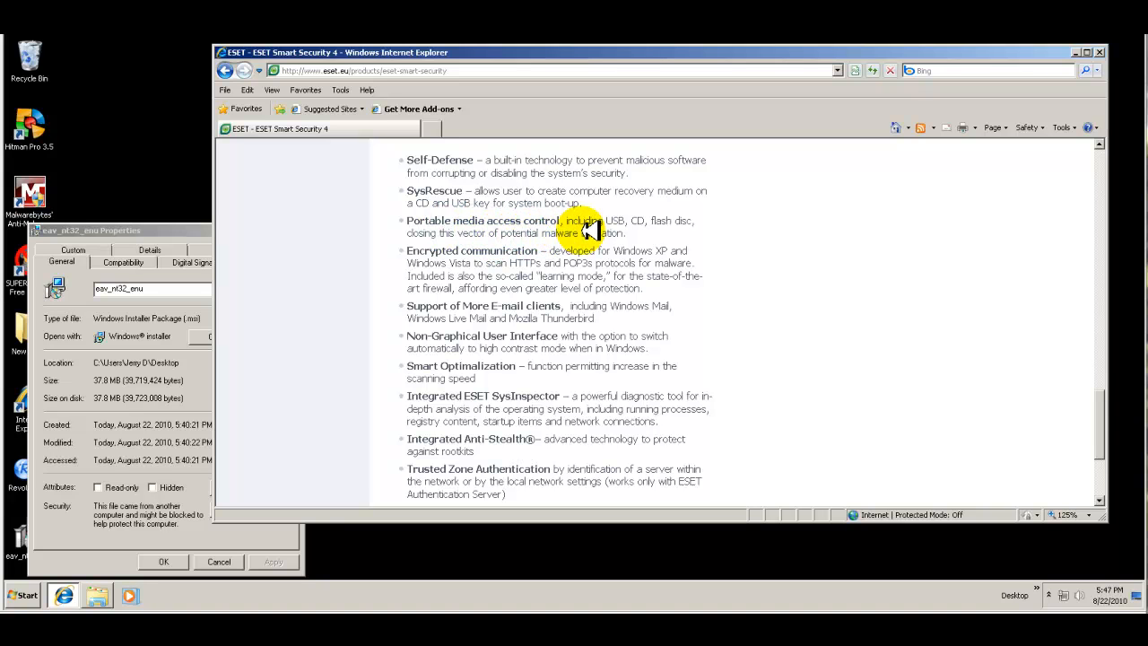
mouse_move(667, 226)
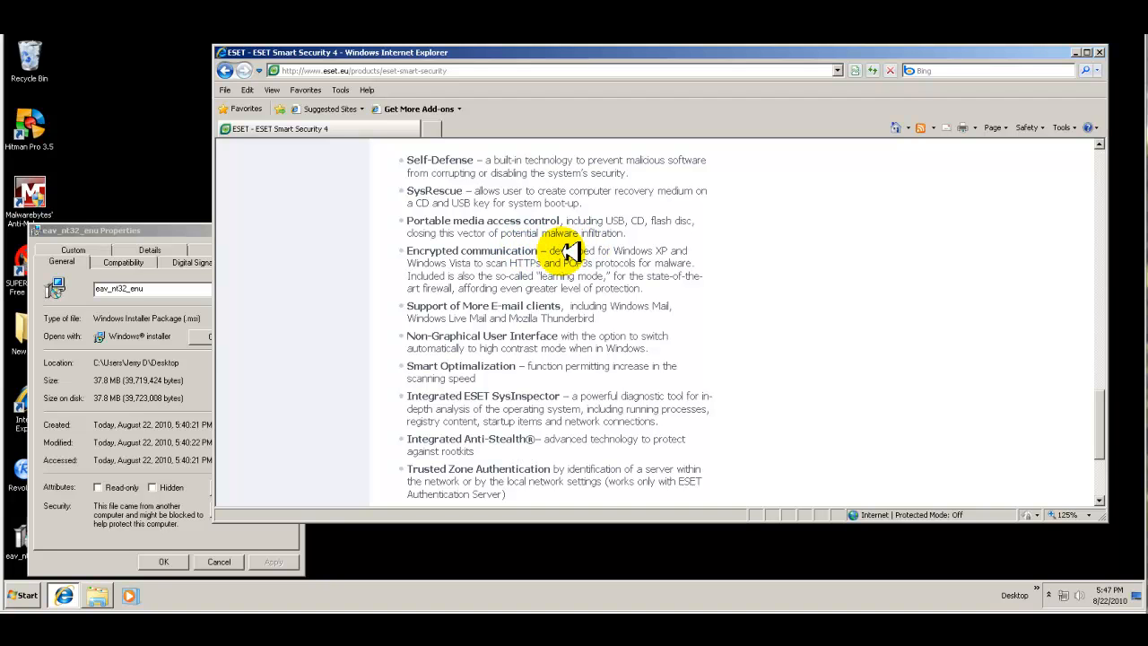
scroll("down", 3)
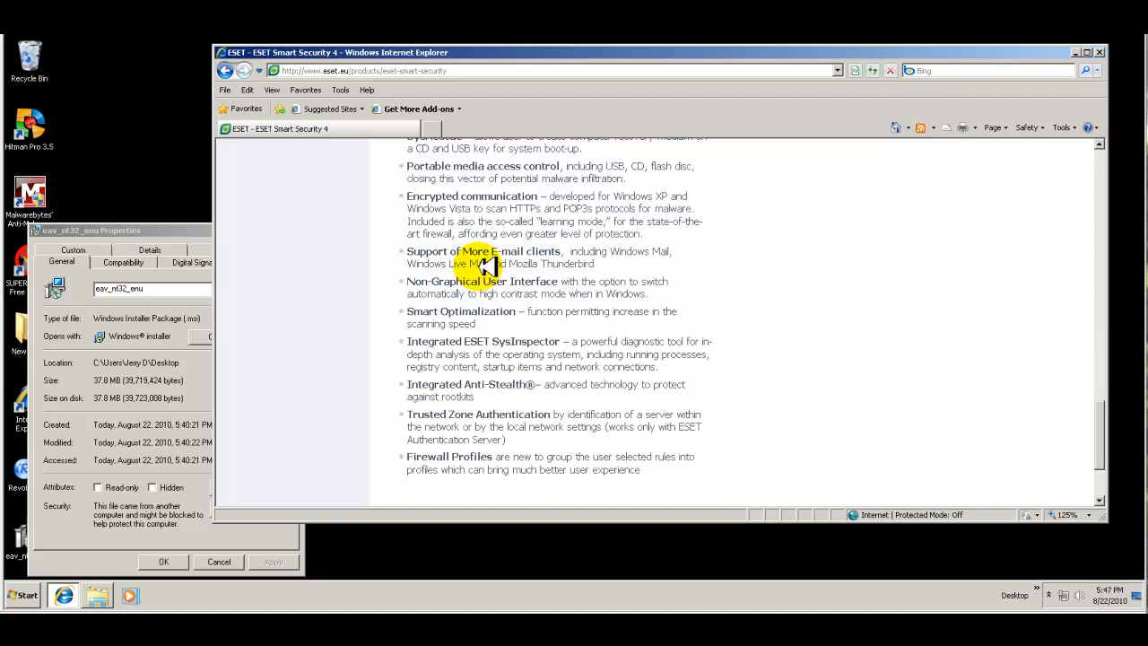
scroll("down", 3)
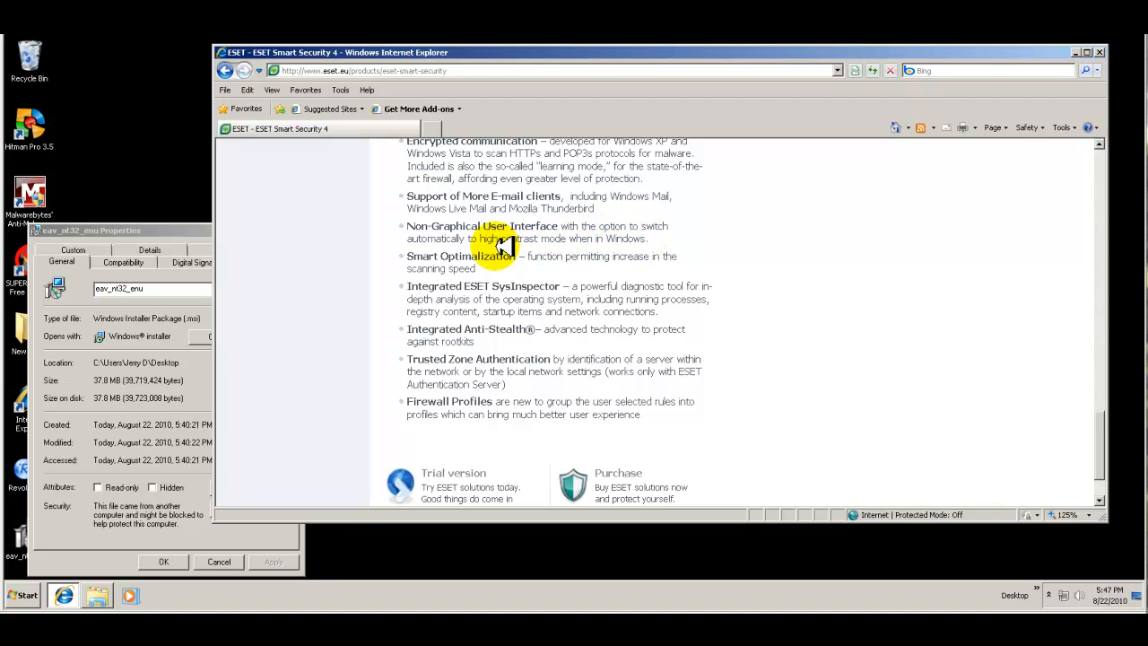
mouse_move(592, 244)
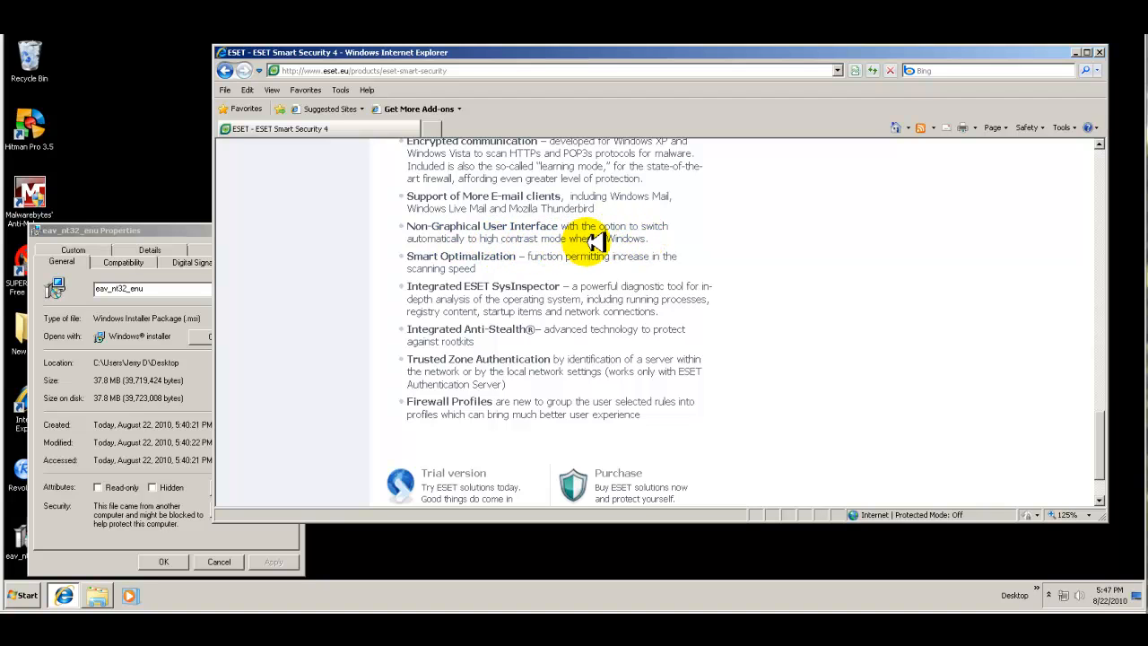
scroll("down", 3)
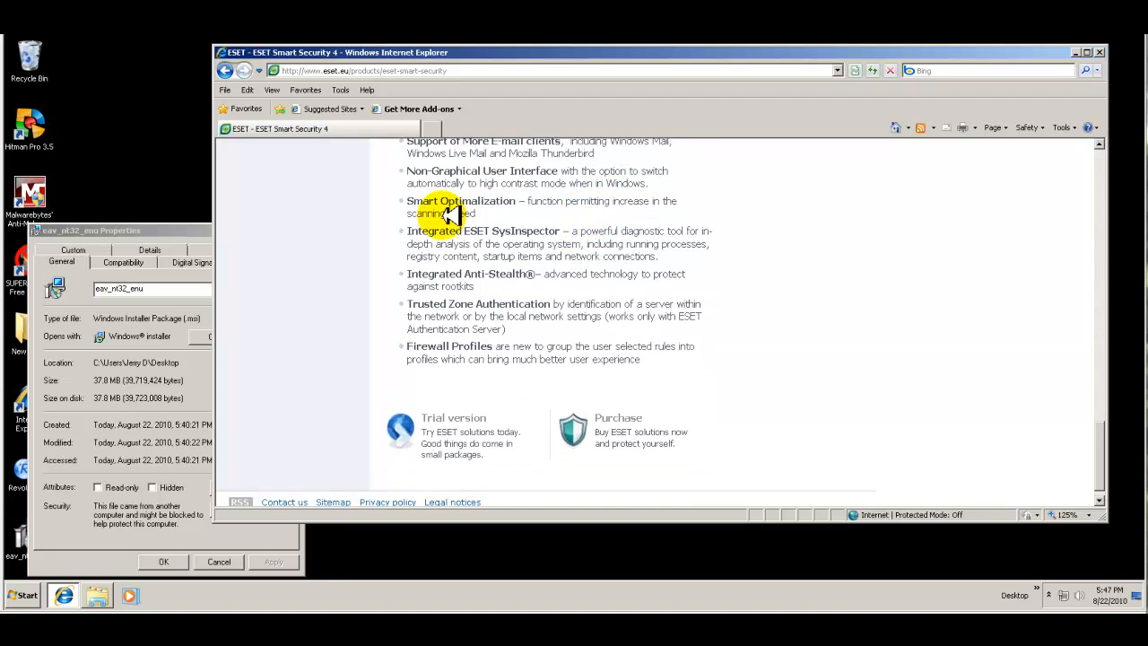
mouse_move(645, 213)
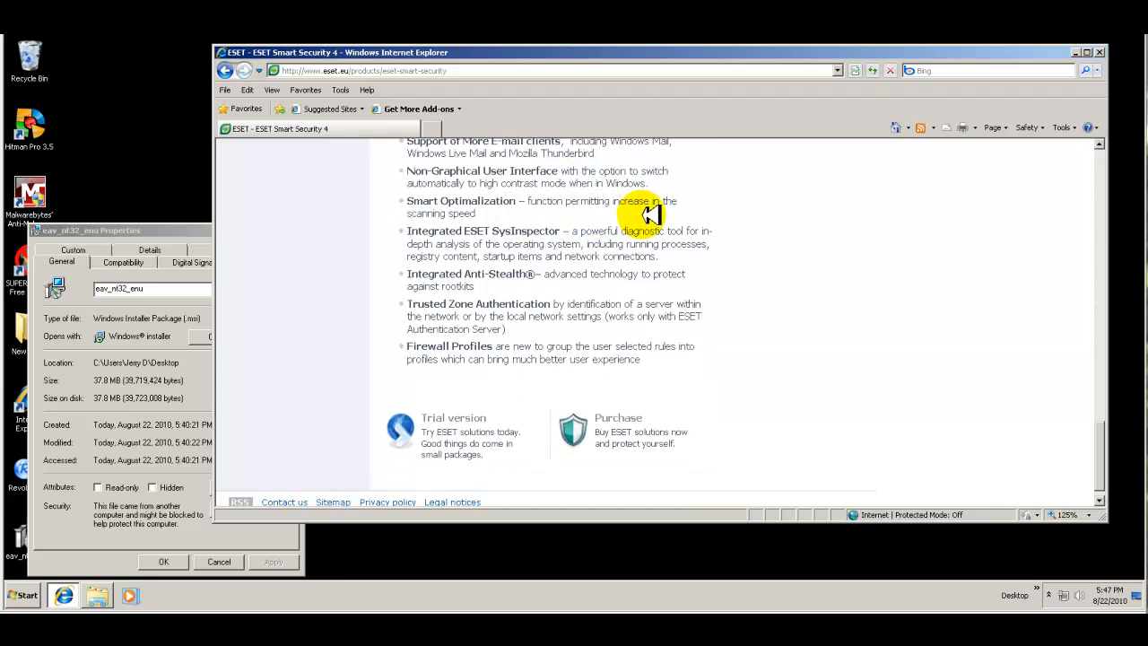
mouse_move(574, 217)
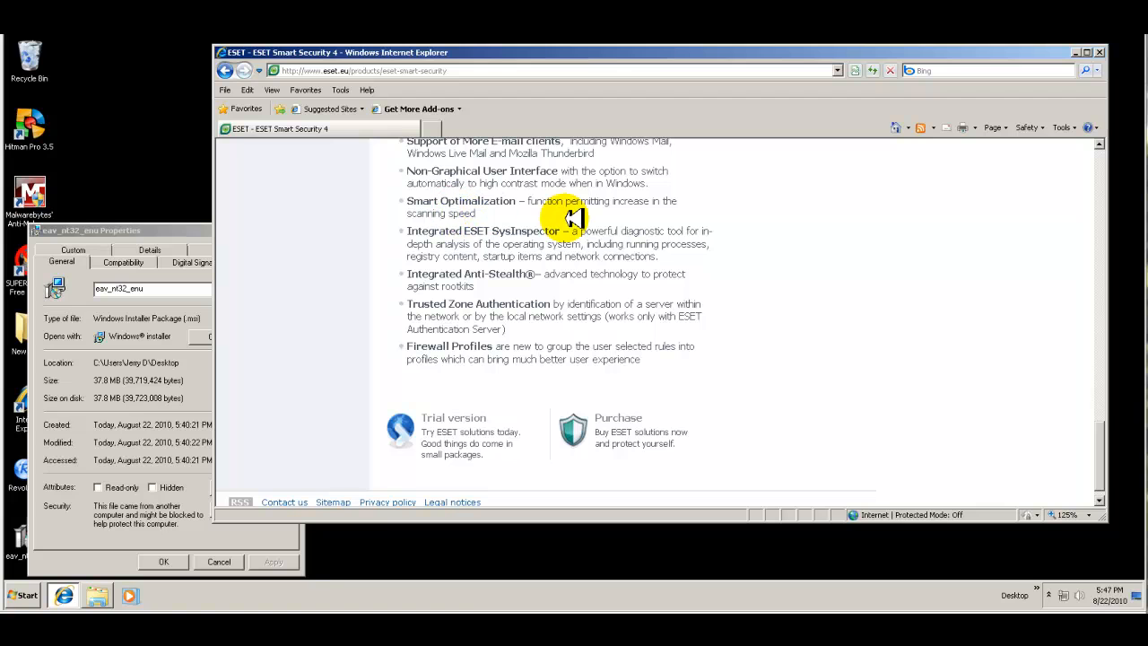
mouse_move(503, 236)
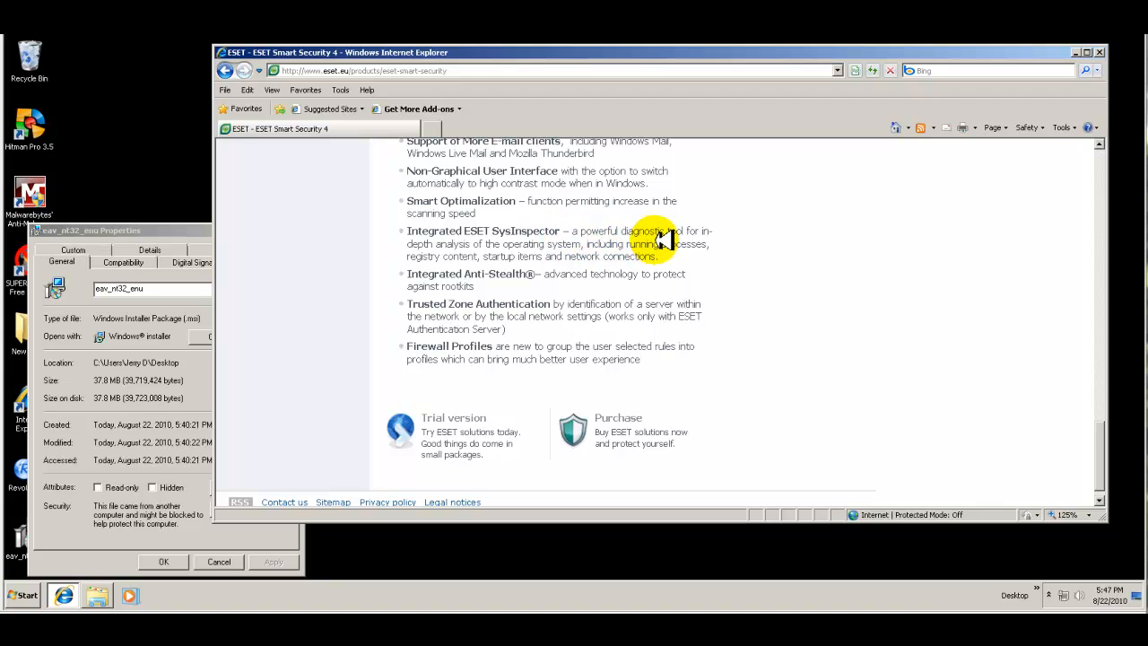
mouse_move(594, 248)
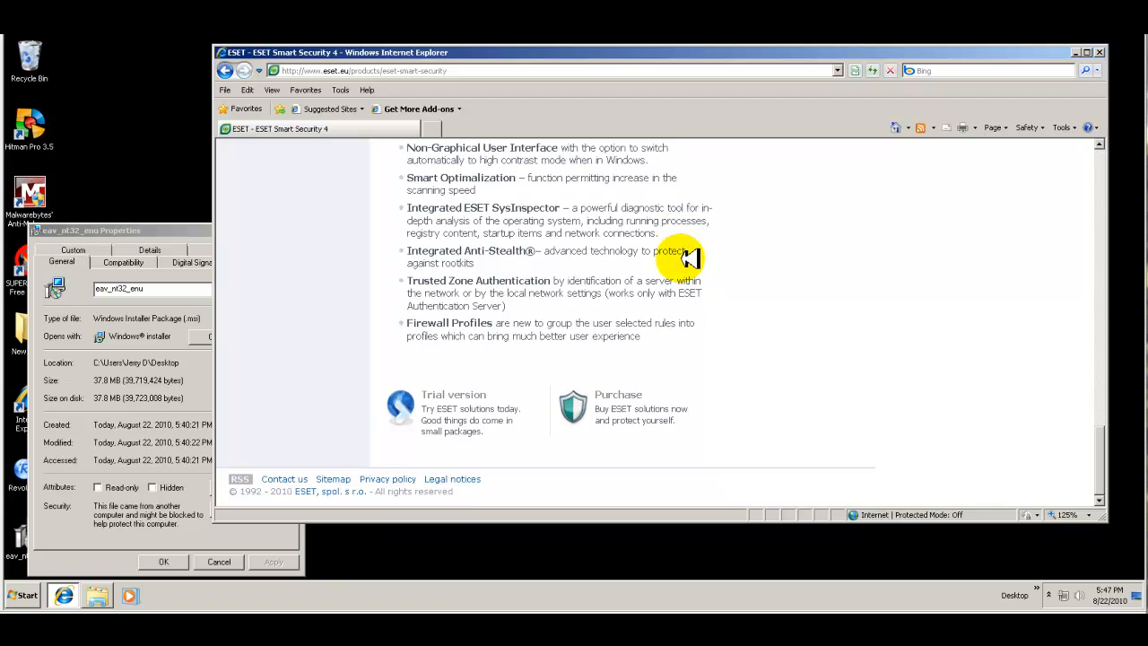
mouse_move(565, 278)
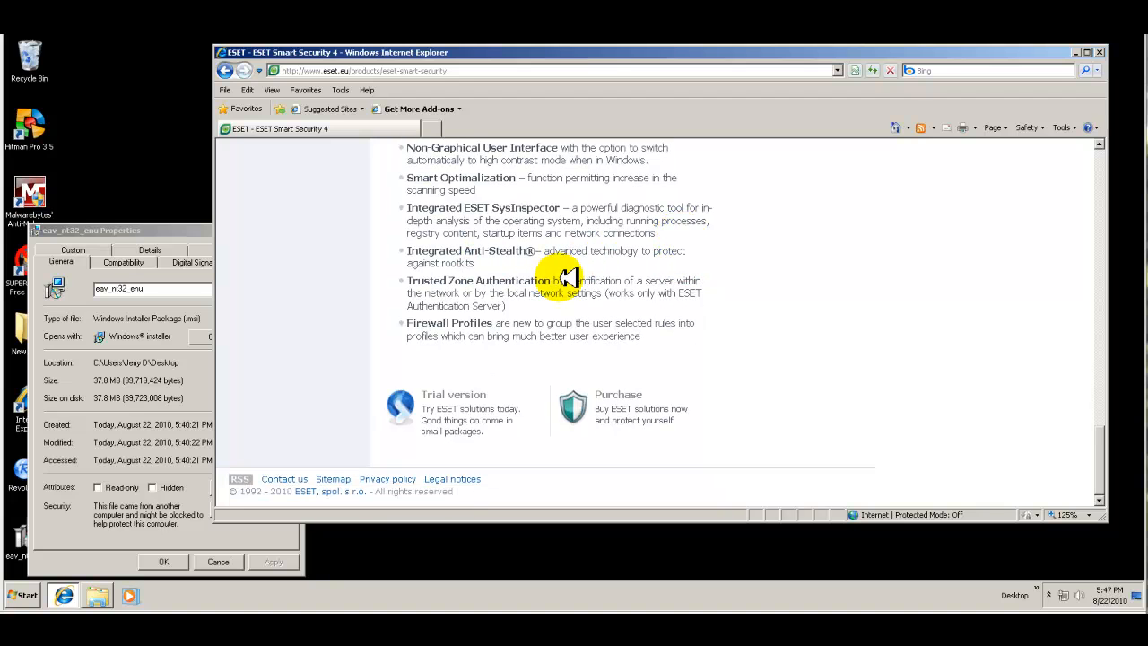
mouse_move(547, 294)
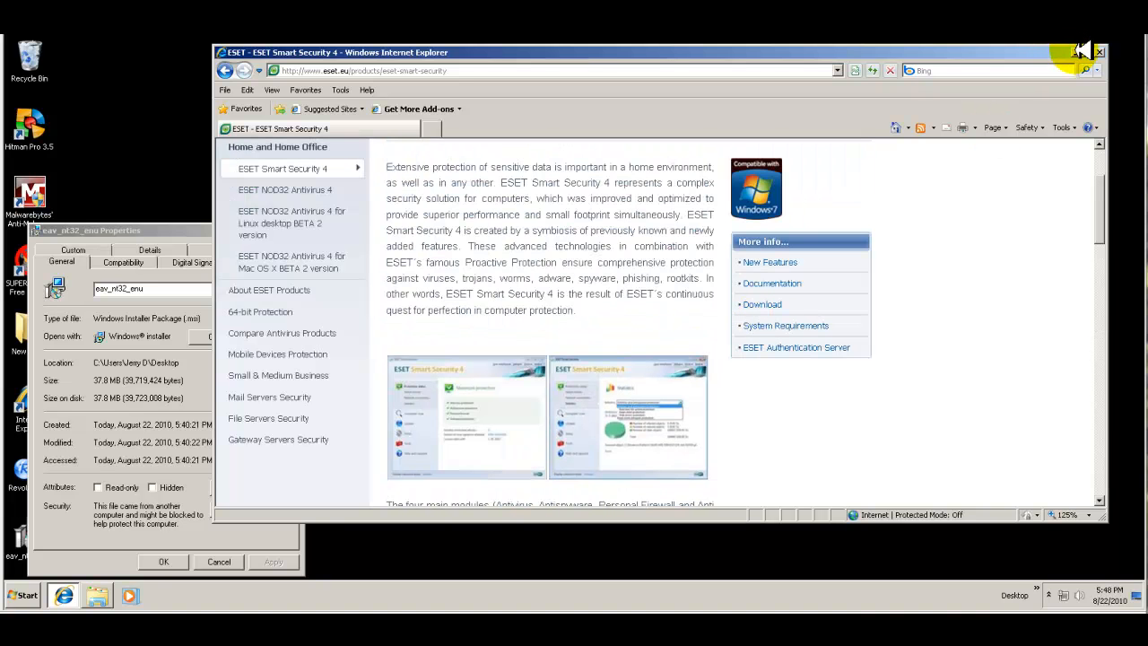
left_click(1084, 50)
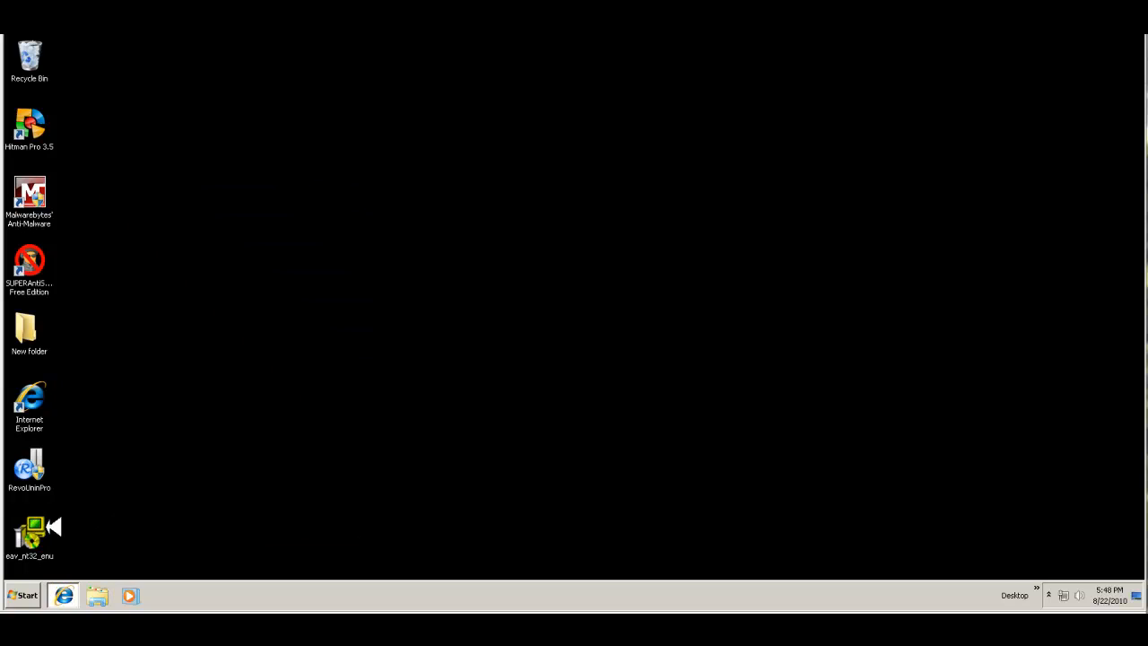
Run the eav_nt32_enu installer from the desktop, accept the license agreement and reach the installation mode choice
left_click(29, 534)
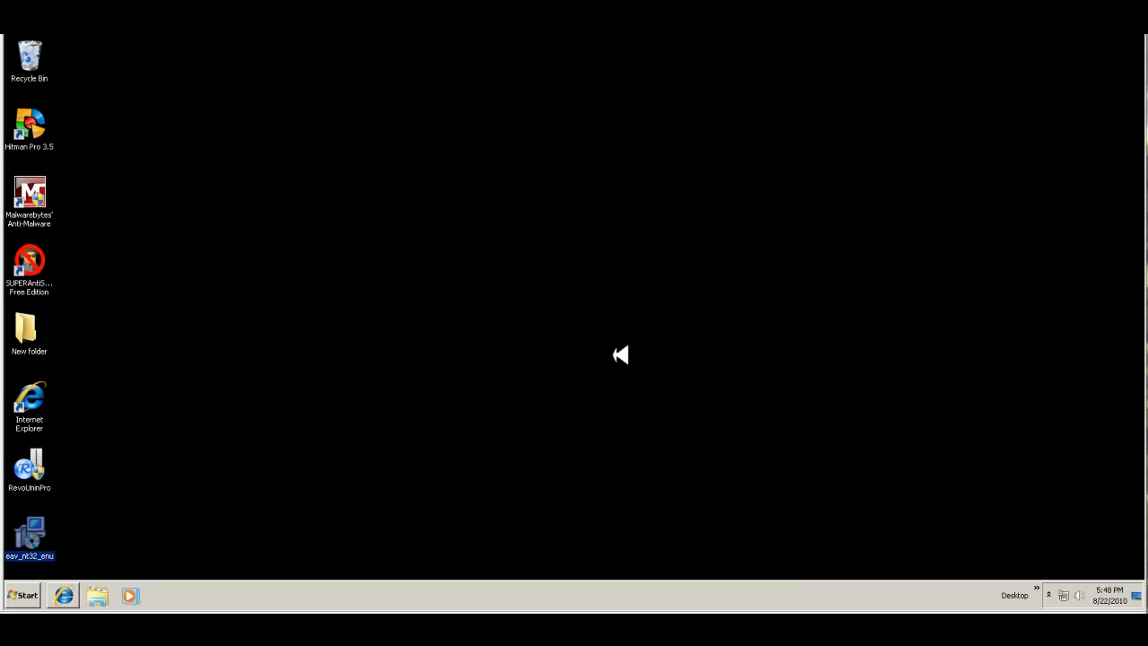
double_click(29, 534)
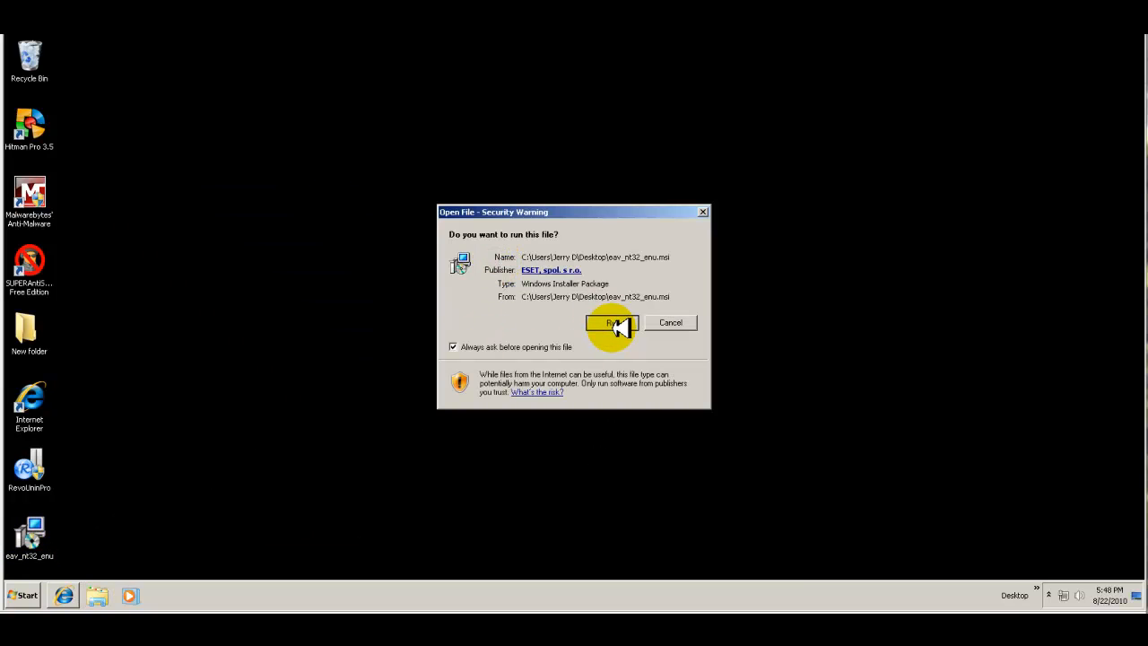
left_click(610, 323)
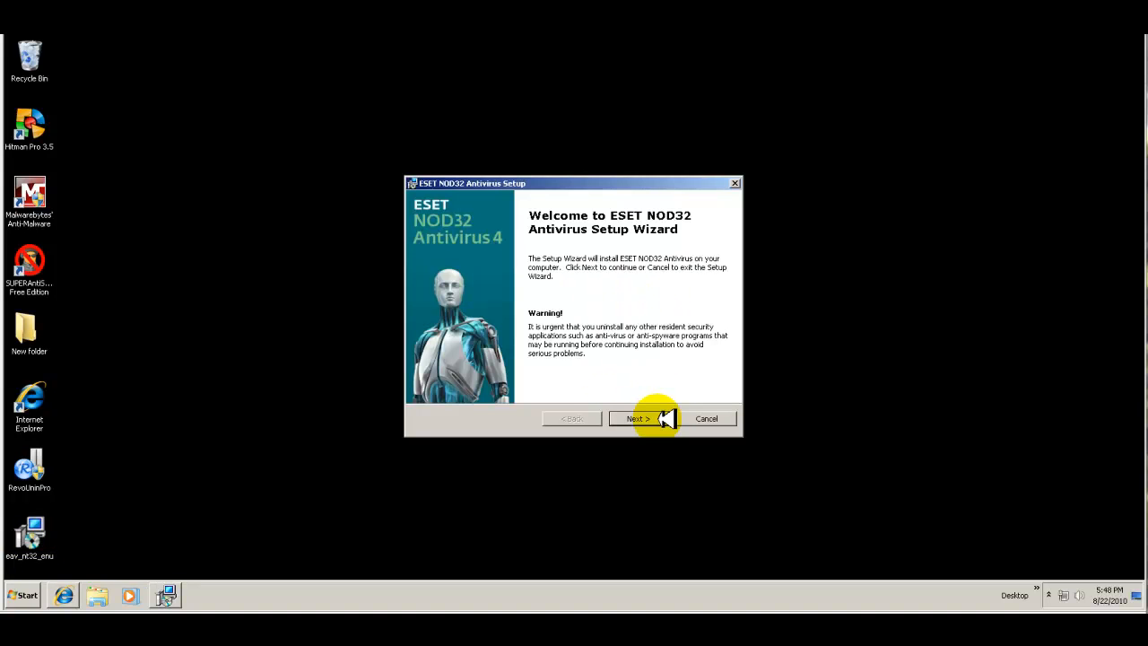
left_click(639, 418)
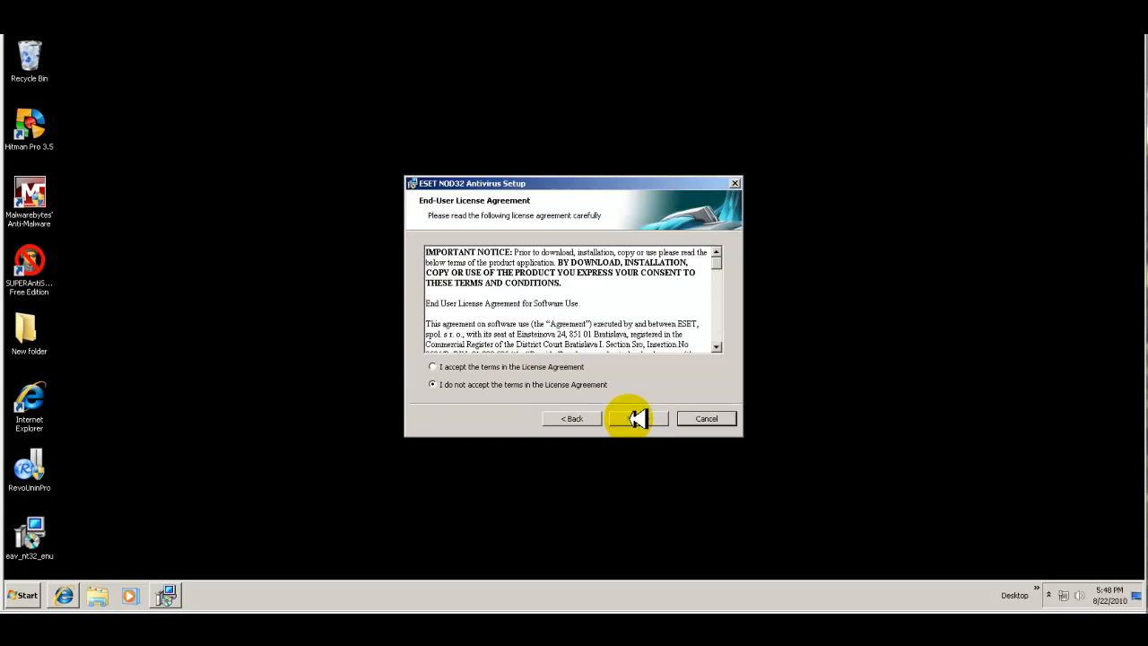
left_click(432, 366)
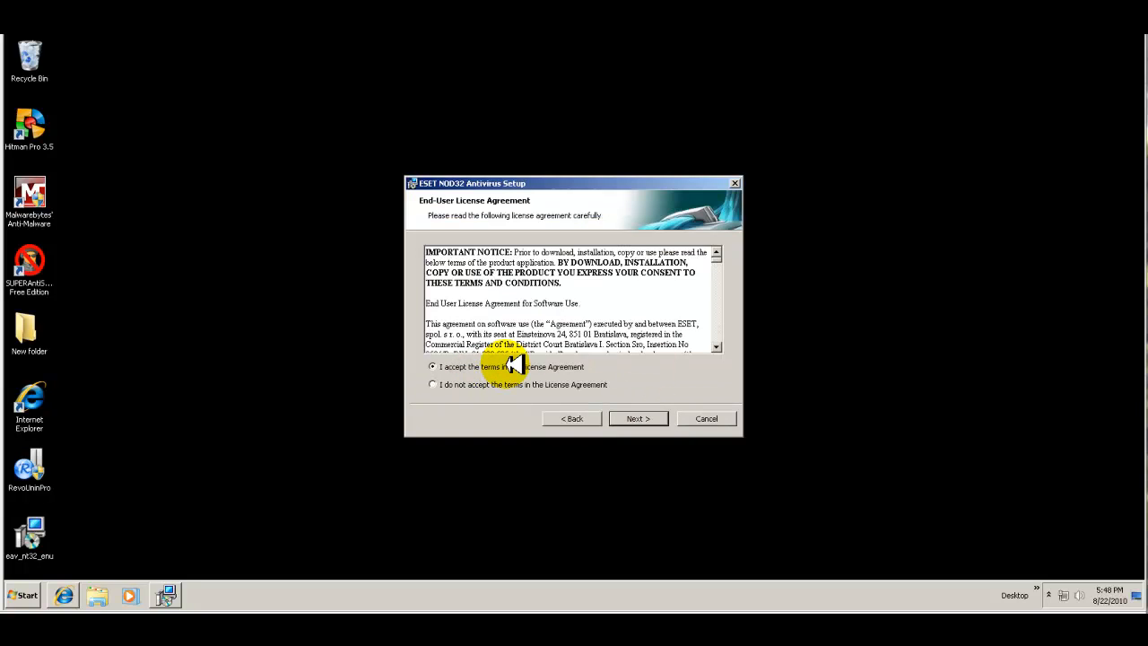
left_click(639, 418)
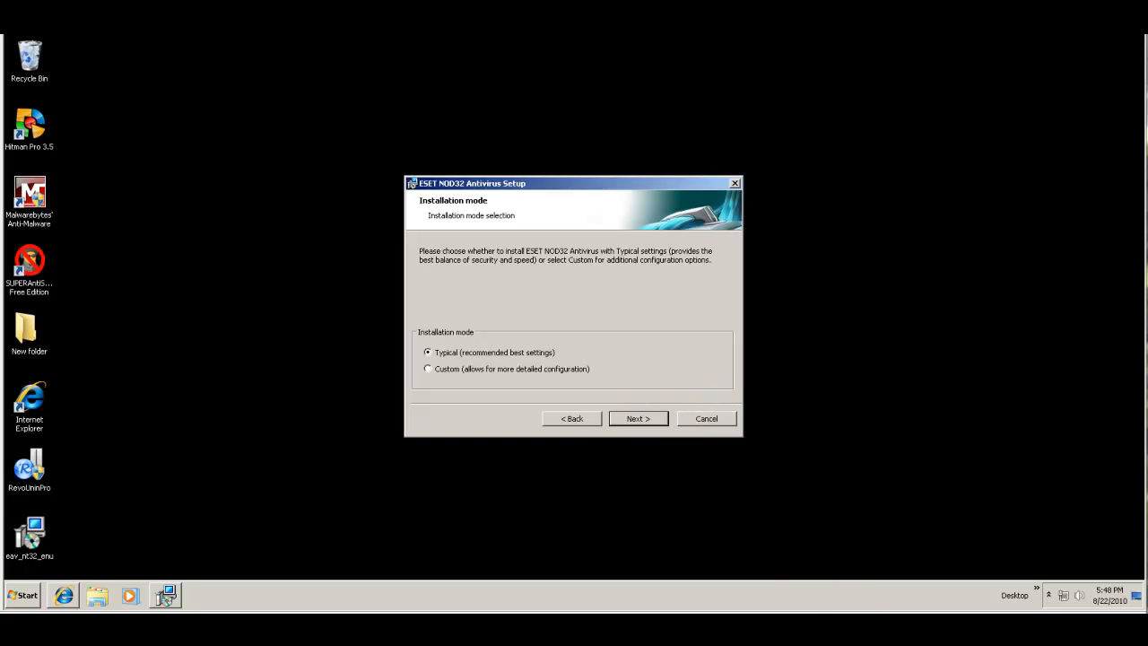
Keep Typical installation, enable detection of potentially unwanted applications and reach Ready to Install
left_click(637, 418)
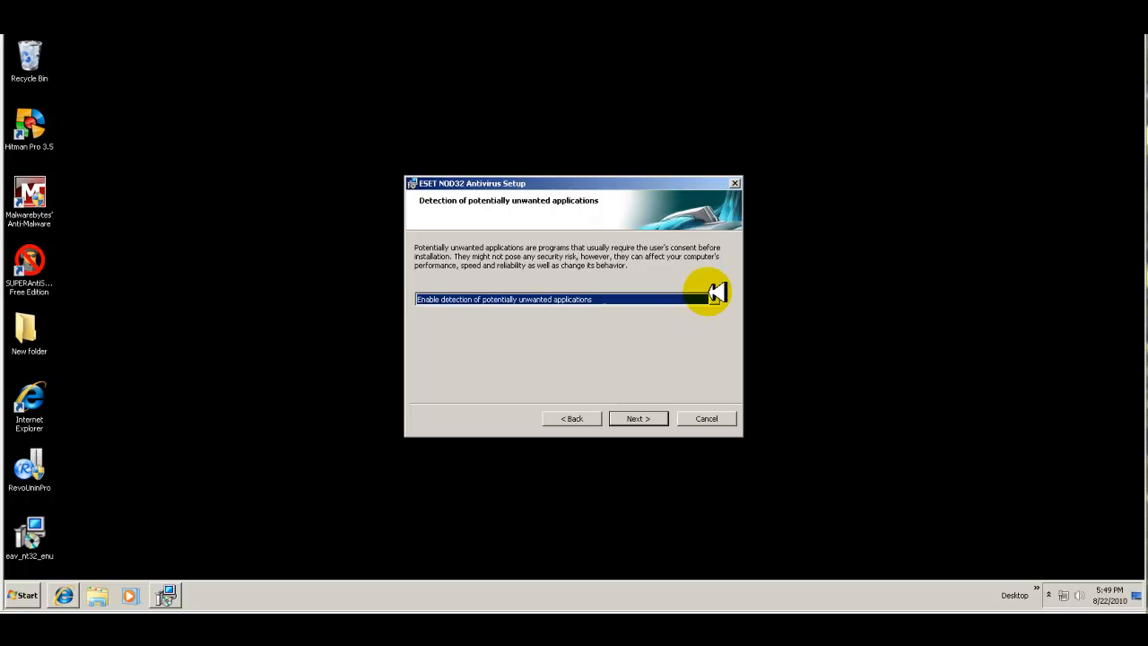
left_click(715, 298)
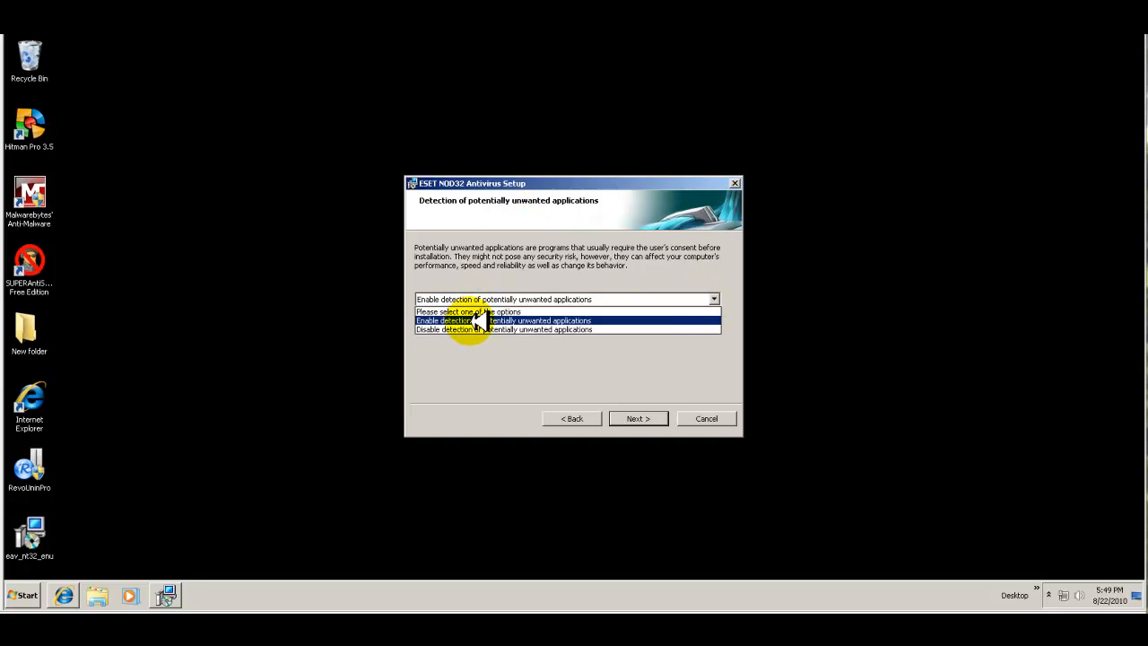
mouse_move(556, 319)
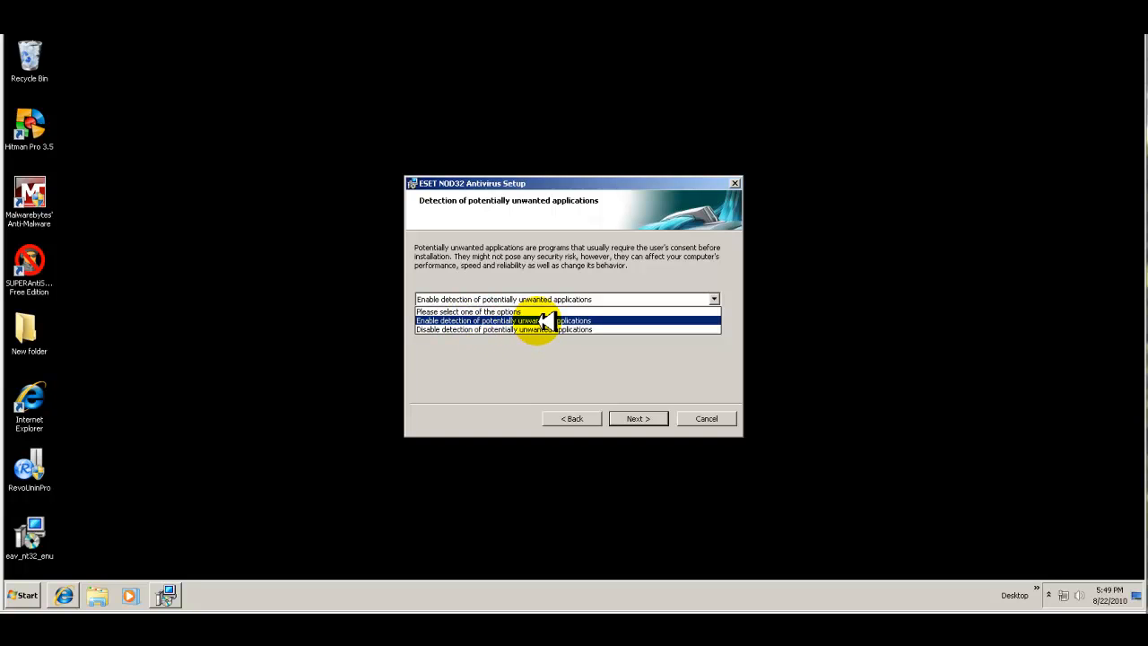
mouse_move(535, 330)
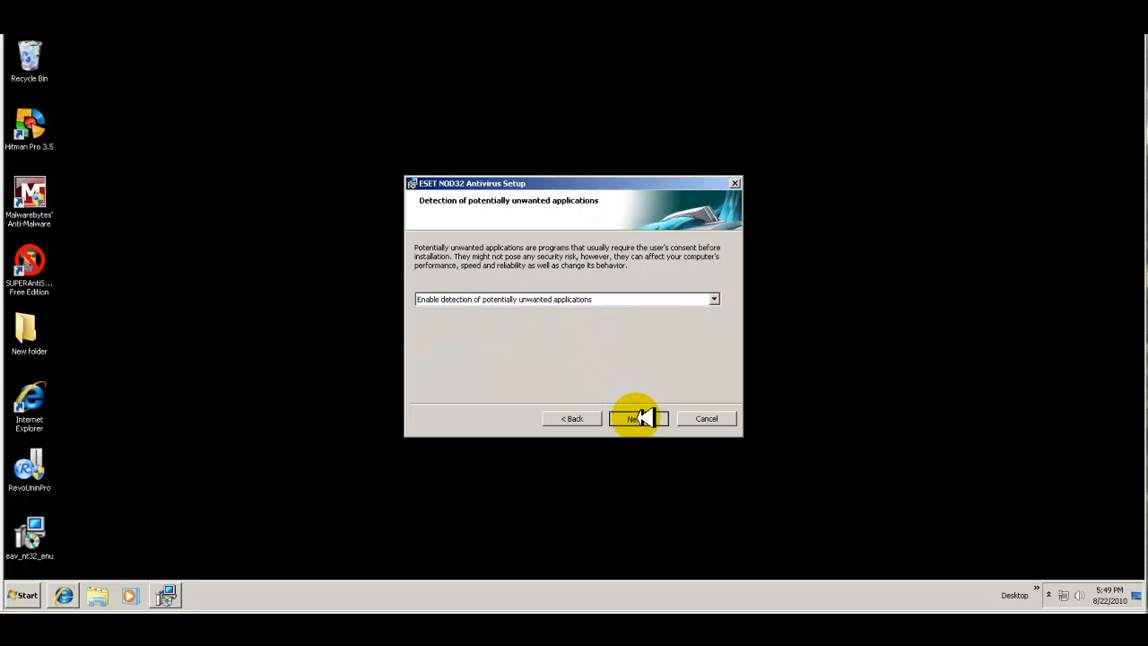
left_click(637, 418)
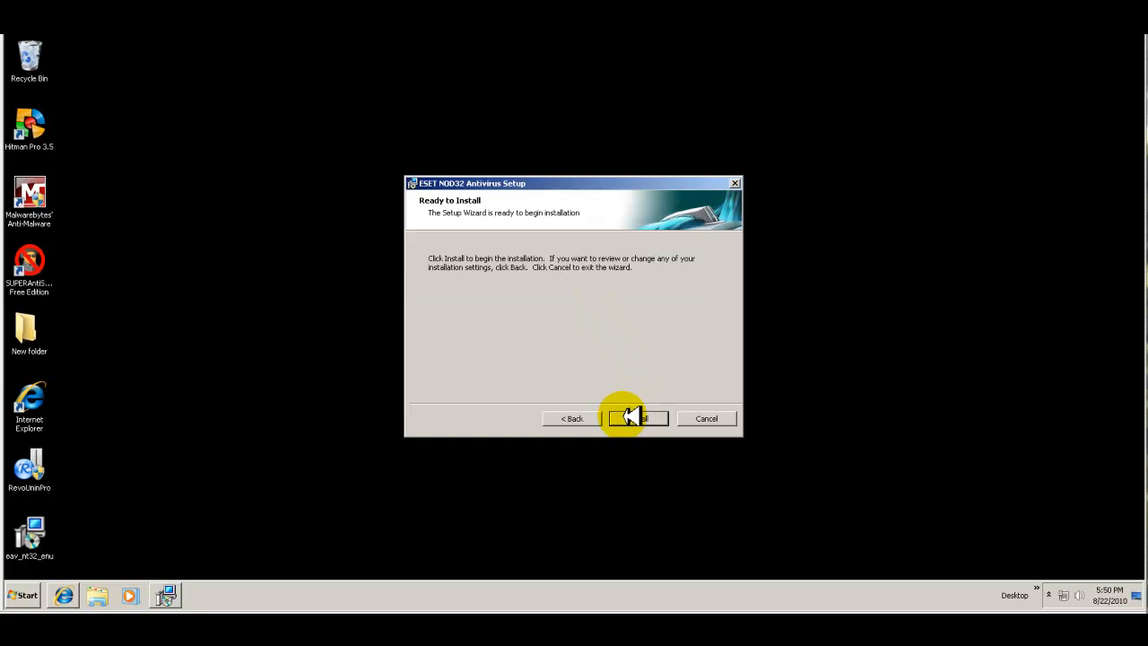
Start installing ESET NOD32 Antivirus and let the wizard track progress
left_click(637, 418)
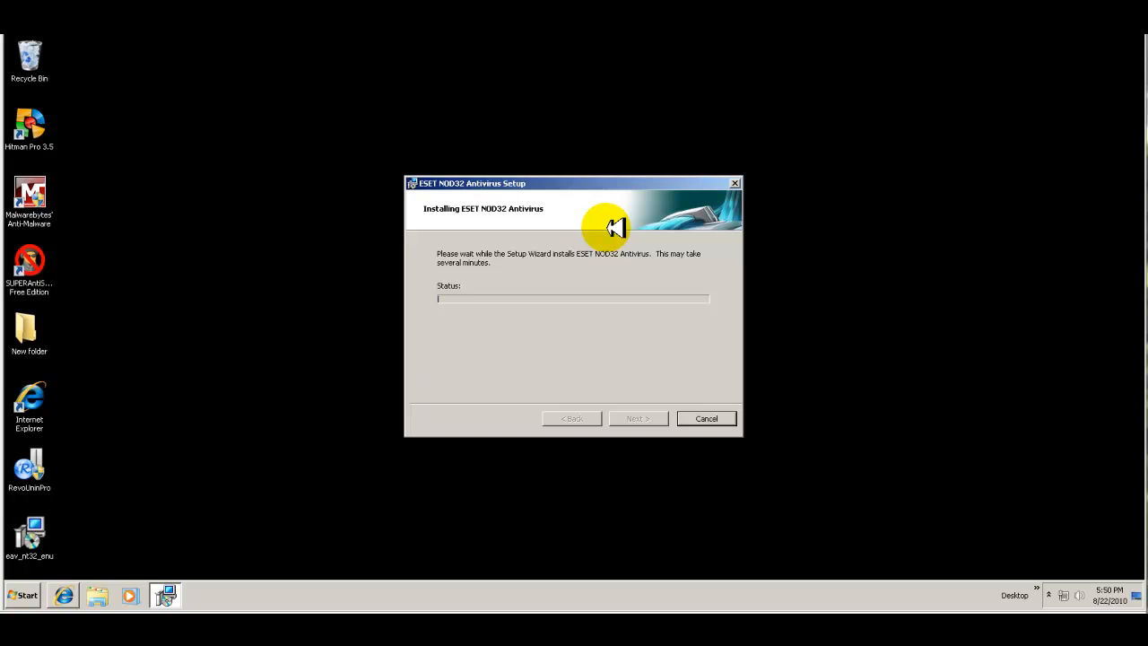
mouse_move(578, 183)
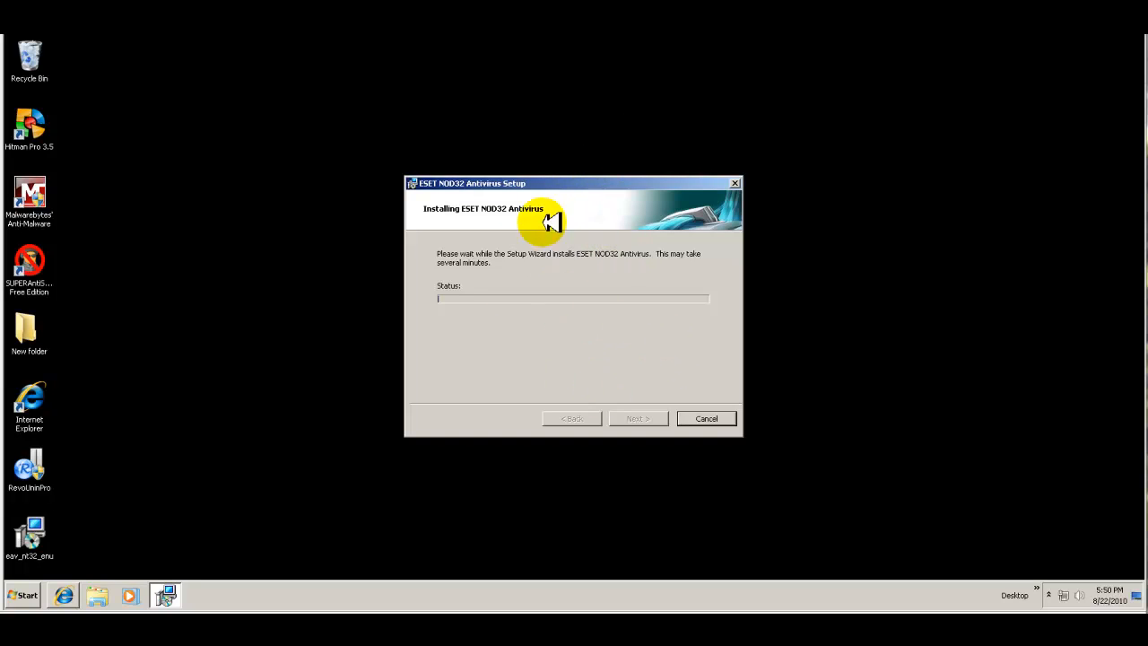
mouse_move(542, 187)
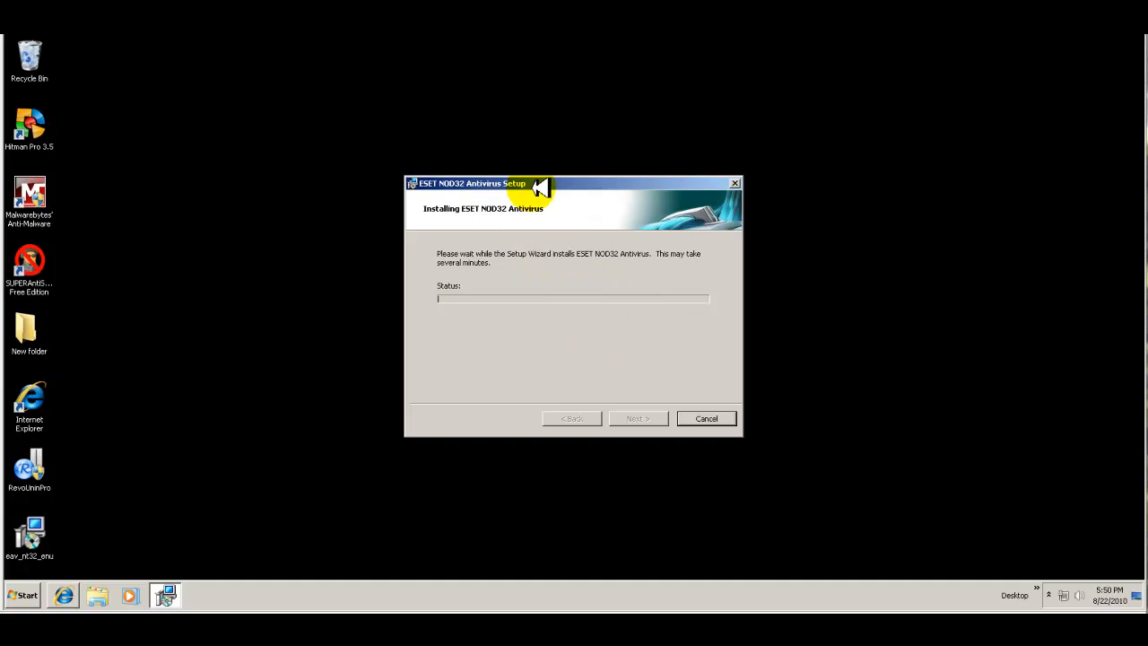
mouse_move(578, 305)
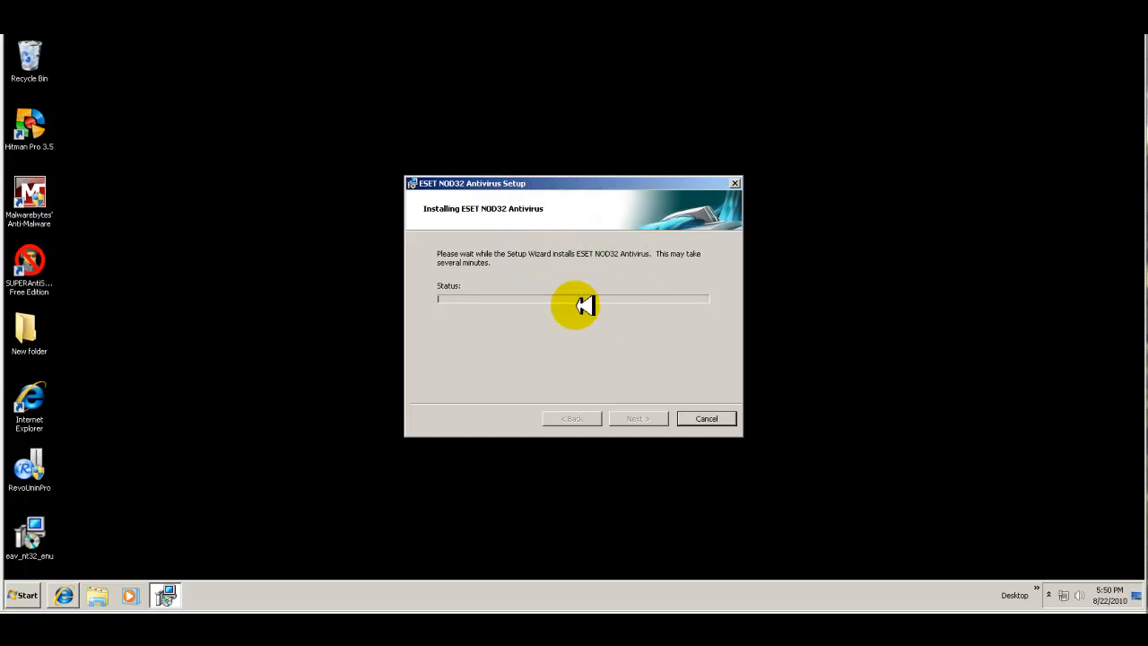
mouse_move(465, 359)
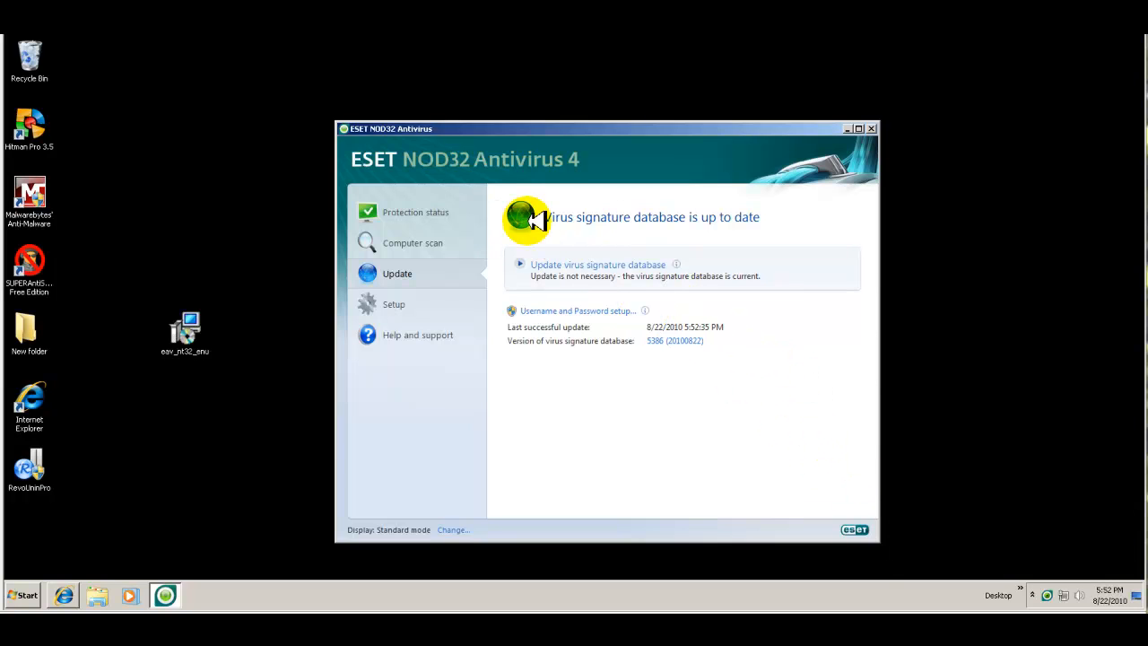
mouse_move(601, 260)
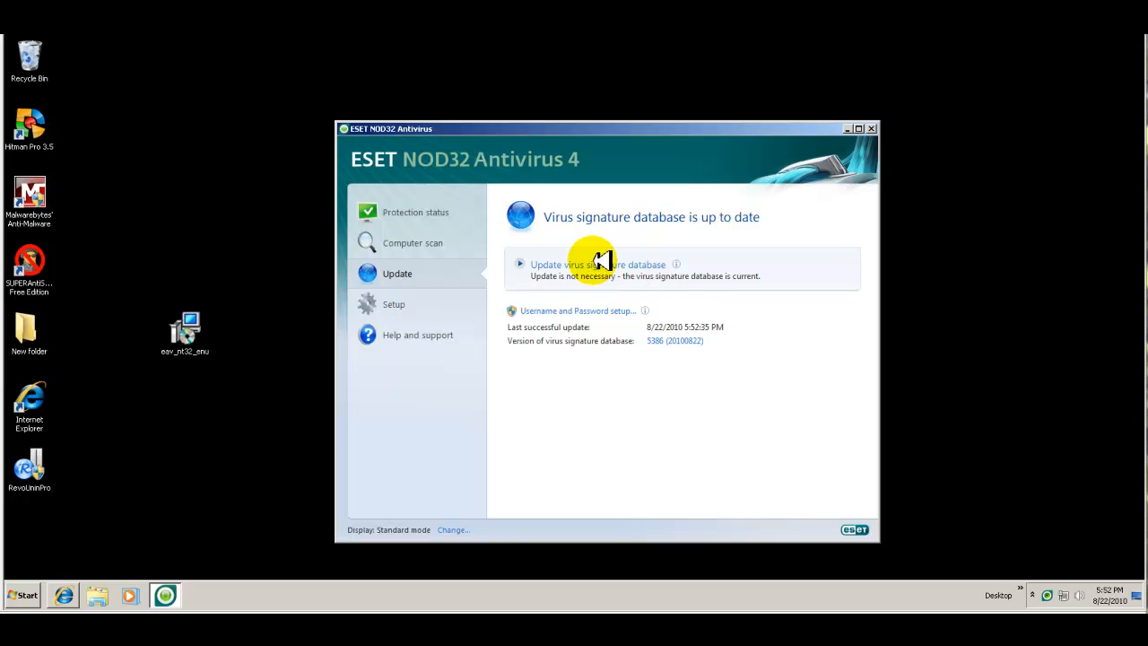
mouse_move(637, 330)
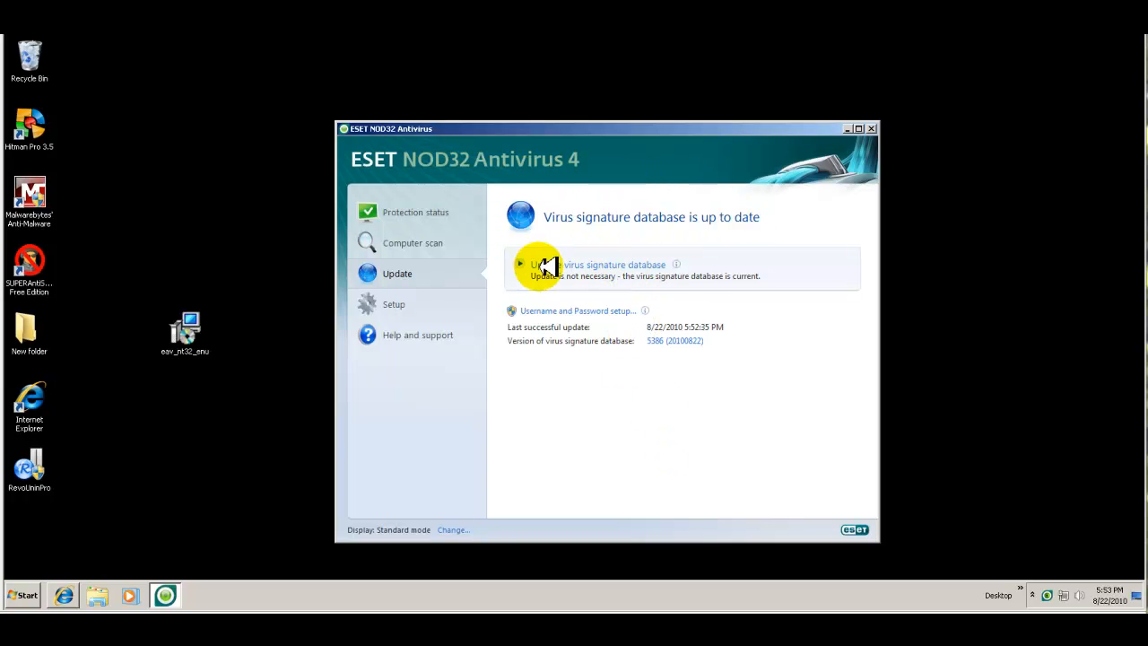
mouse_move(417, 212)
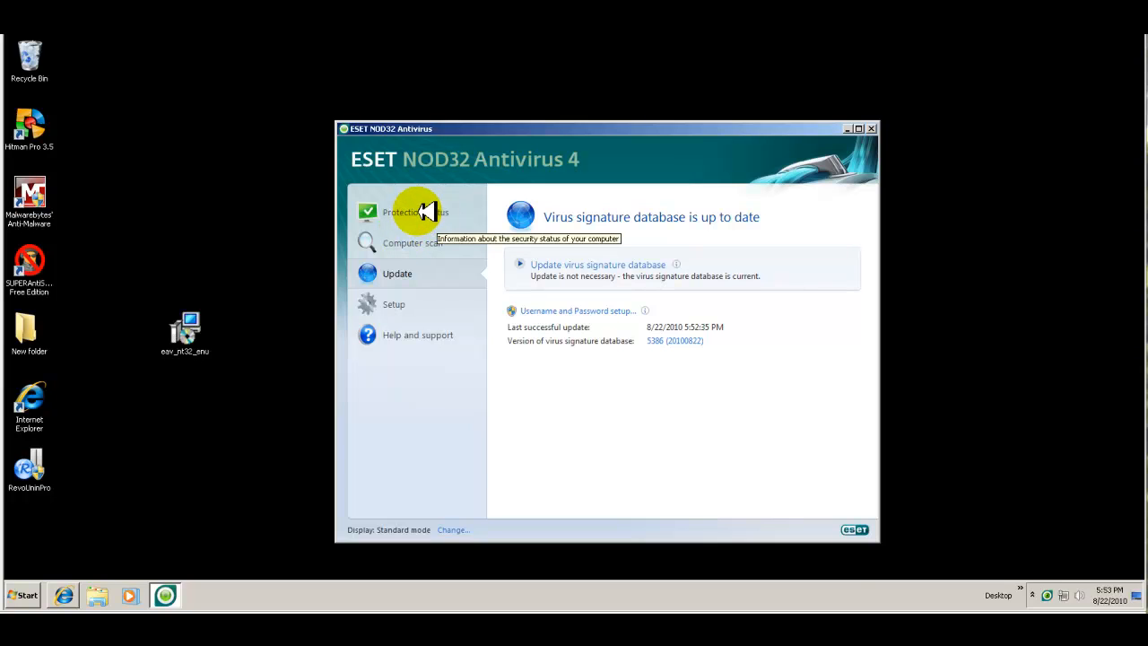
View the Protection status page showing Maximum protection with antivirus and antispyware active
left_click(415, 212)
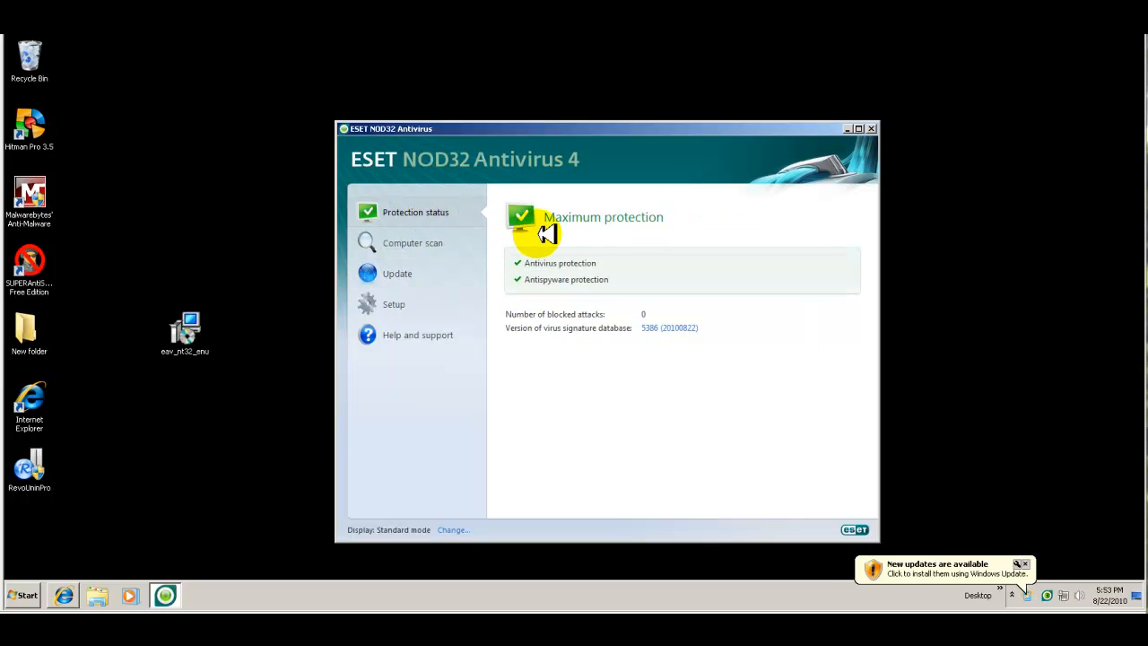
mouse_move(553, 269)
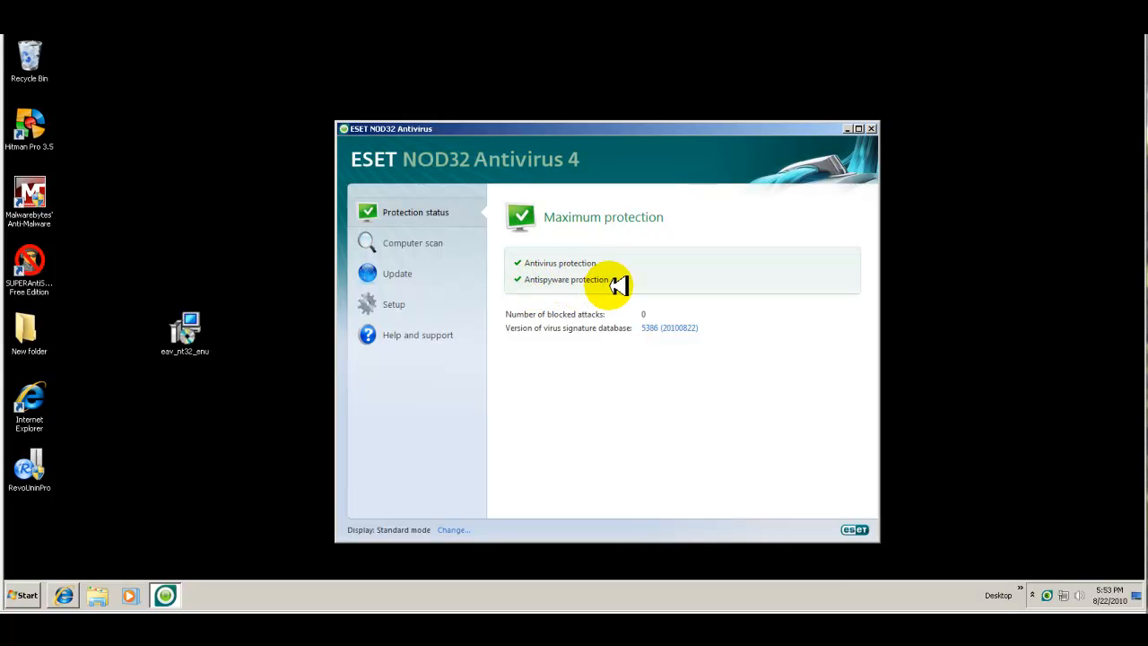
mouse_move(621, 284)
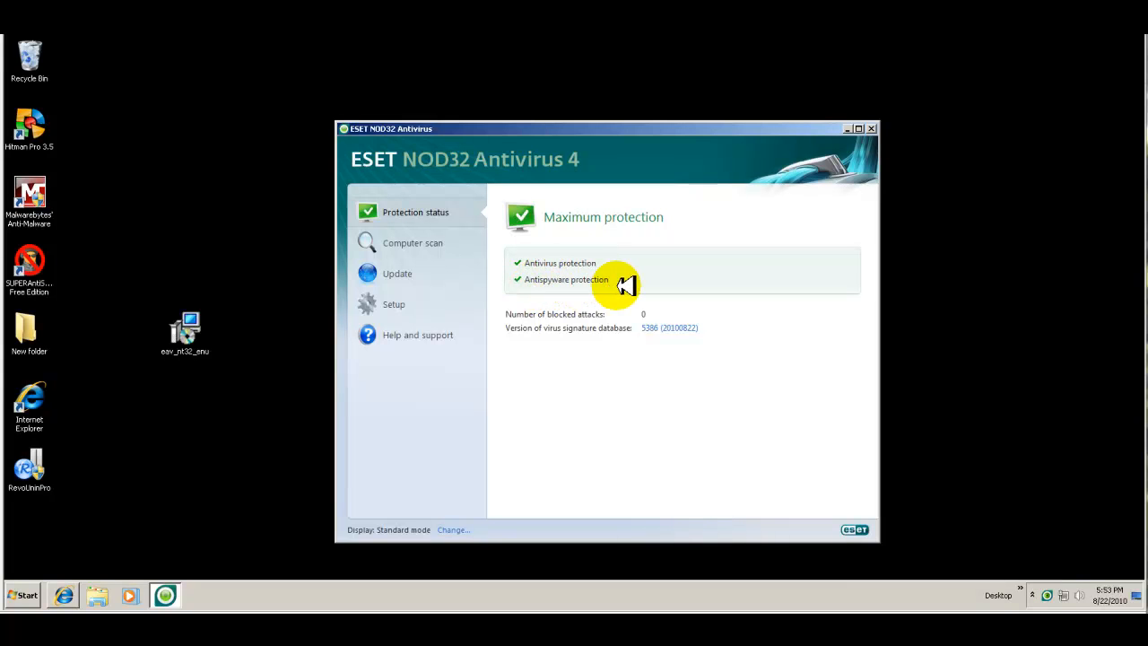
mouse_move(565, 343)
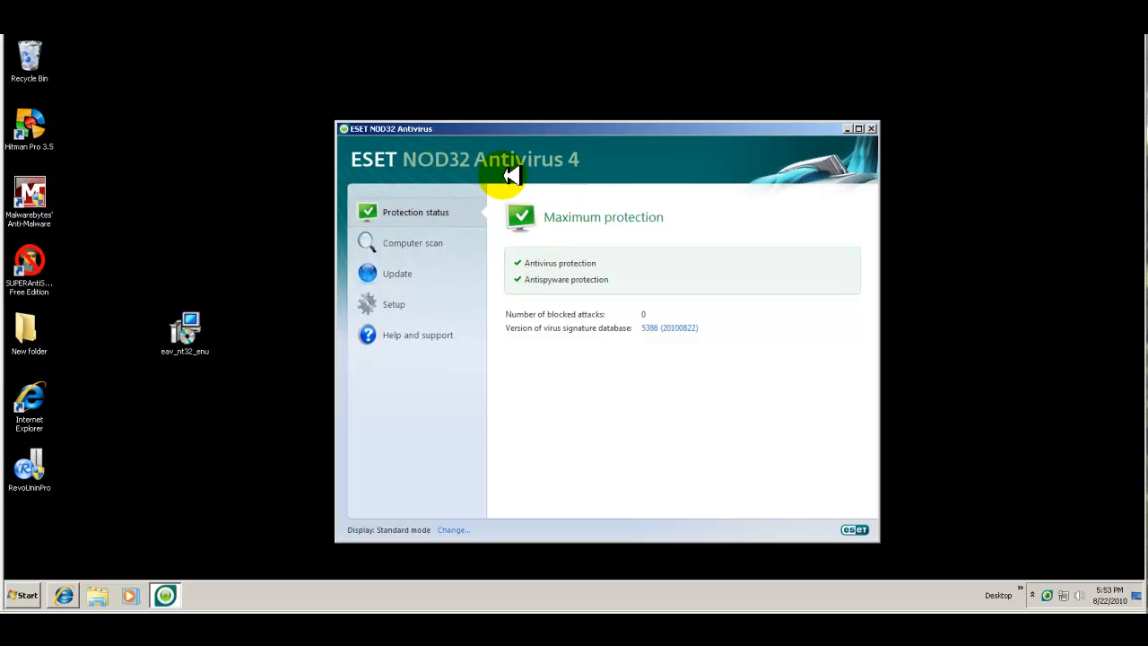
mouse_move(574, 166)
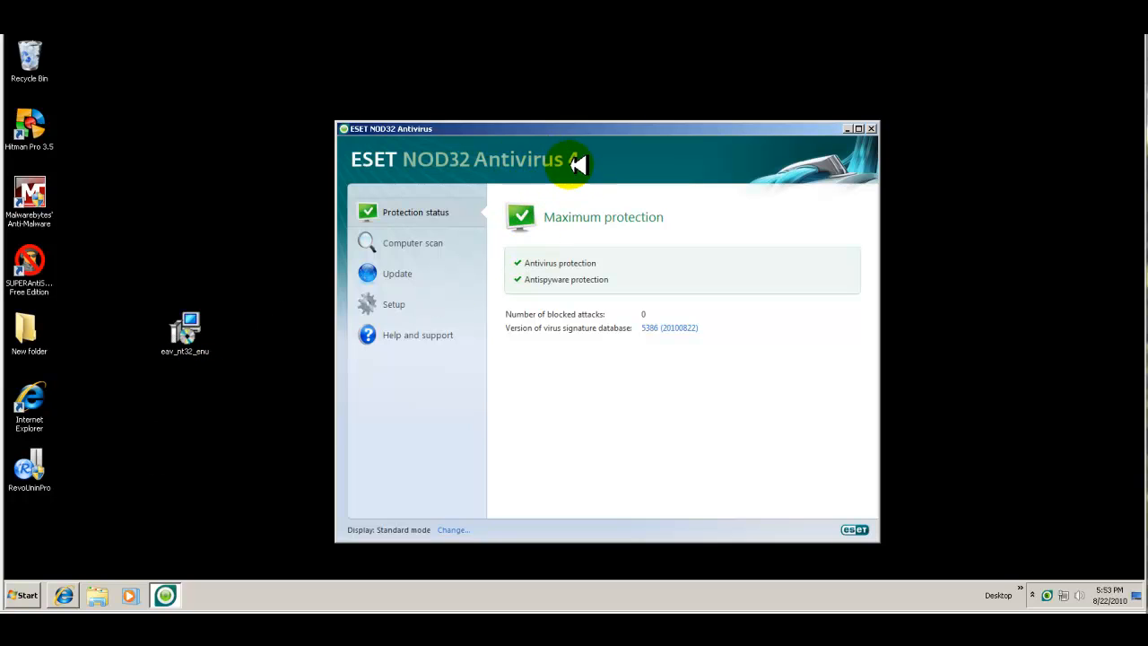
mouse_move(440, 233)
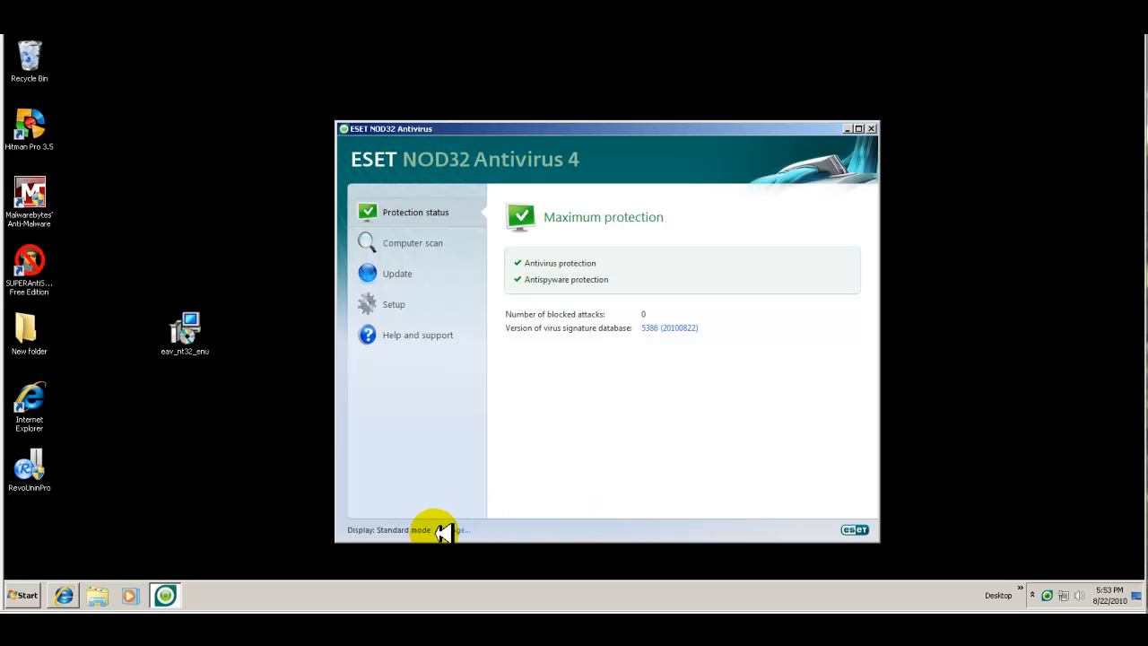
Switch the display from Standard to Advanced mode and confirm the toggle
left_click(453, 529)
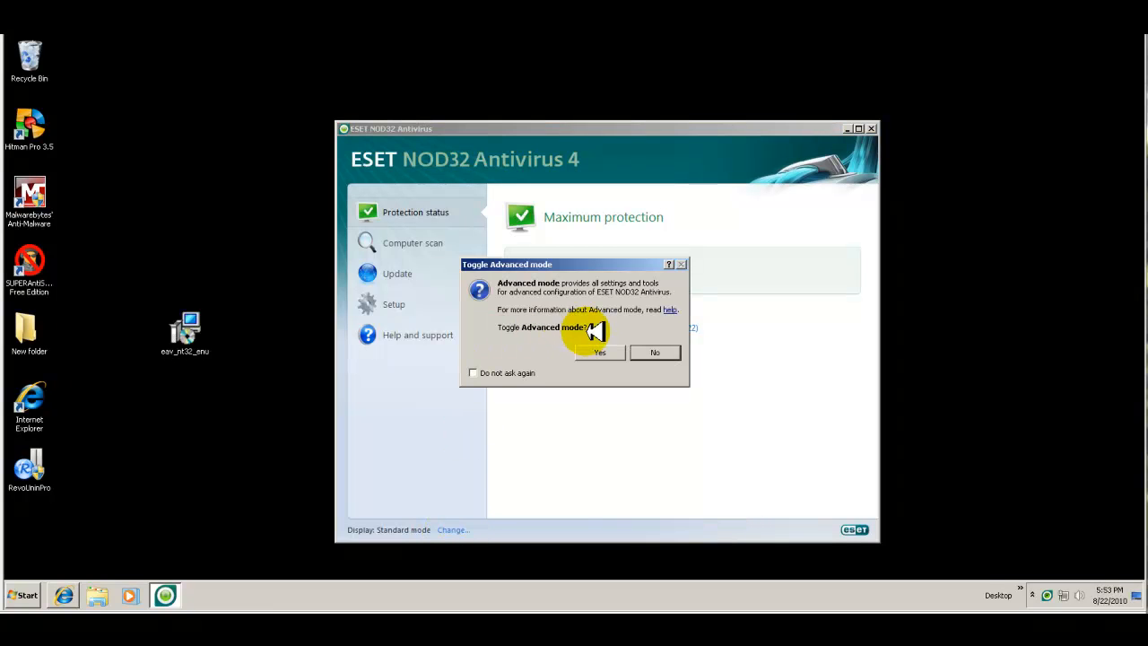
left_click(599, 352)
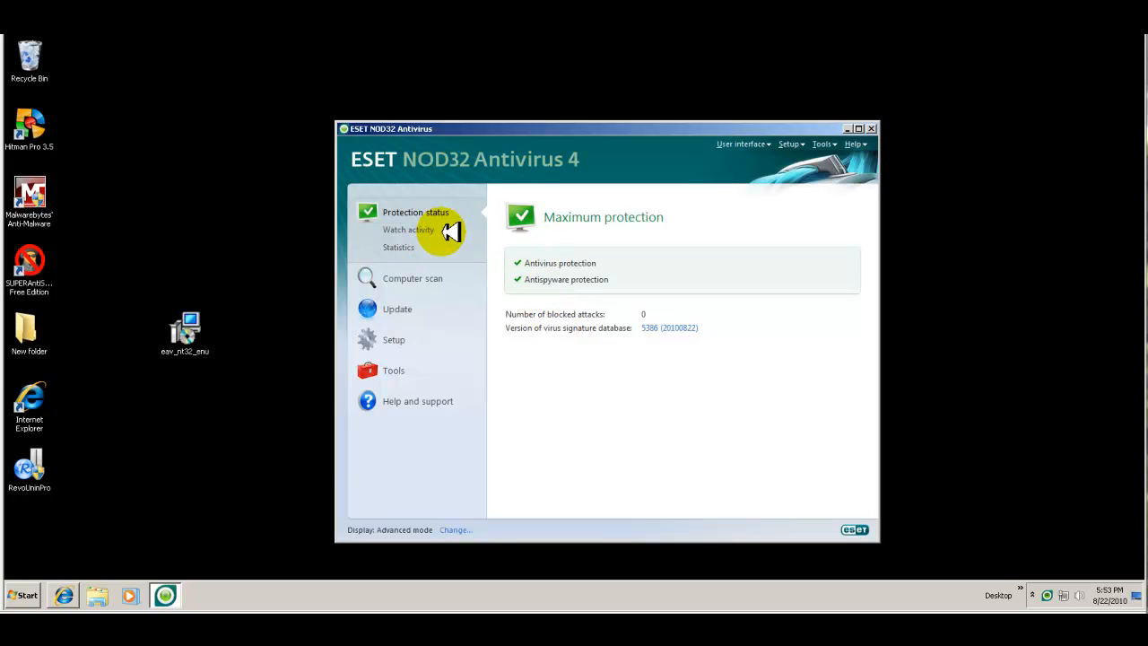
mouse_move(434, 319)
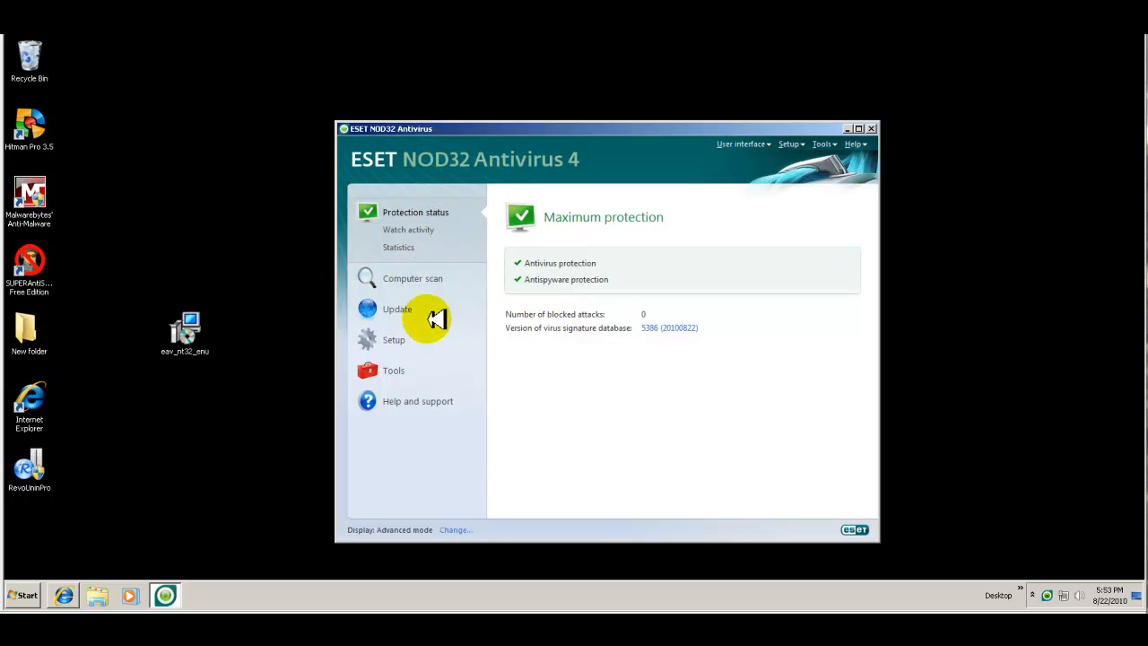
mouse_move(768, 449)
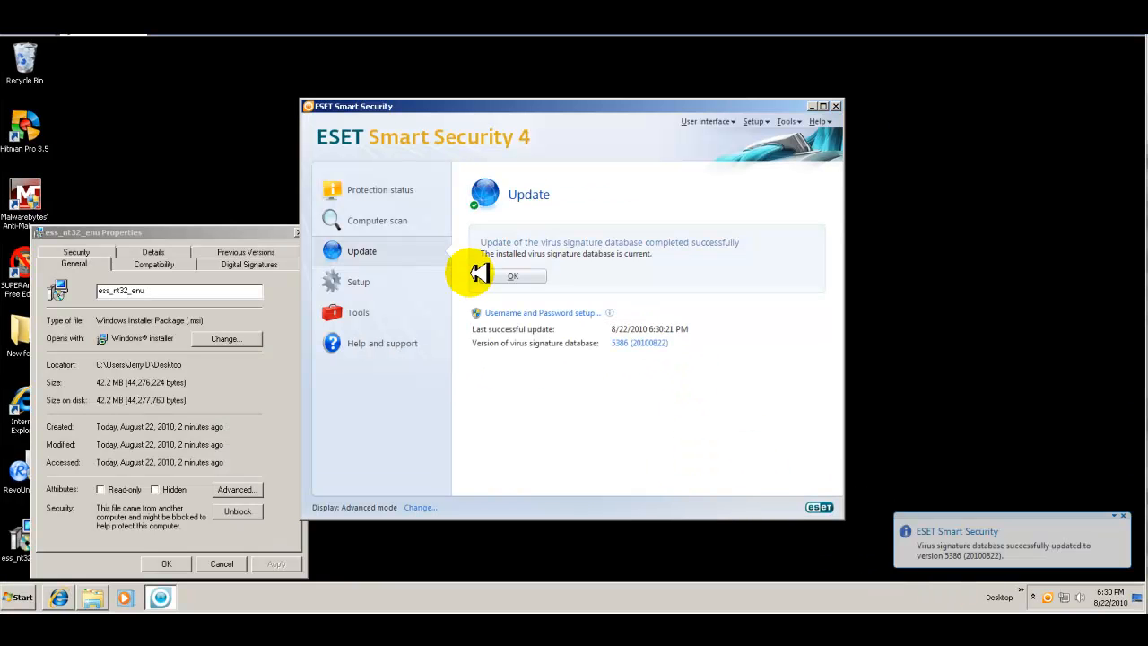
mouse_move(366, 190)
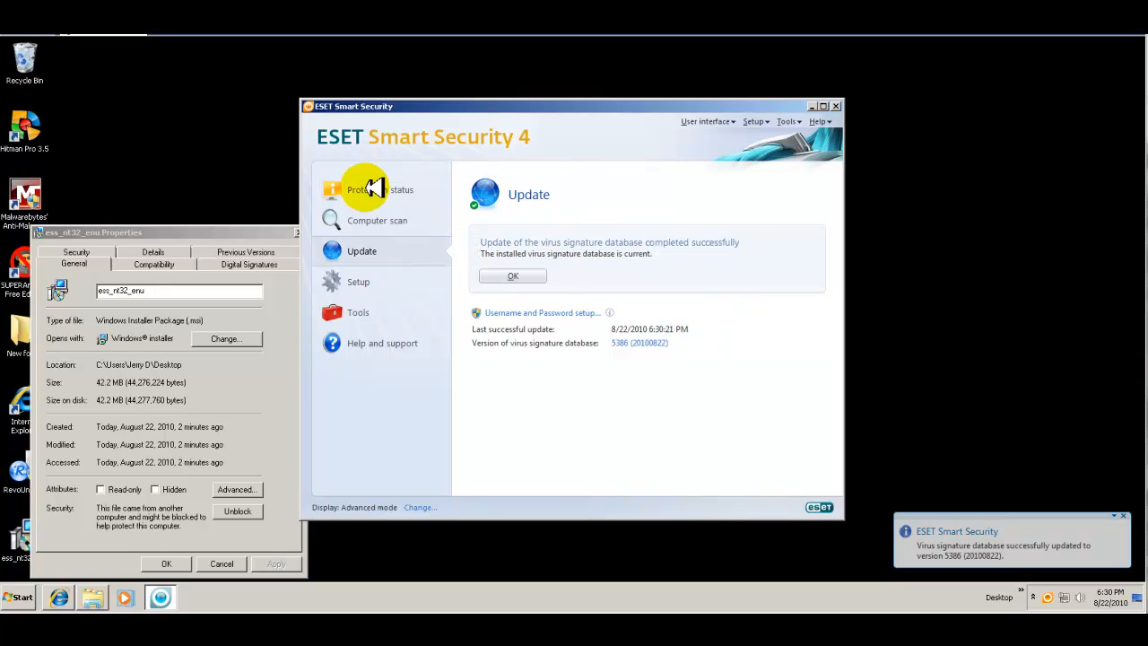
mouse_move(165, 247)
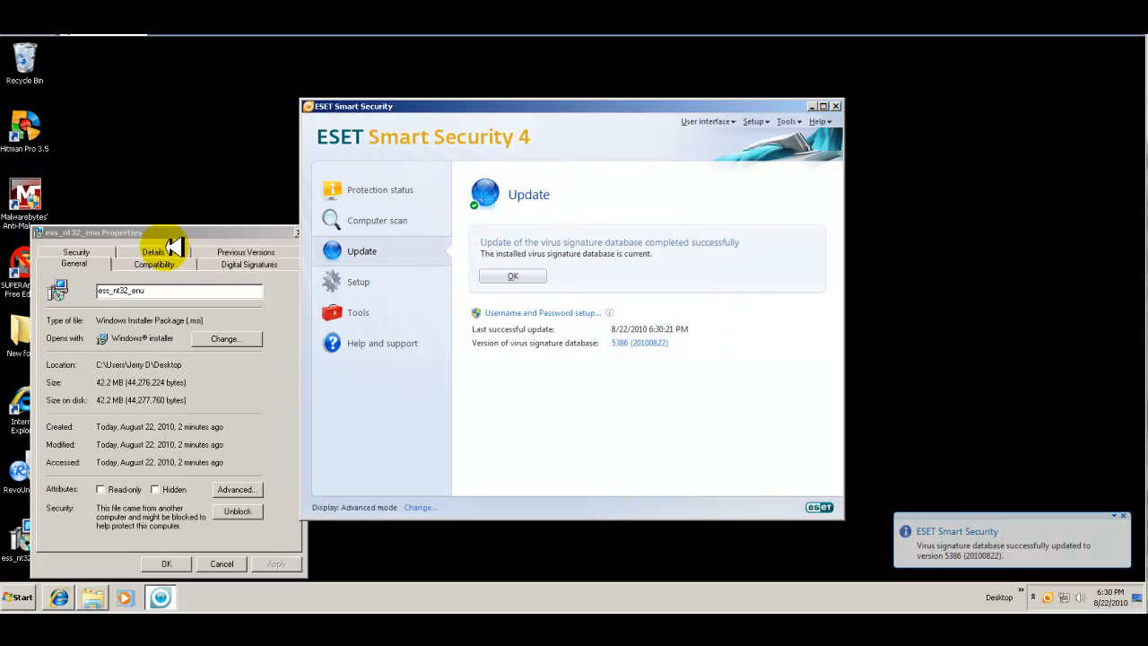
mouse_move(574, 170)
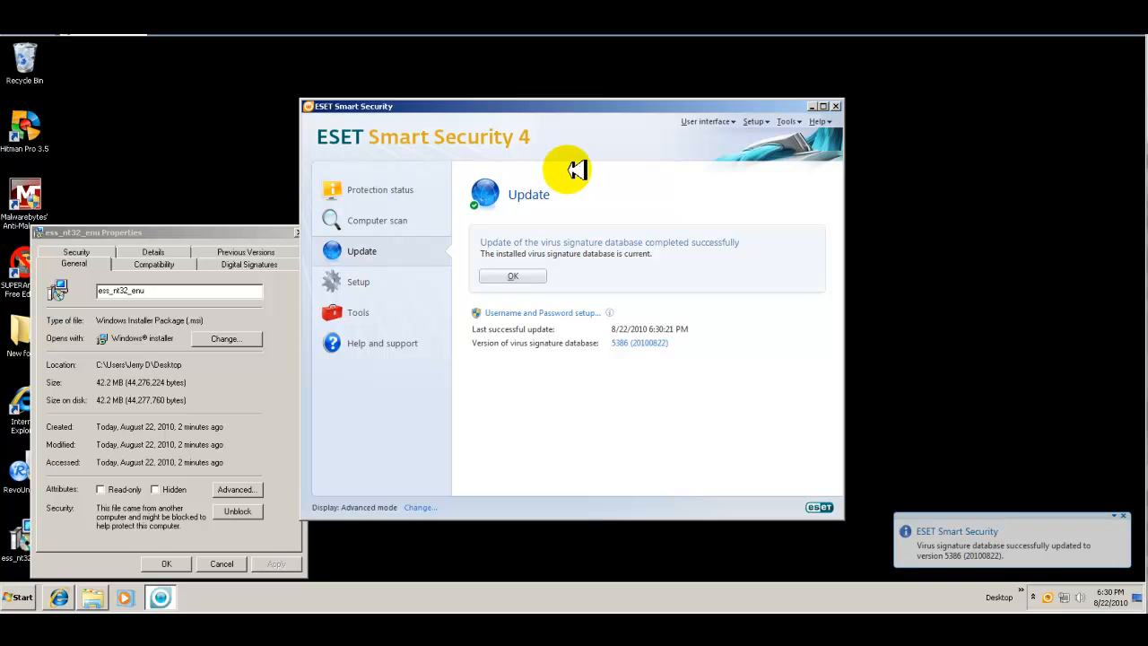
mouse_move(195, 391)
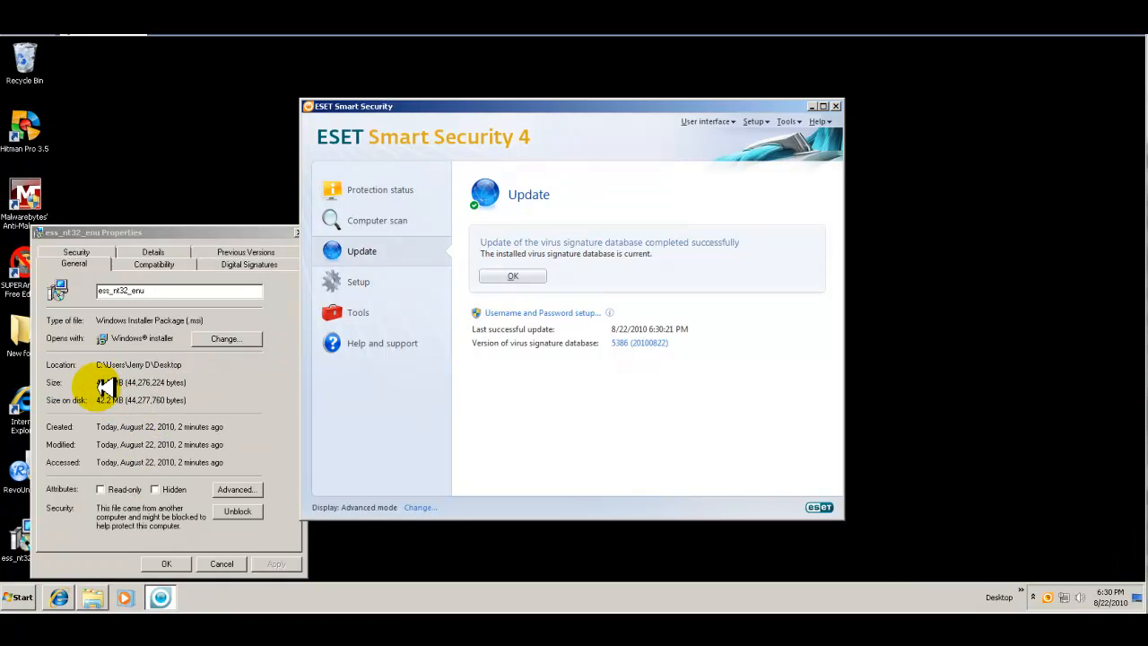
mouse_move(575, 420)
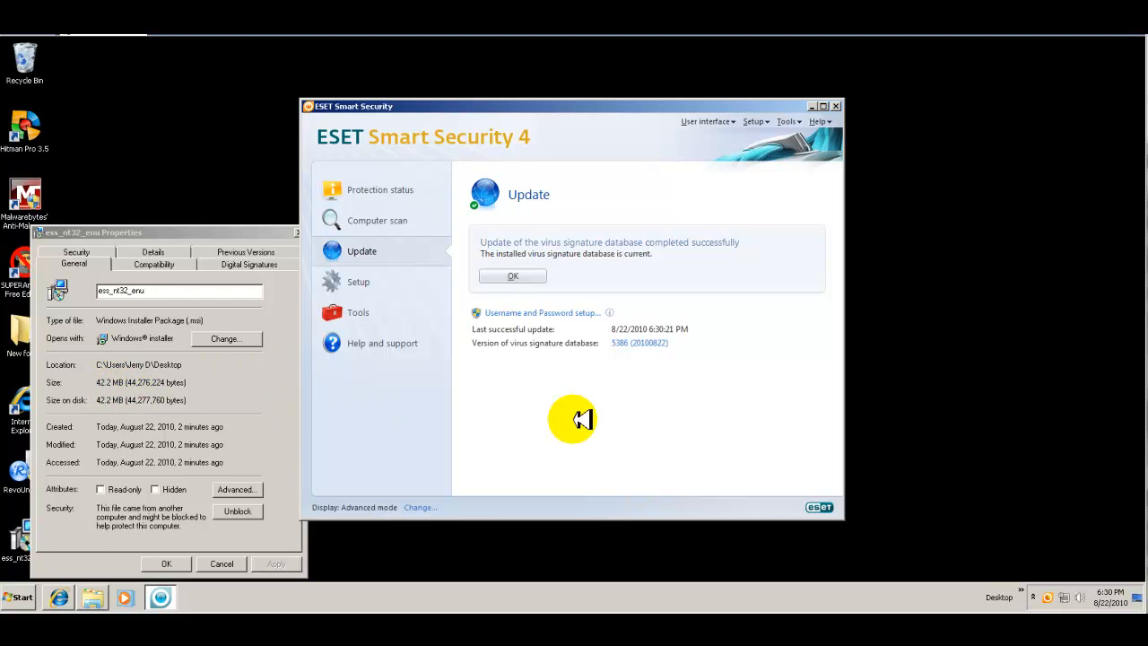
mouse_move(1055, 595)
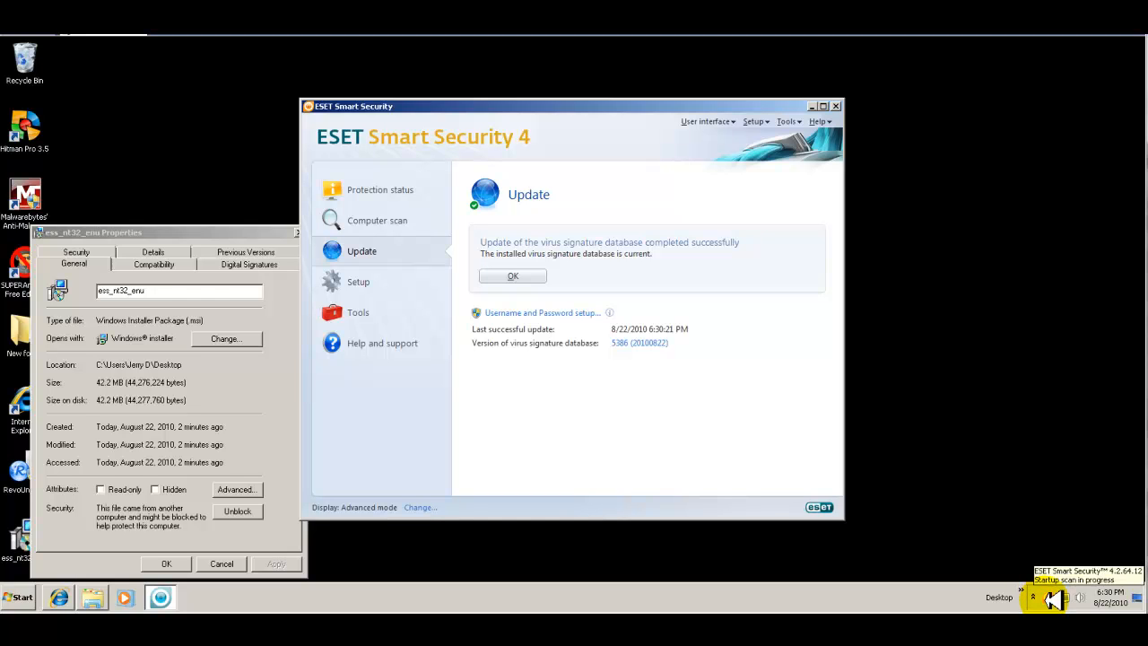
mouse_move(295, 335)
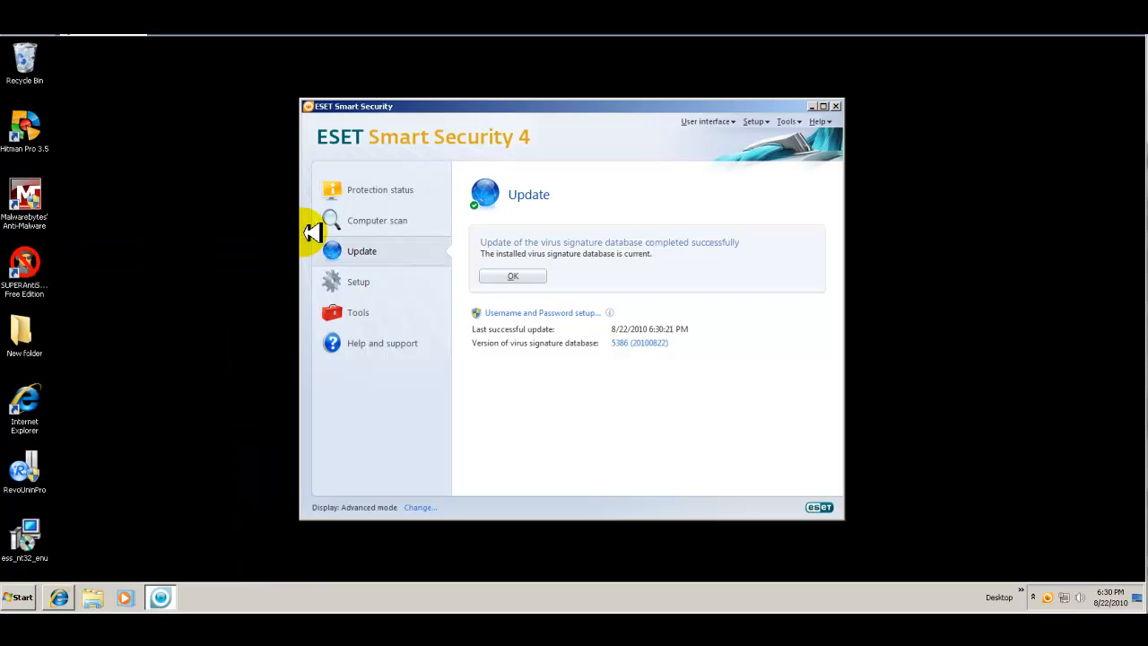
Show the Protection status page and move the window toward the centre of the desktop
left_click(380, 190)
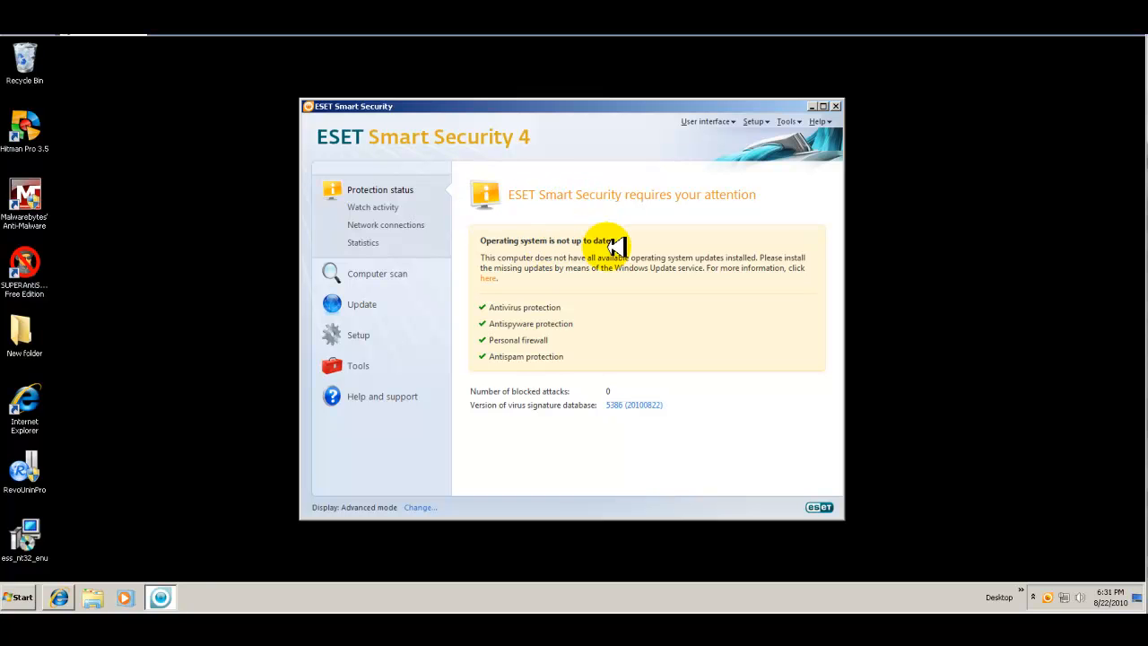
mouse_move(516, 327)
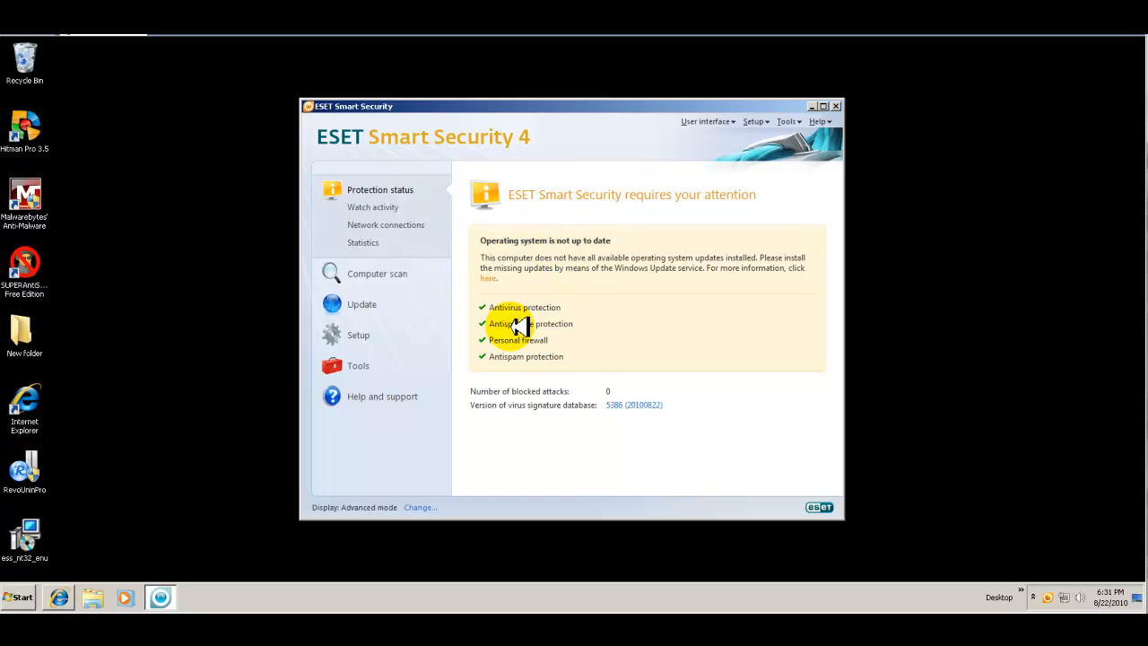
mouse_move(506, 308)
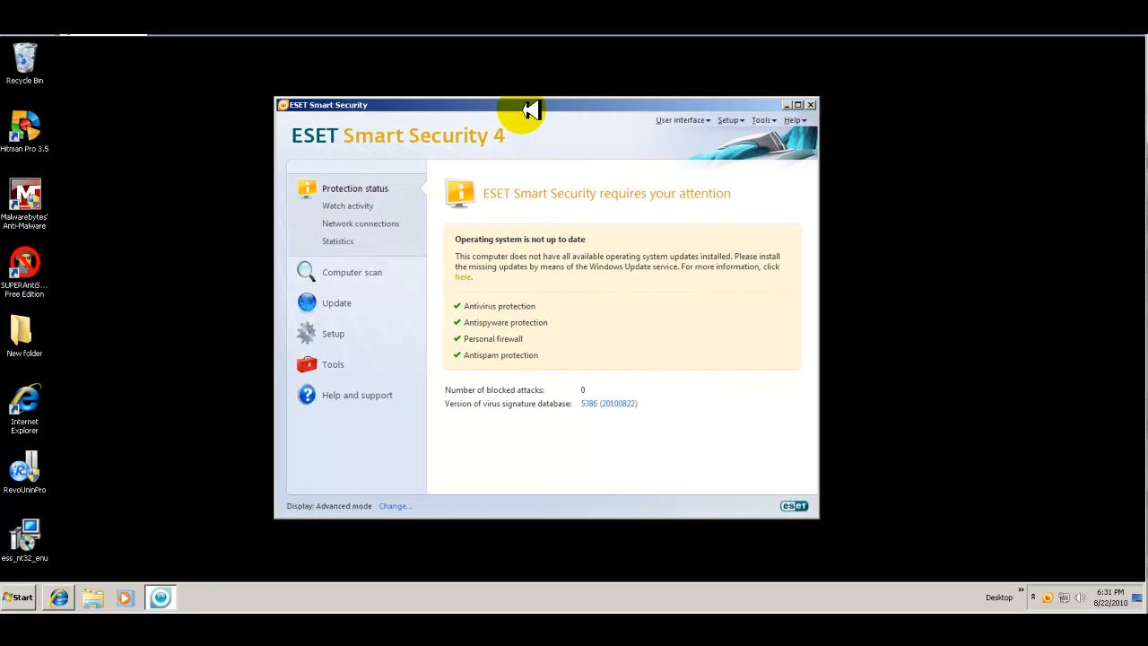
left_click_drag(529, 104, 583, 129)
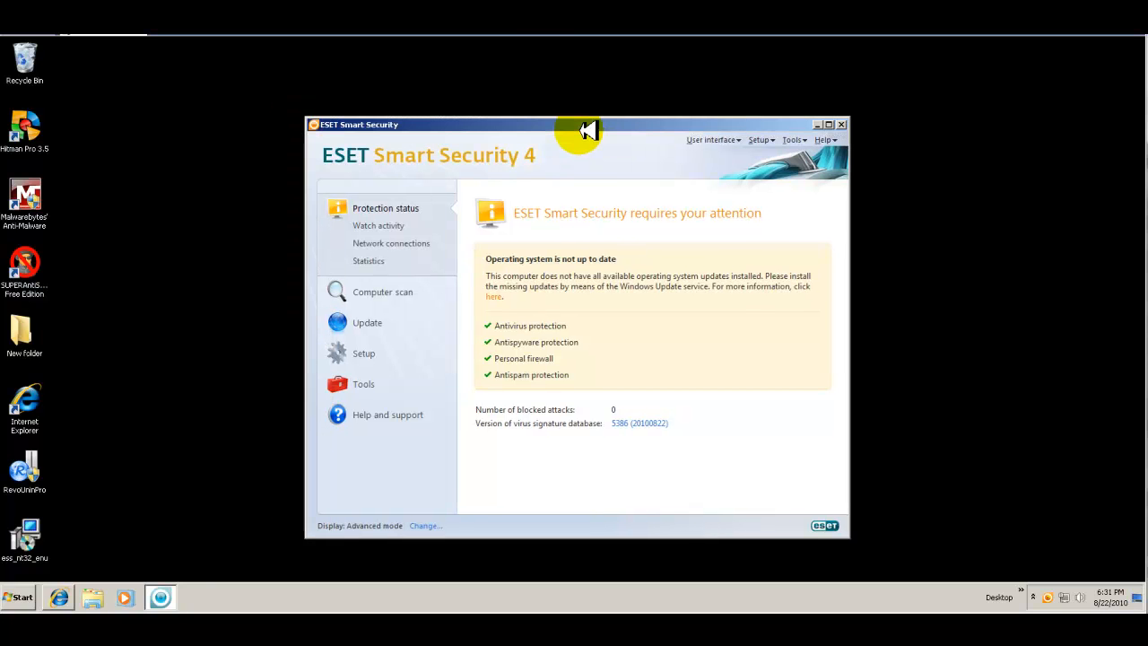
mouse_move(539, 137)
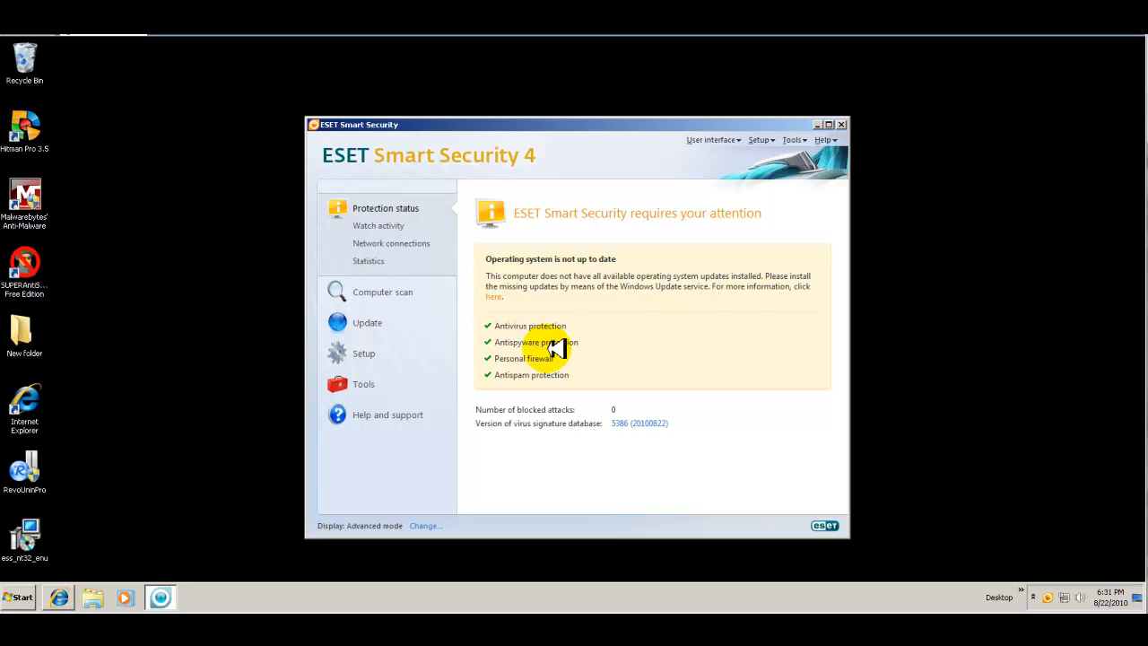
mouse_move(563, 381)
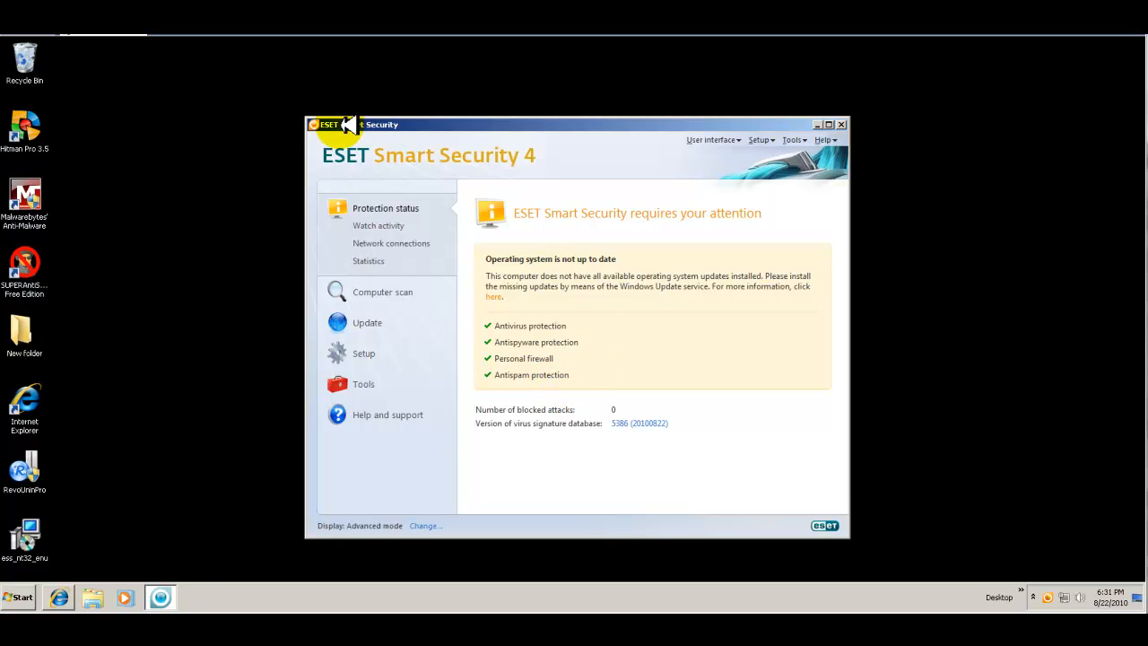
View Watch activity, switch the graph from file system to network activity, then show Network connections
left_click(379, 226)
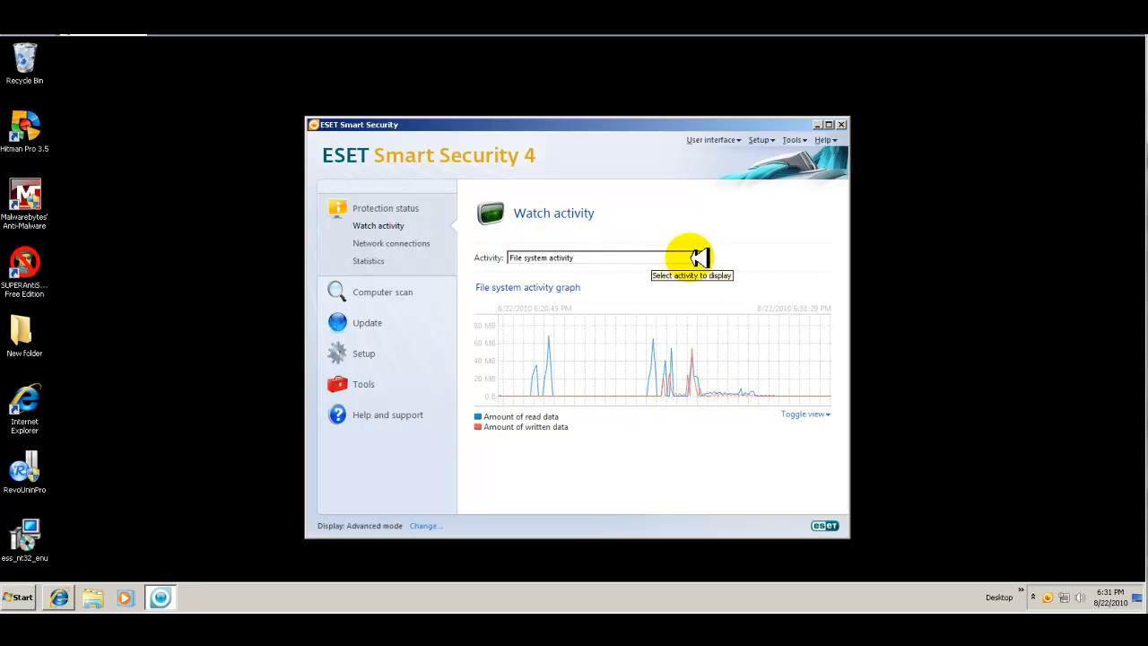
left_click(703, 258)
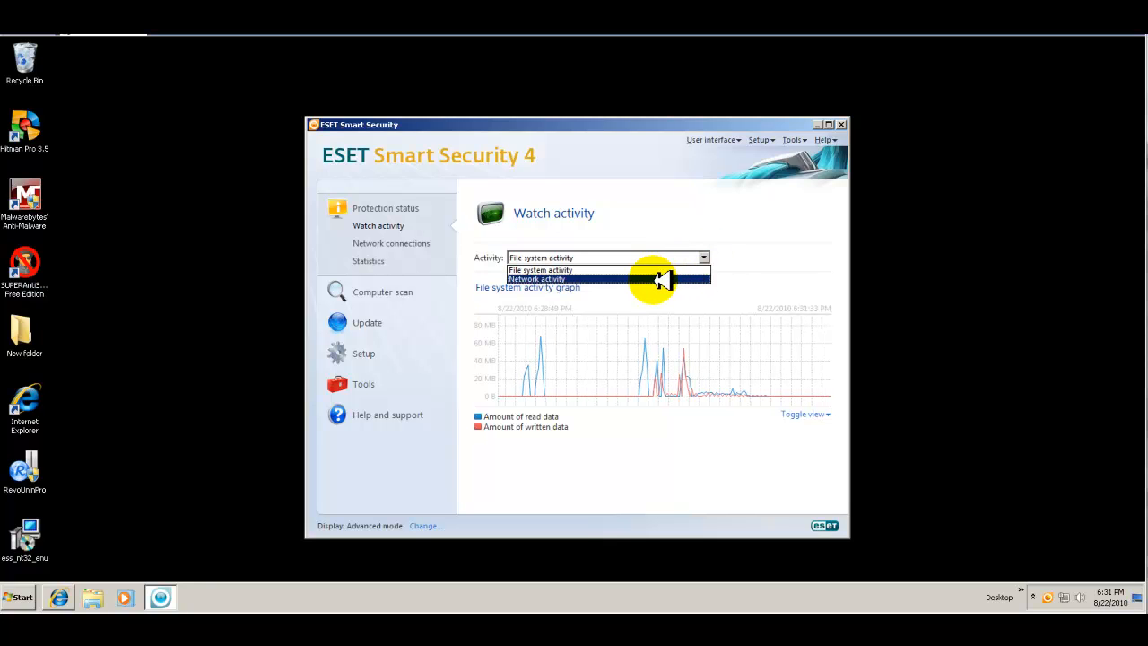
left_click(536, 278)
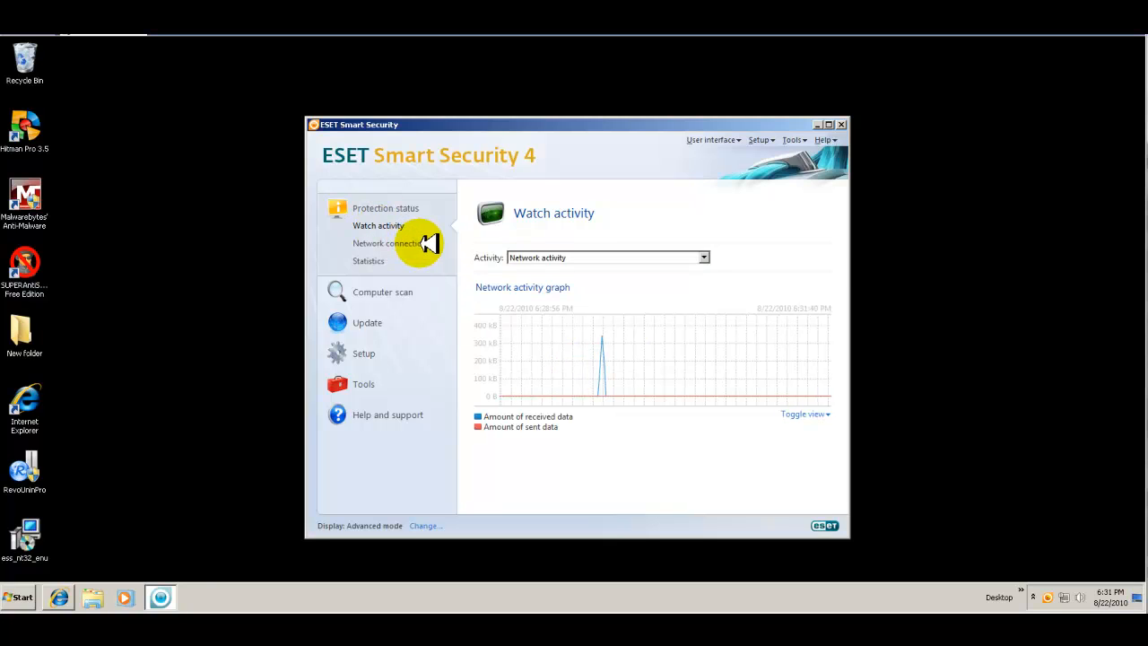
left_click(387, 244)
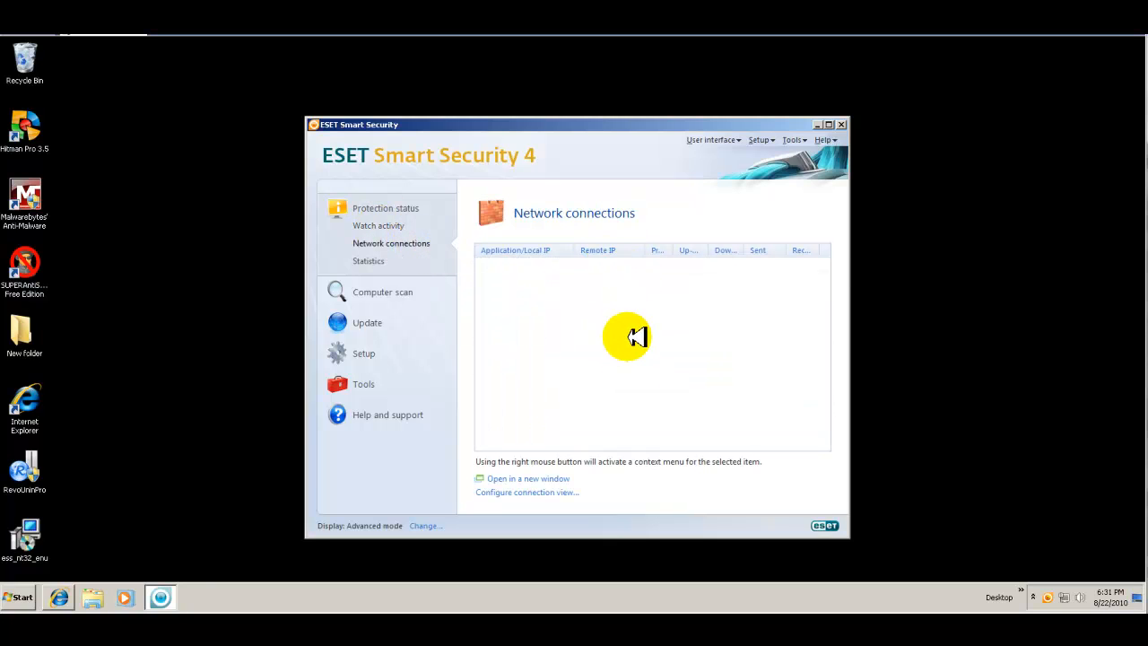
mouse_move(369, 265)
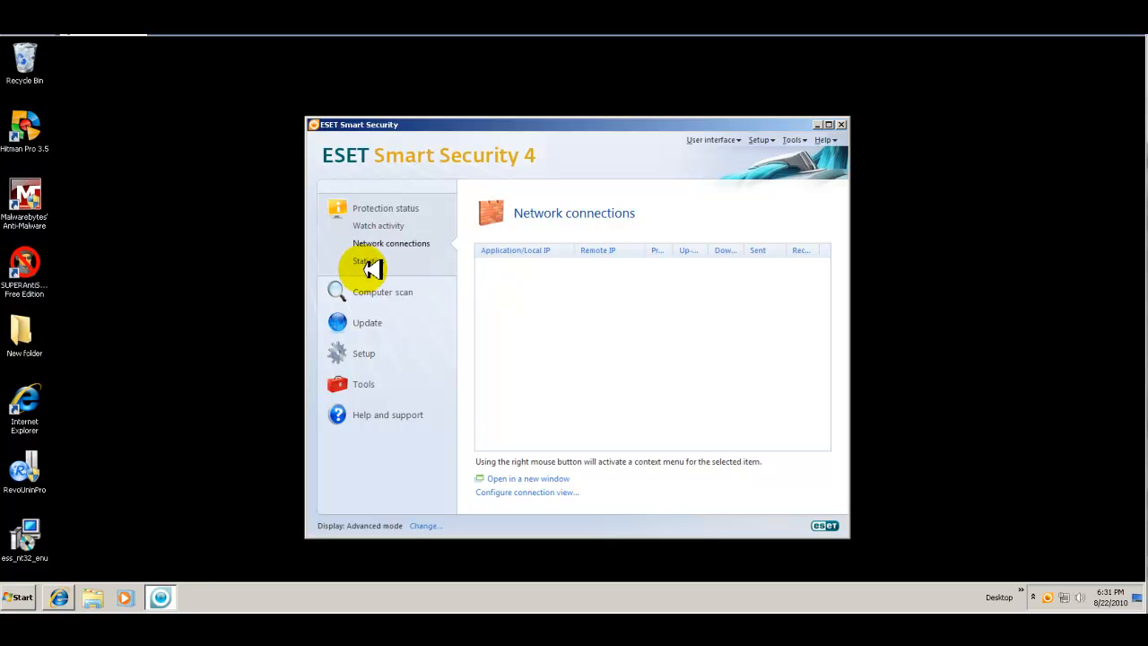
Show the antivirus and antispyware statistics reporting 2004 clean objects and none infected
left_click(368, 260)
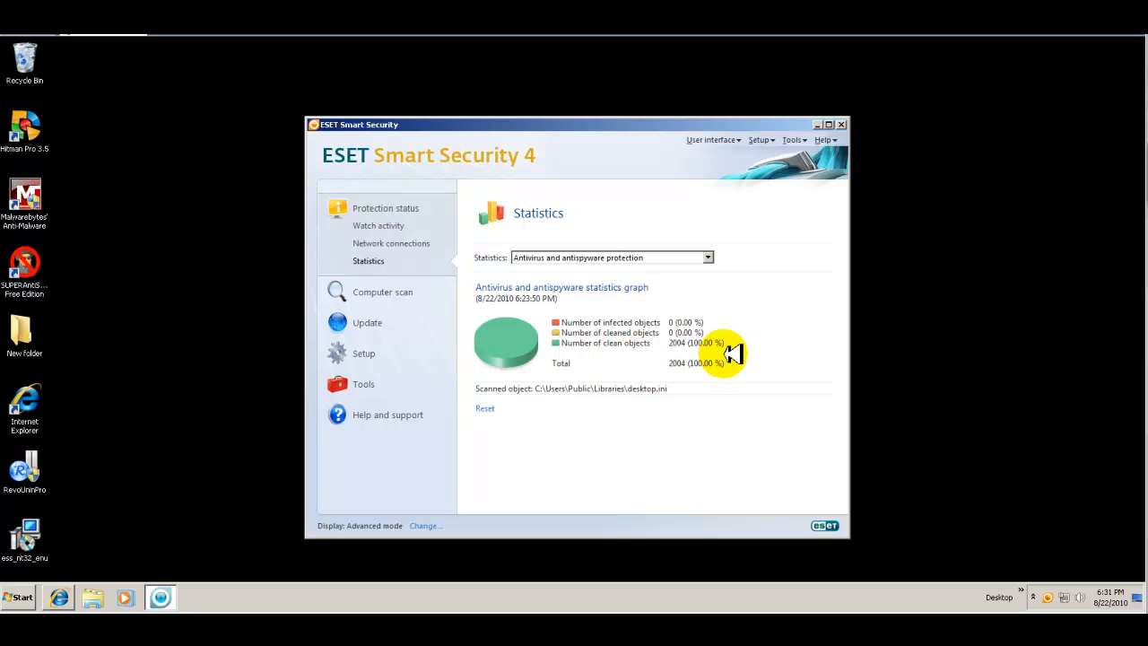
mouse_move(714, 375)
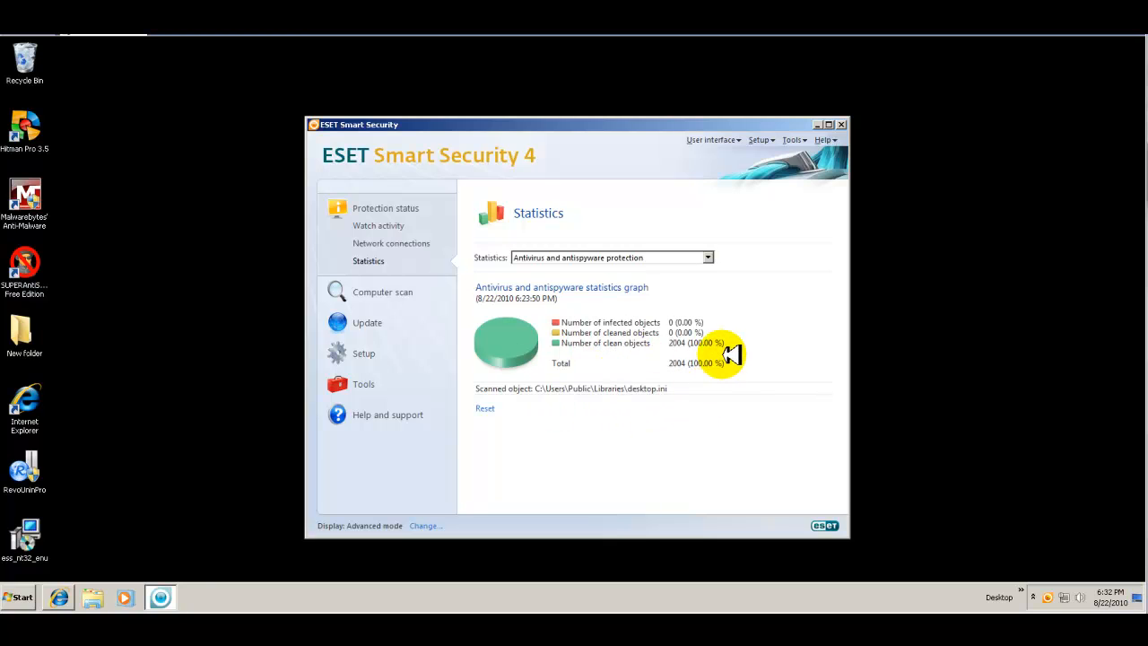
mouse_move(590, 366)
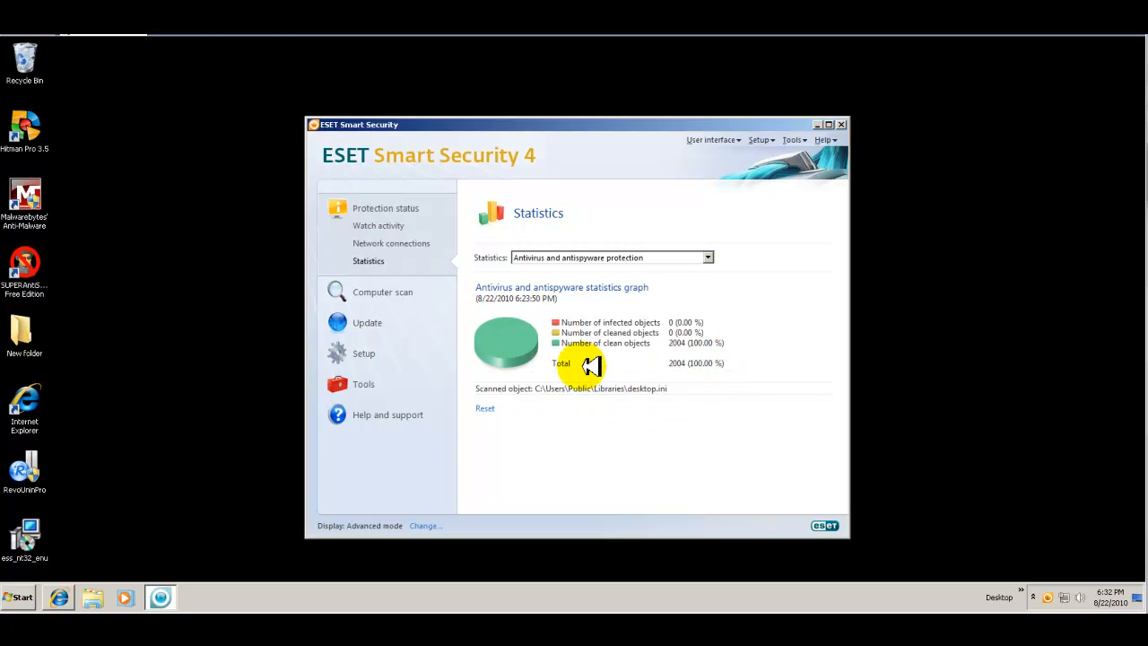
mouse_move(596, 370)
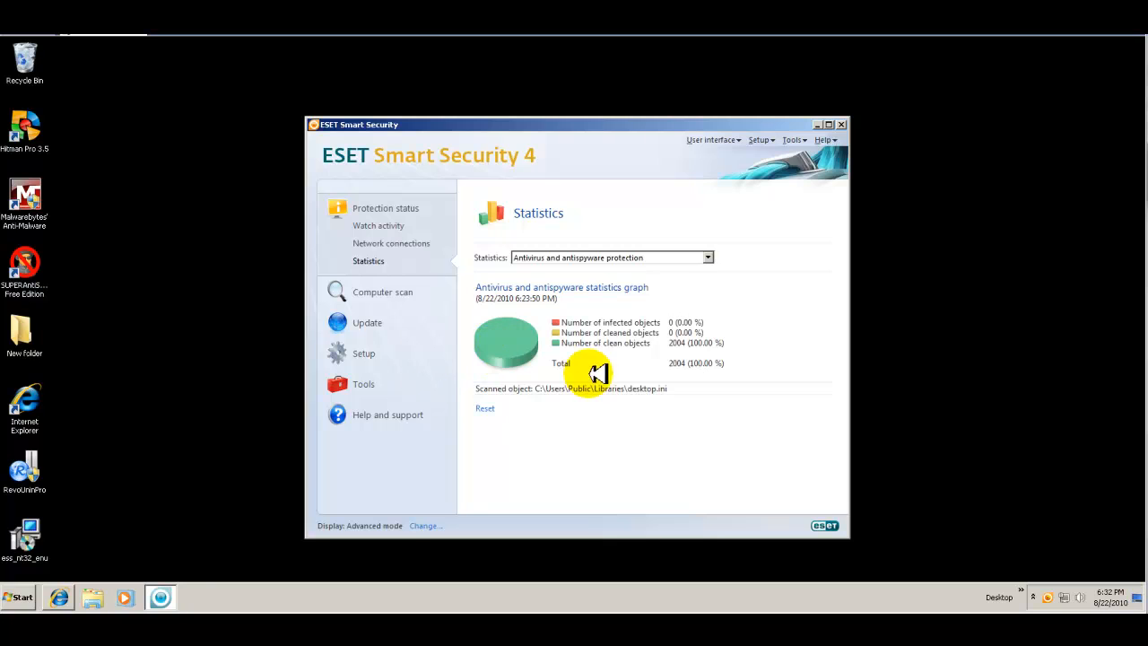
mouse_move(404, 291)
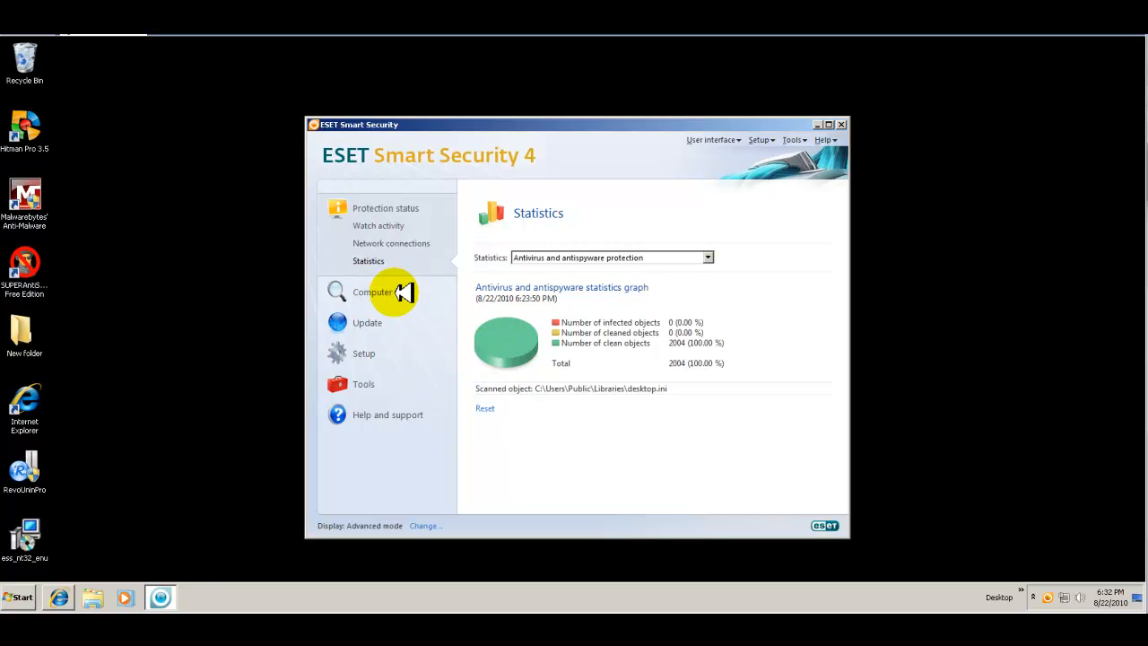
Open the on-demand computer scan setup and keep Smart scan as the selected profile
left_click(373, 290)
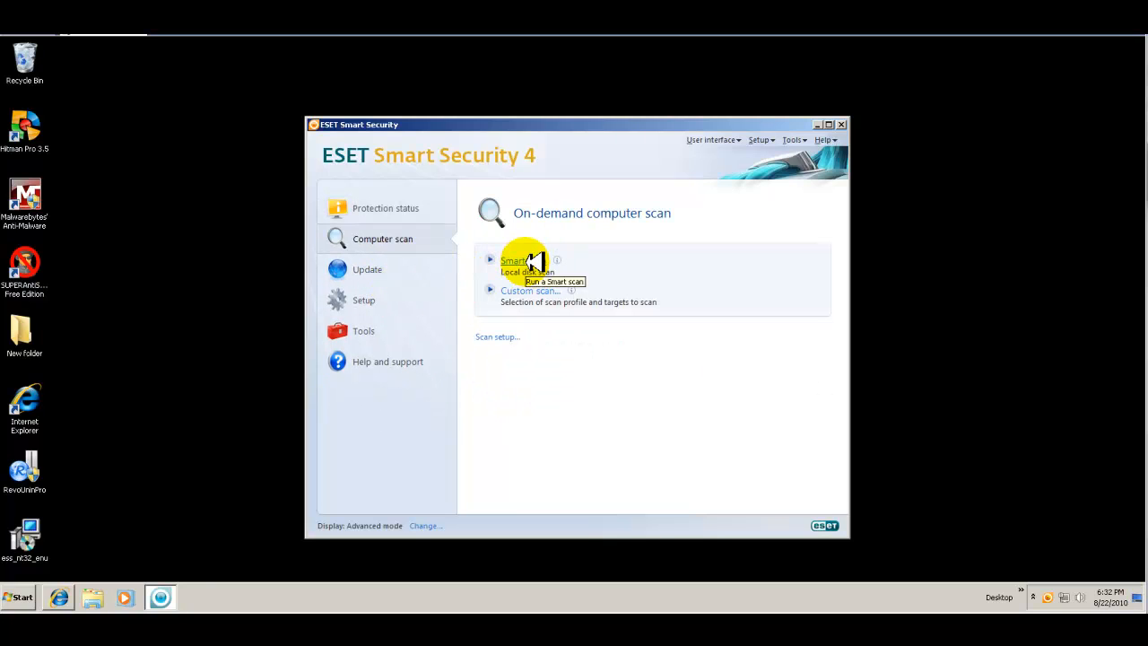
mouse_move(535, 319)
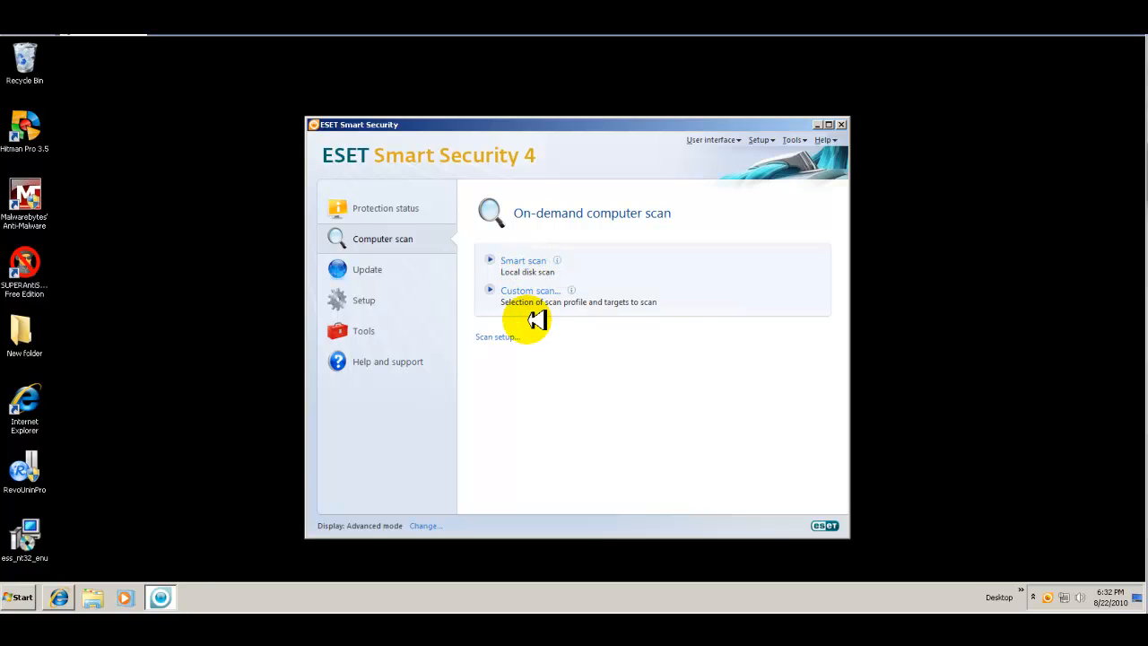
left_click(496, 338)
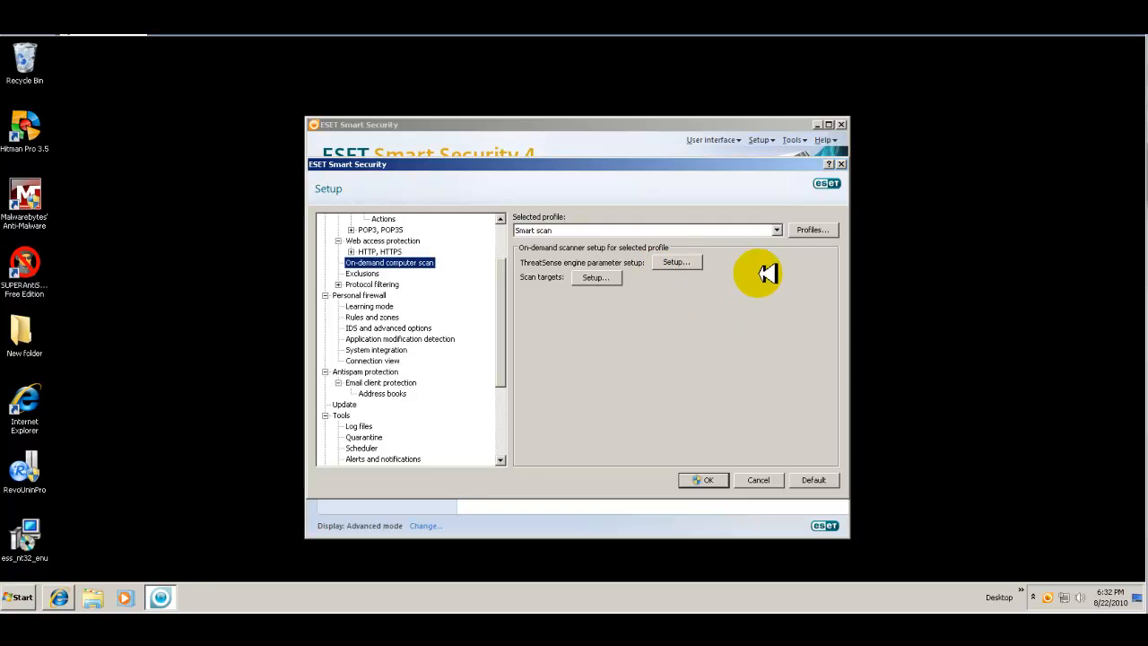
left_click(775, 230)
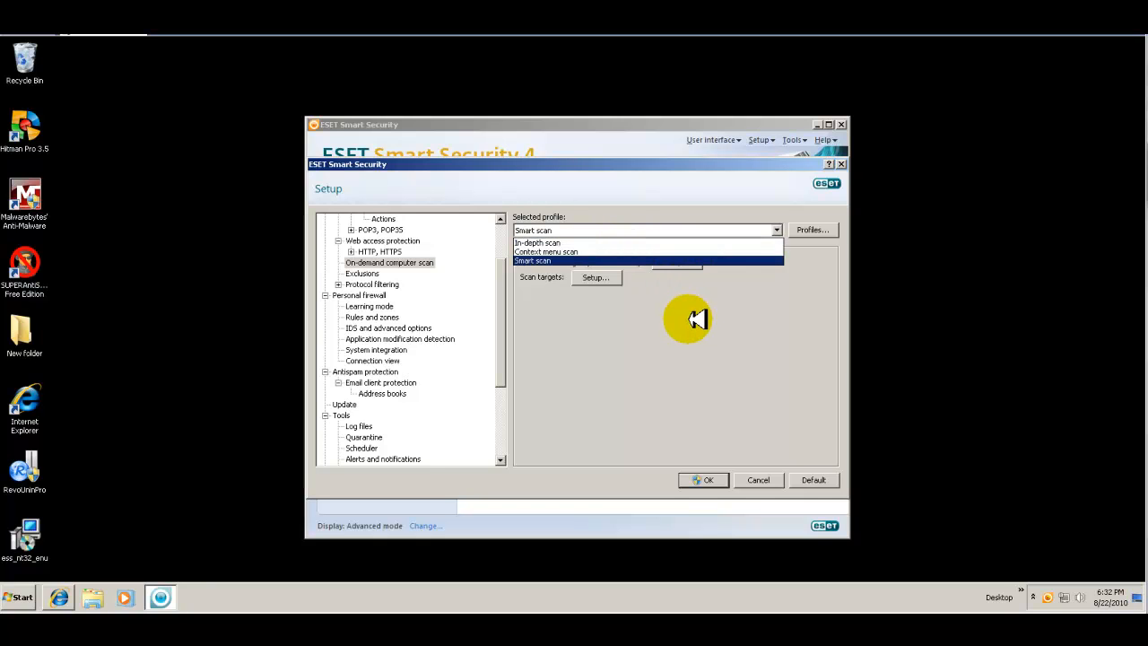
left_click(531, 260)
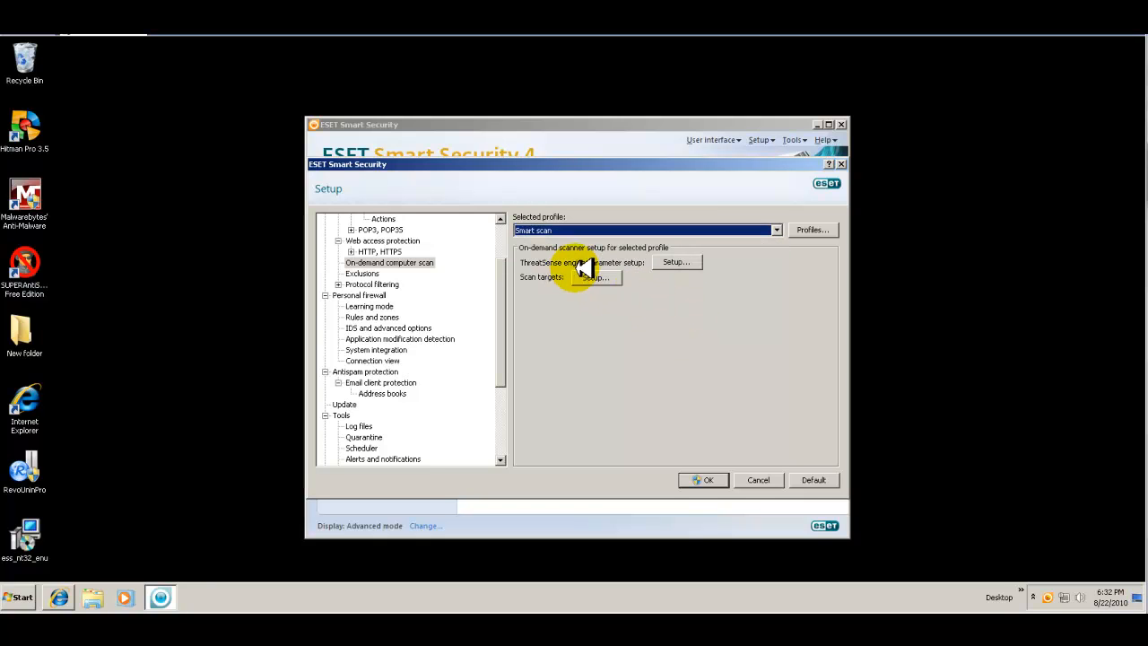
left_click(675, 262)
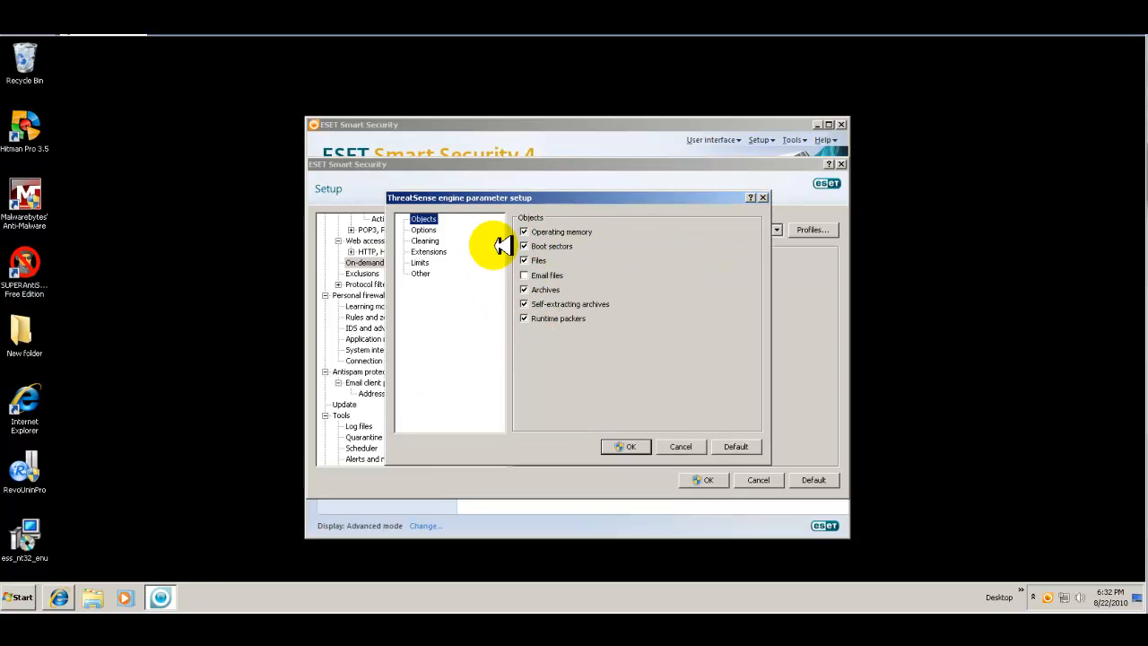
mouse_move(473, 241)
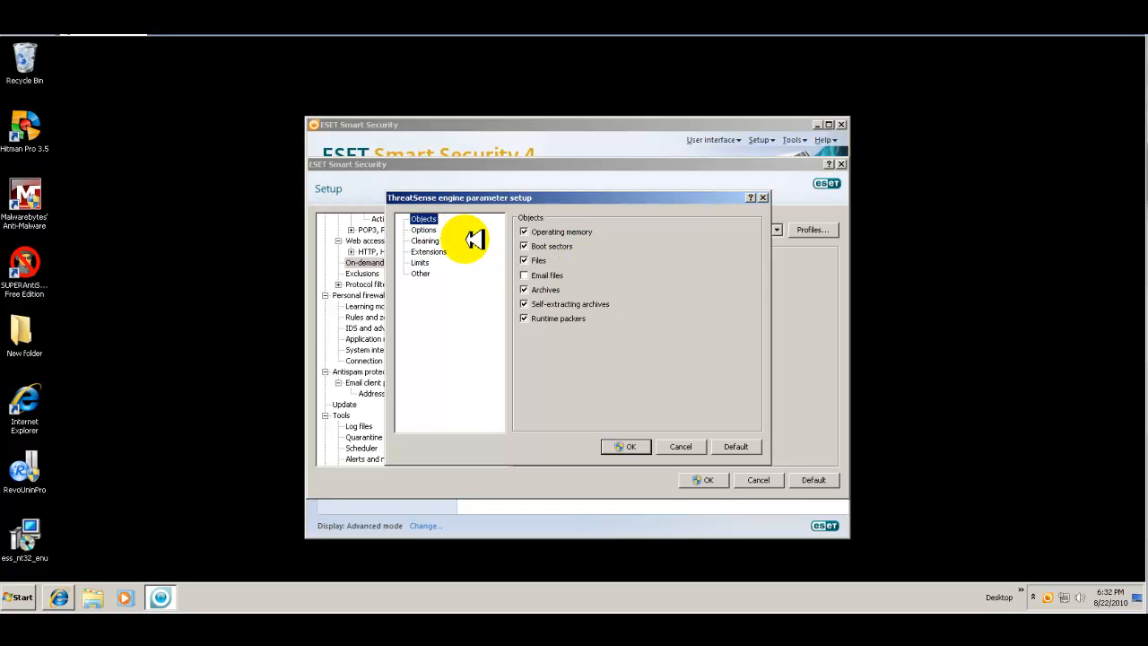
left_click(423, 229)
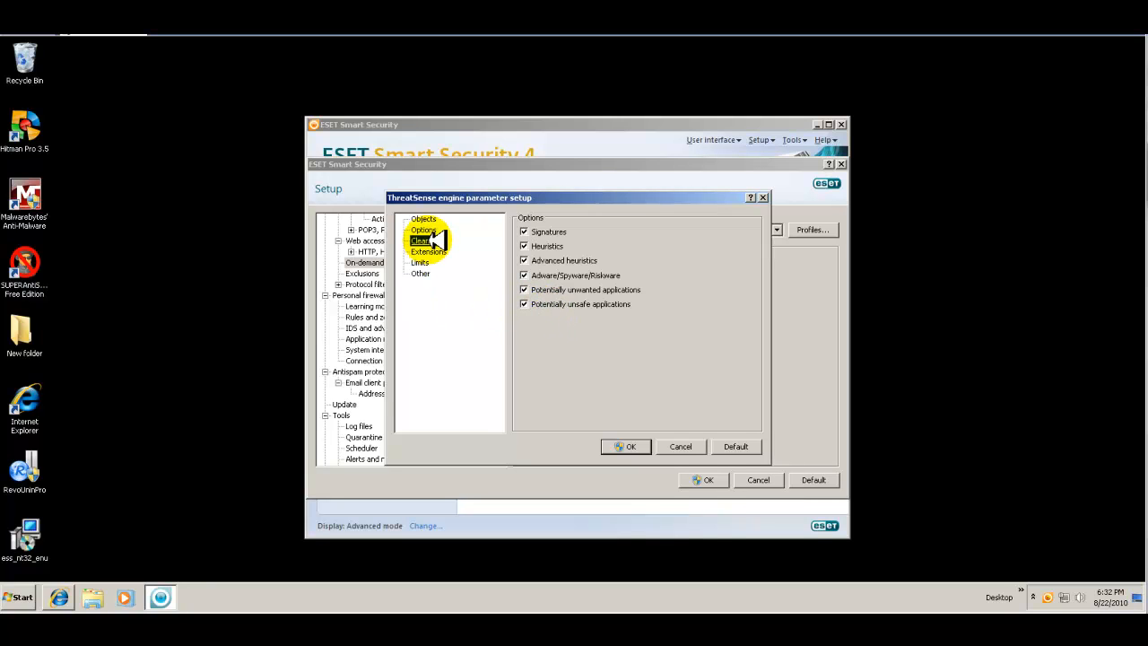
left_click(423, 240)
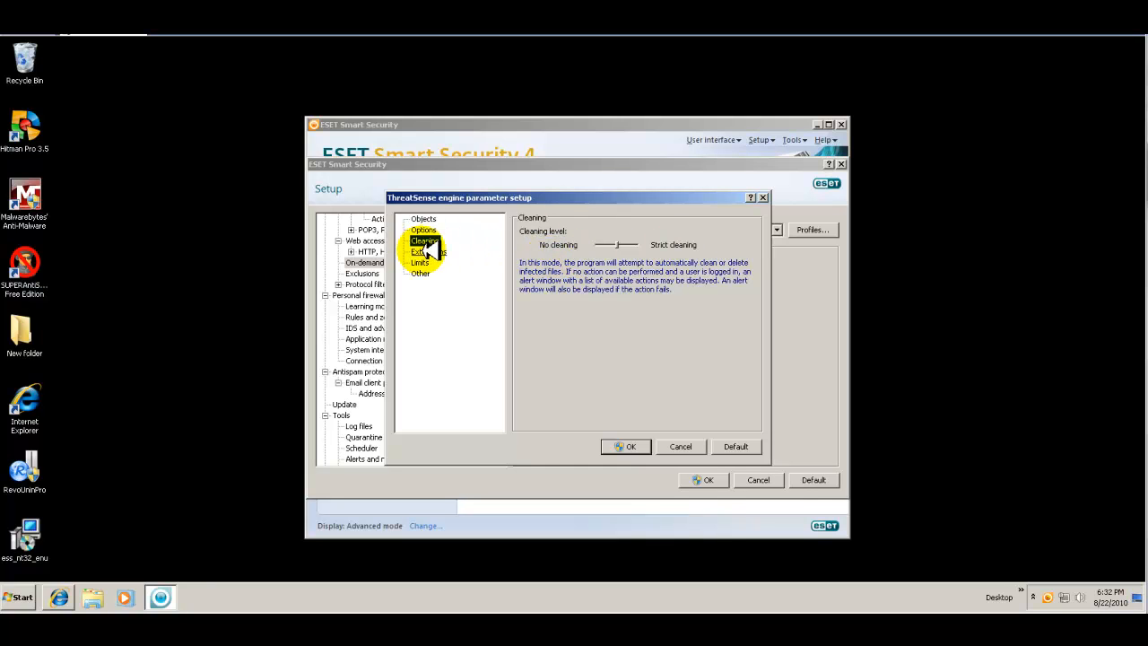
left_click(429, 251)
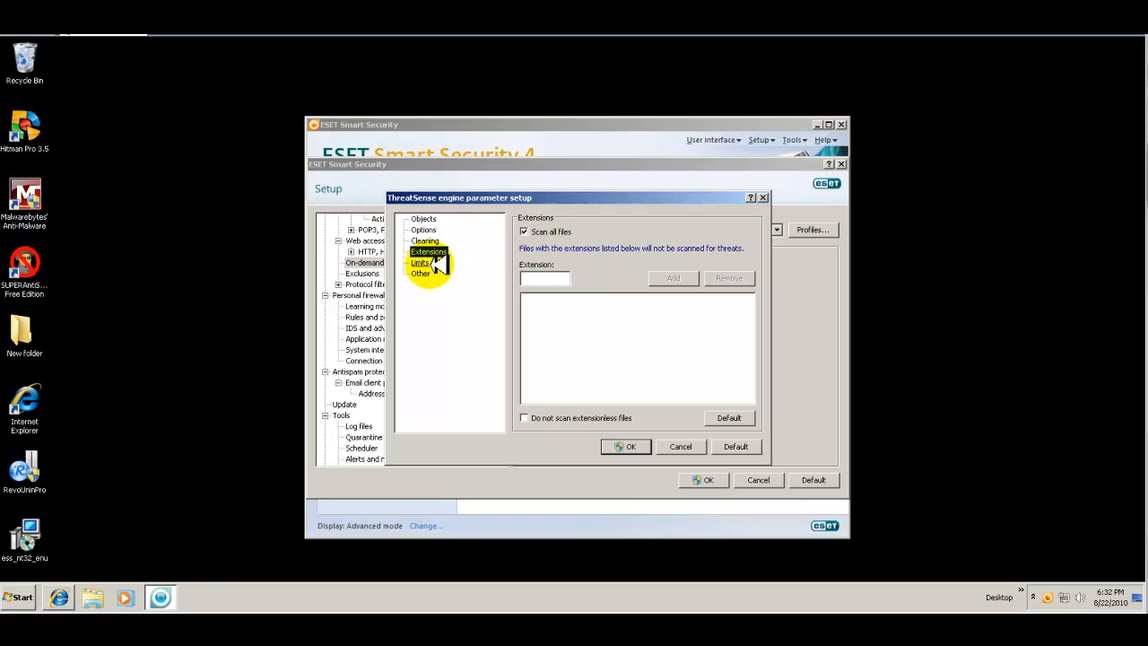
left_click(420, 262)
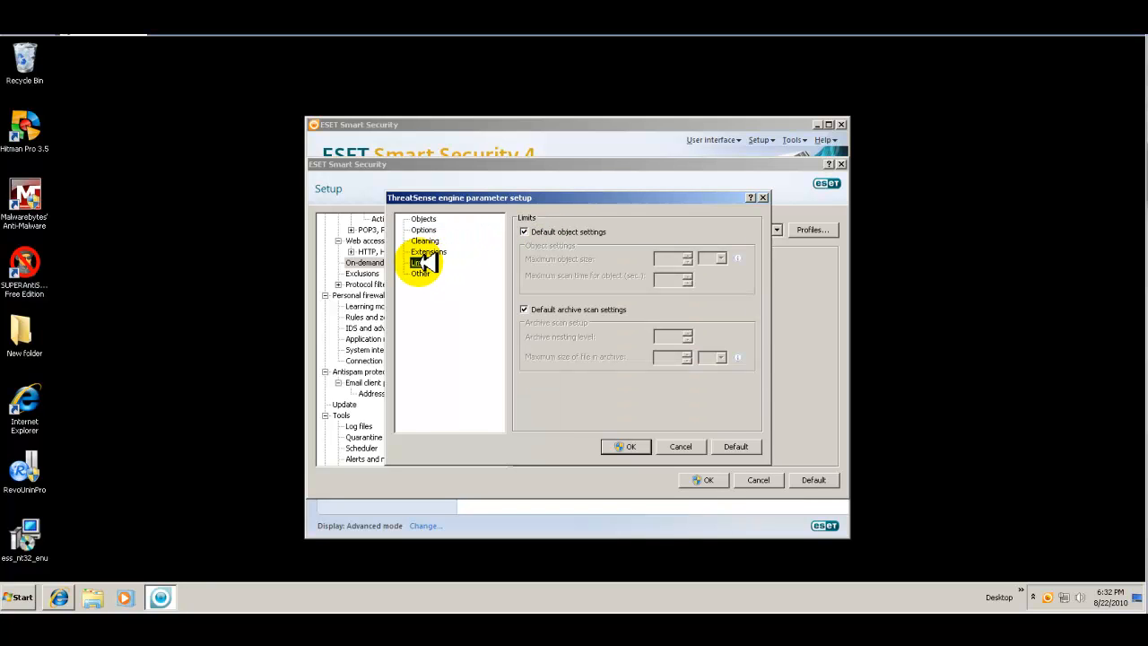
left_click(420, 273)
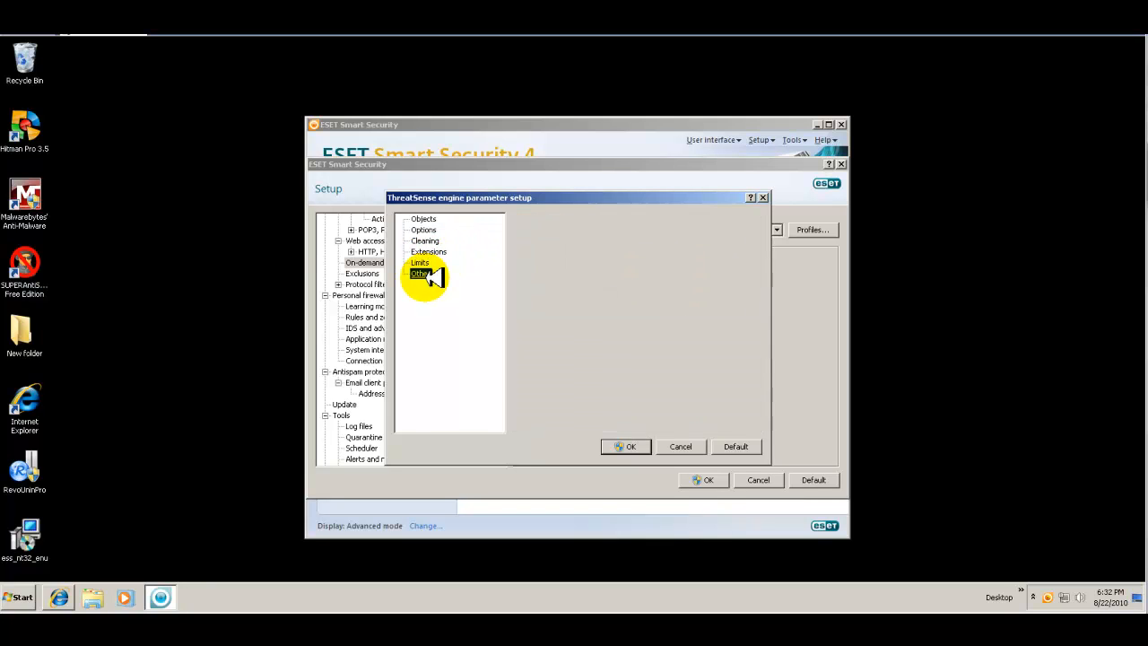
left_click(420, 273)
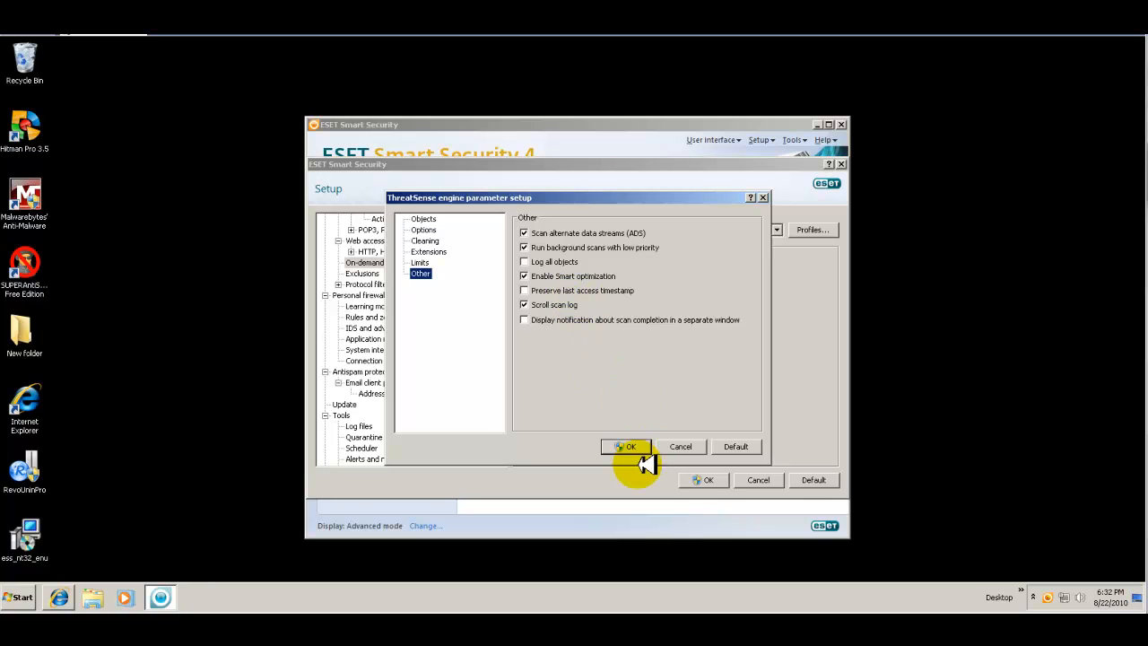
left_click(631, 446)
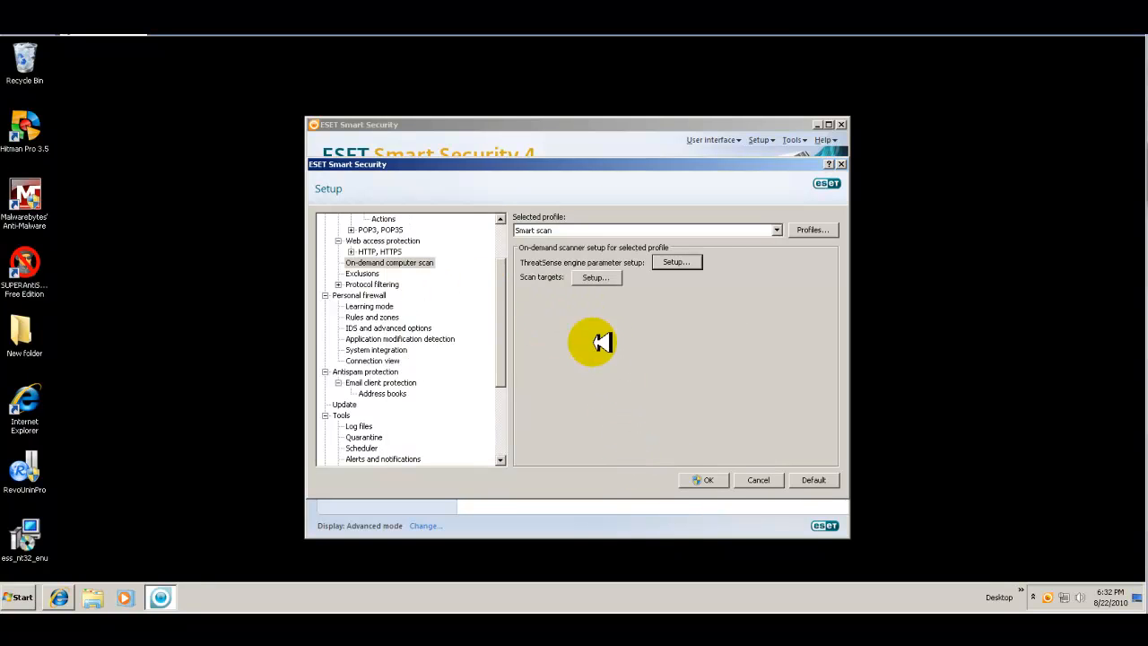
Close the scan setup window and view the Update page confirming the signature database is up to date
left_click(757, 480)
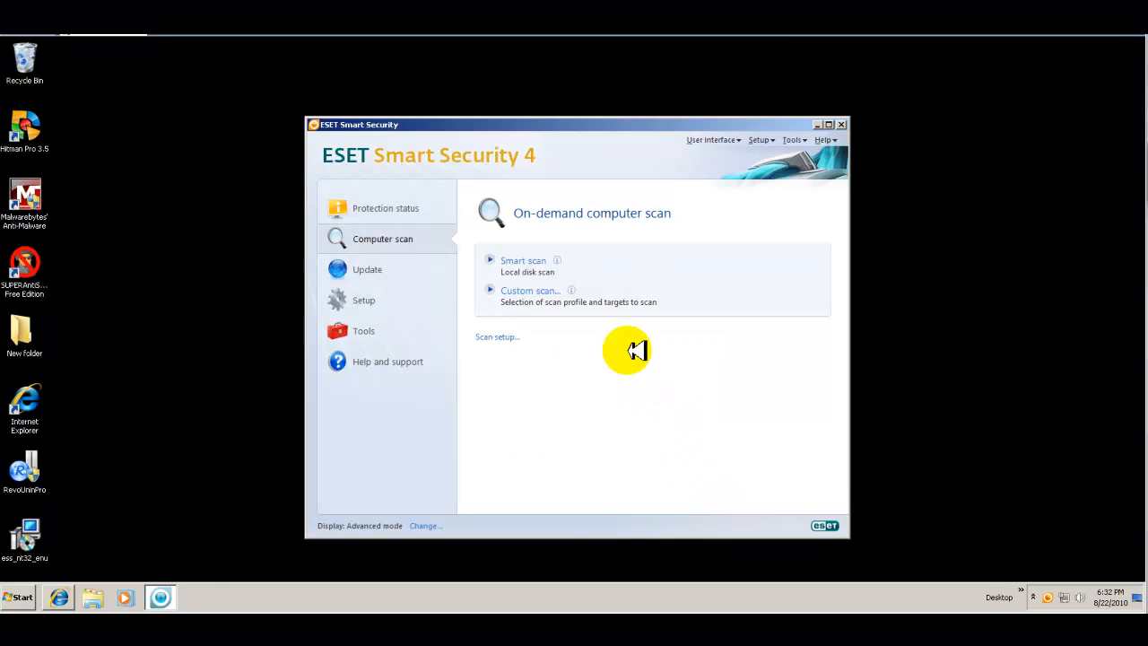
mouse_move(440, 296)
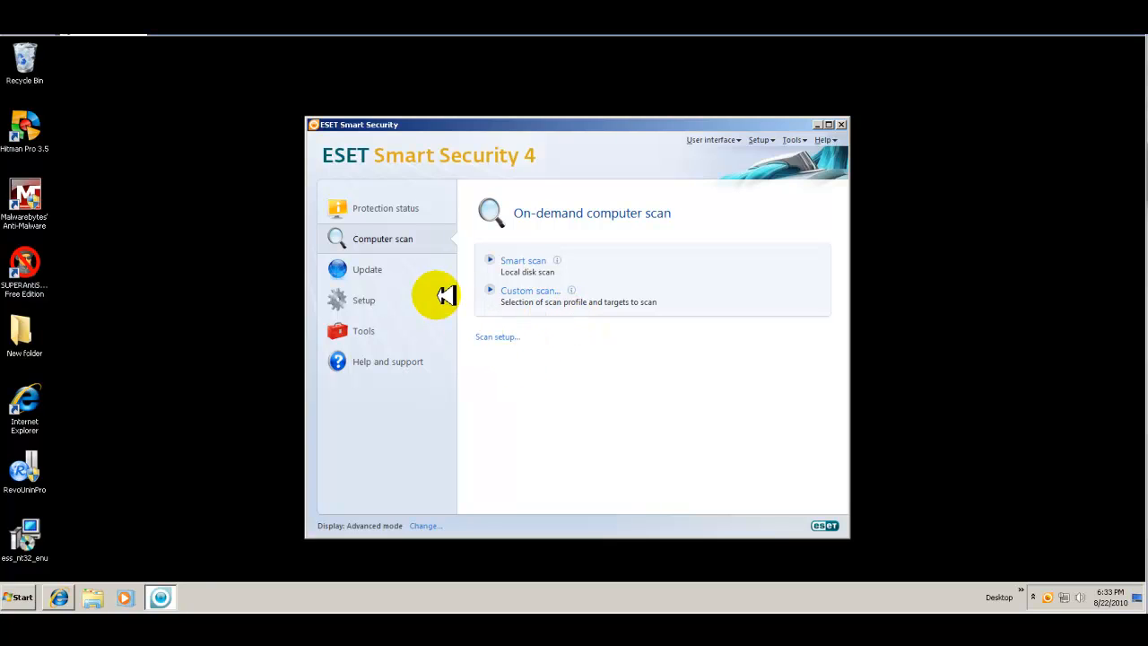
left_click(365, 269)
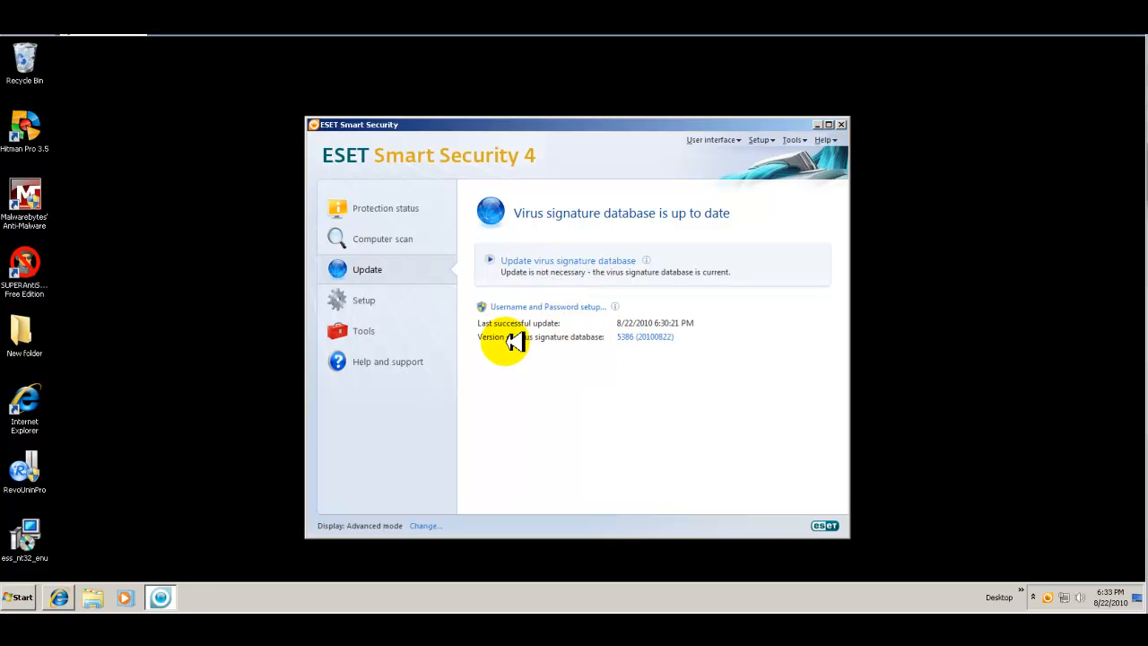
mouse_move(444, 302)
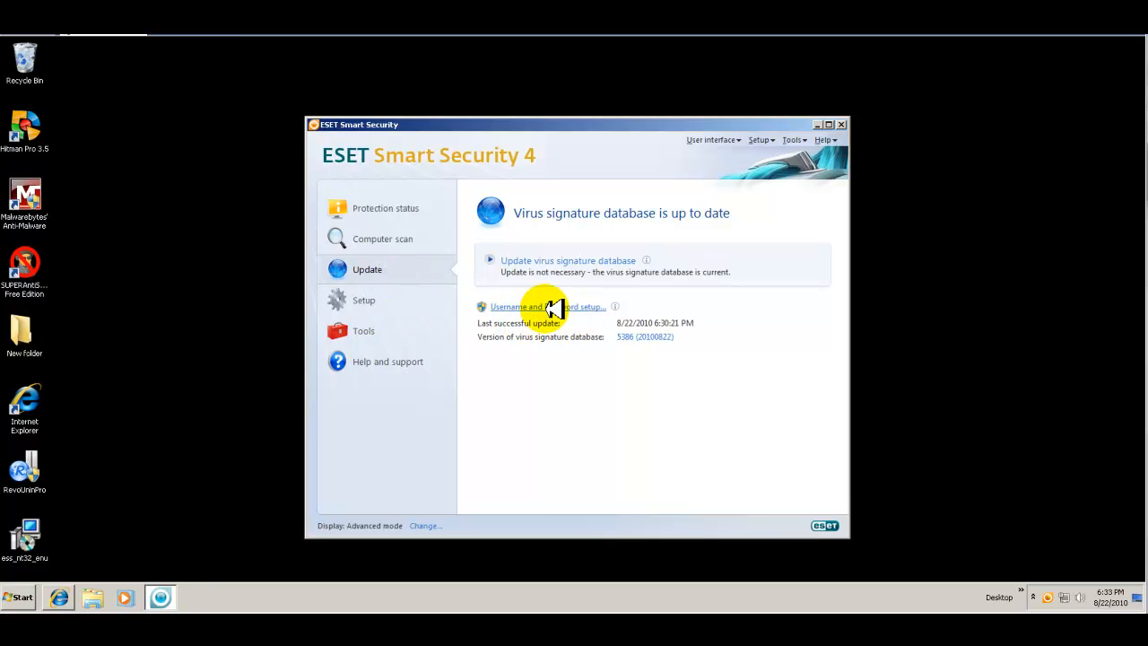
mouse_move(547, 307)
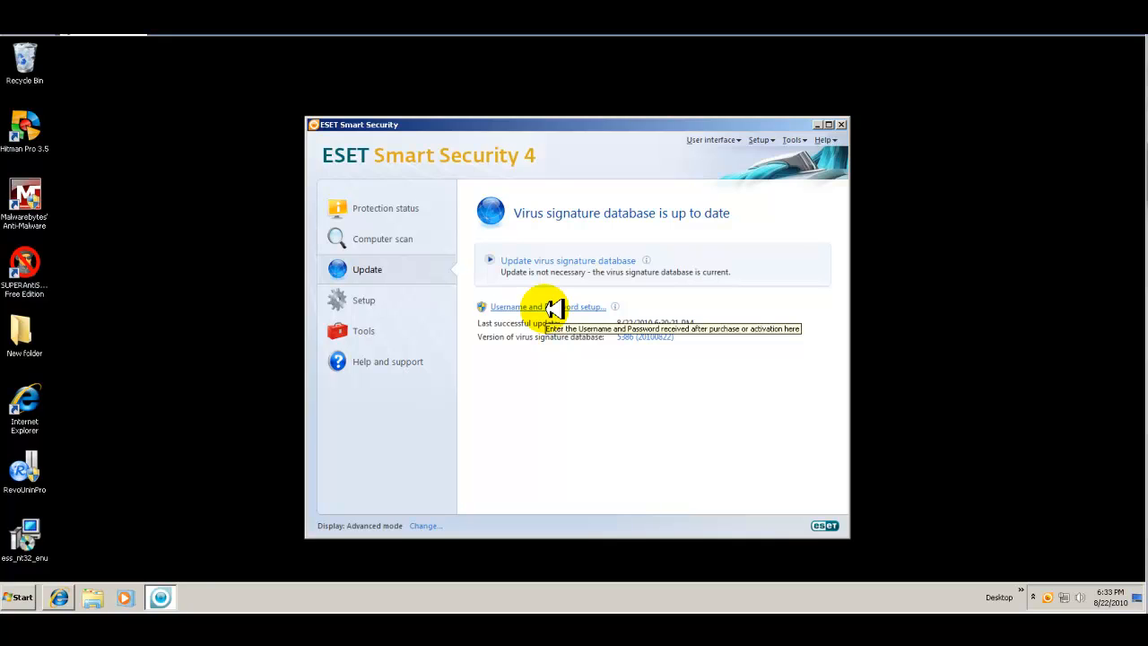
mouse_move(377, 272)
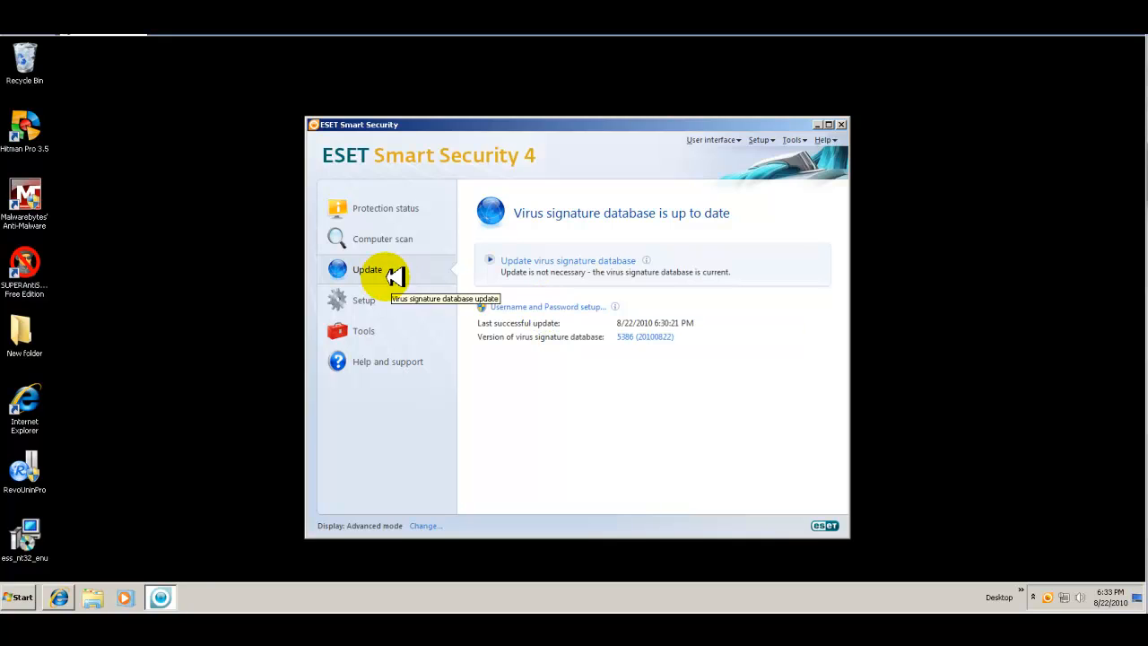
Show the real-time file system protection settings from the Setup page's protection overview
left_click(363, 299)
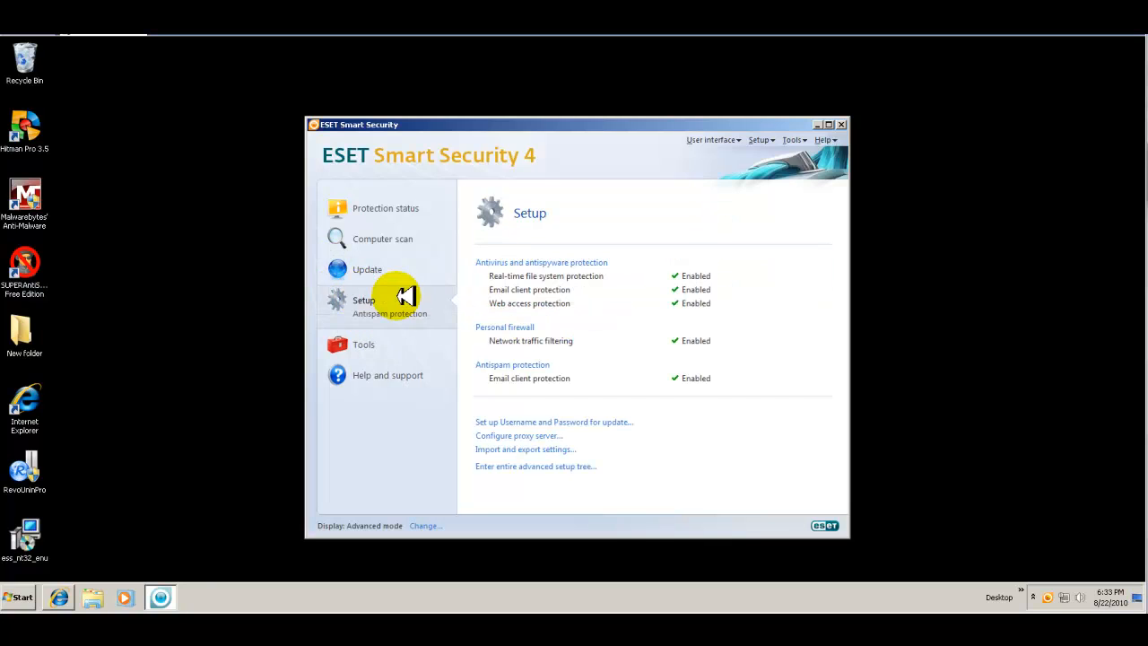
left_click(362, 299)
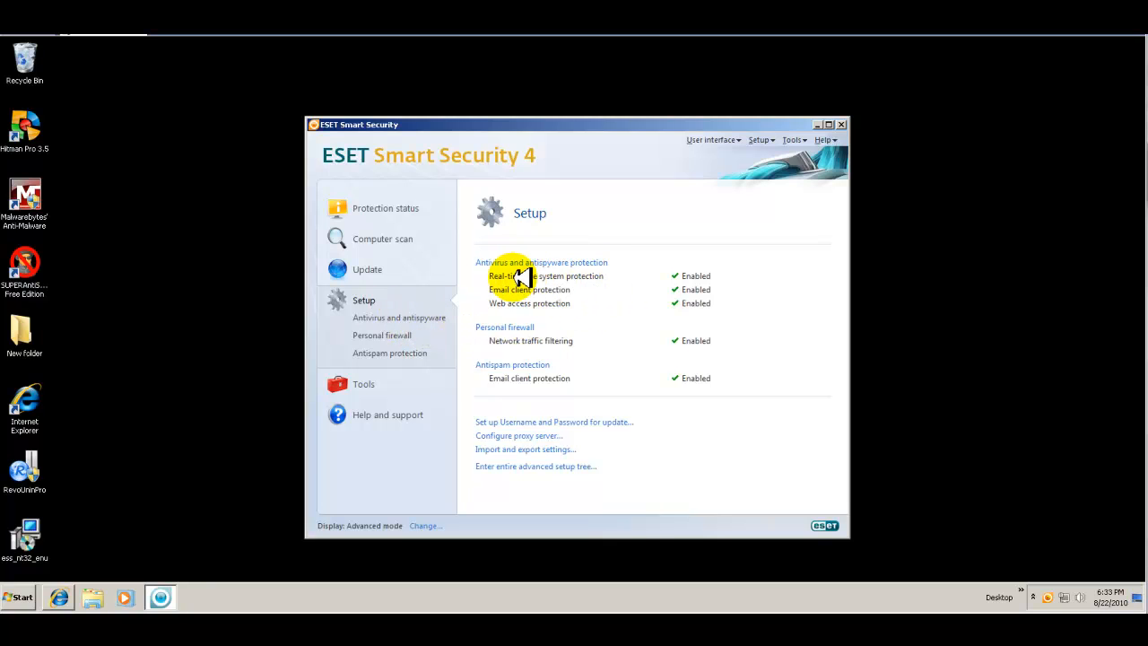
mouse_move(614, 296)
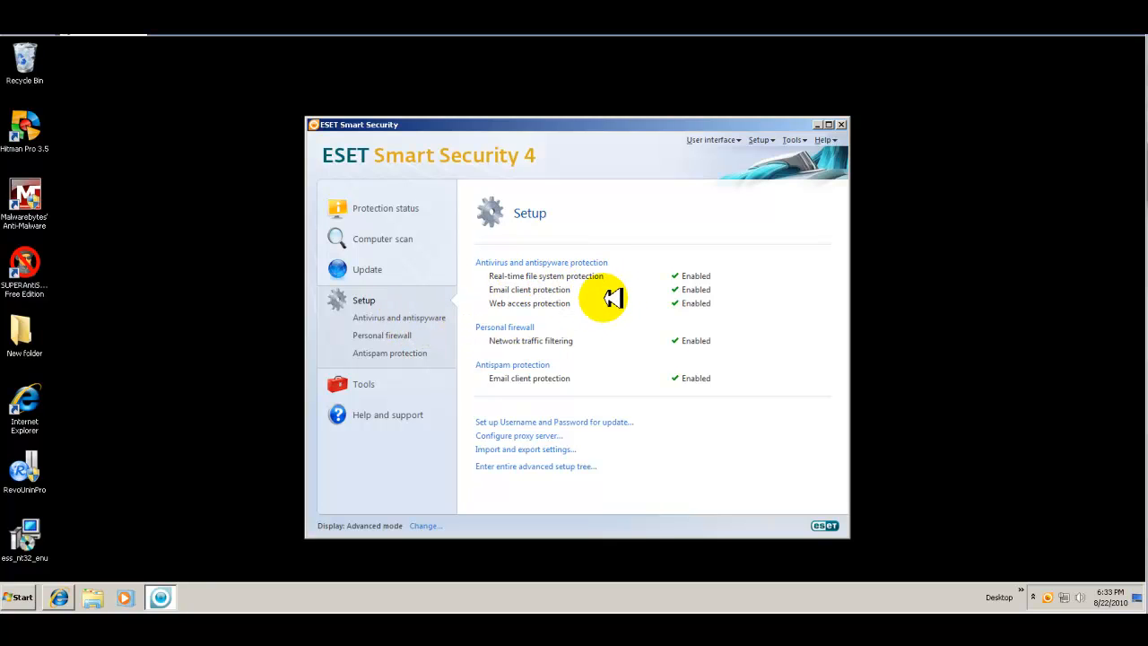
mouse_move(588, 341)
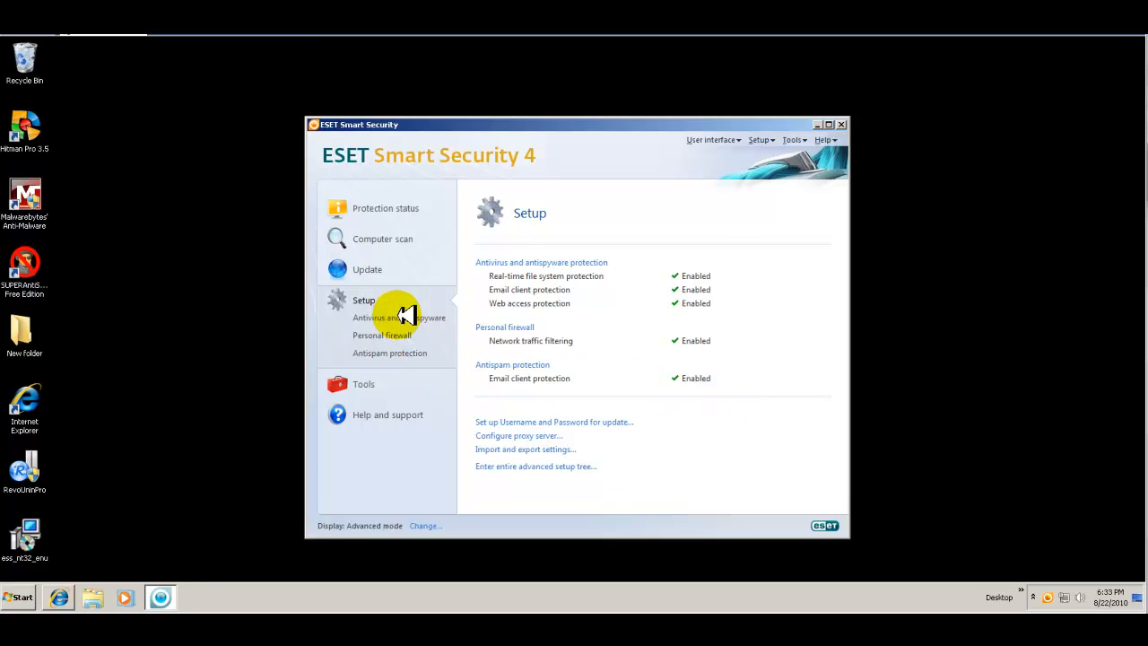
left_click(398, 318)
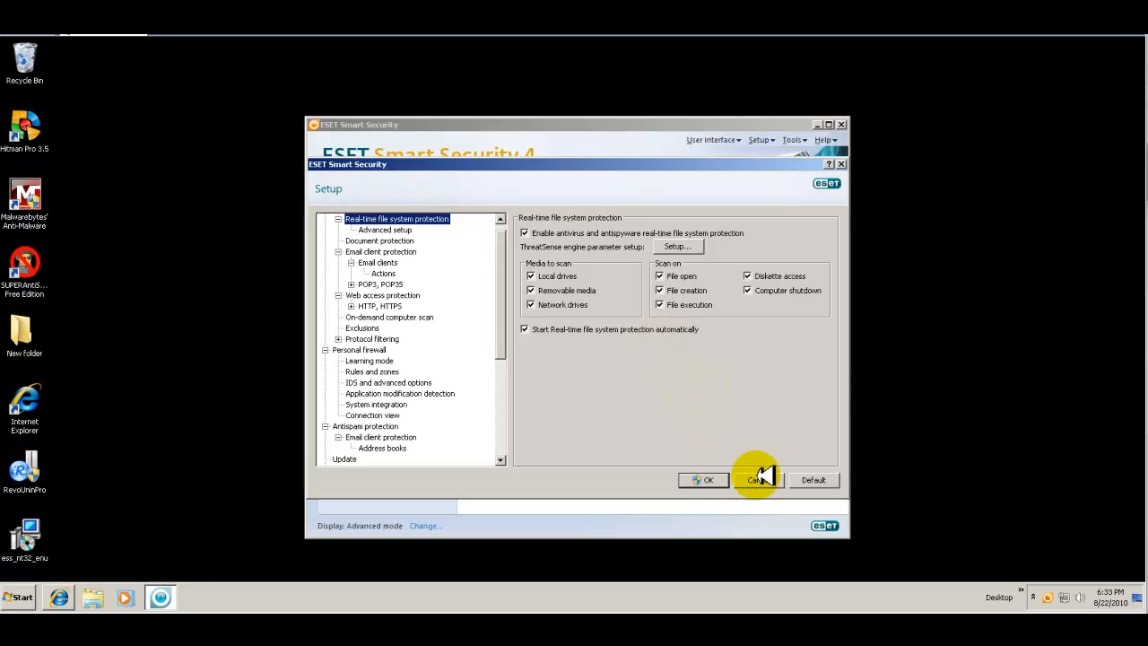
Cancel the advanced setup and show the SysInspector snapshot list under Tools
left_click(757, 479)
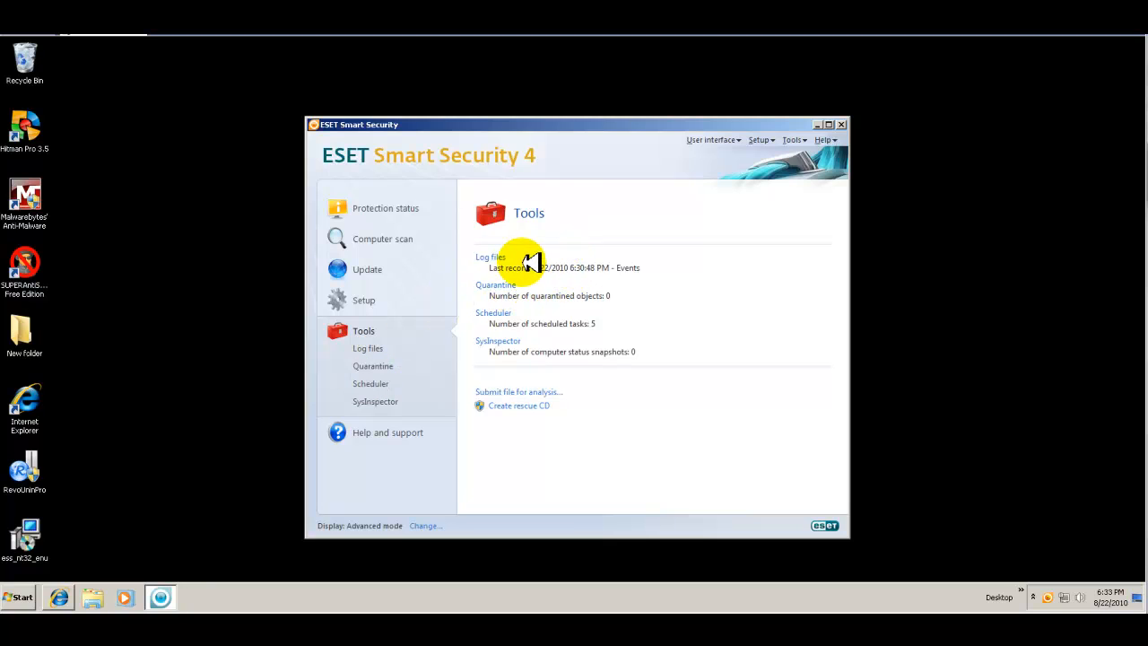
mouse_move(538, 309)
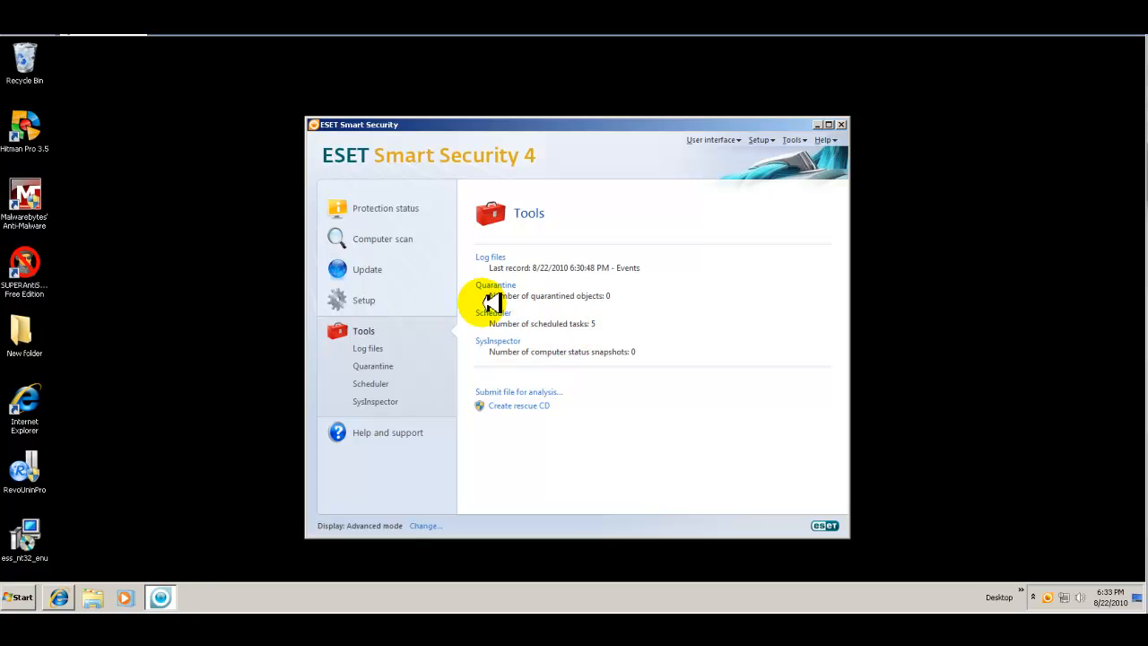
mouse_move(527, 316)
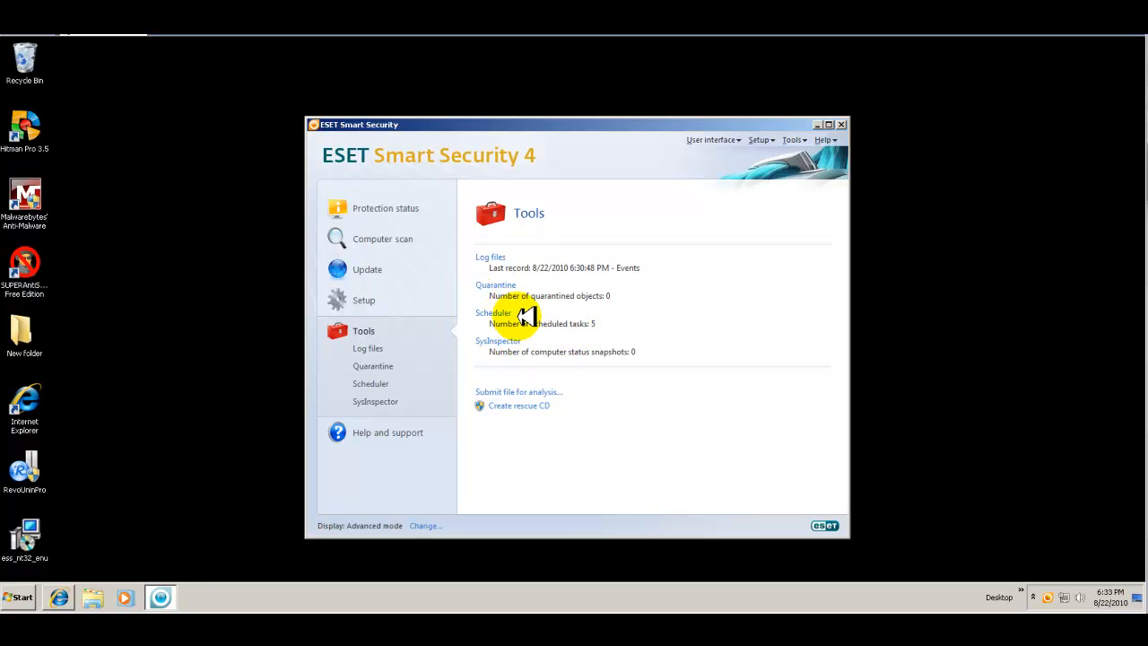
mouse_move(506, 342)
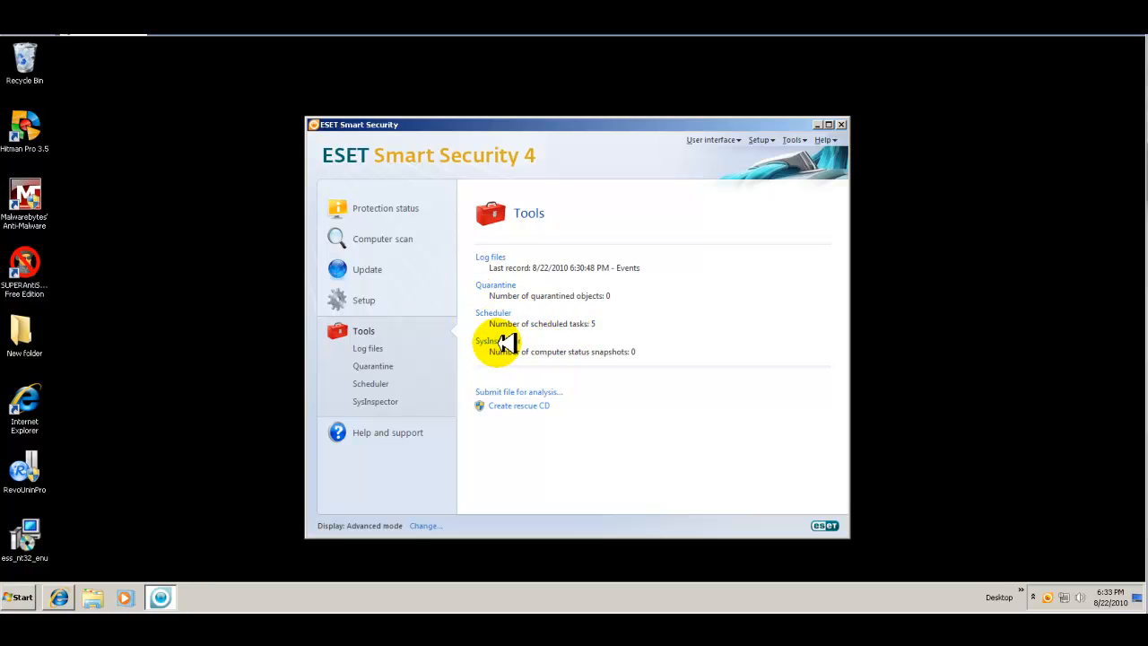
left_click(488, 341)
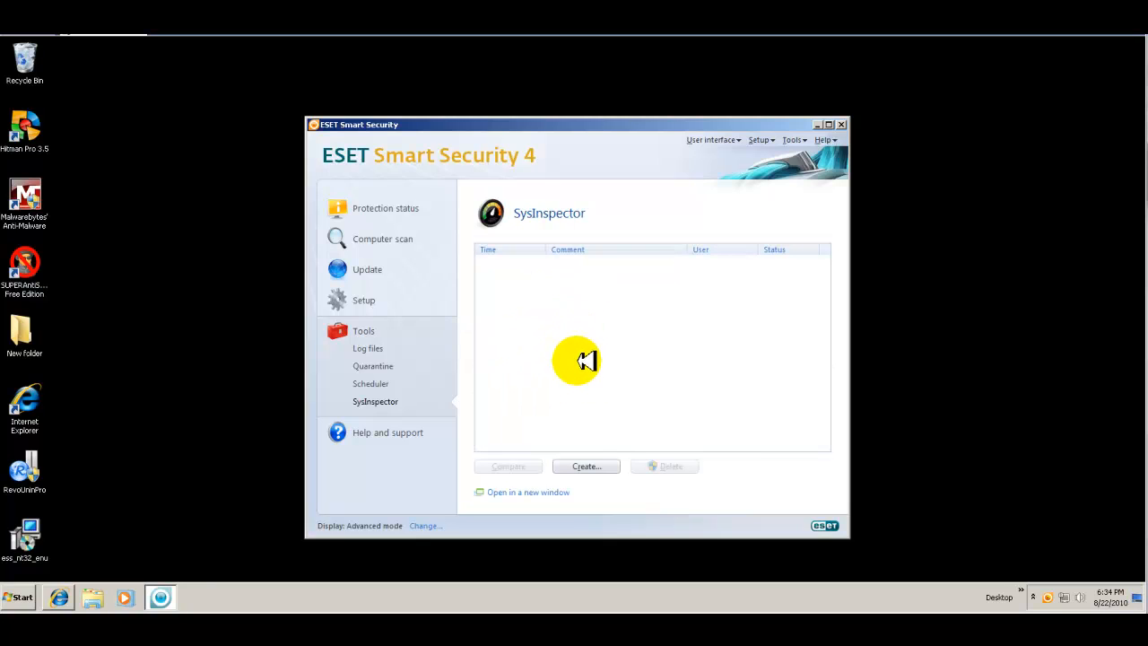
mouse_move(686, 355)
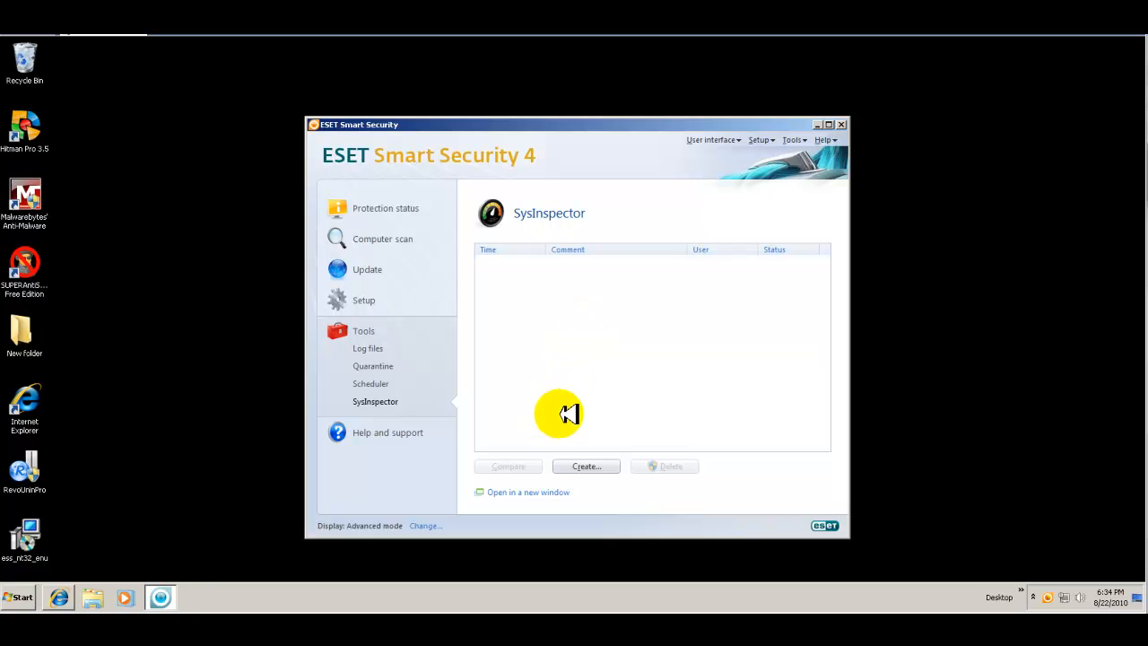
mouse_move(398, 386)
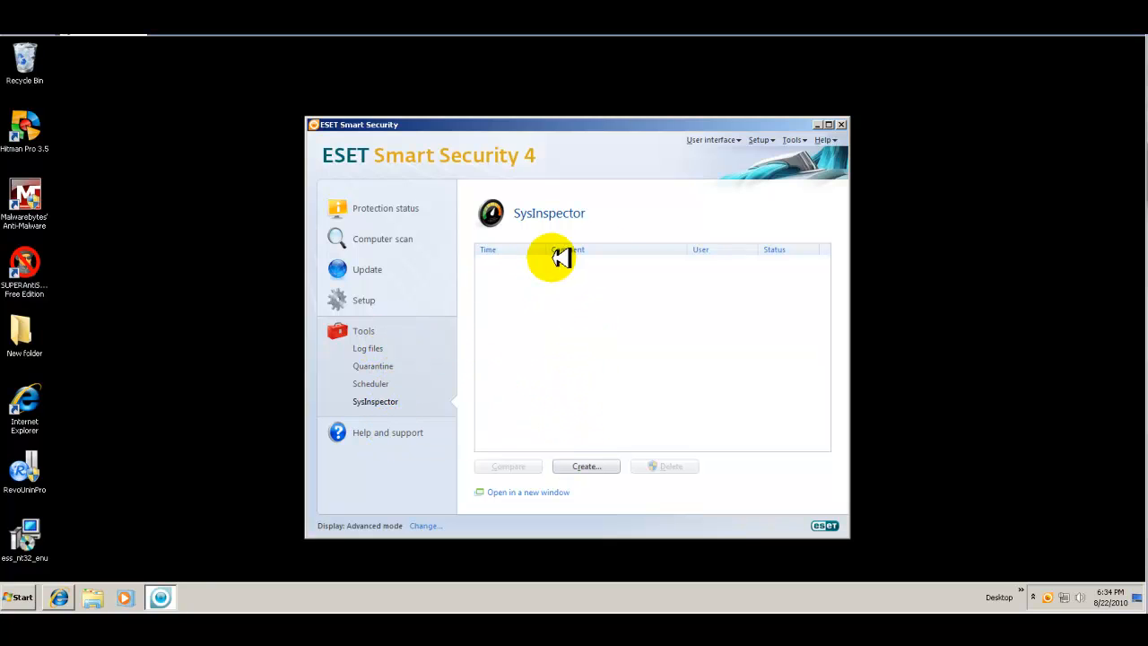
mouse_move(750, 138)
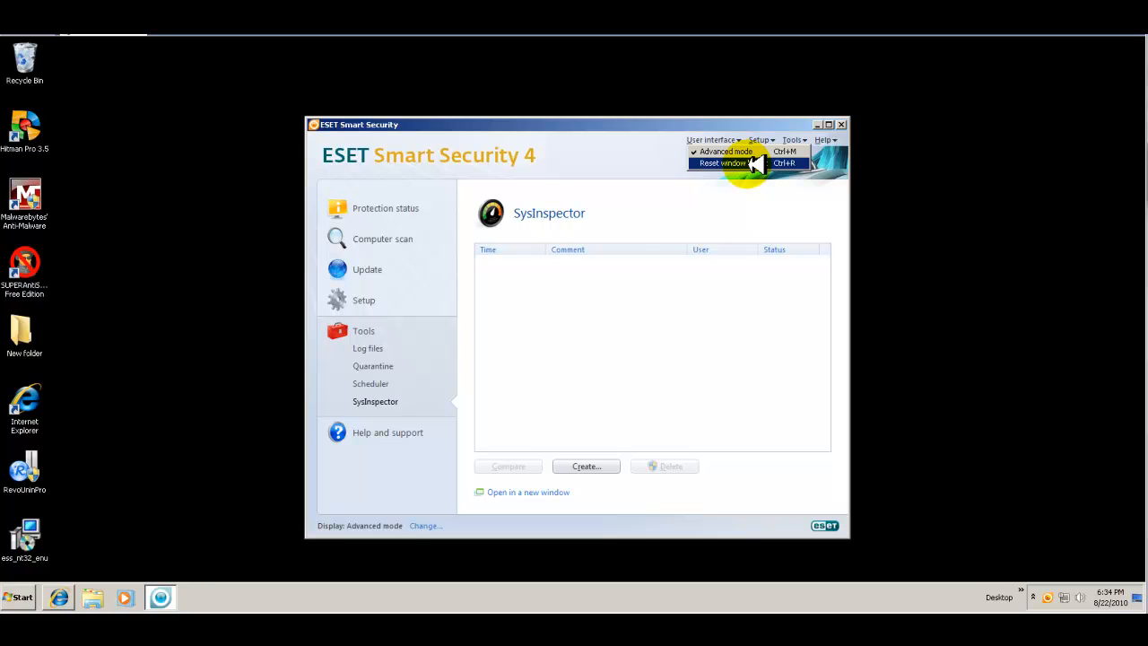
mouse_move(721, 150)
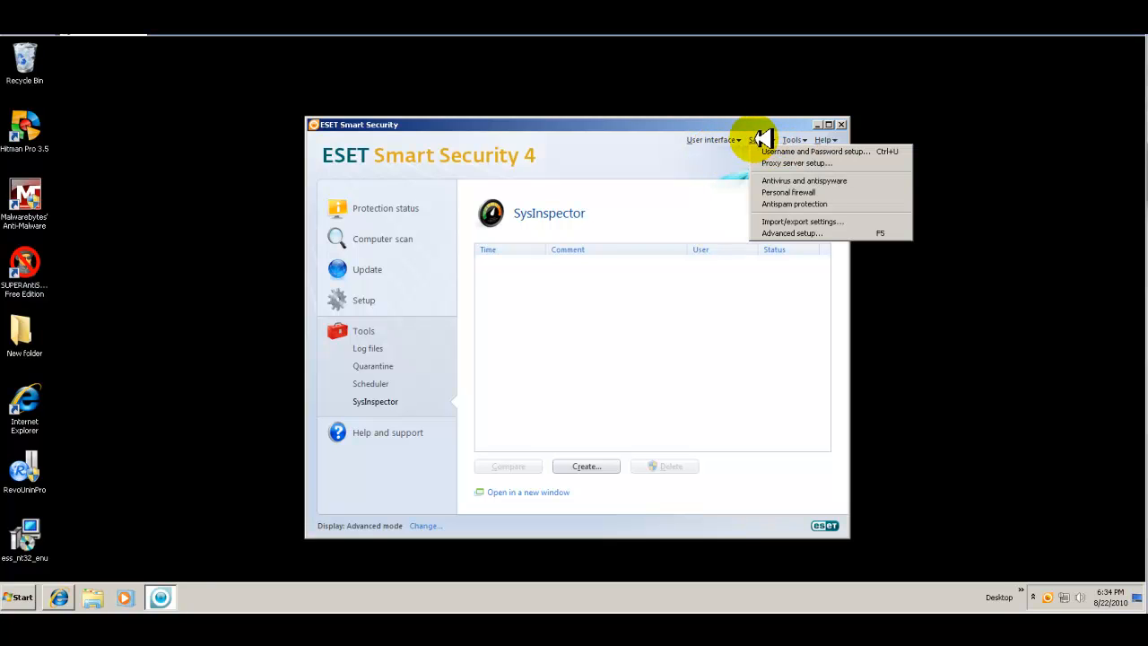
mouse_move(816, 150)
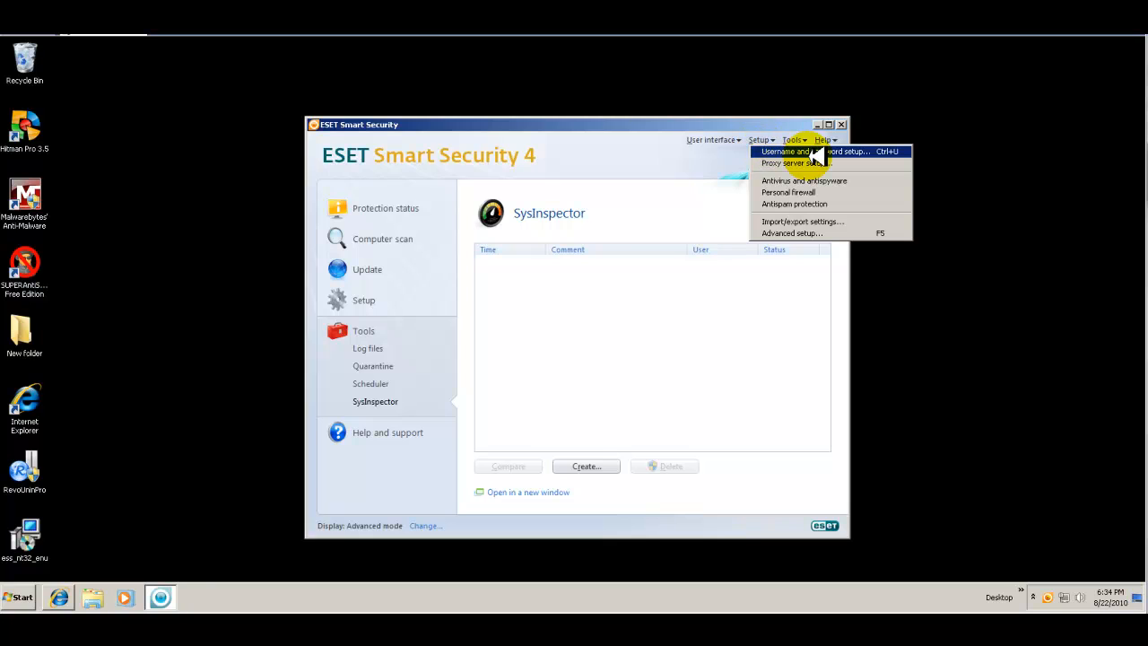
mouse_move(793, 163)
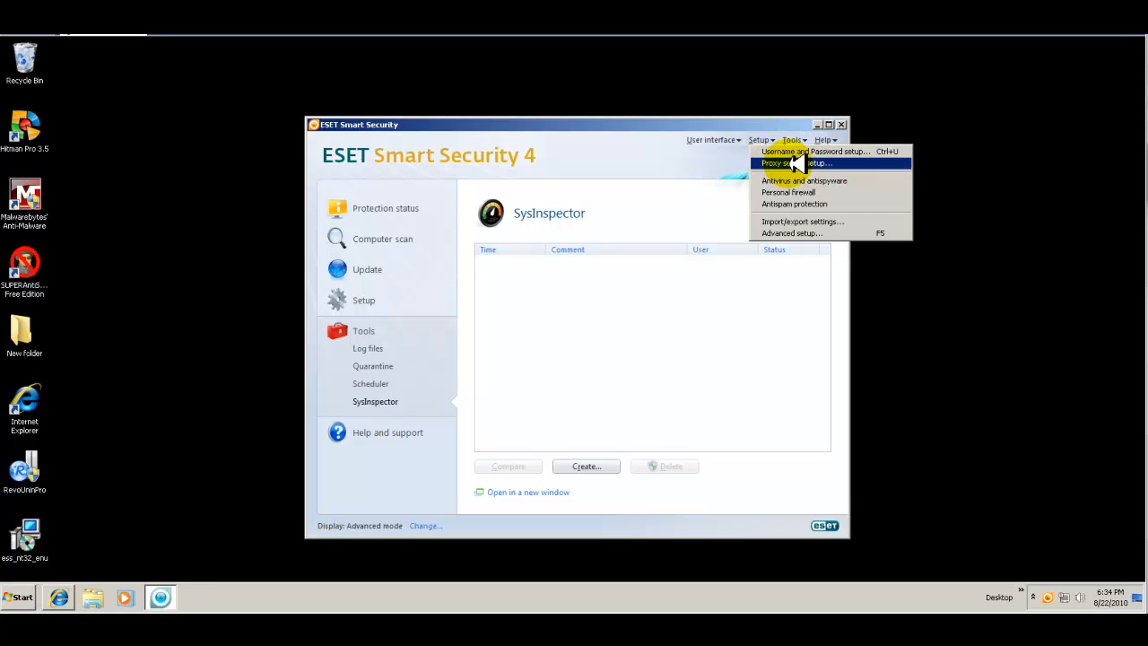
mouse_move(803, 180)
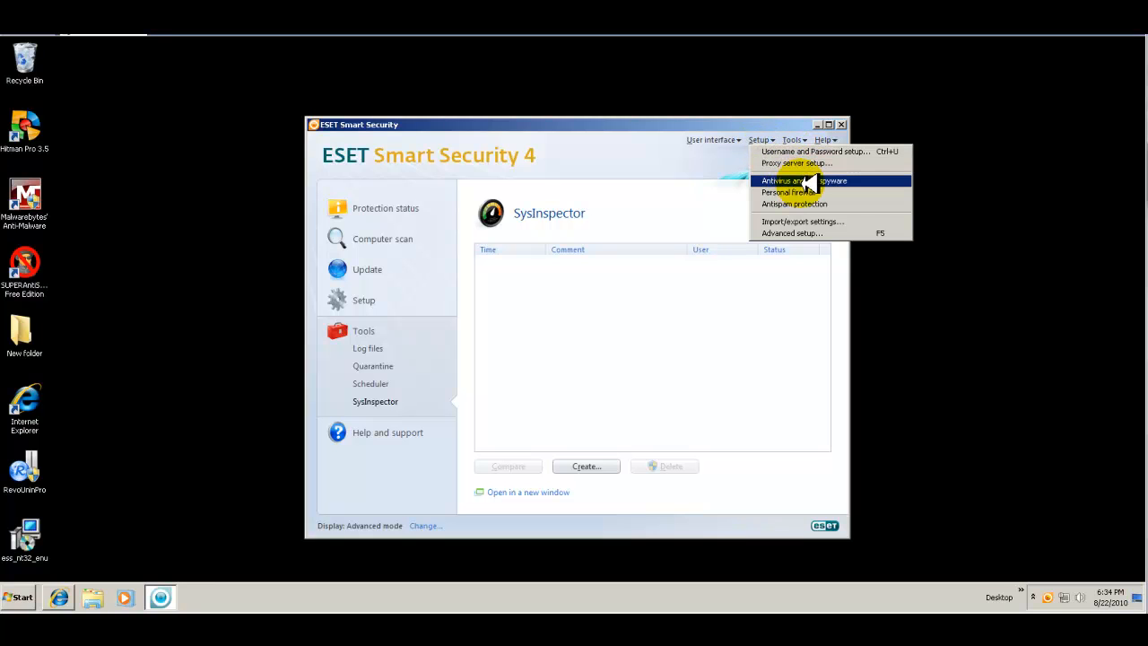
mouse_move(798, 192)
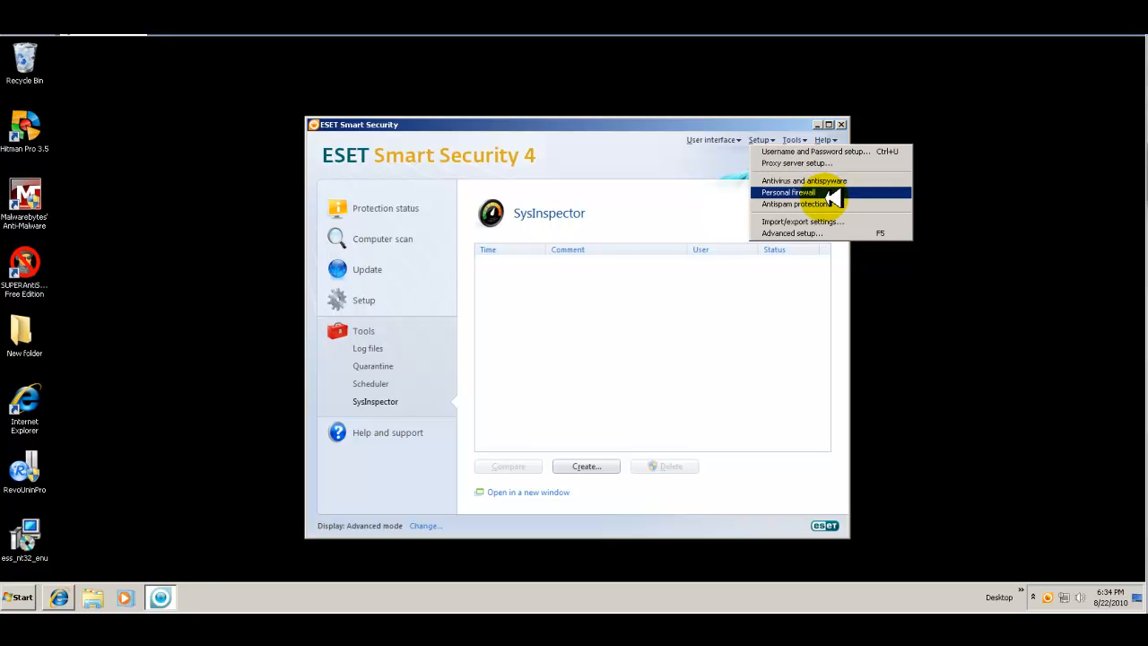
mouse_move(807, 204)
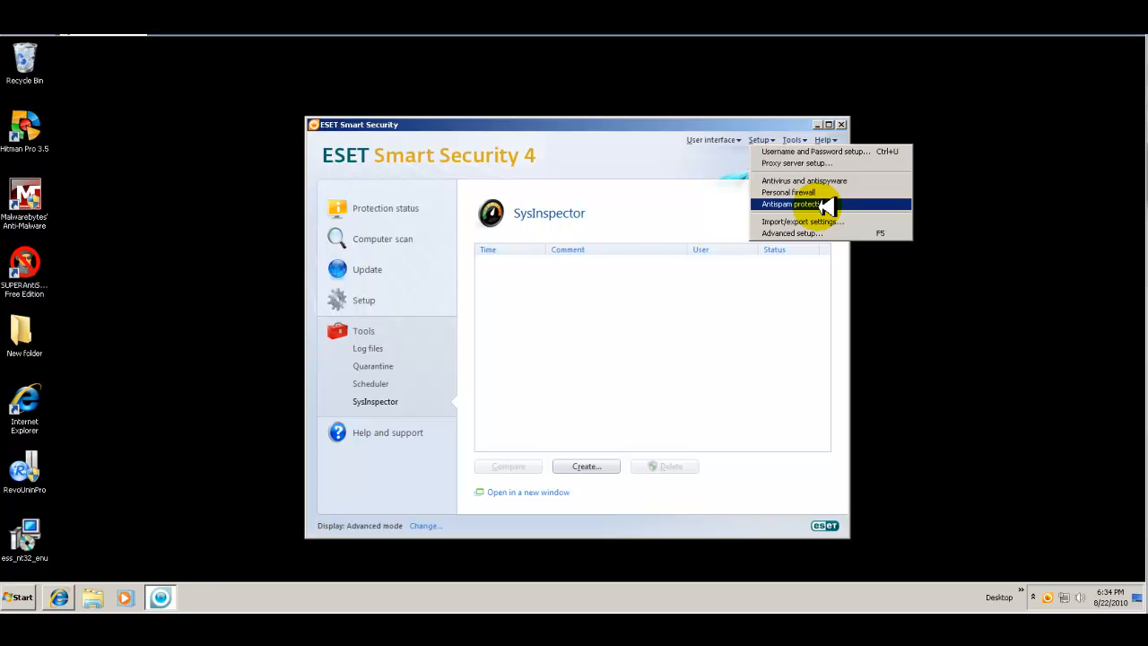
mouse_move(799, 223)
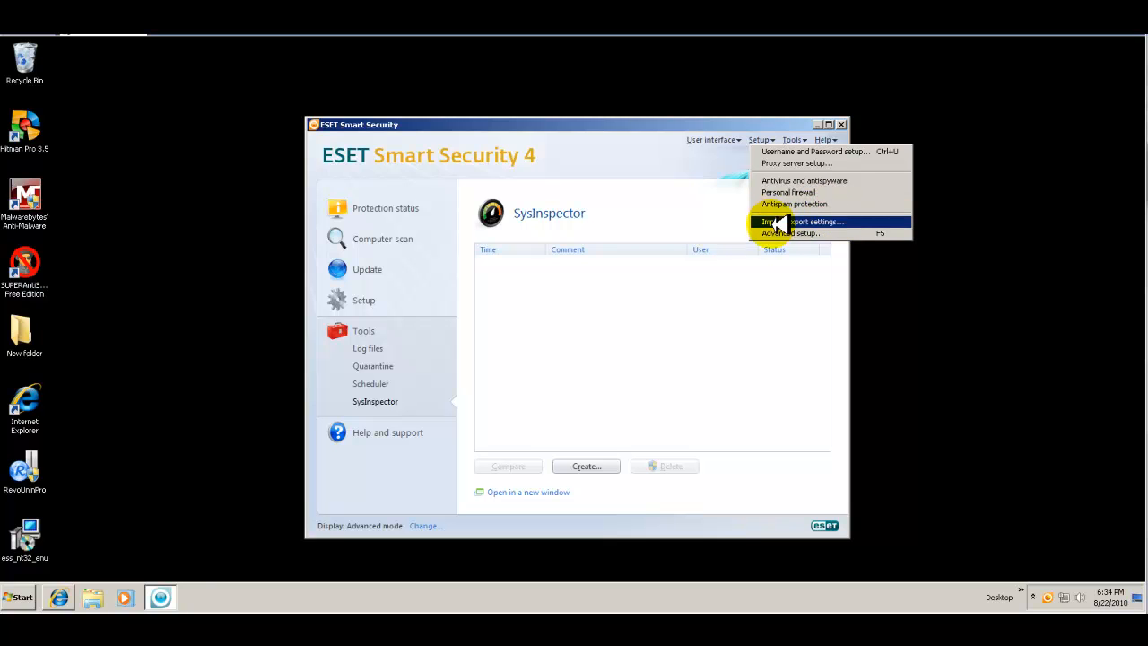
mouse_move(789, 233)
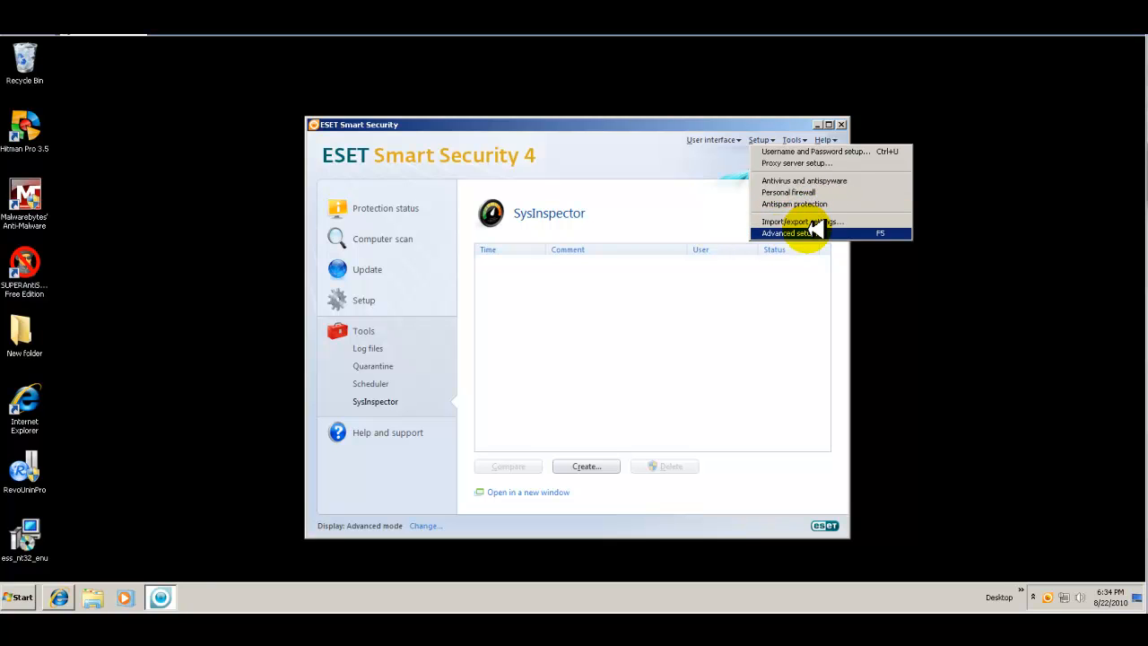
mouse_move(807, 223)
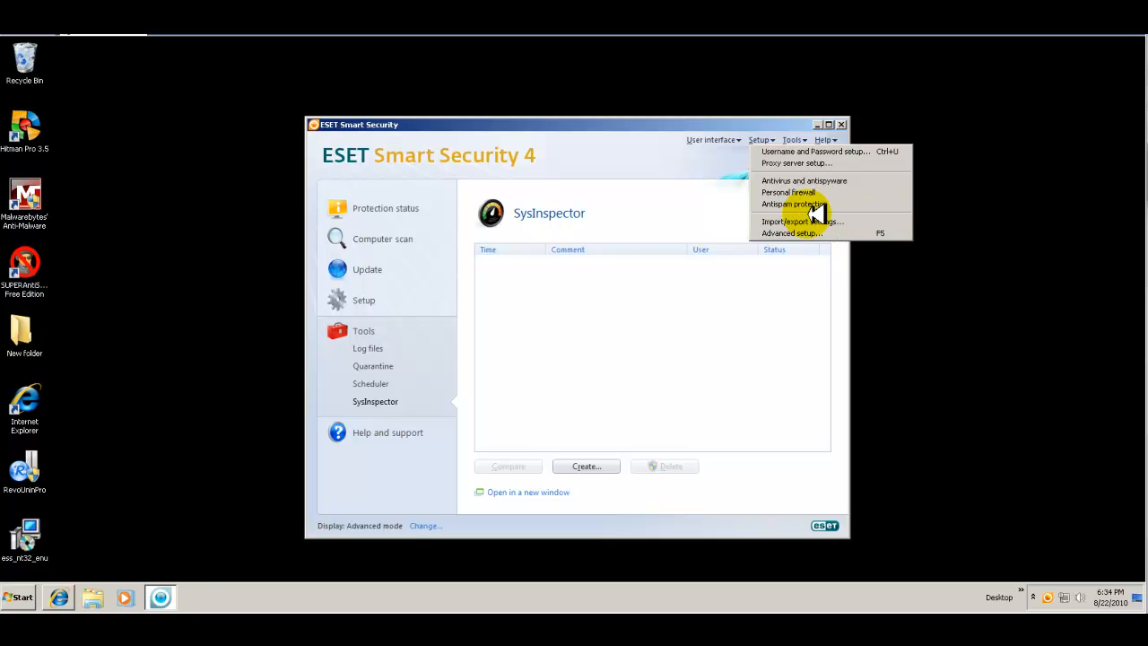
mouse_move(799, 223)
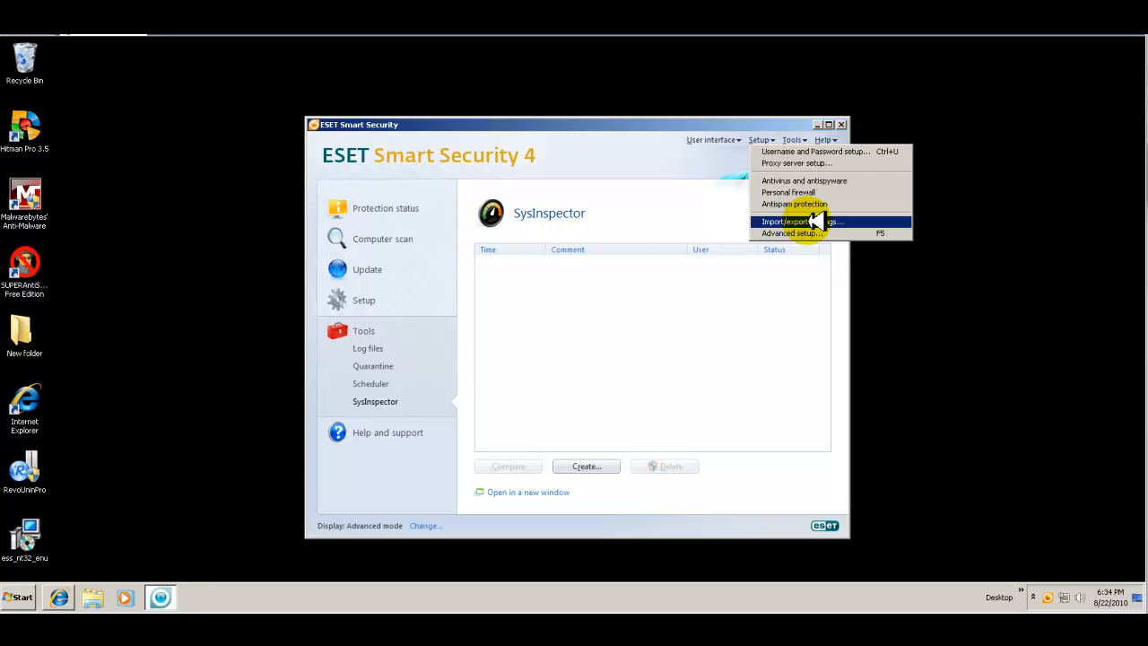
mouse_move(789, 233)
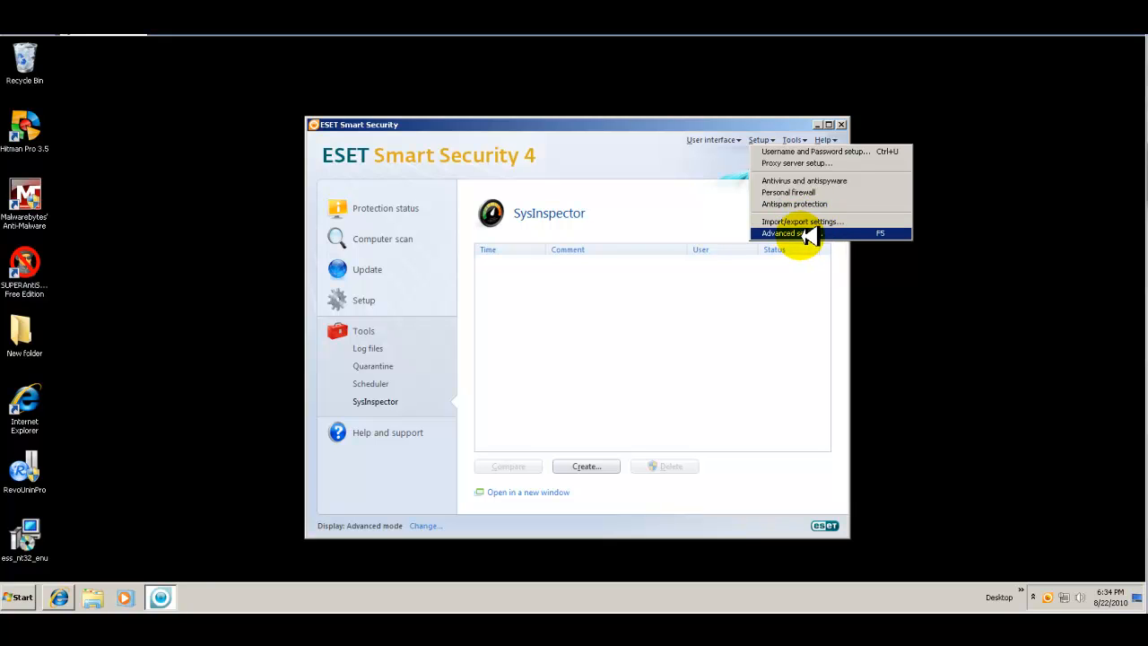
Enter Advanced setup and select Real-time file system protection, enabled for local, removable and network drives
left_click(782, 233)
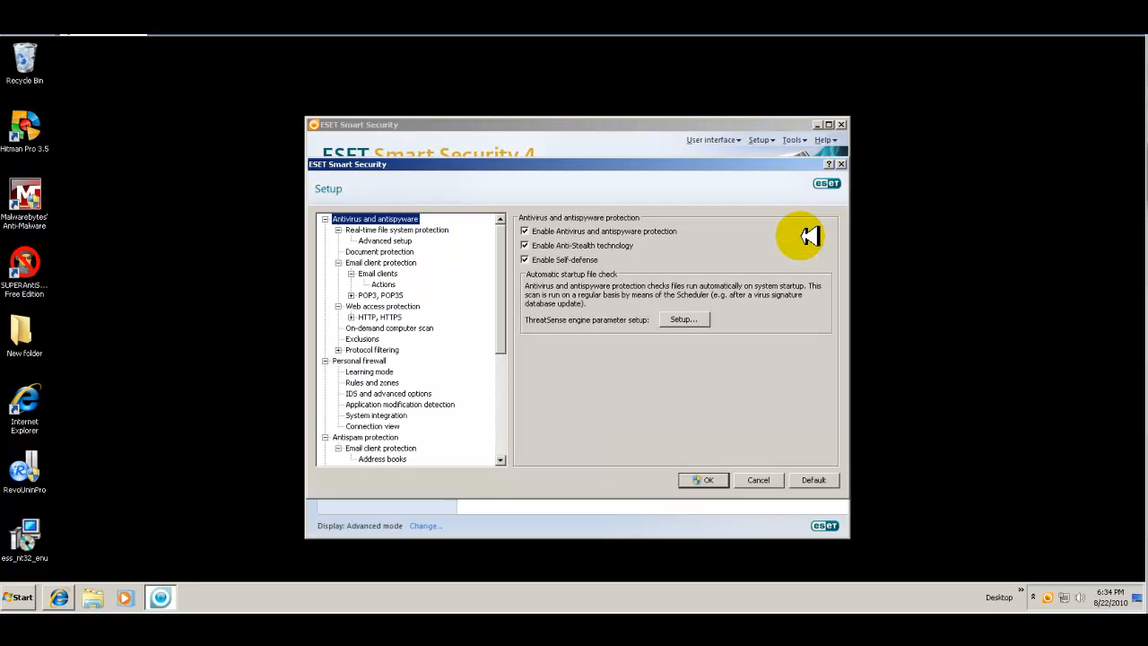
mouse_move(258, 240)
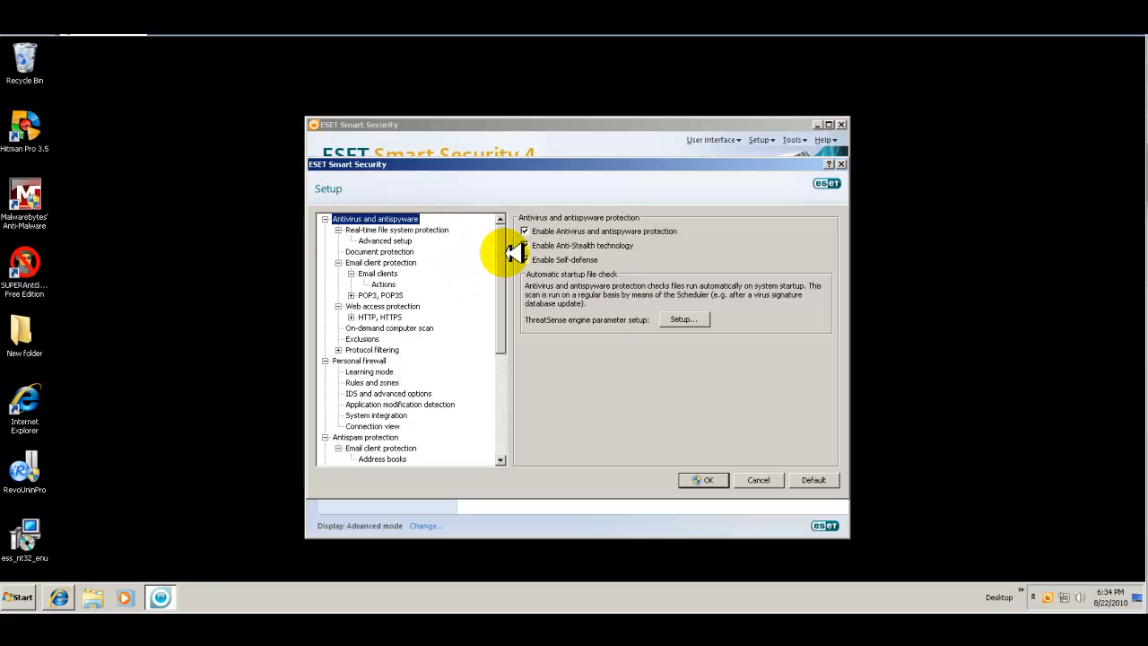
scroll("down", 3)
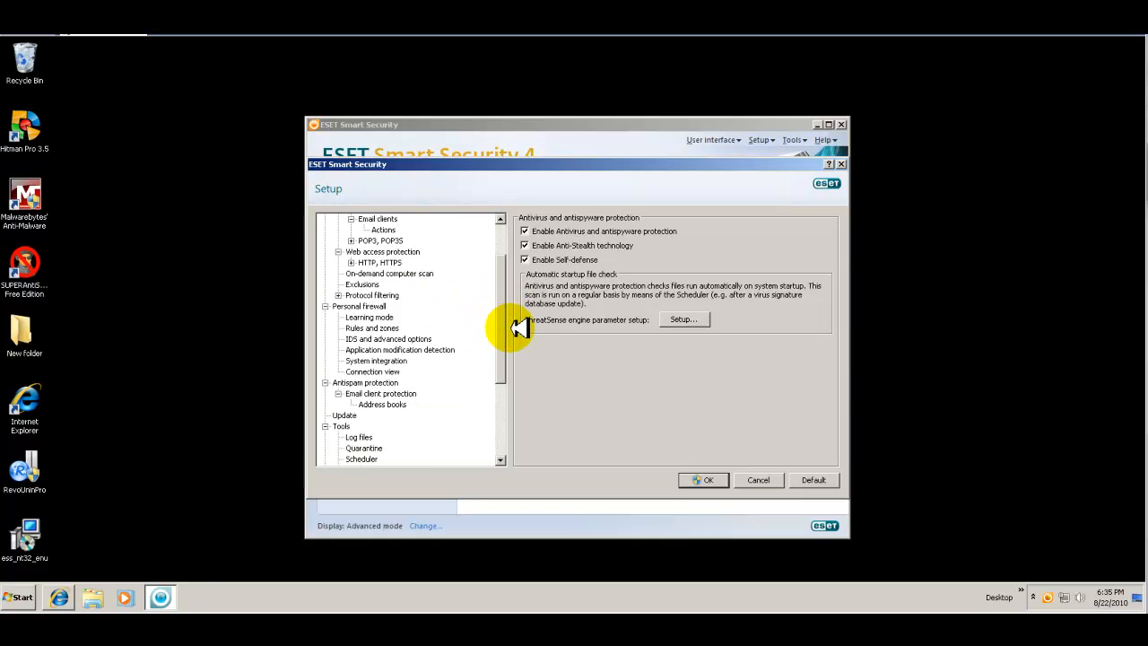
scroll("down", 3)
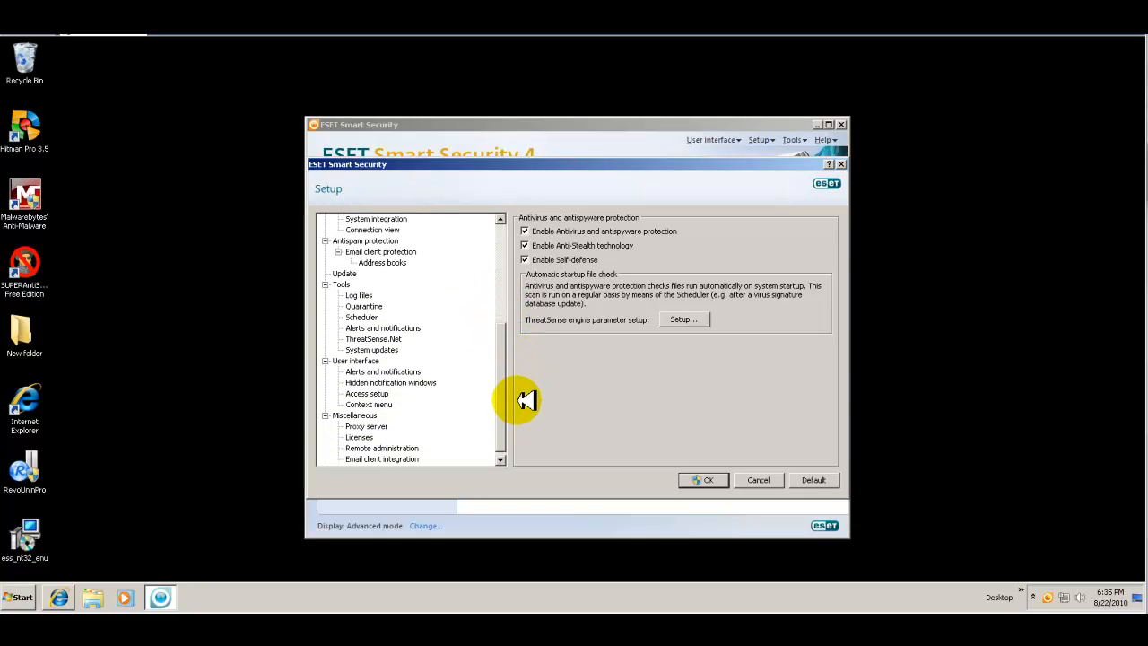
mouse_move(452, 364)
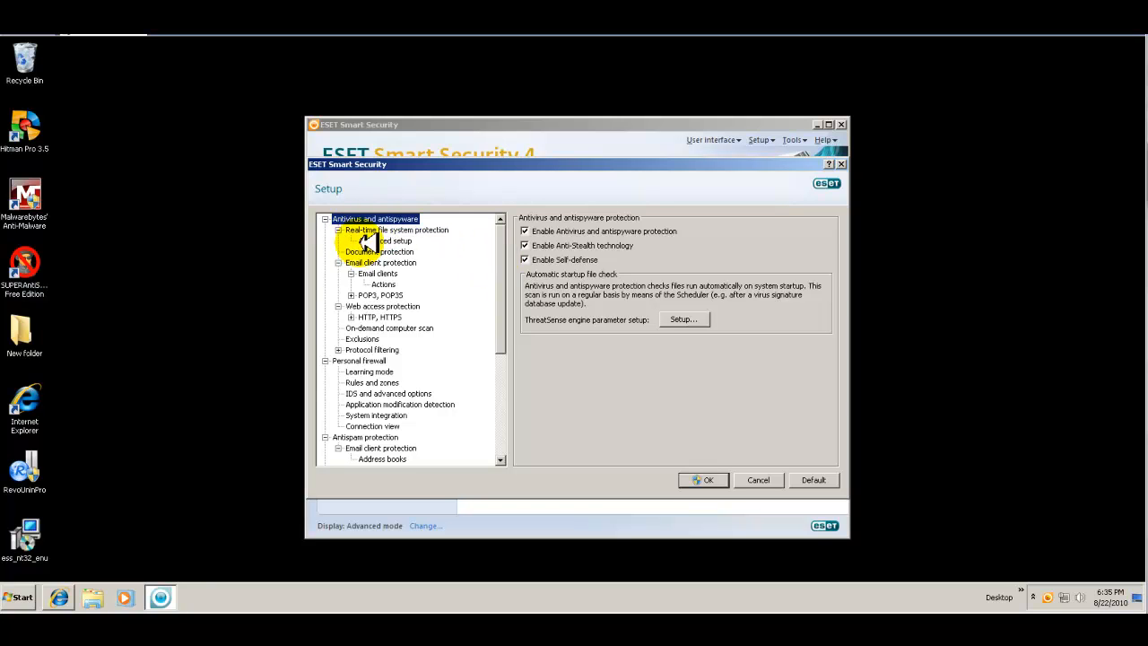
left_click(395, 230)
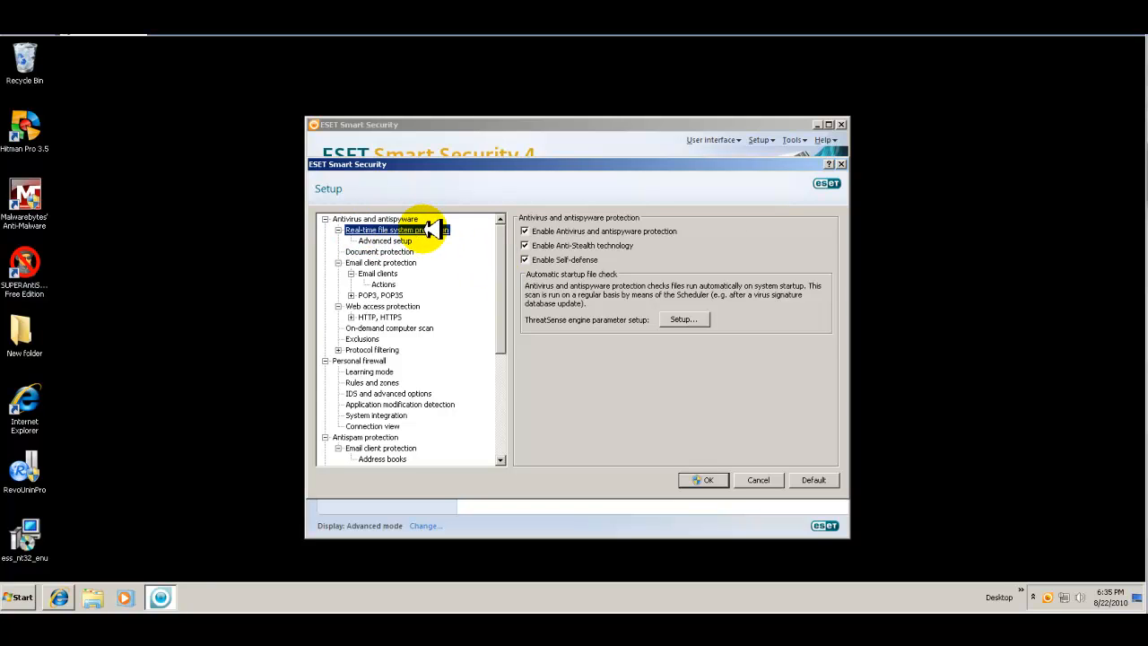
left_click(396, 230)
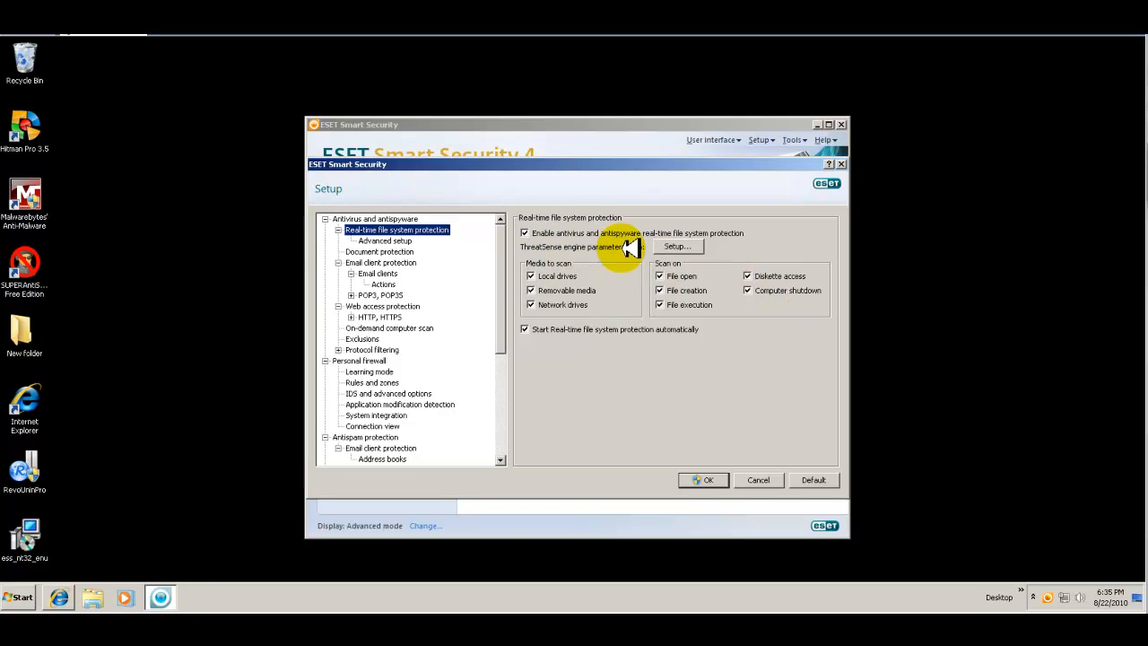
Review the ThreatSense engine parameters for real-time protection: objects scanned and detection options
left_click(674, 248)
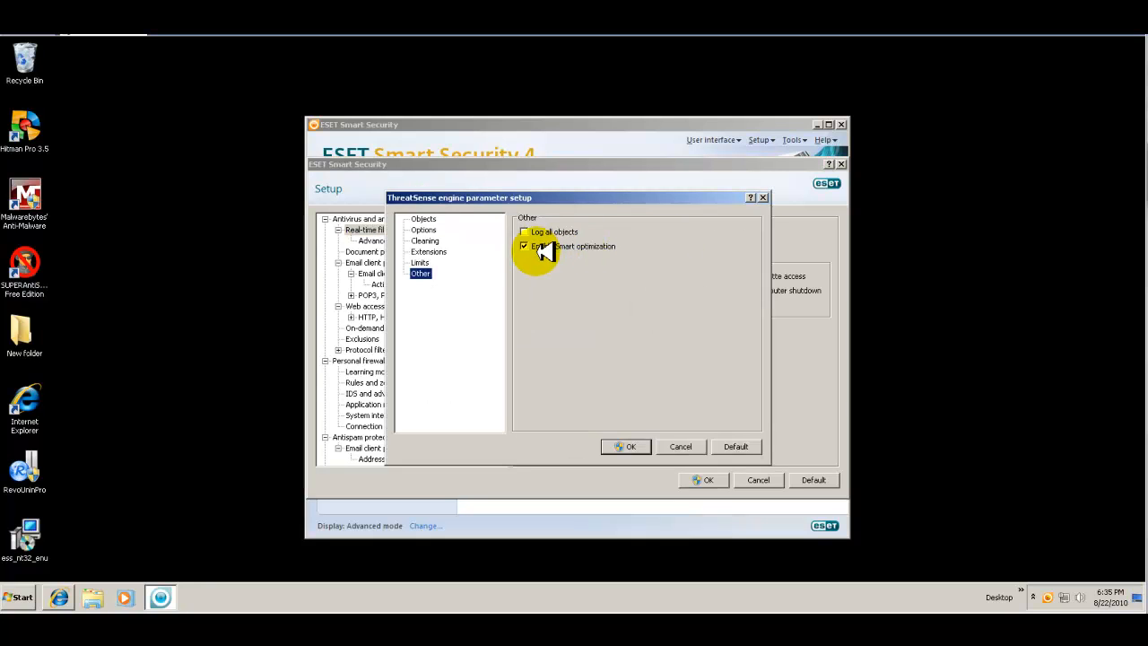
left_click_drag(459, 197, 276, 240)
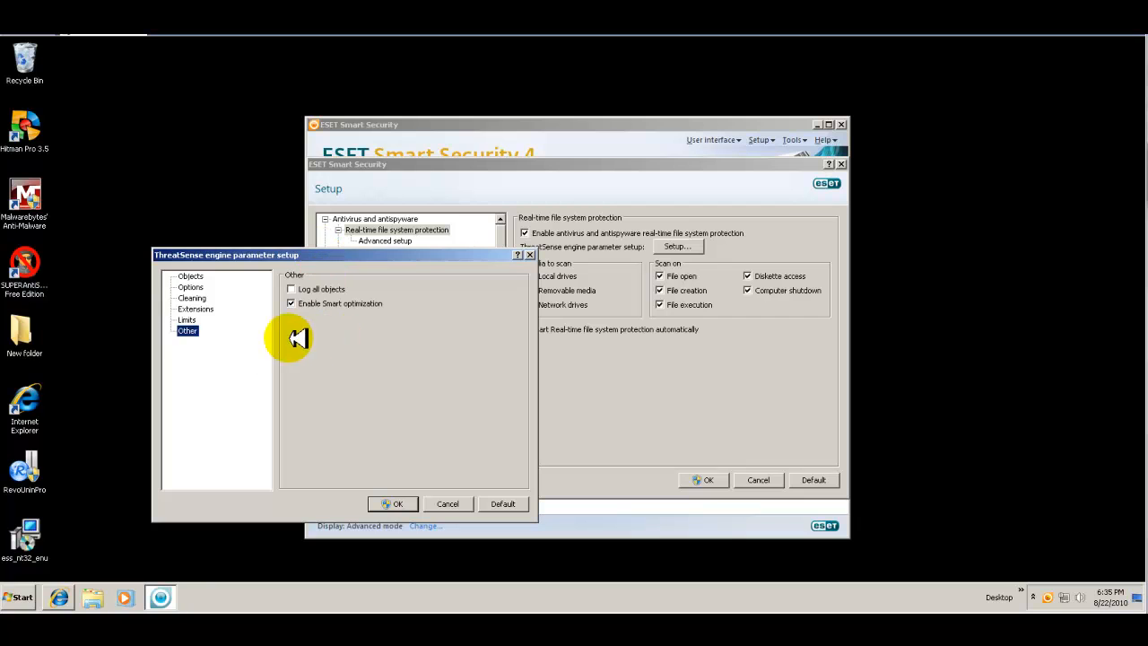
left_click(190, 276)
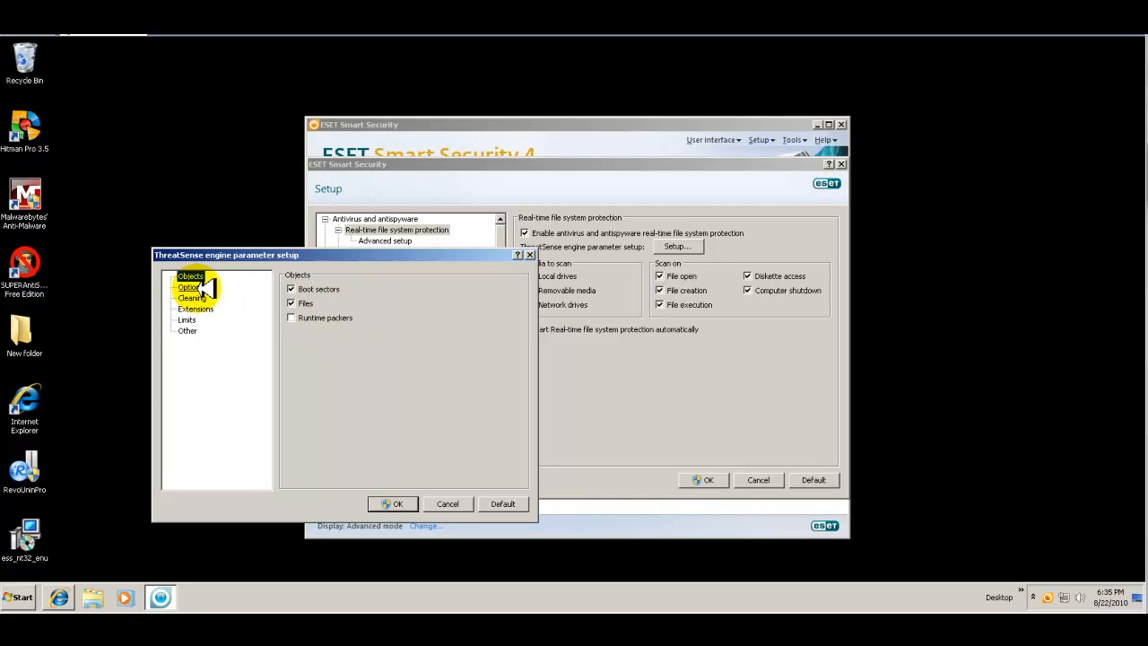
left_click(190, 287)
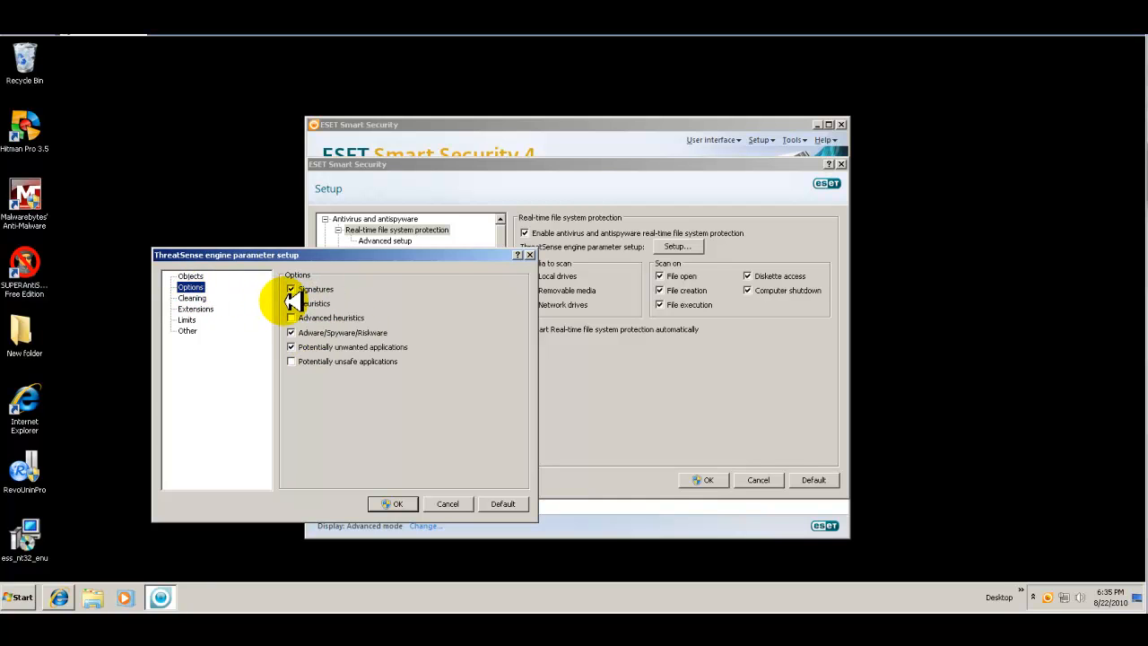
Leave advanced heuristics disabled after the performance warning and close the ThreatSense window
left_click(291, 317)
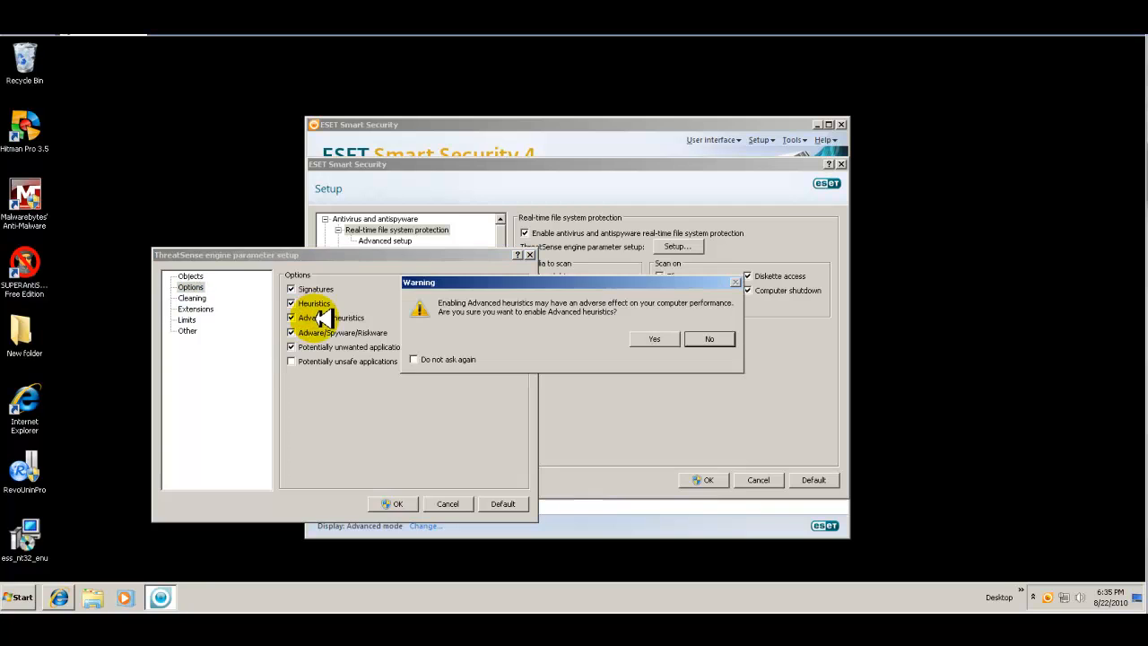
left_click(708, 338)
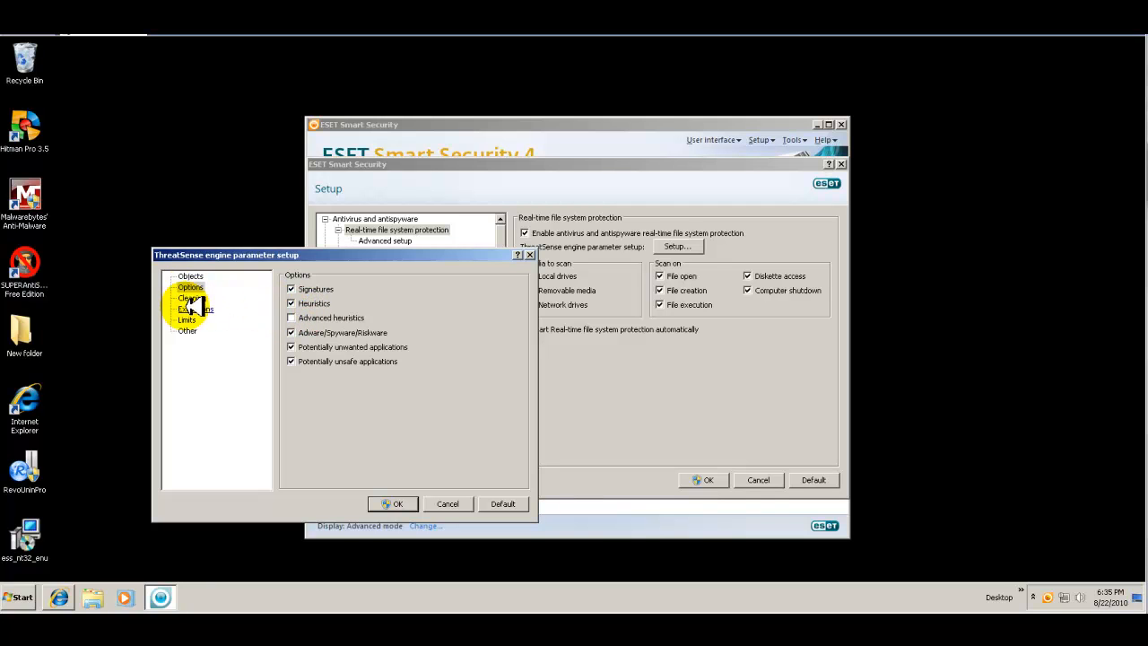
left_click(194, 298)
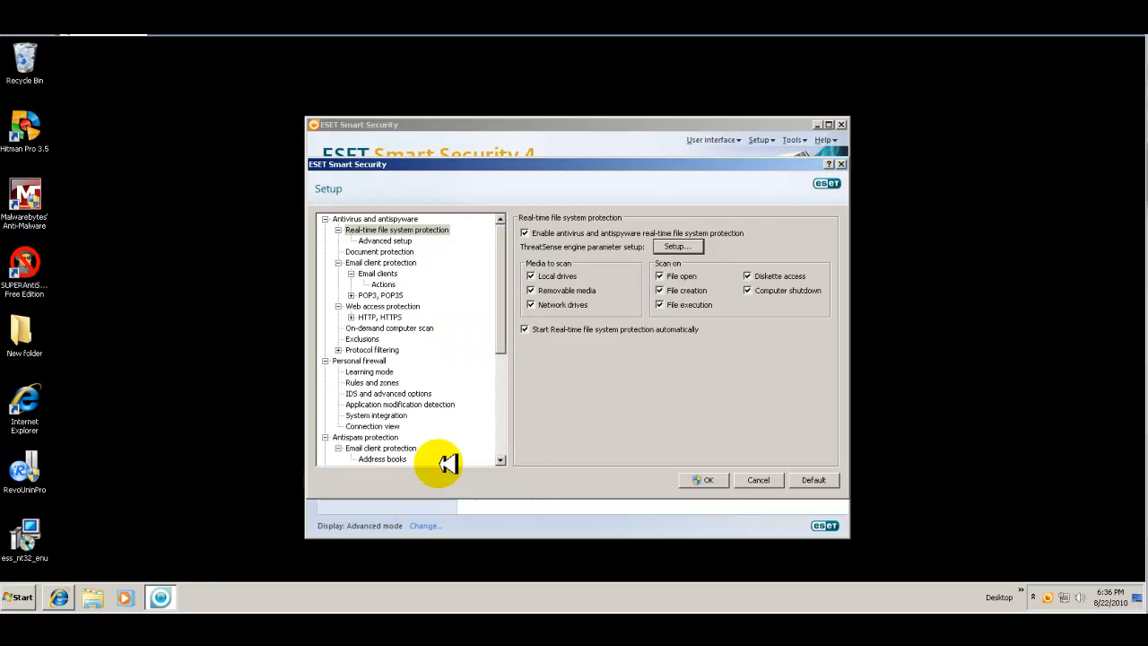
Step through advanced scan options and document protection to the Web access protection settings
left_click(384, 240)
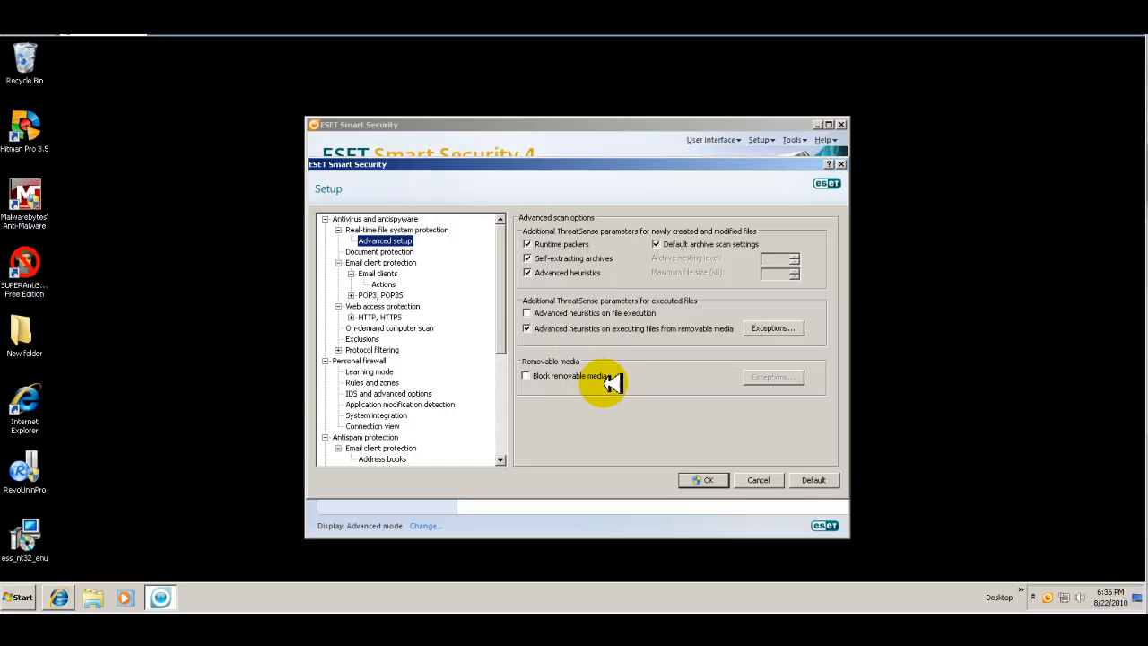
mouse_move(601, 344)
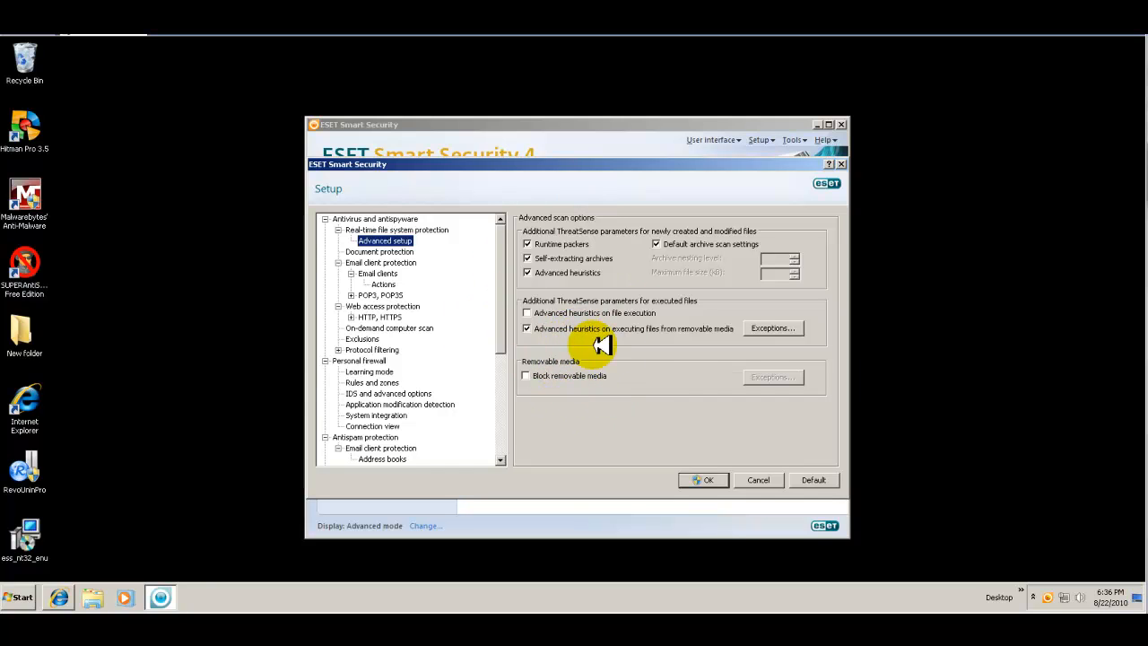
left_click(380, 251)
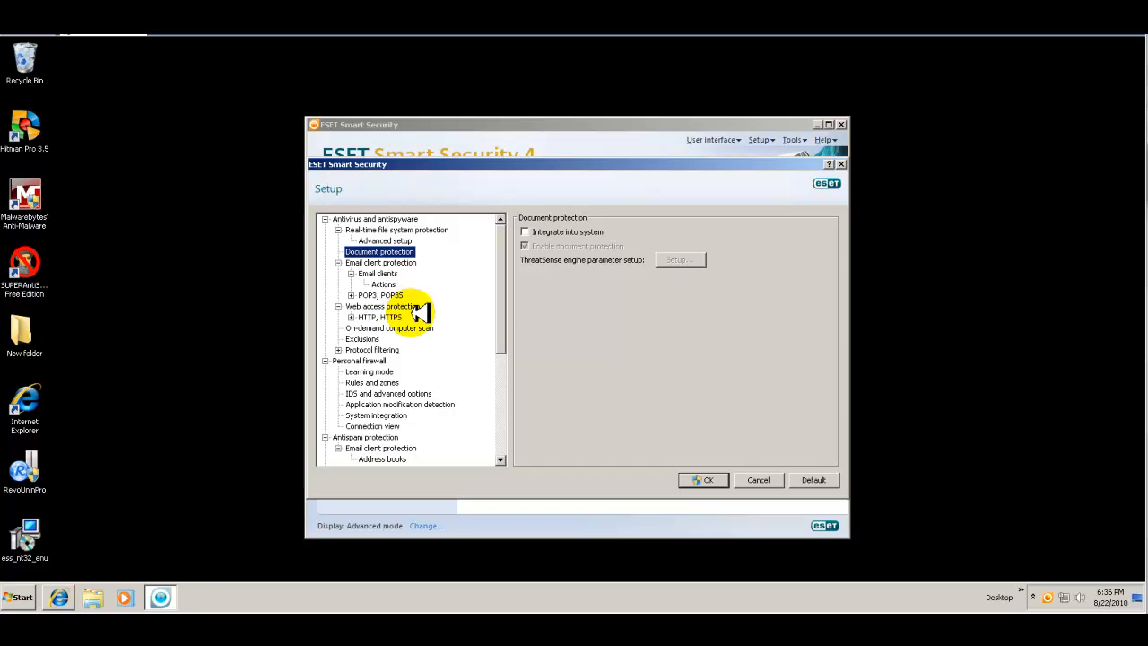
left_click(384, 305)
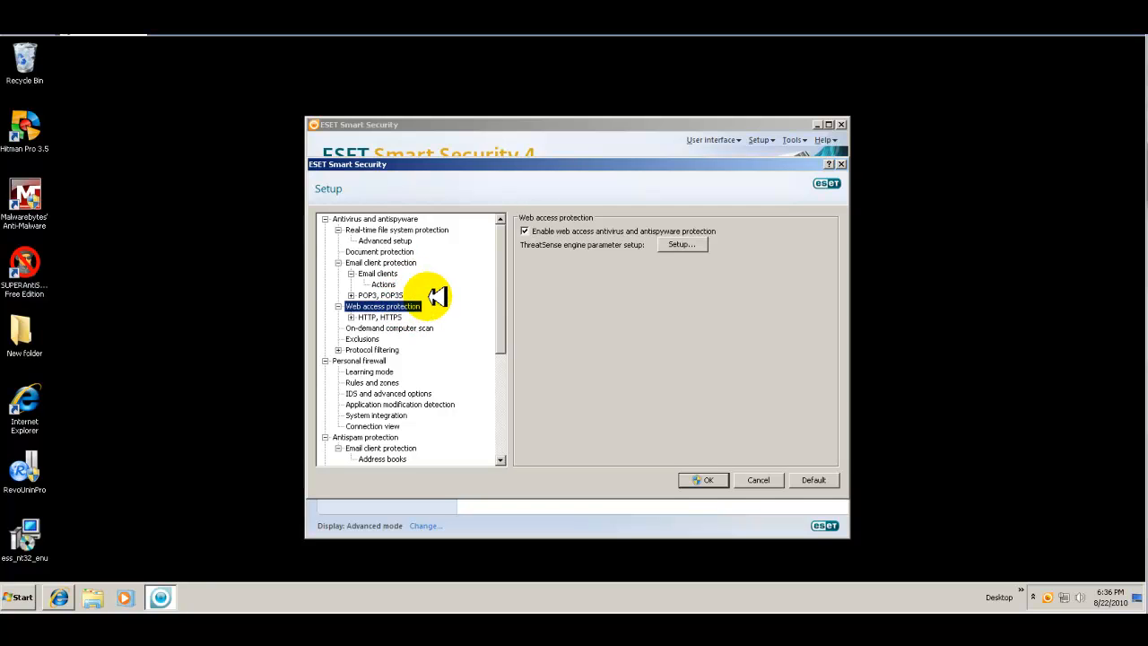
mouse_move(703, 235)
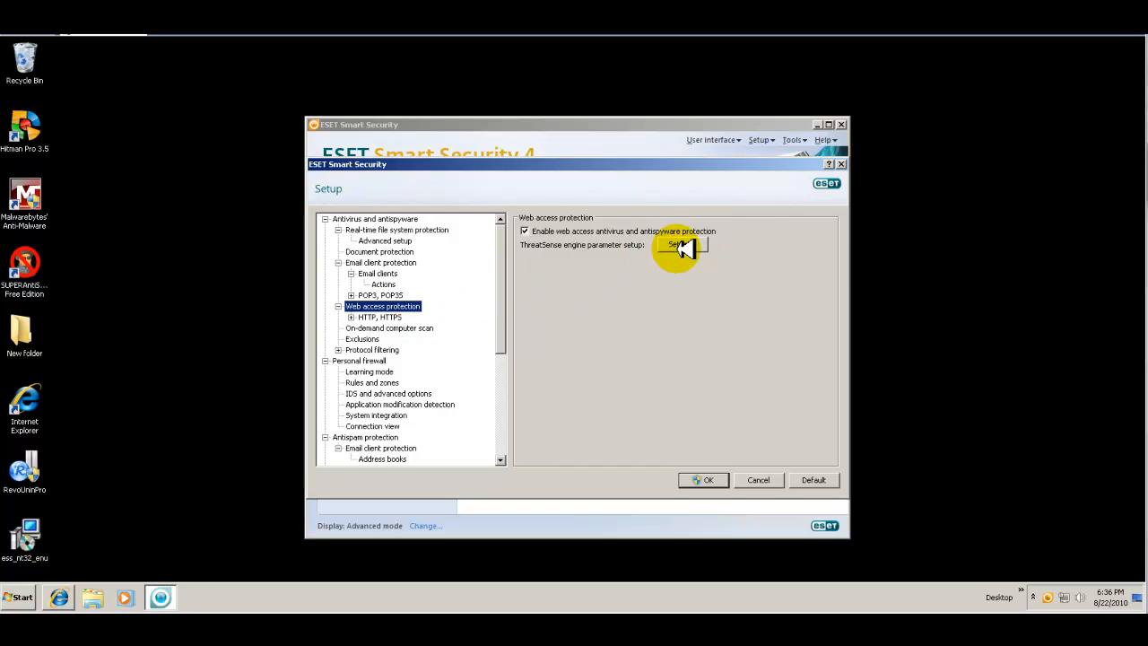
left_click(680, 244)
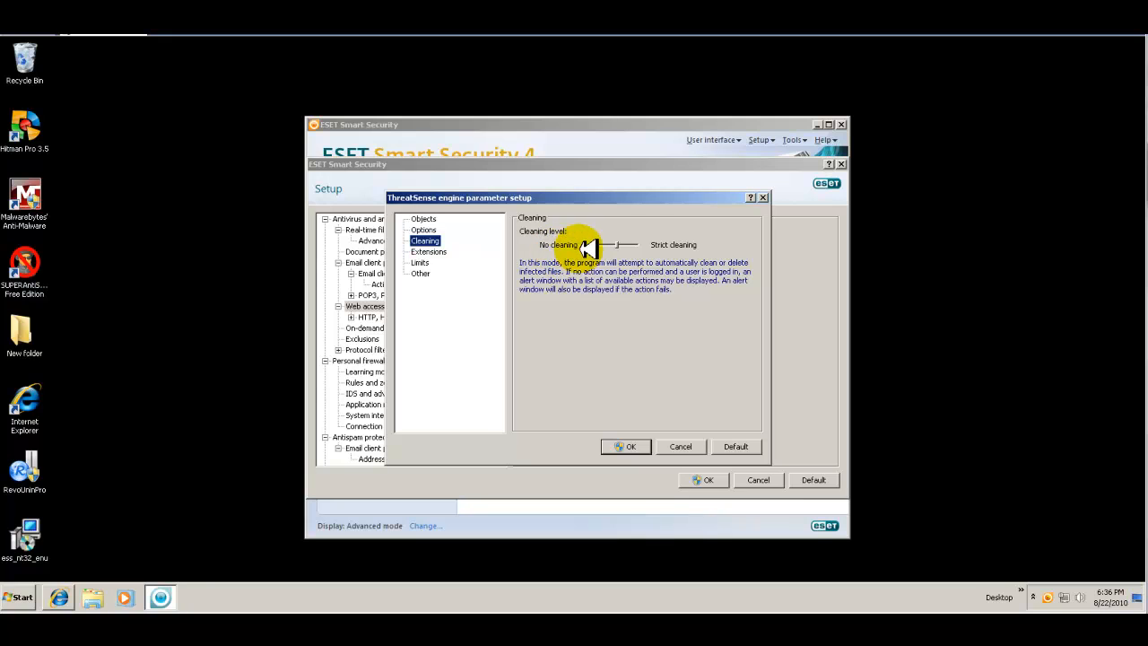
left_click_drag(589, 244, 682, 244)
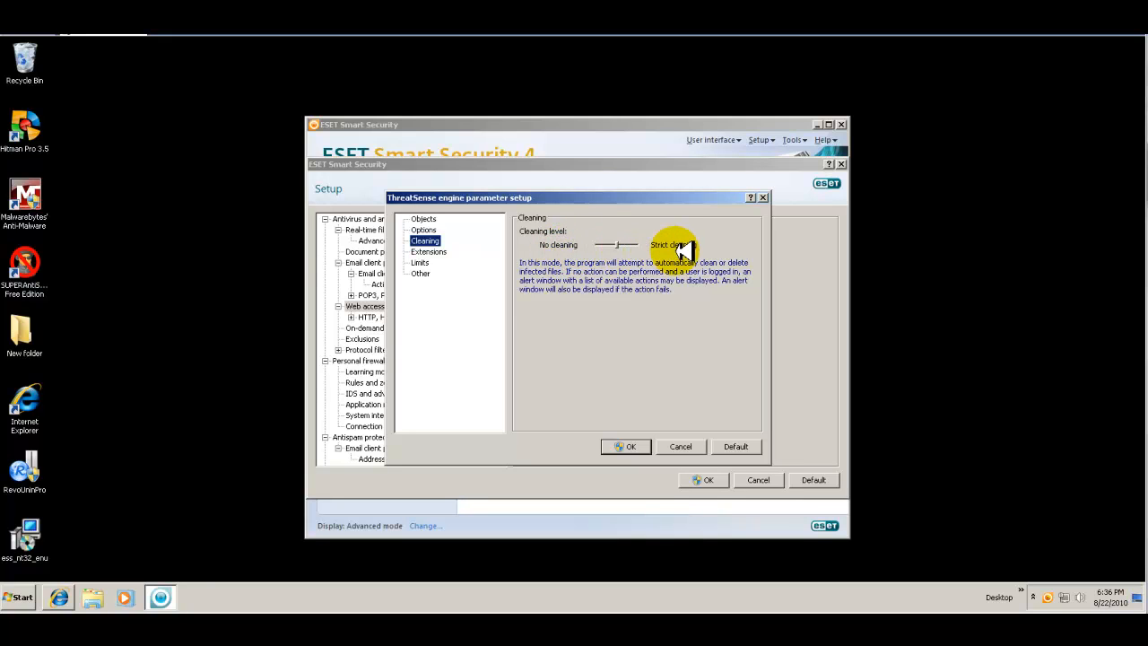
mouse_move(449, 251)
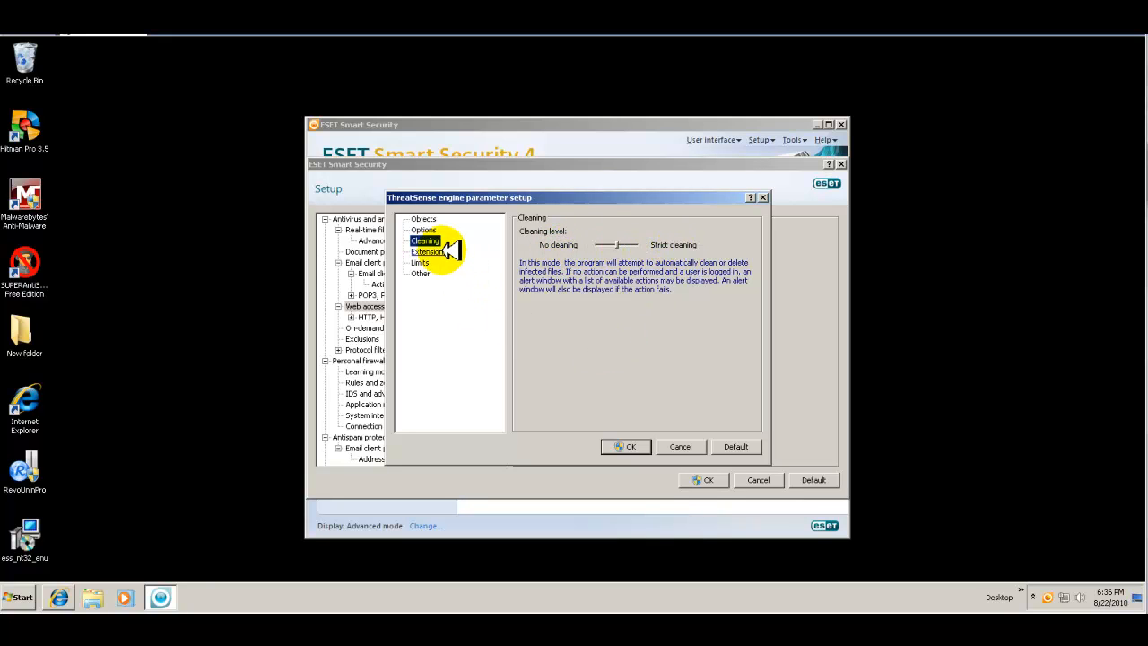
left_click(428, 251)
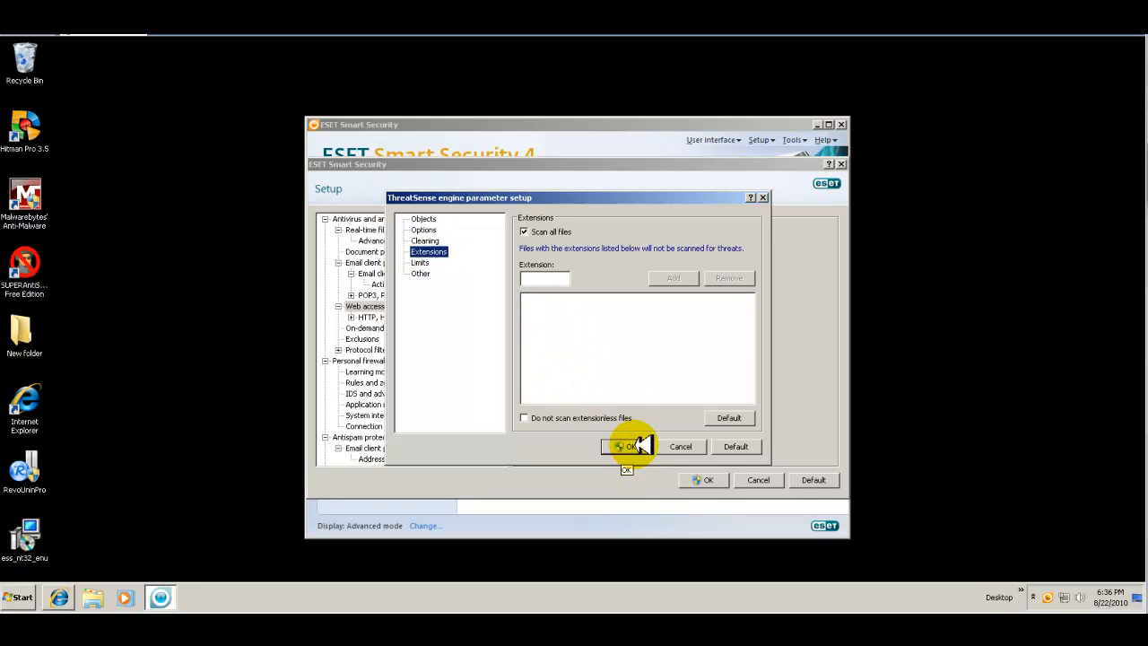
left_click(632, 445)
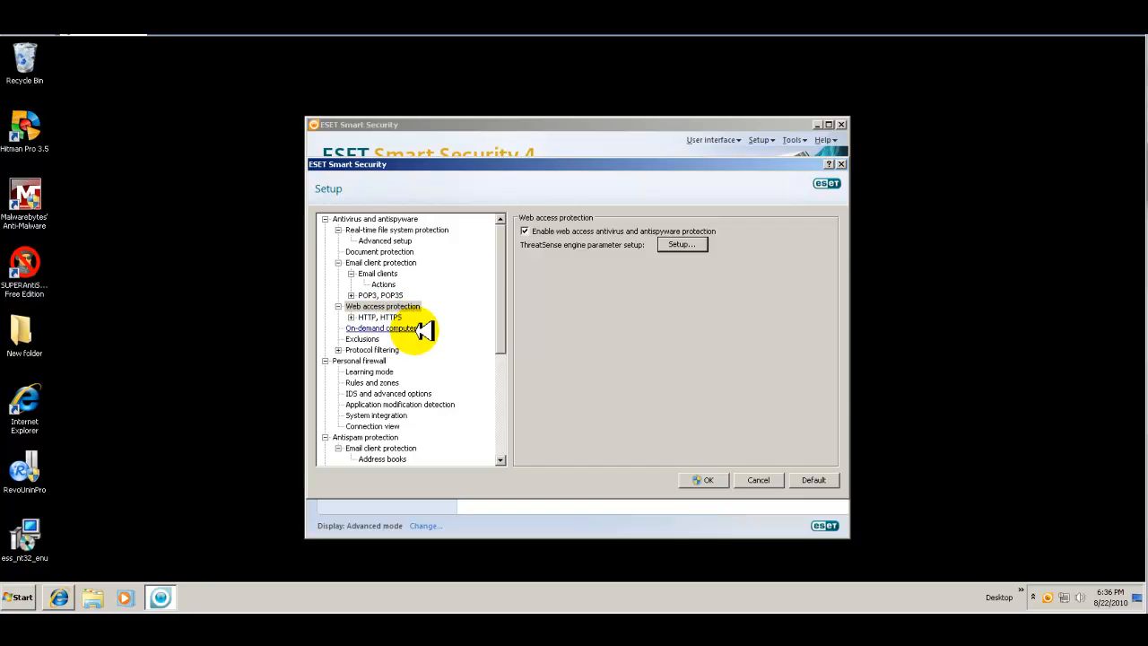
Review on-demand computer scan settings with the Smart scan profile and its ThreatSense parameters
left_click(380, 326)
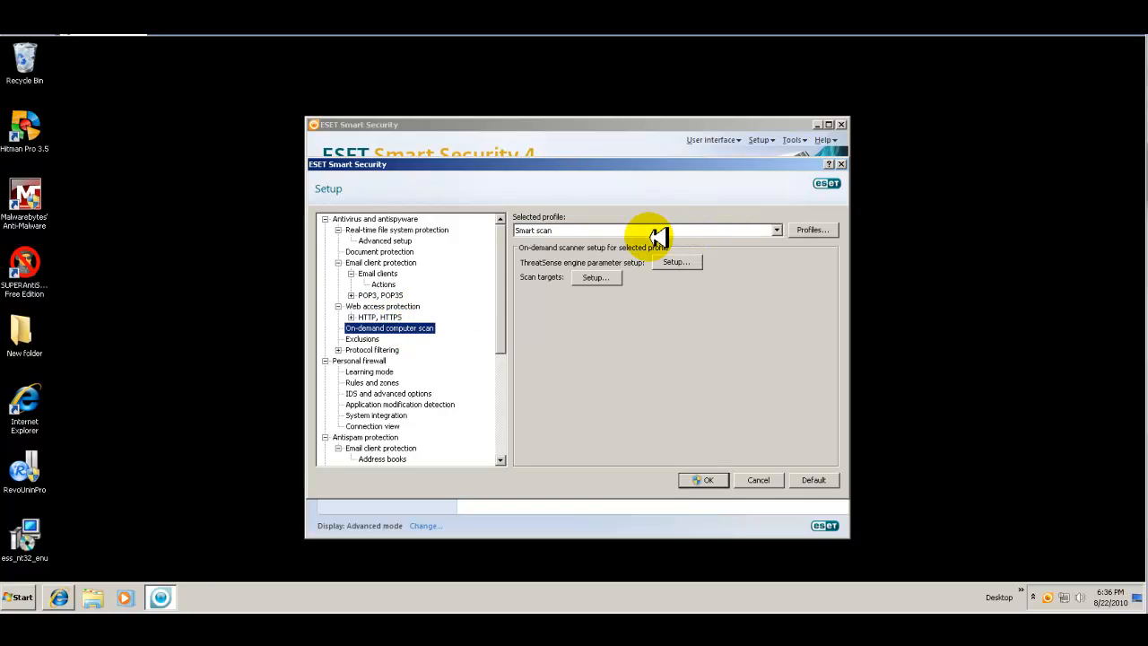
left_click(775, 230)
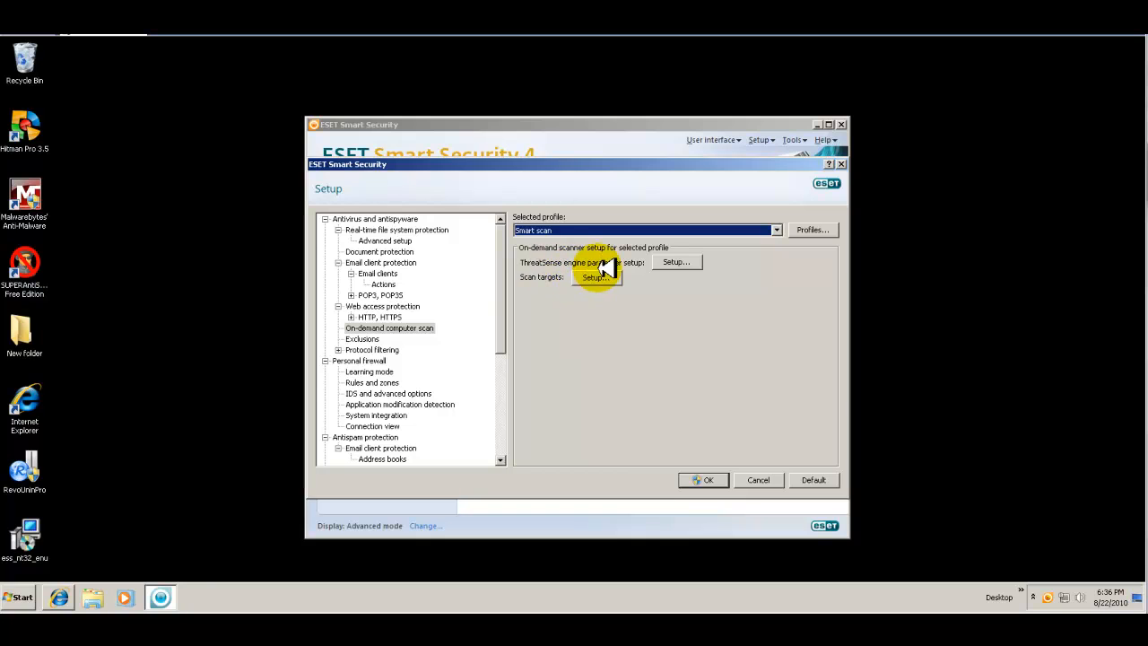
left_click(674, 262)
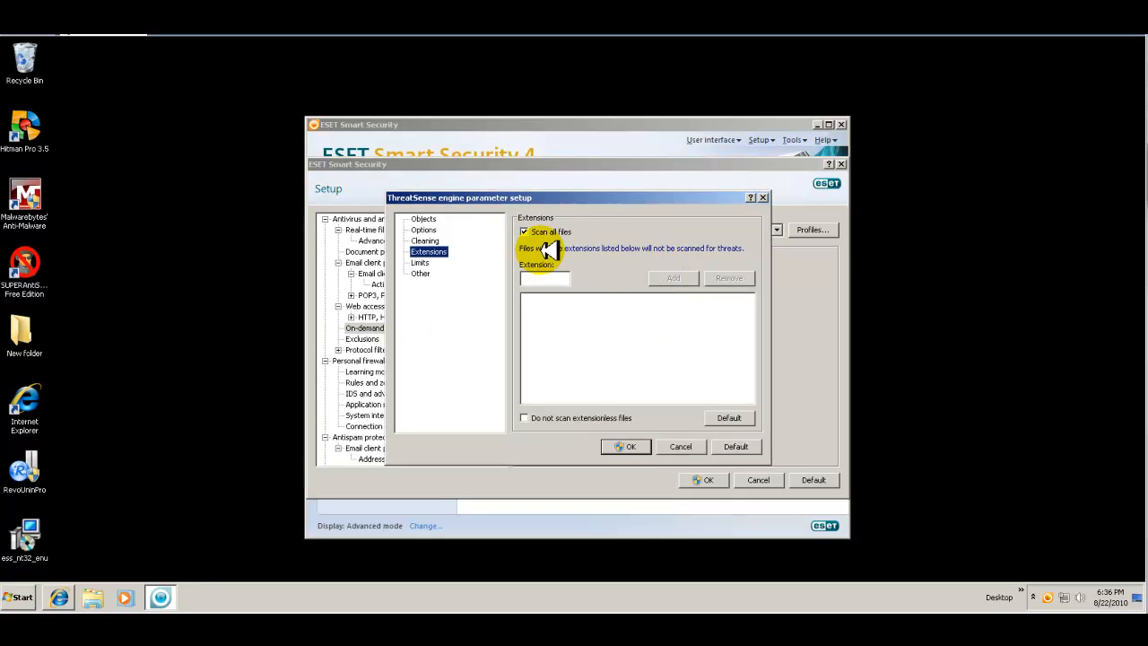
left_click(424, 241)
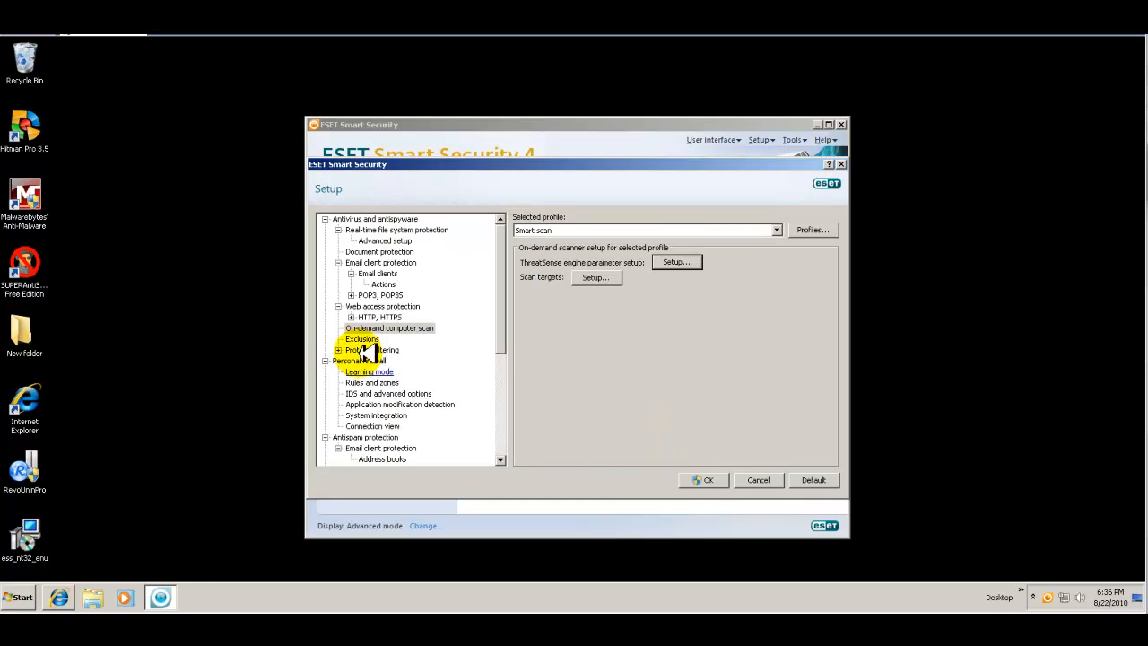
Step through Exclusions, Personal firewall, Learning mode, Rules and zones and Antispam to the Update settings
left_click(362, 339)
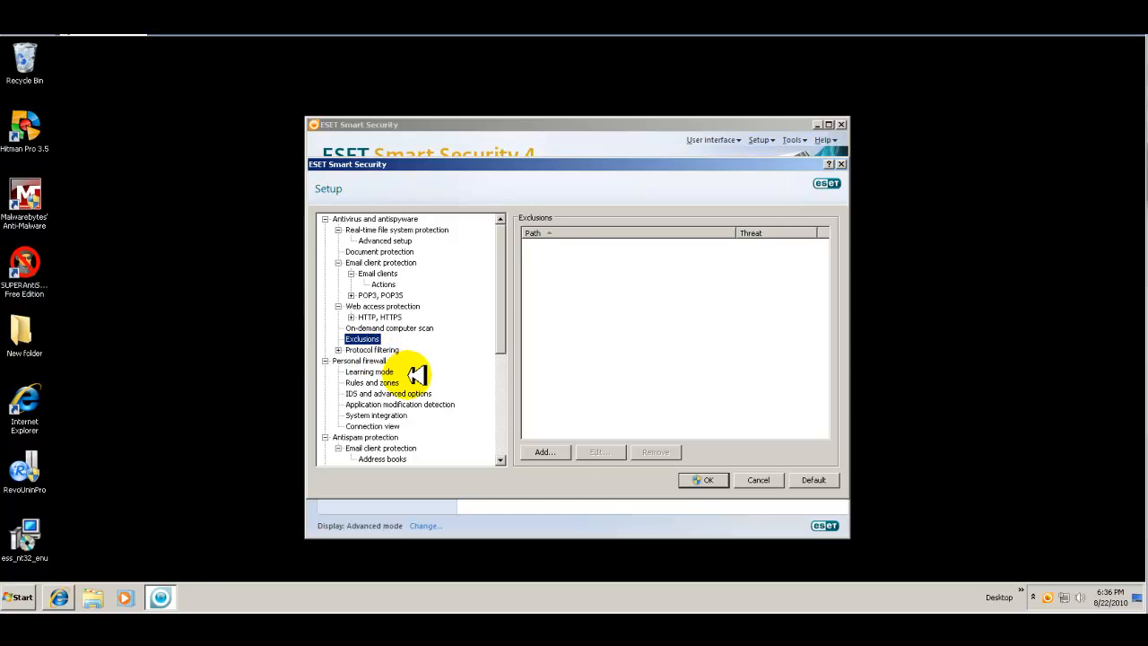
left_click(359, 360)
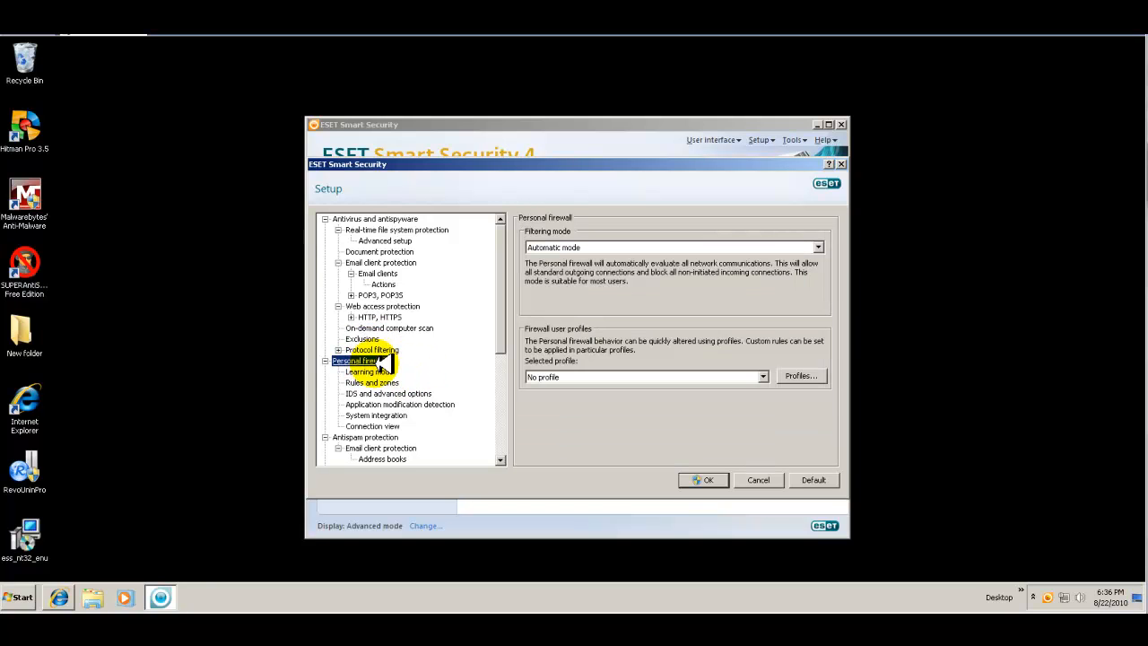
left_click(362, 372)
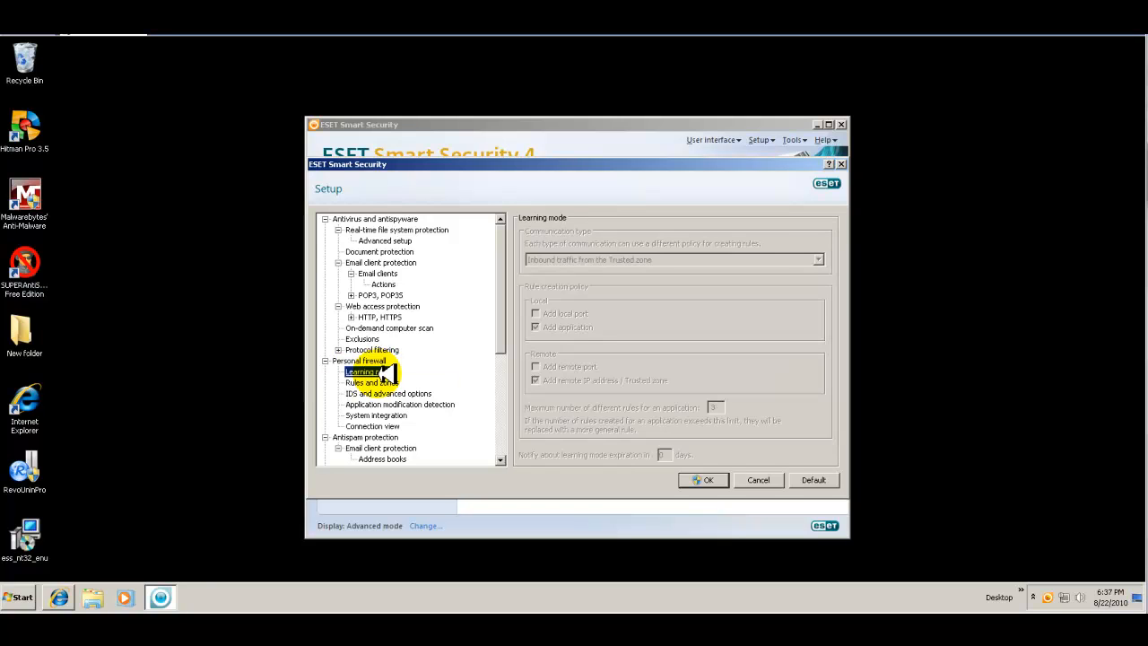
left_click(370, 382)
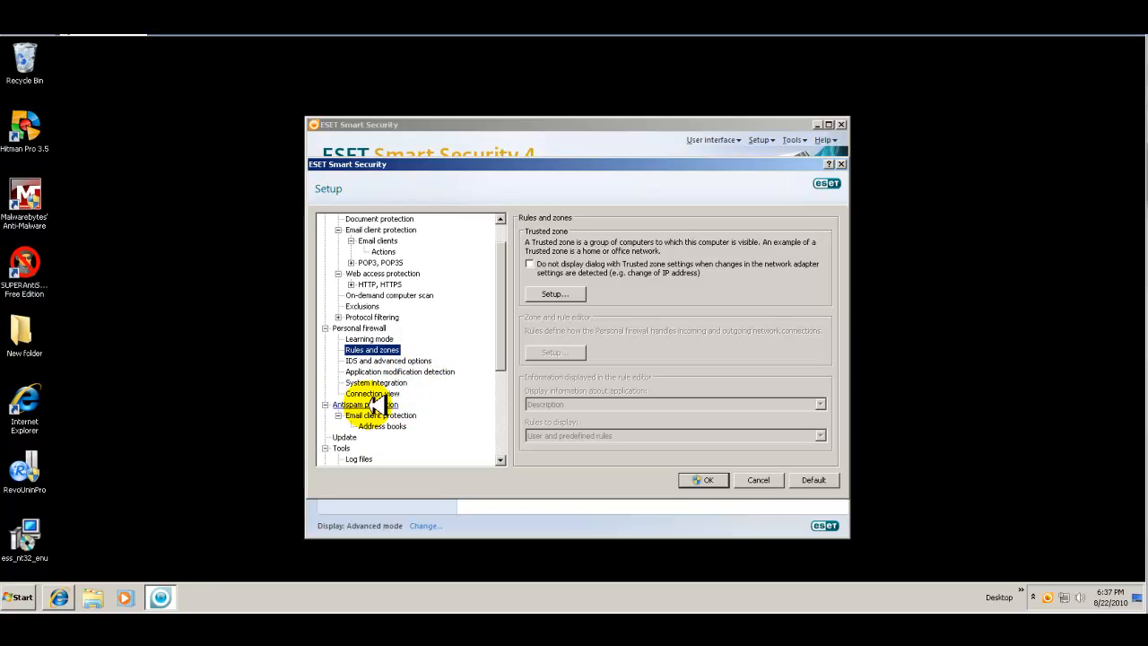
left_click(359, 406)
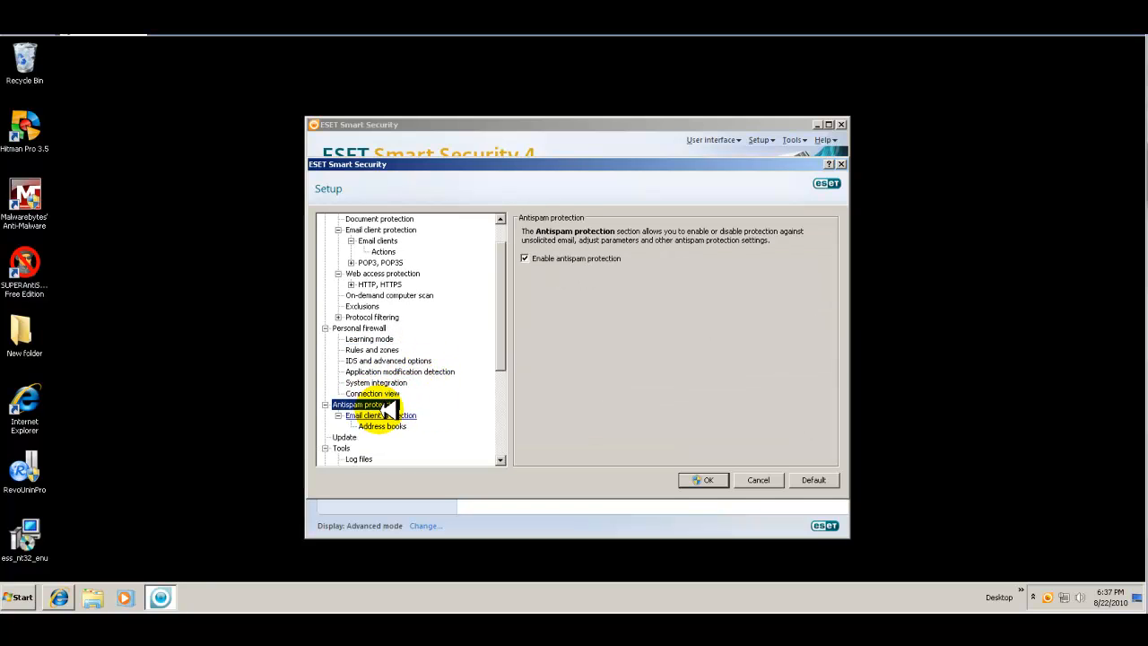
left_click(344, 371)
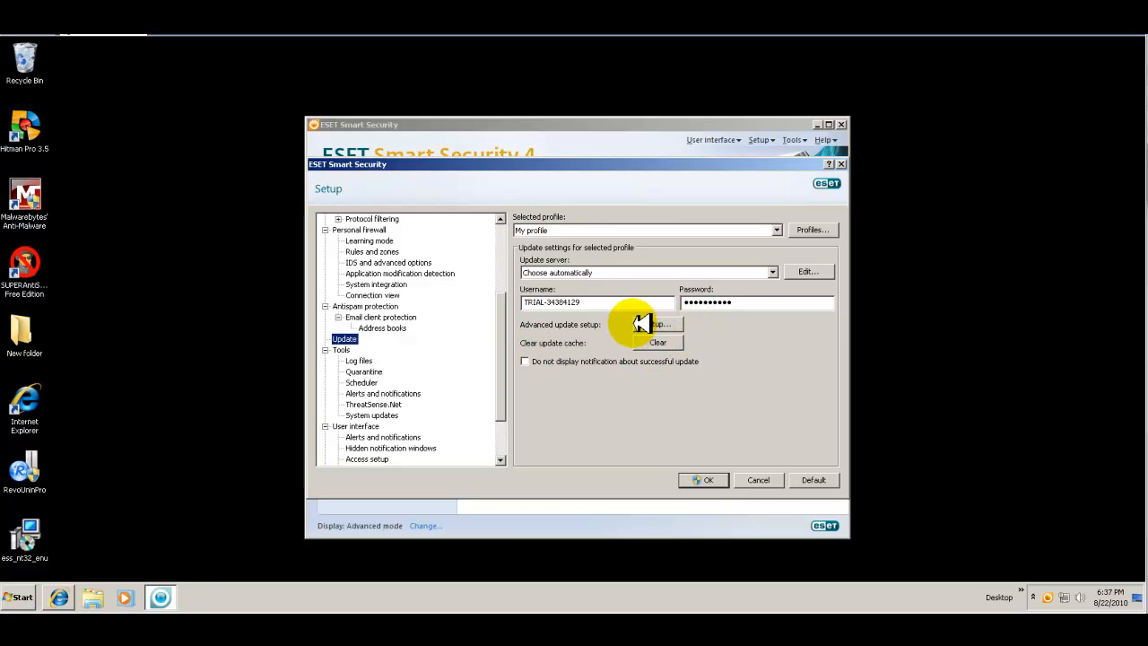
Review the advanced update options and close the setup window with OK, keeping the settings
left_click(660, 323)
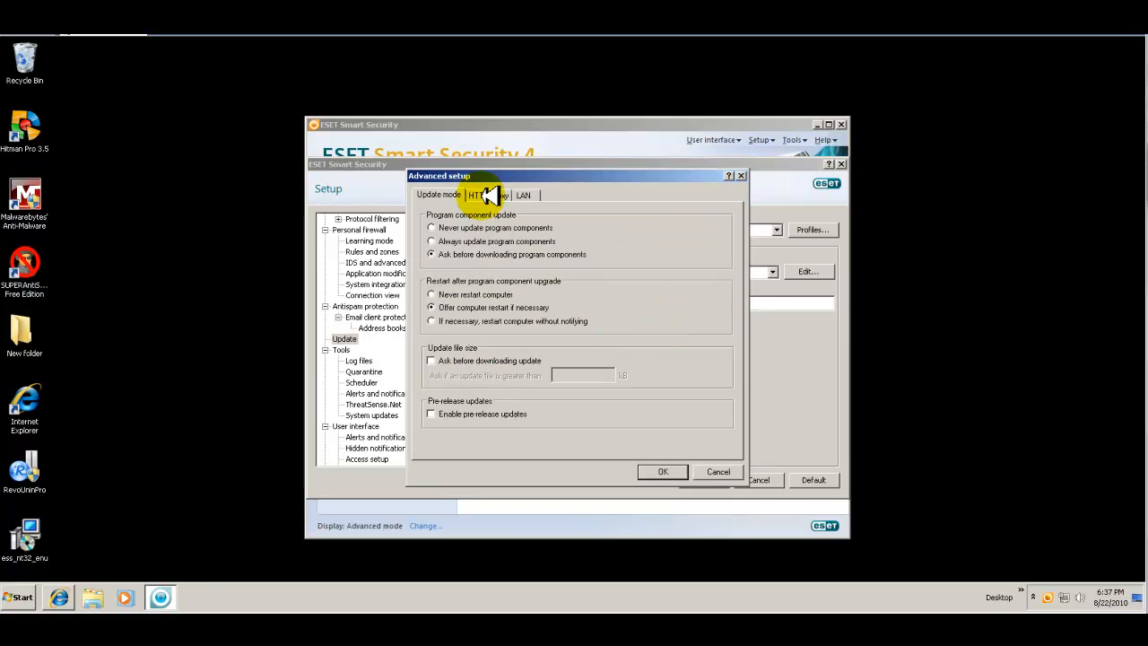
mouse_move(664, 470)
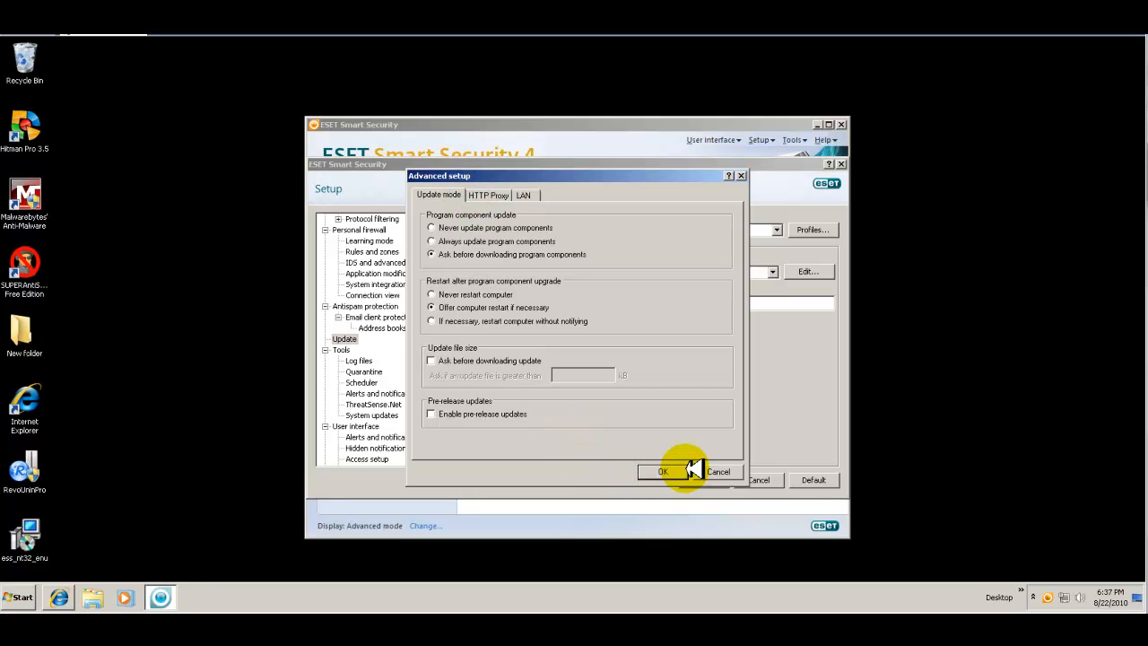
left_click(664, 470)
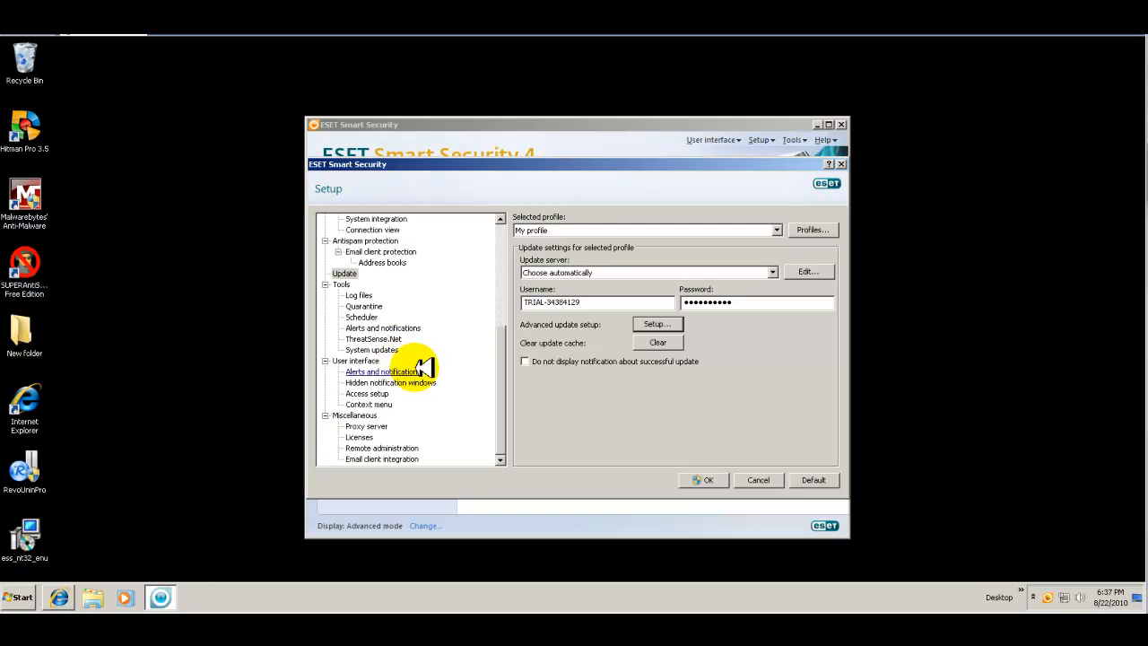
mouse_move(412, 394)
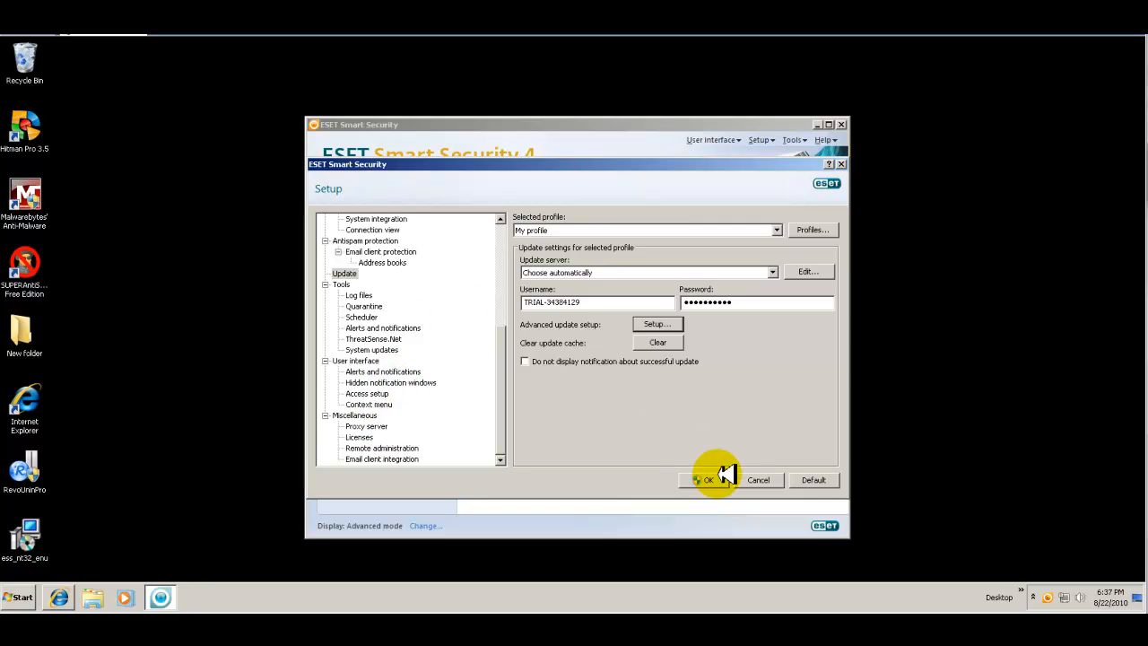
left_click(705, 481)
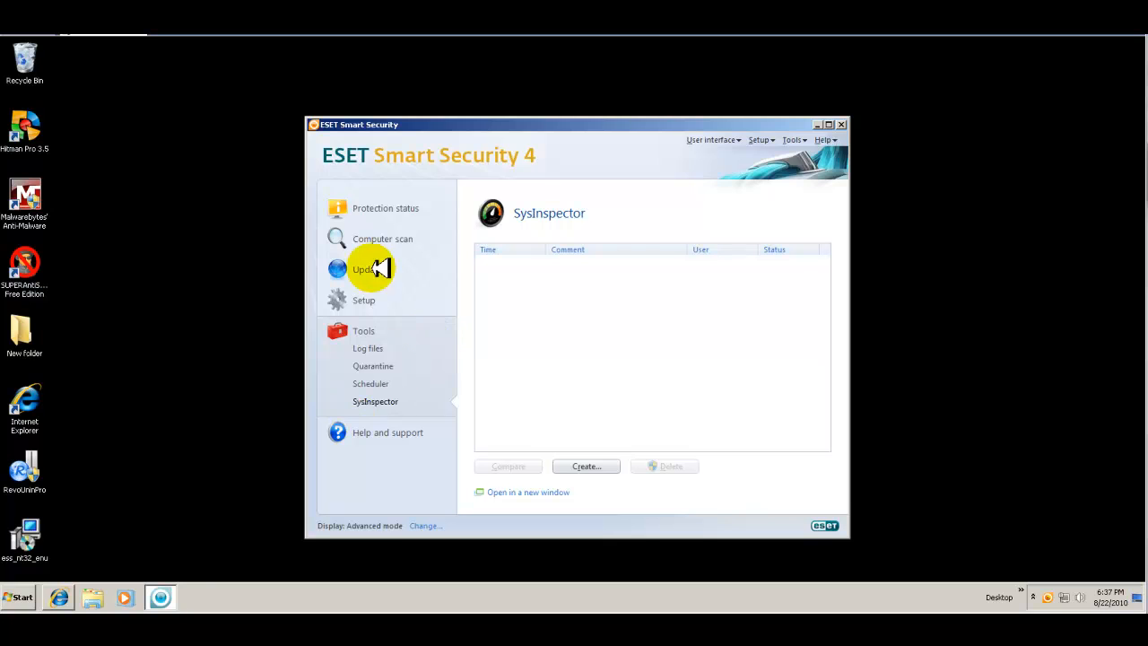
mouse_move(387, 211)
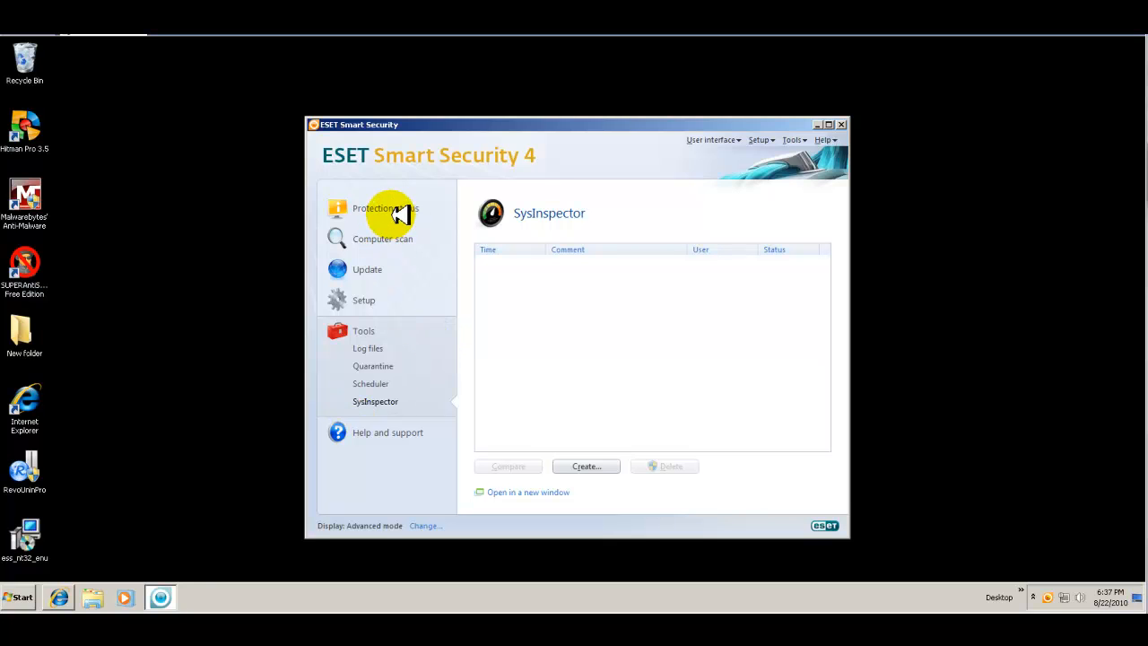
Browse protection status, network activity, antivirus statistics and the Tools overview
left_click(384, 208)
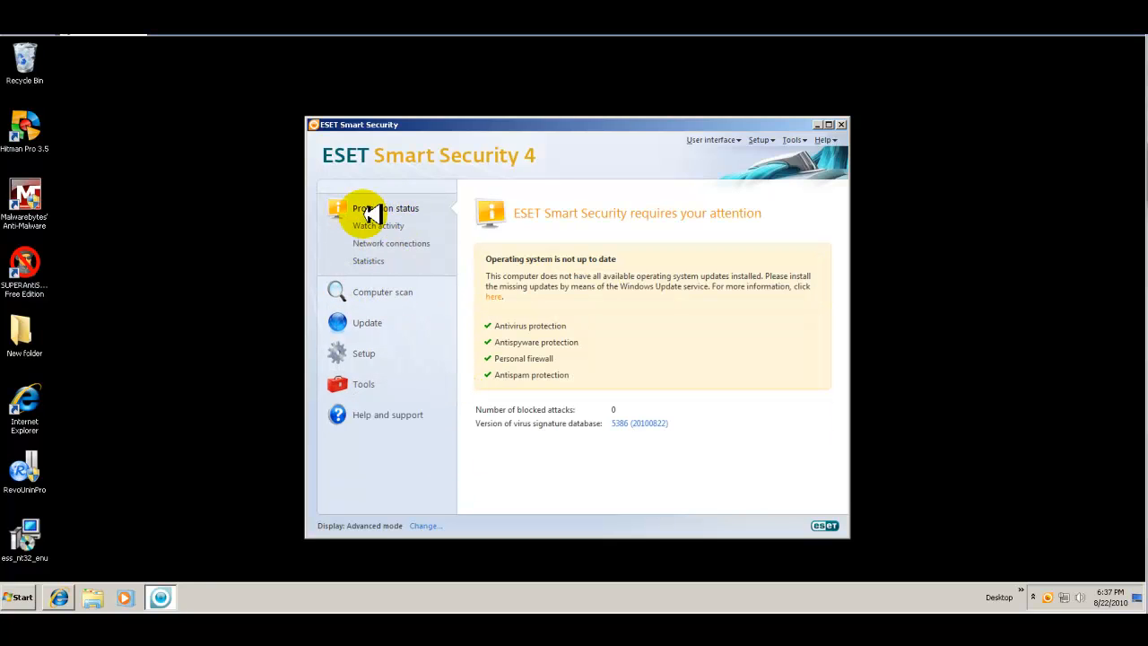
left_click(376, 226)
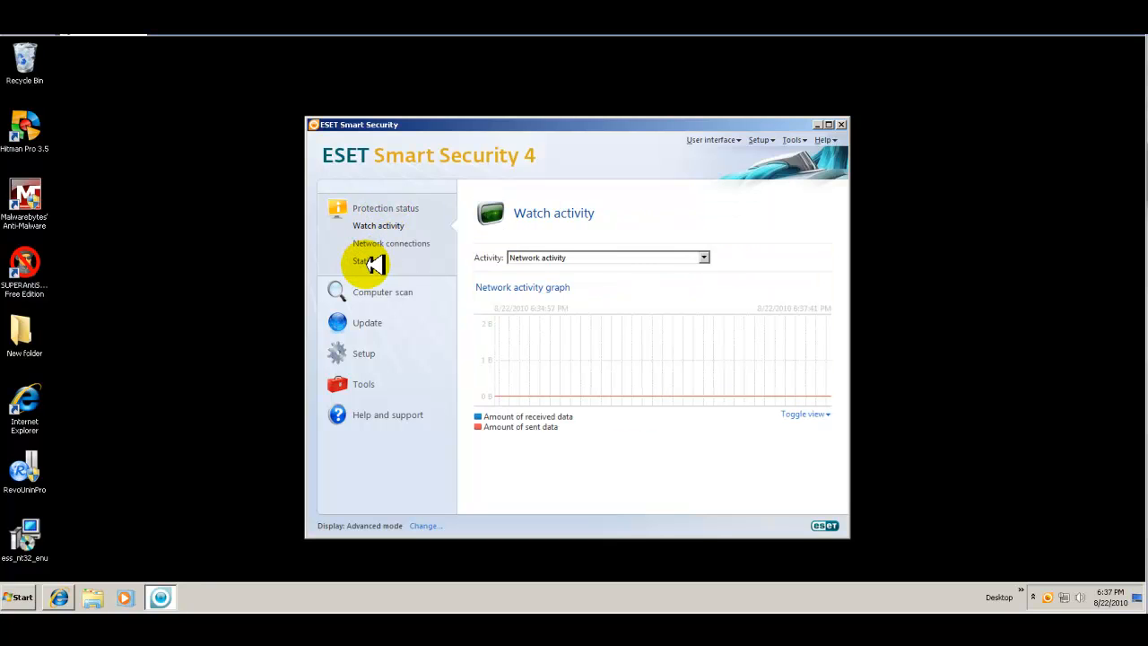
left_click(366, 262)
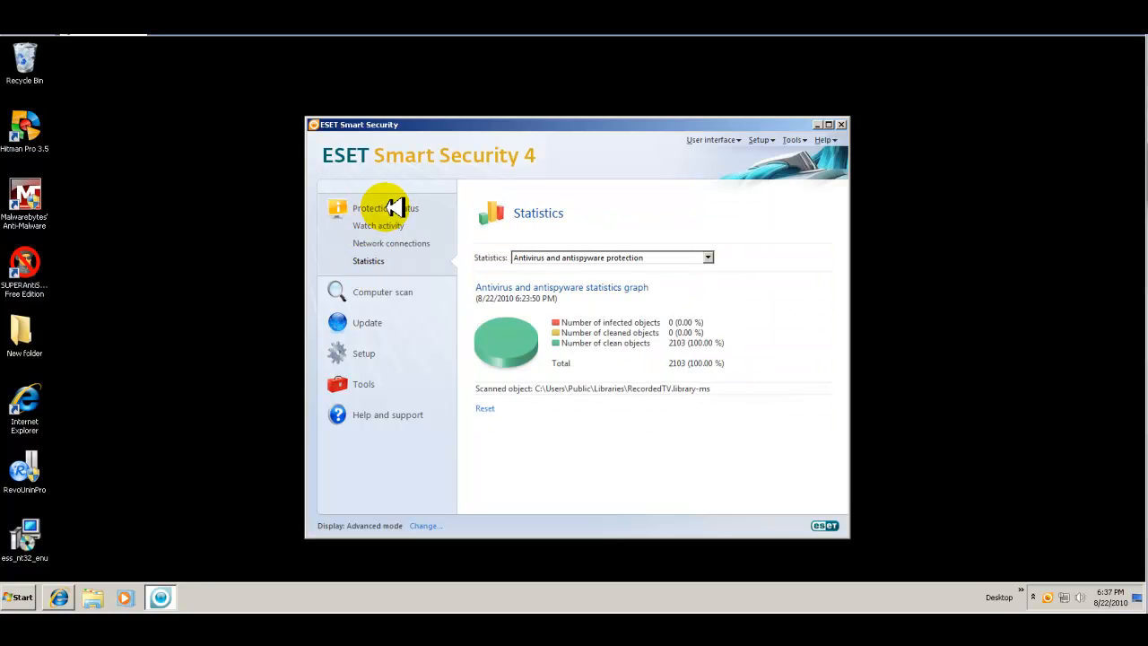
left_click(386, 208)
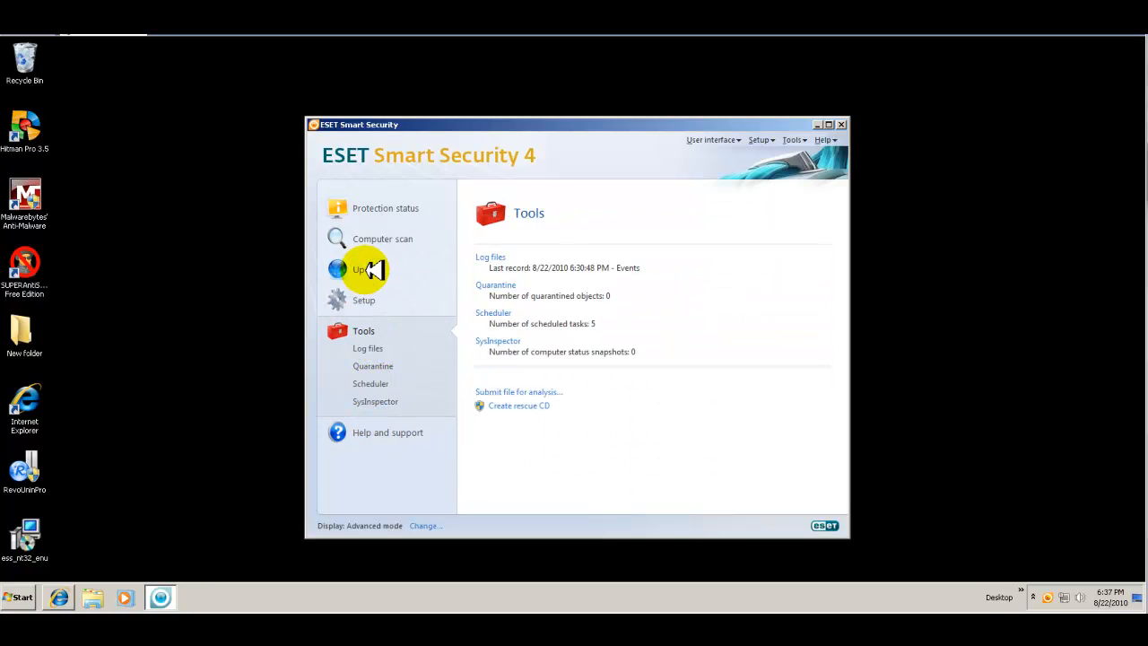
Go to the on-demand computer scan page and open its scan setup
left_click(384, 239)
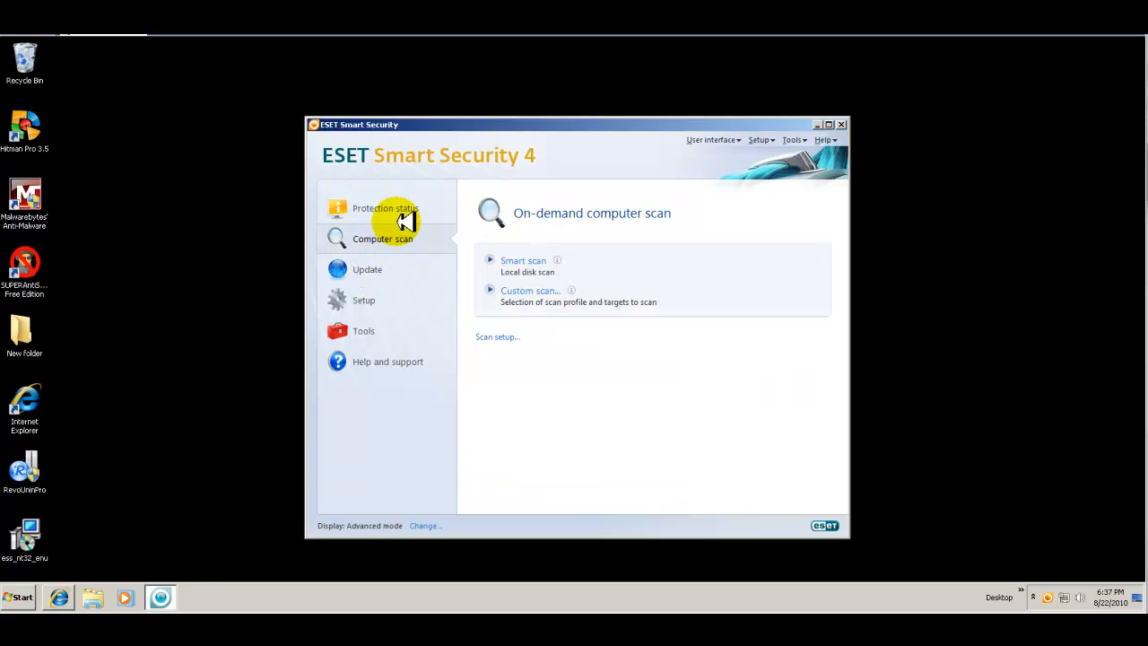
mouse_move(518, 323)
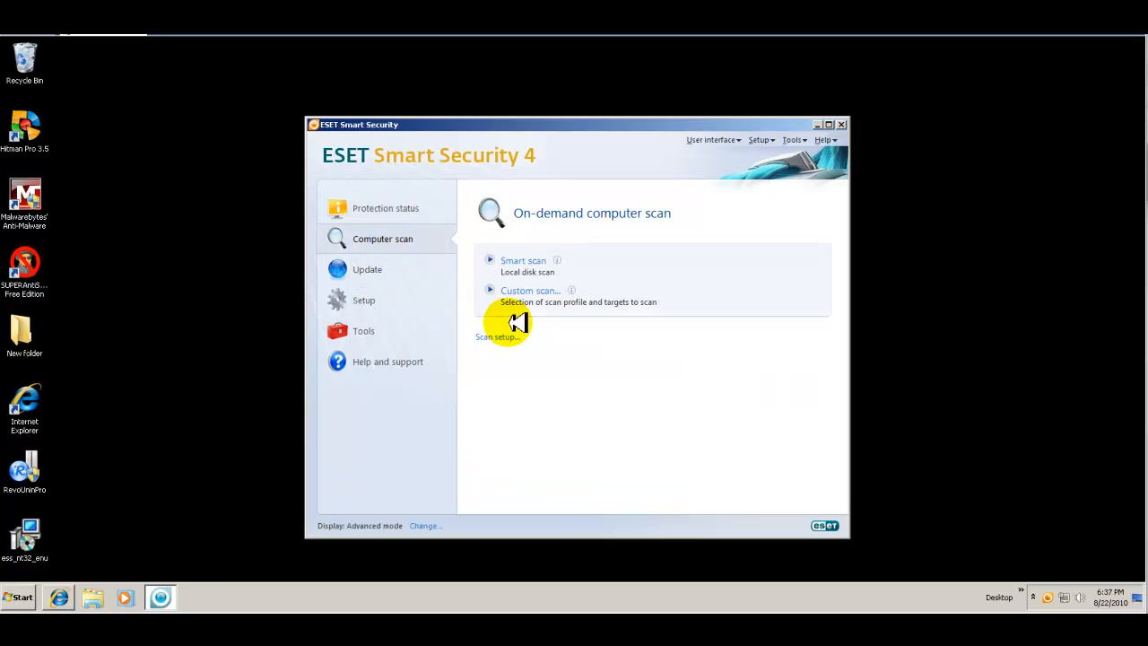
left_click(497, 337)
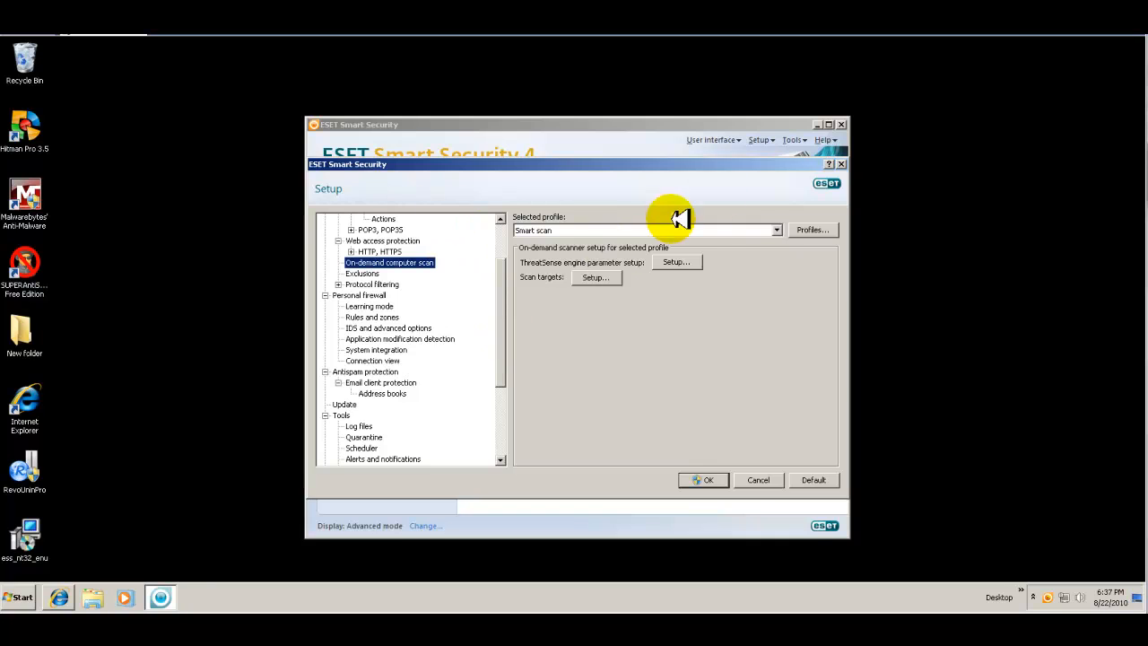
mouse_move(796, 493)
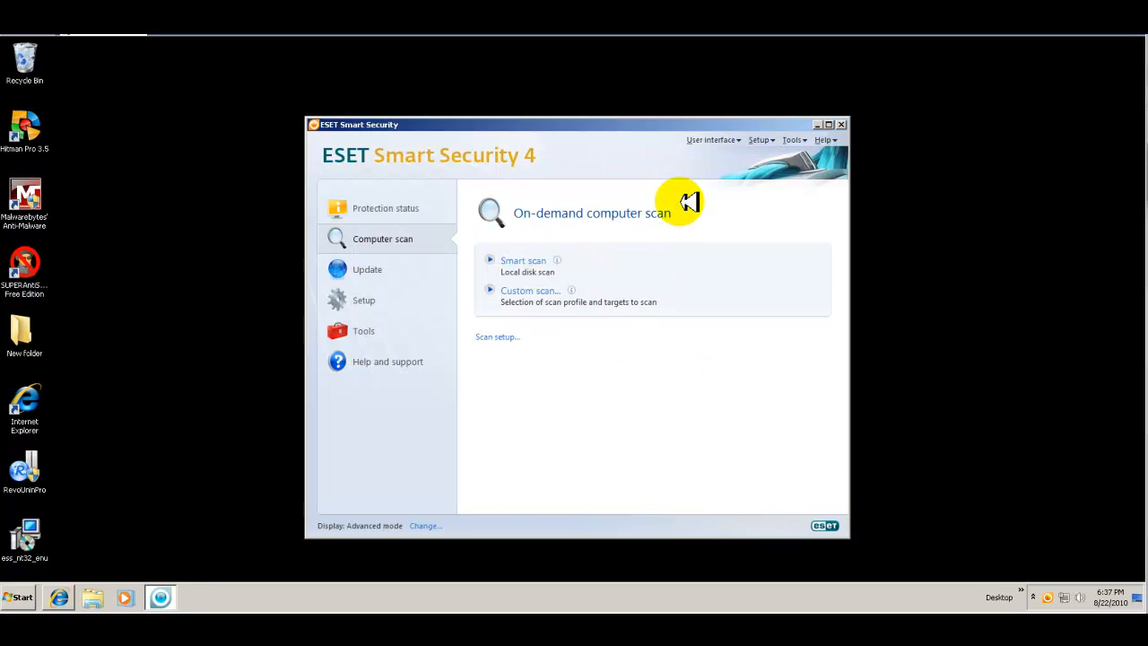
mouse_move(793, 122)
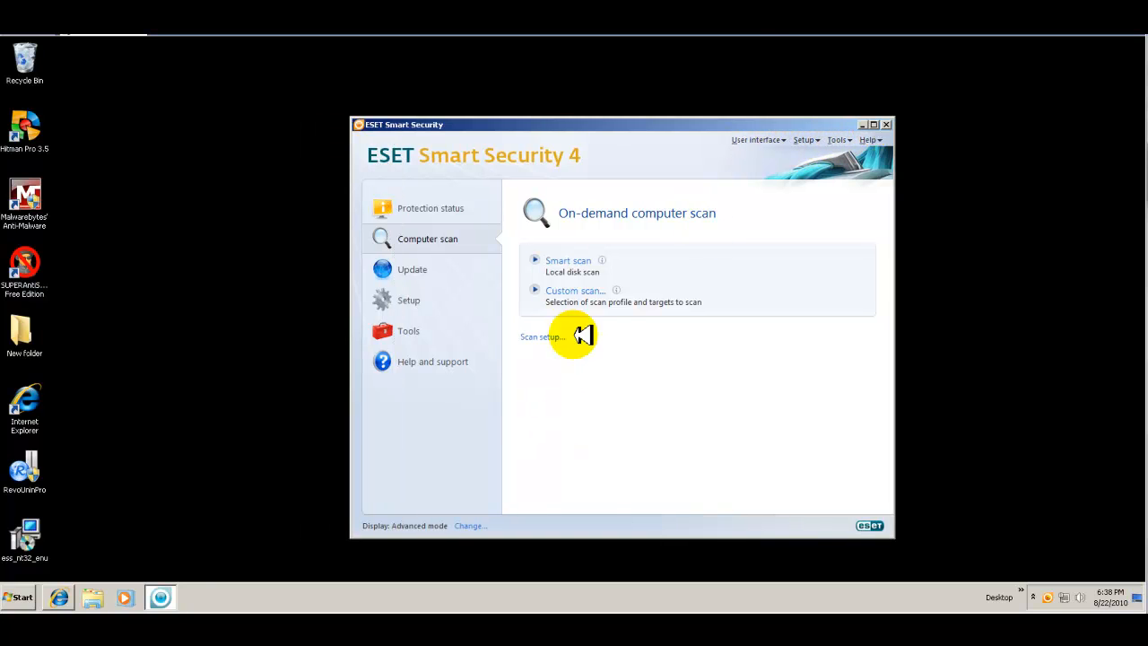
mouse_move(915, 578)
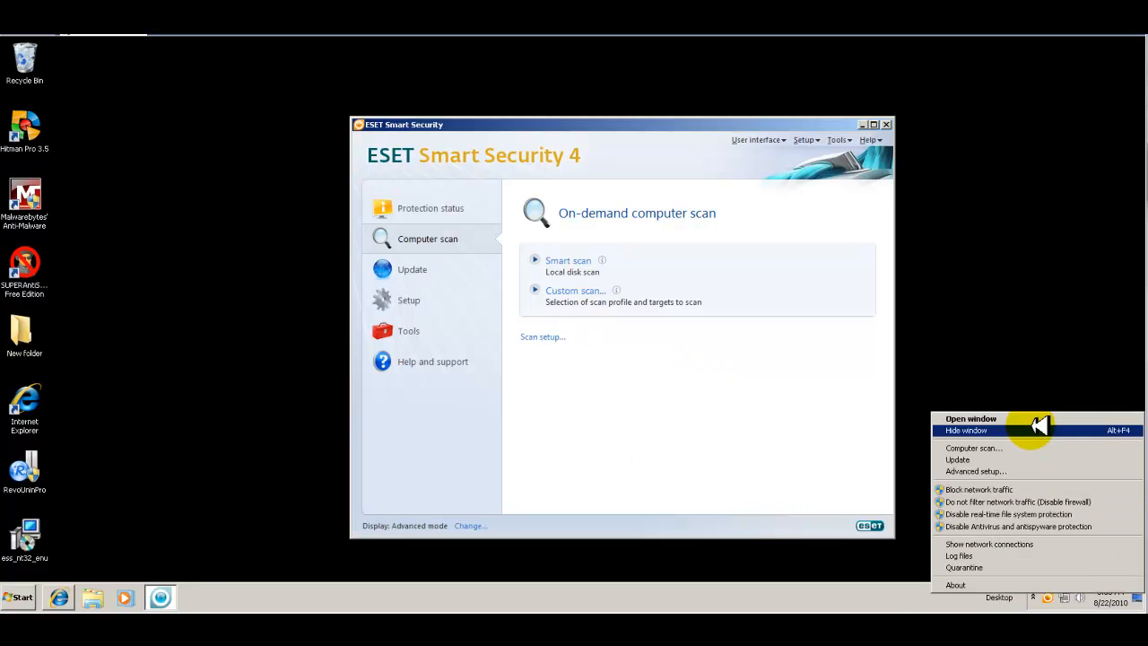
mouse_move(1004, 449)
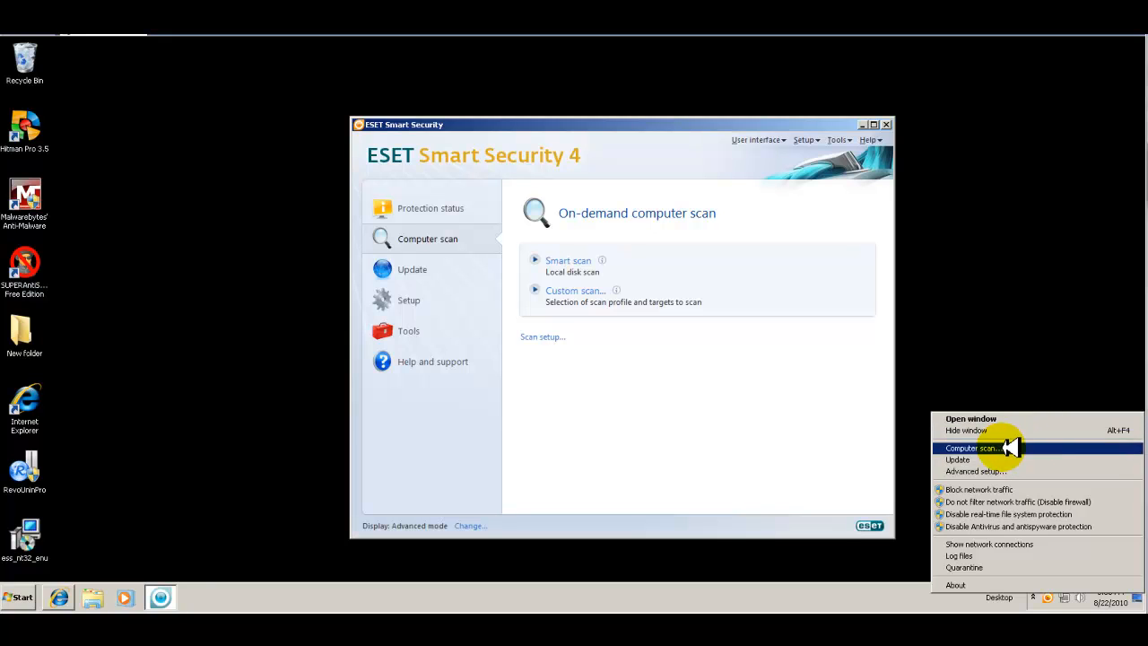
mouse_move(1037, 471)
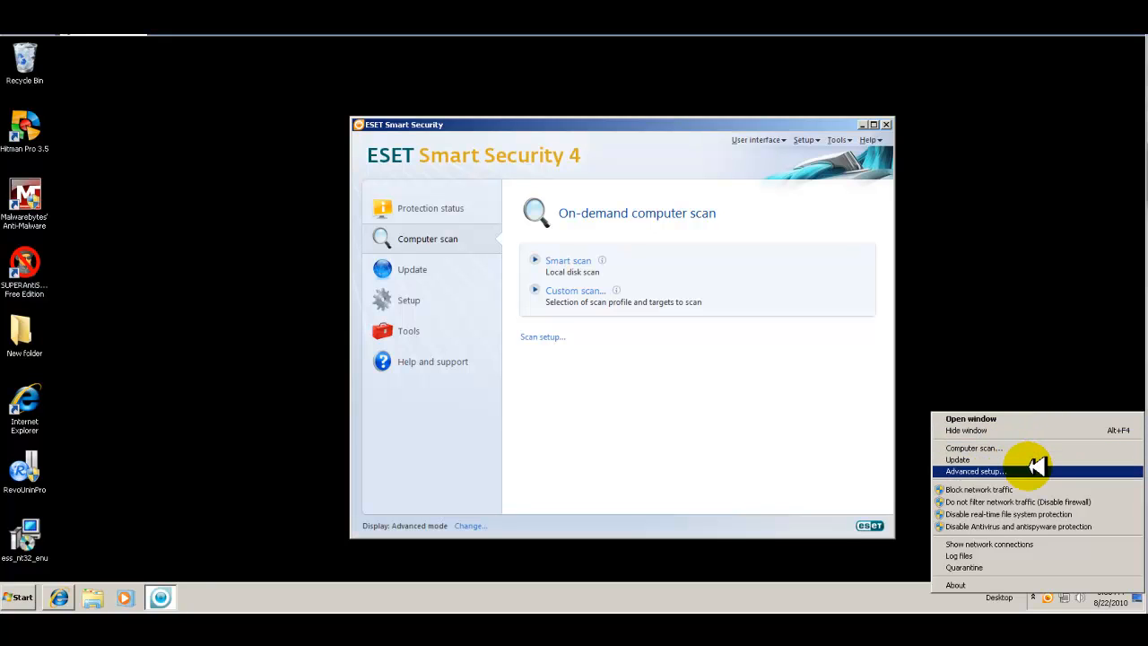
mouse_move(1022, 470)
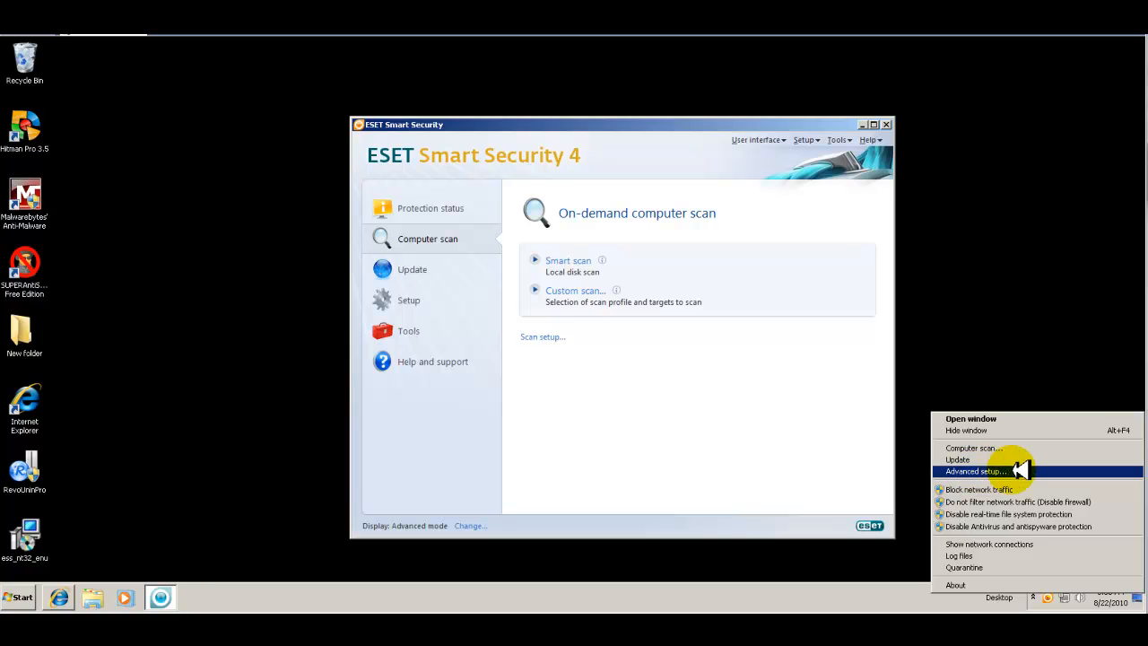
Reopen the ESET tray icon's quick-access menu of scan, update and protection options
left_click(975, 470)
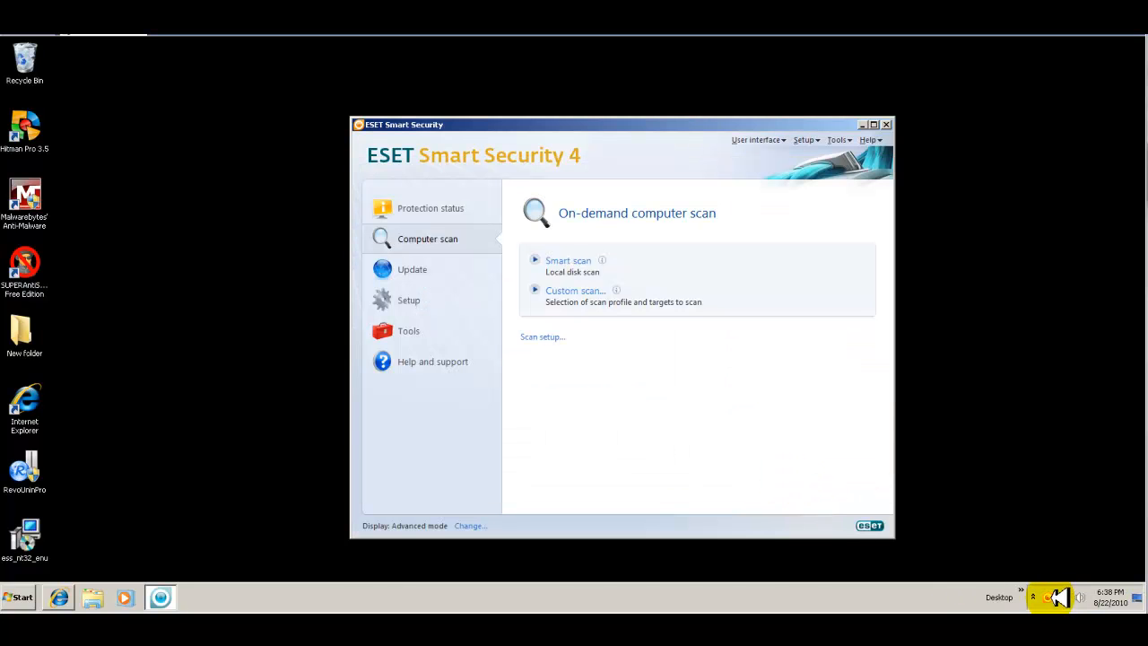
right_click(1059, 598)
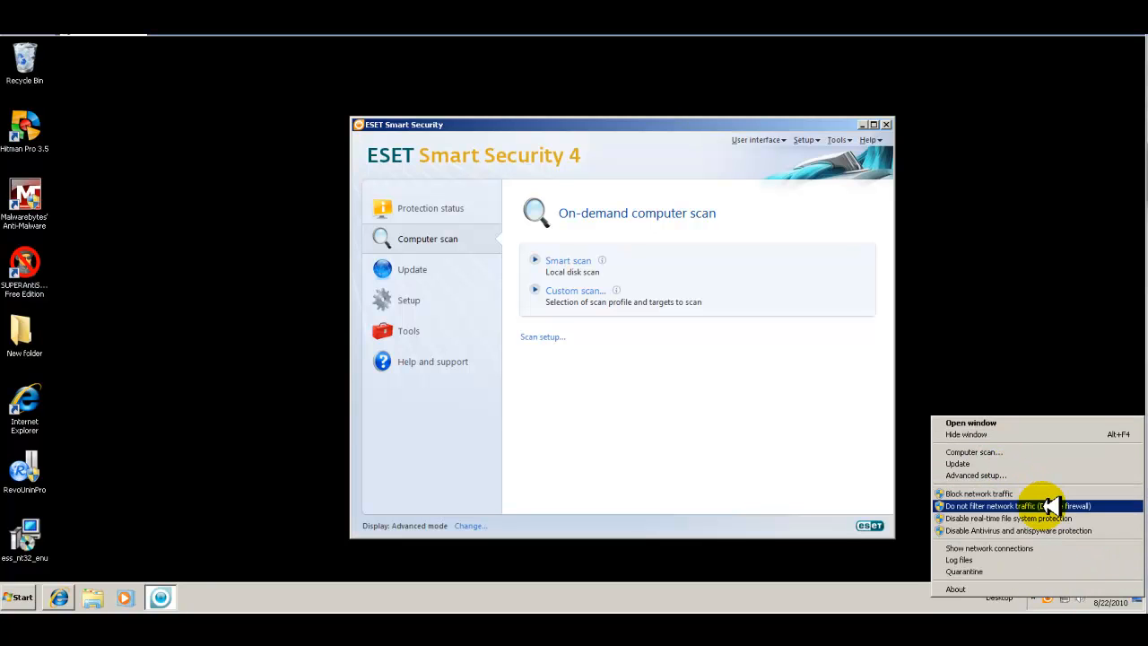
mouse_move(1044, 517)
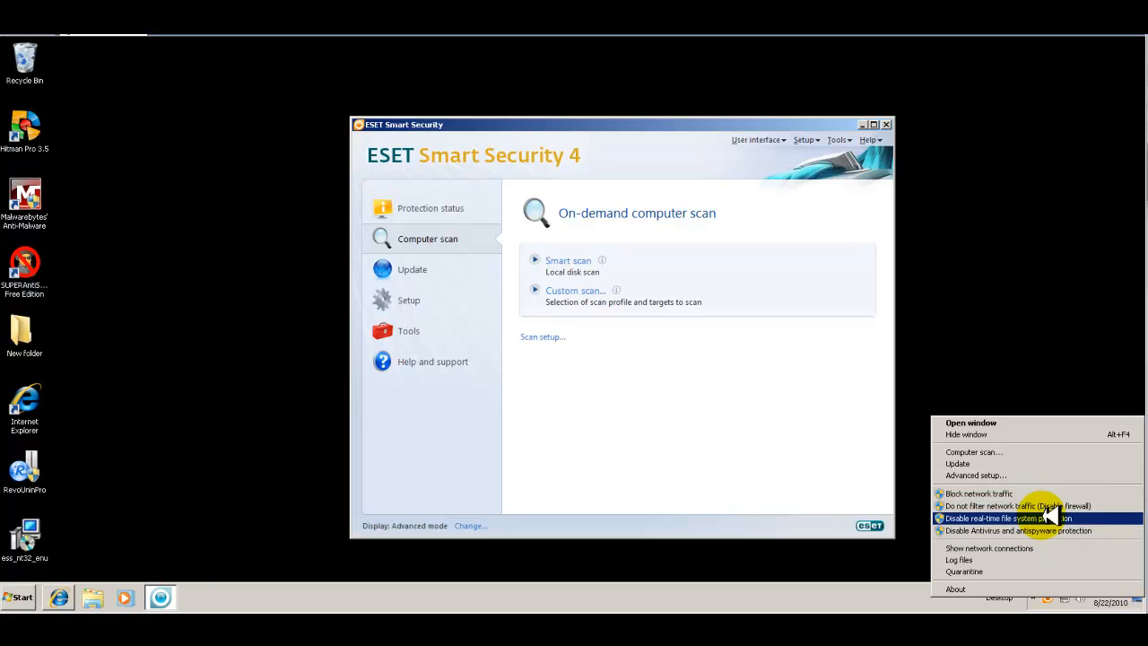
mouse_move(1080, 531)
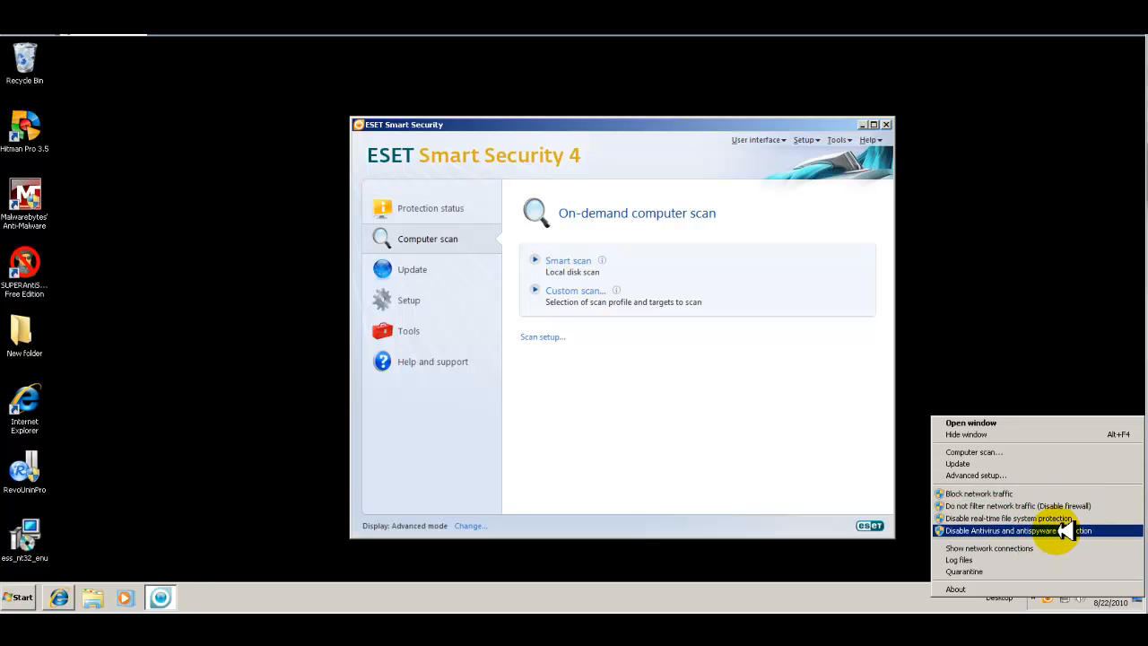
mouse_move(1032, 548)
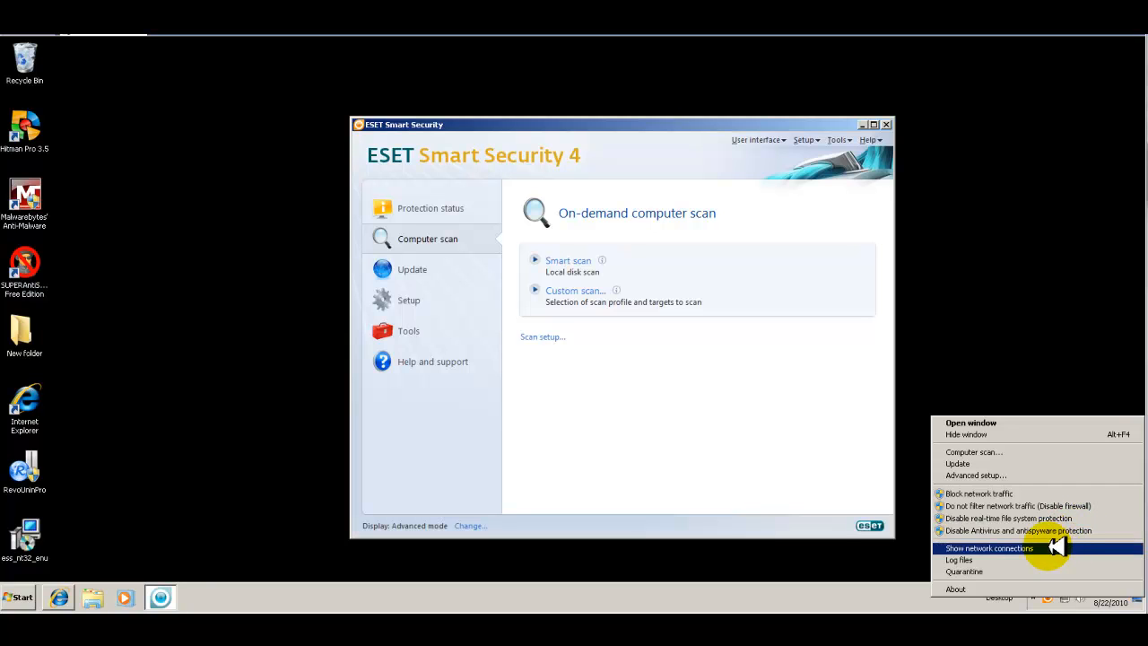
mouse_move(987, 560)
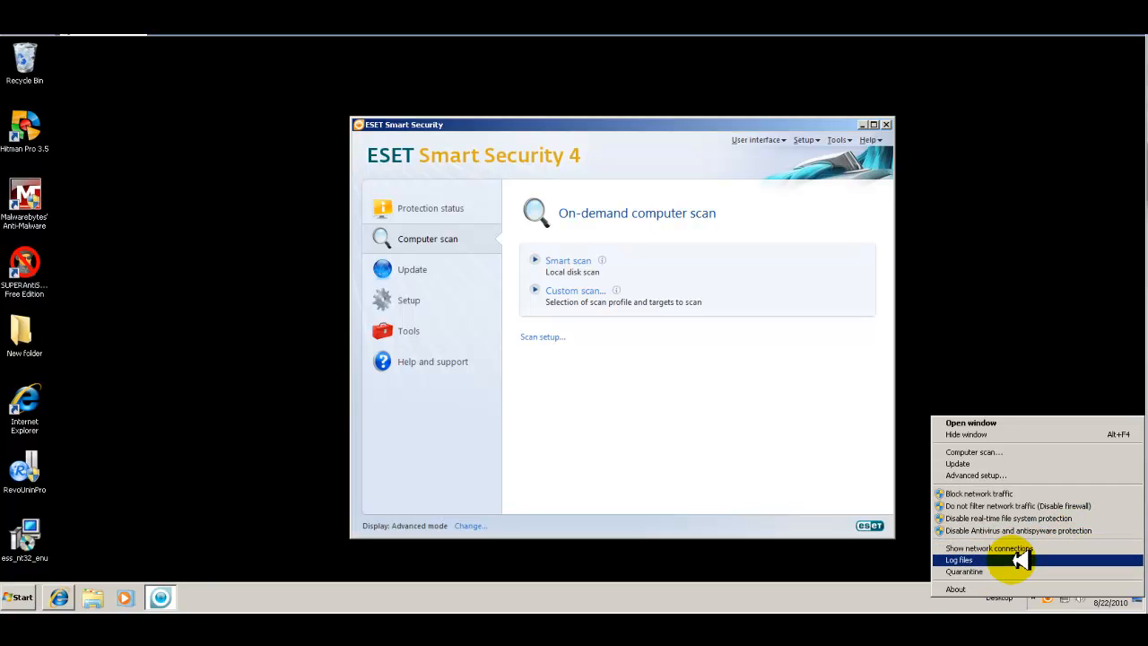
Run a manual virus signature database update, reported as unnecessary, confirming the database is current
left_click(964, 571)
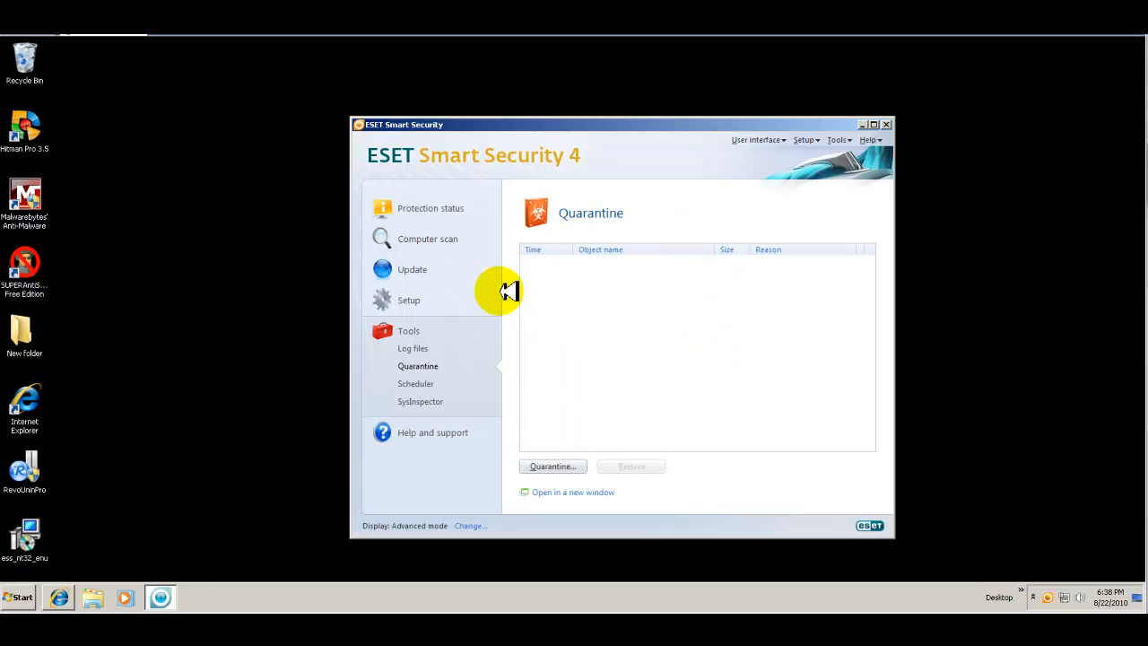
mouse_move(524, 227)
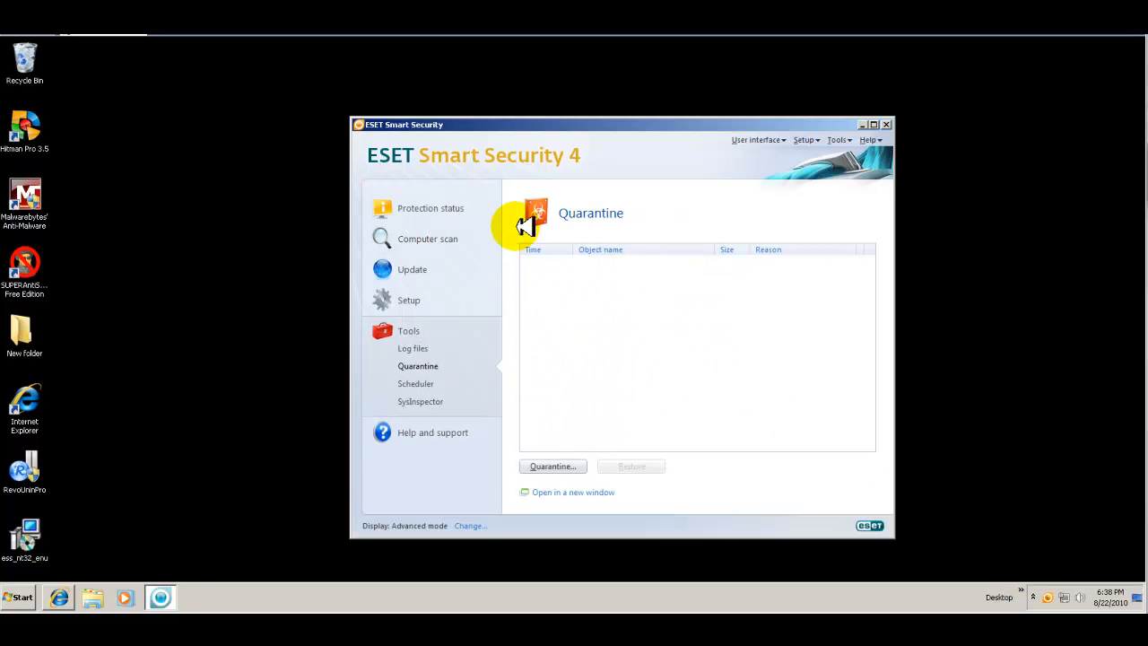
mouse_move(462, 287)
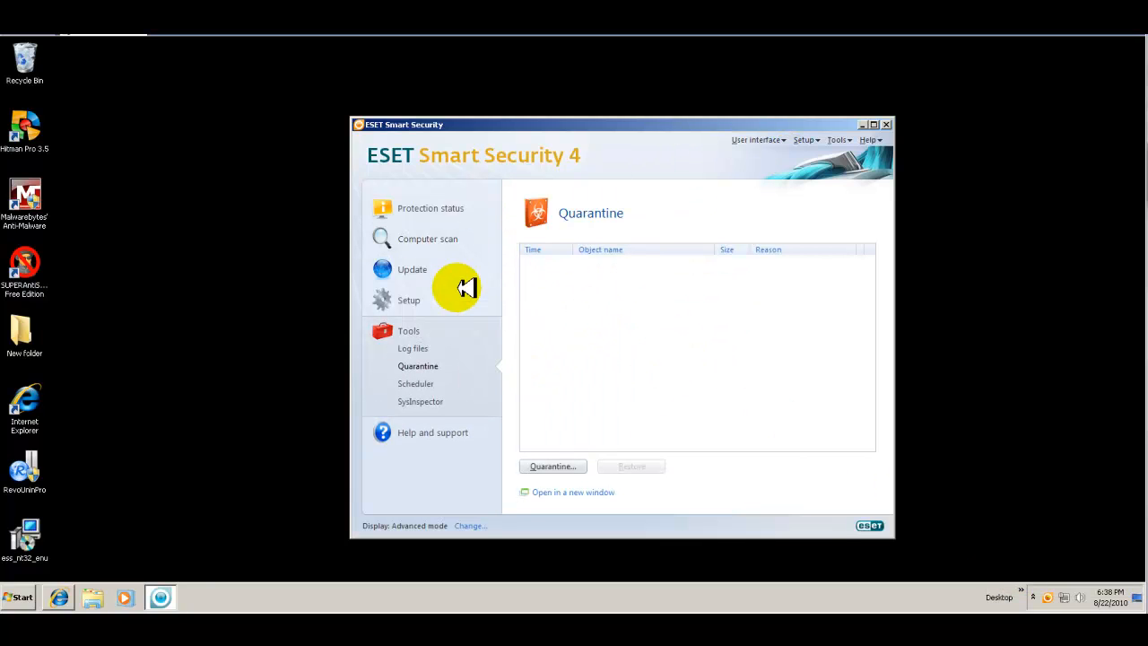
left_click(412, 269)
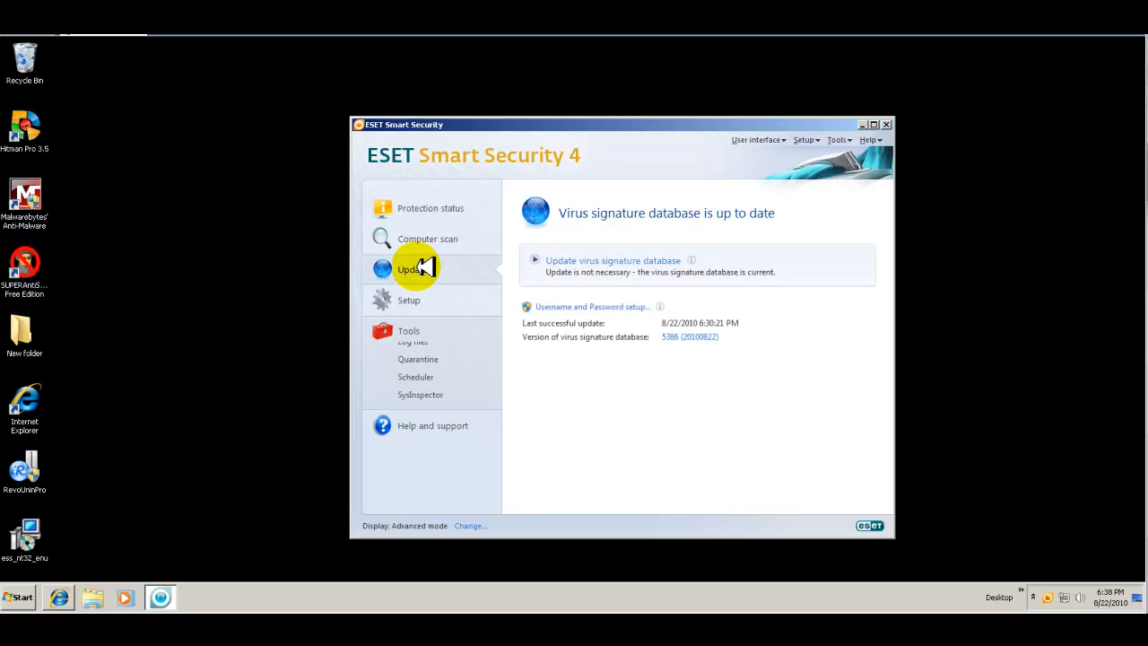
left_click(412, 269)
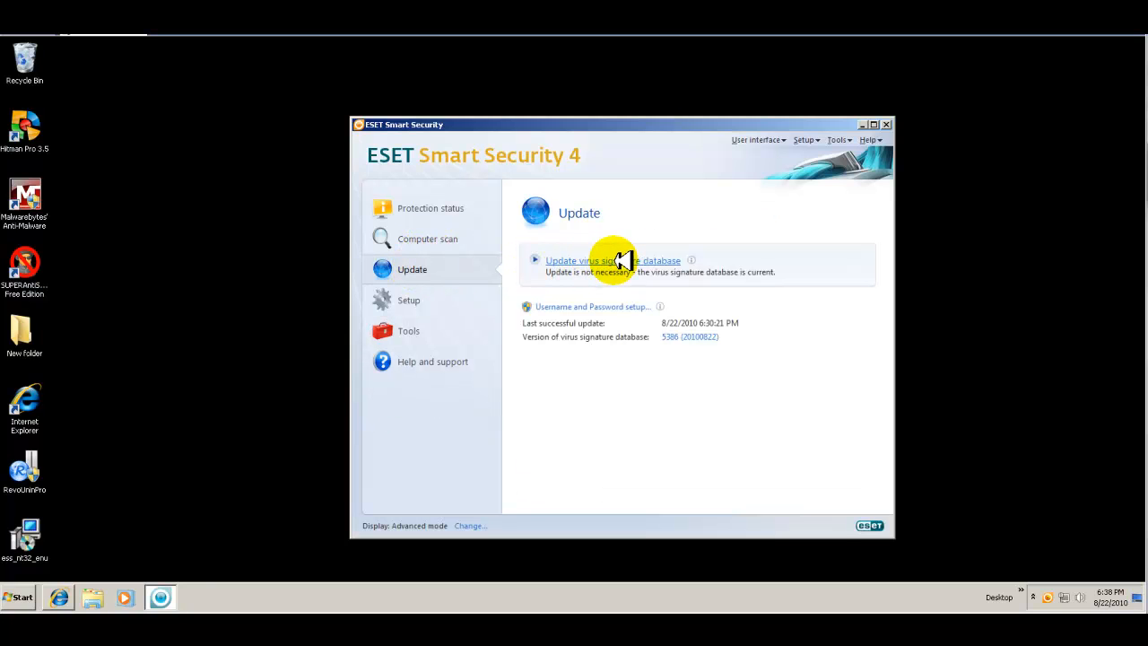
left_click(614, 261)
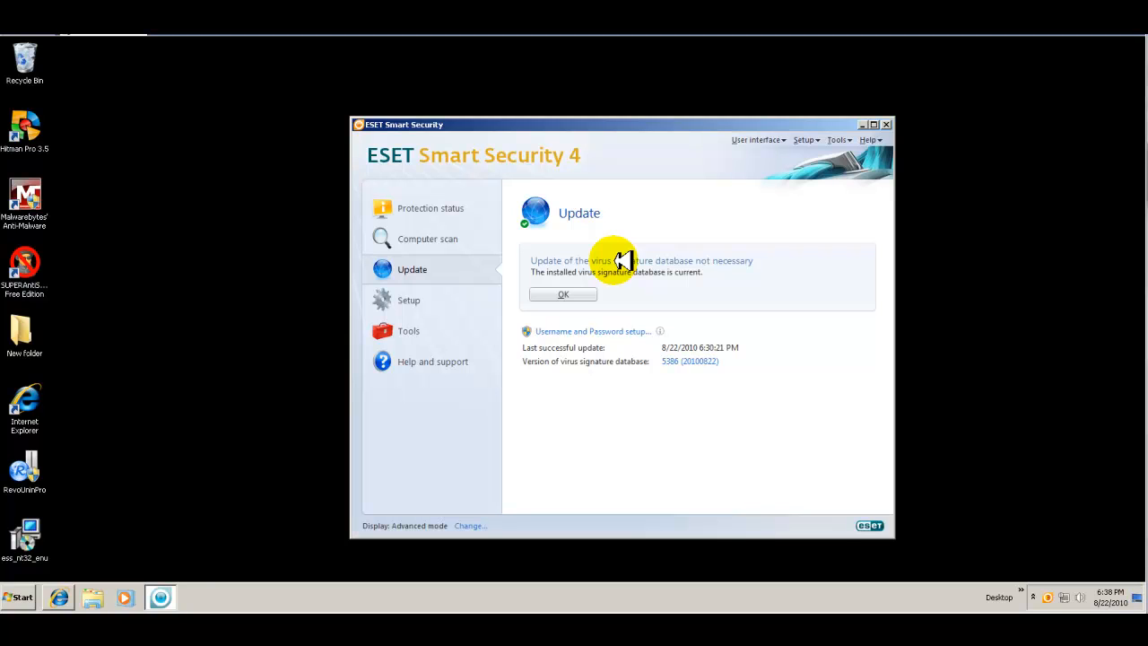
mouse_move(606, 278)
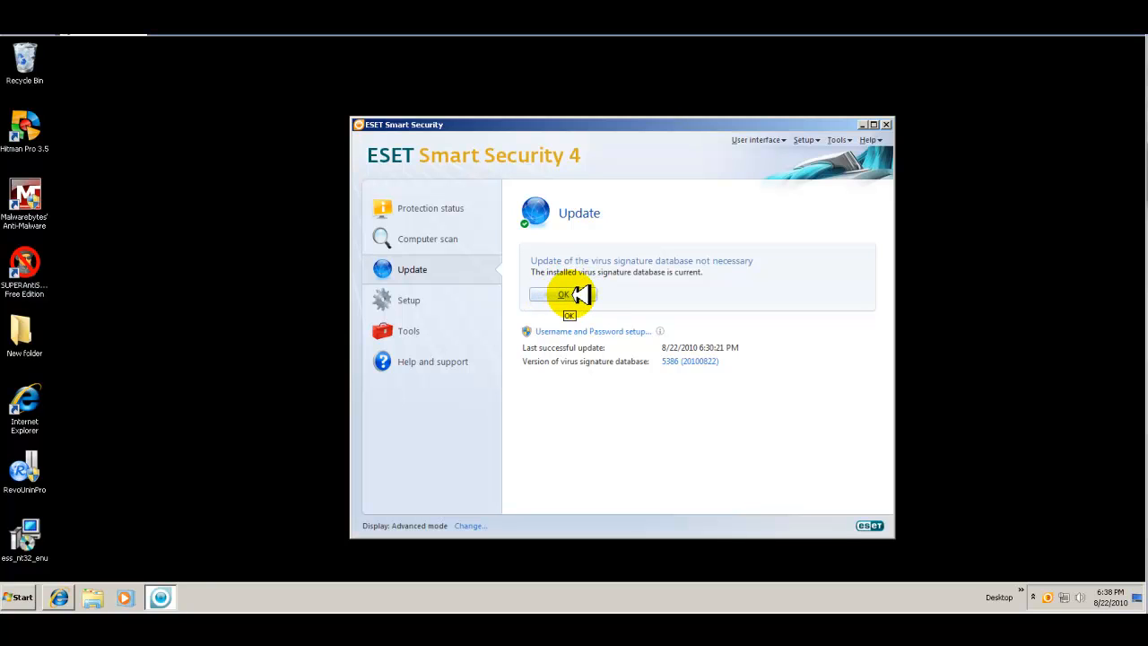
left_click(564, 295)
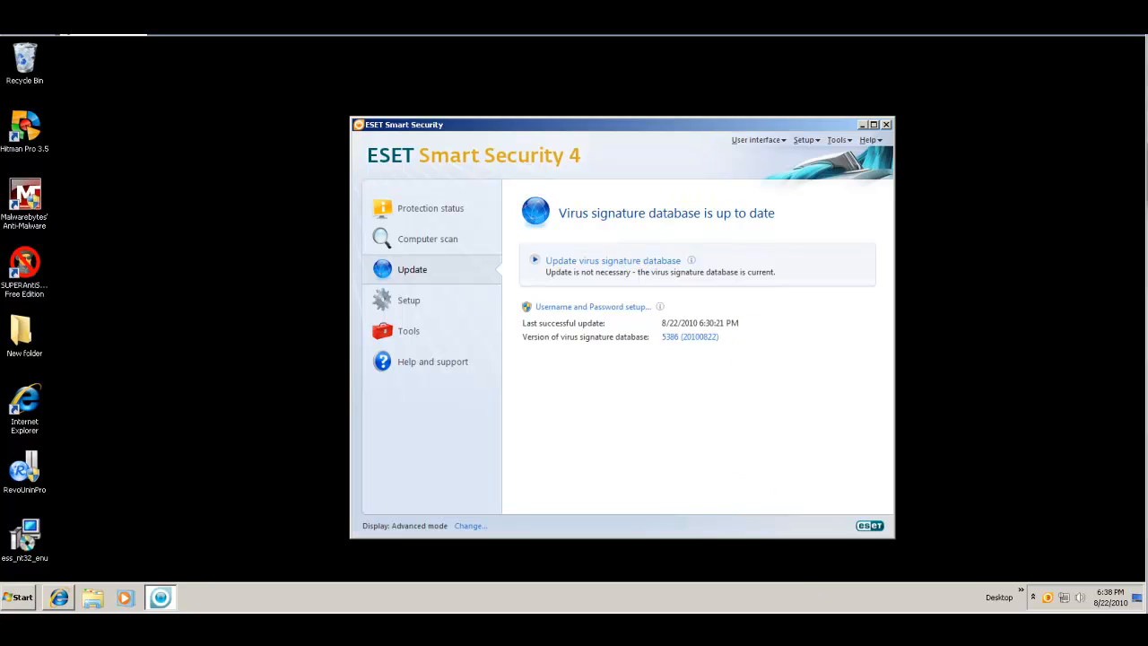